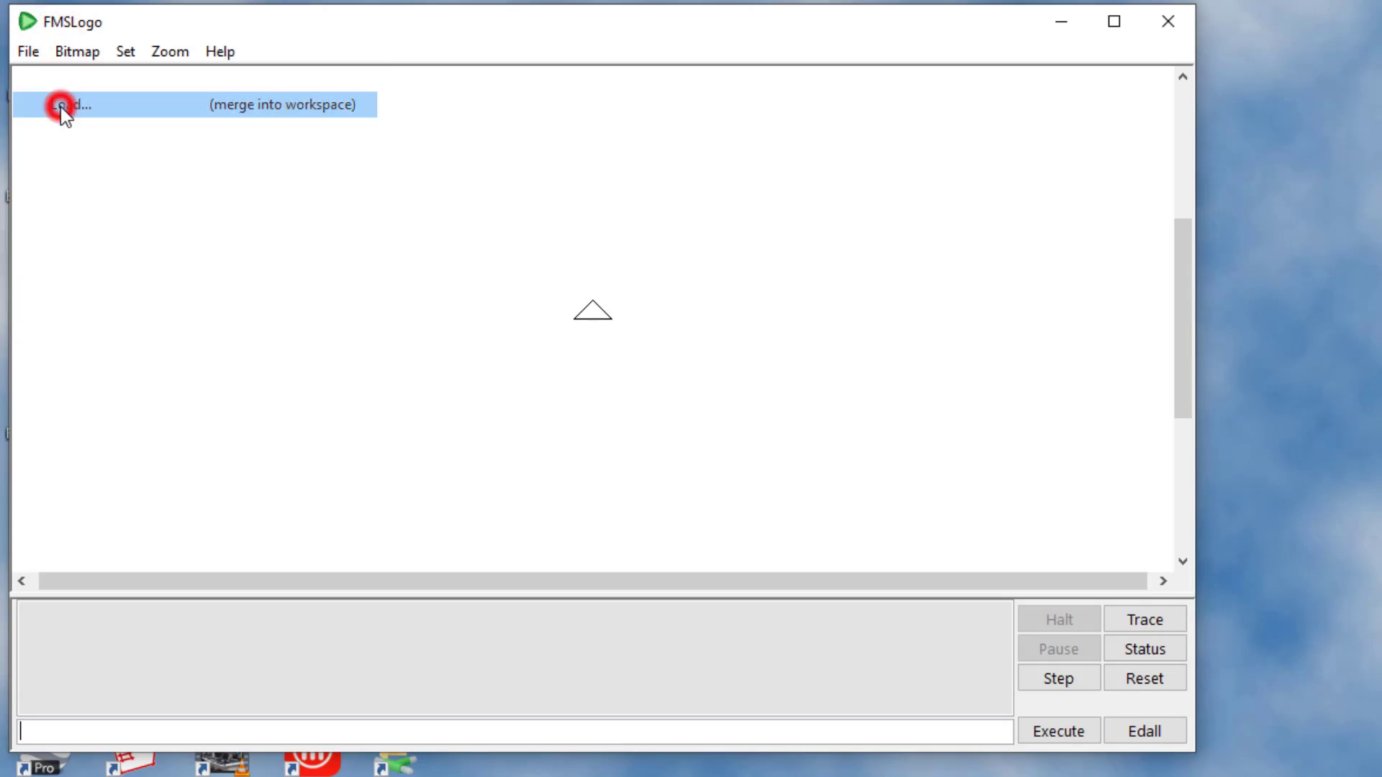
Load the 'logo mdh day5c' program from Downloads and close the procedure editor
{"action": "left_click", "coordinate": [71, 103]}
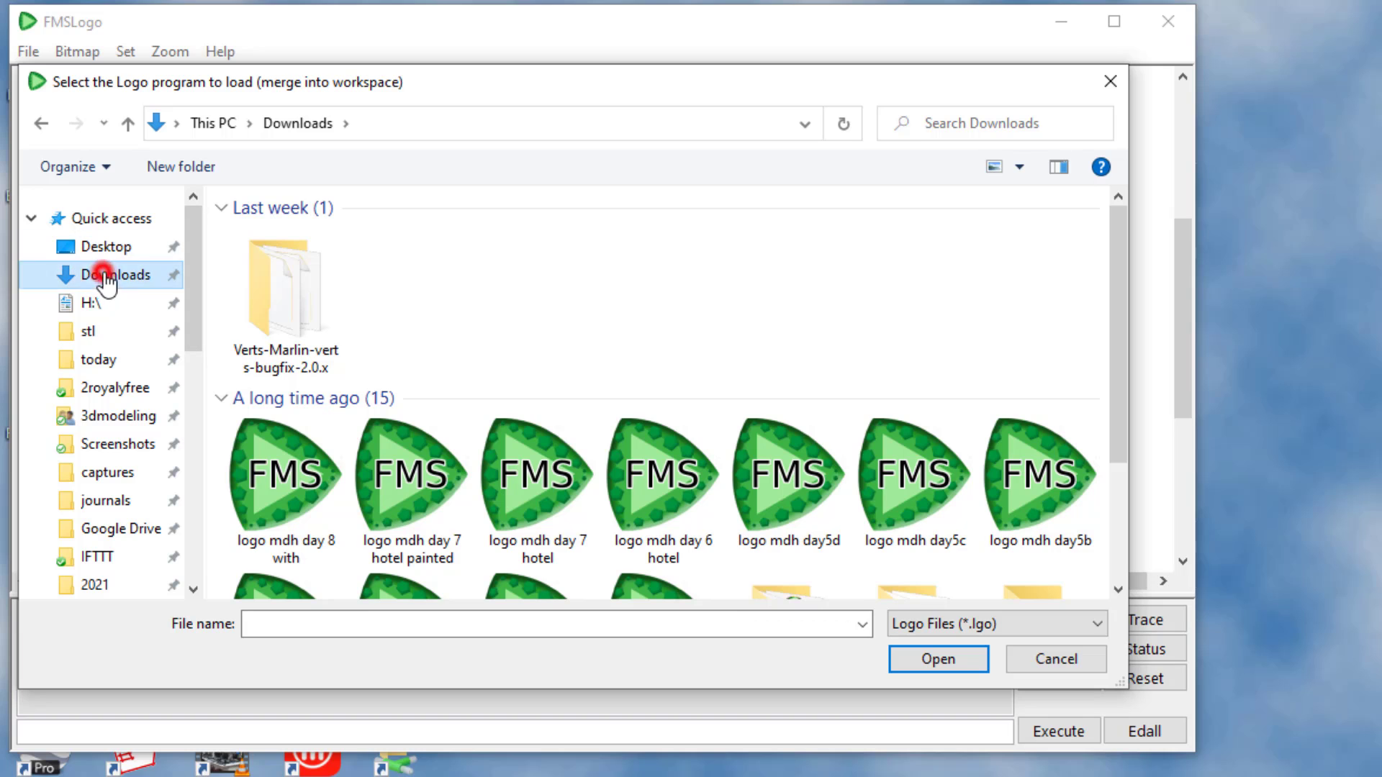
{"action": "left_click", "coordinate": [914, 477]}
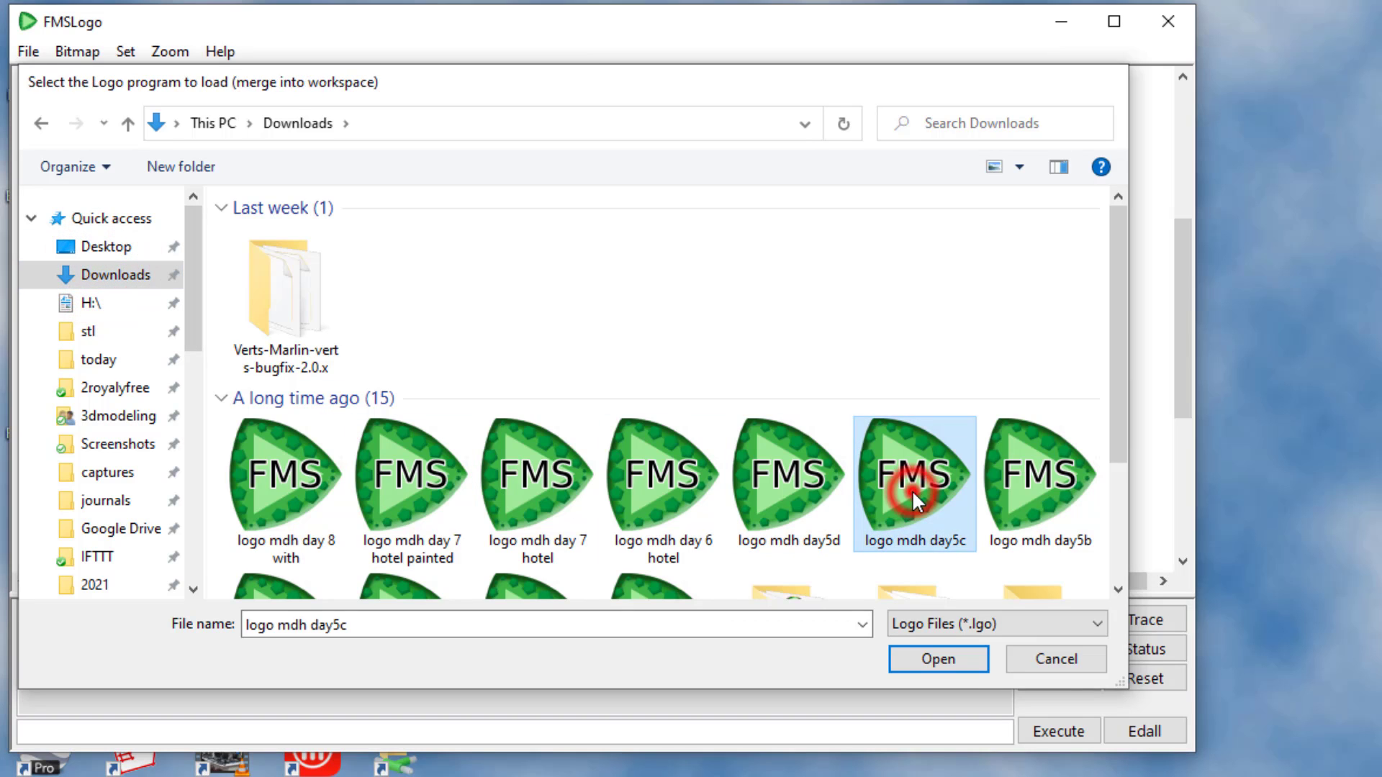
{"action": "left_click", "coordinate": [937, 658]}
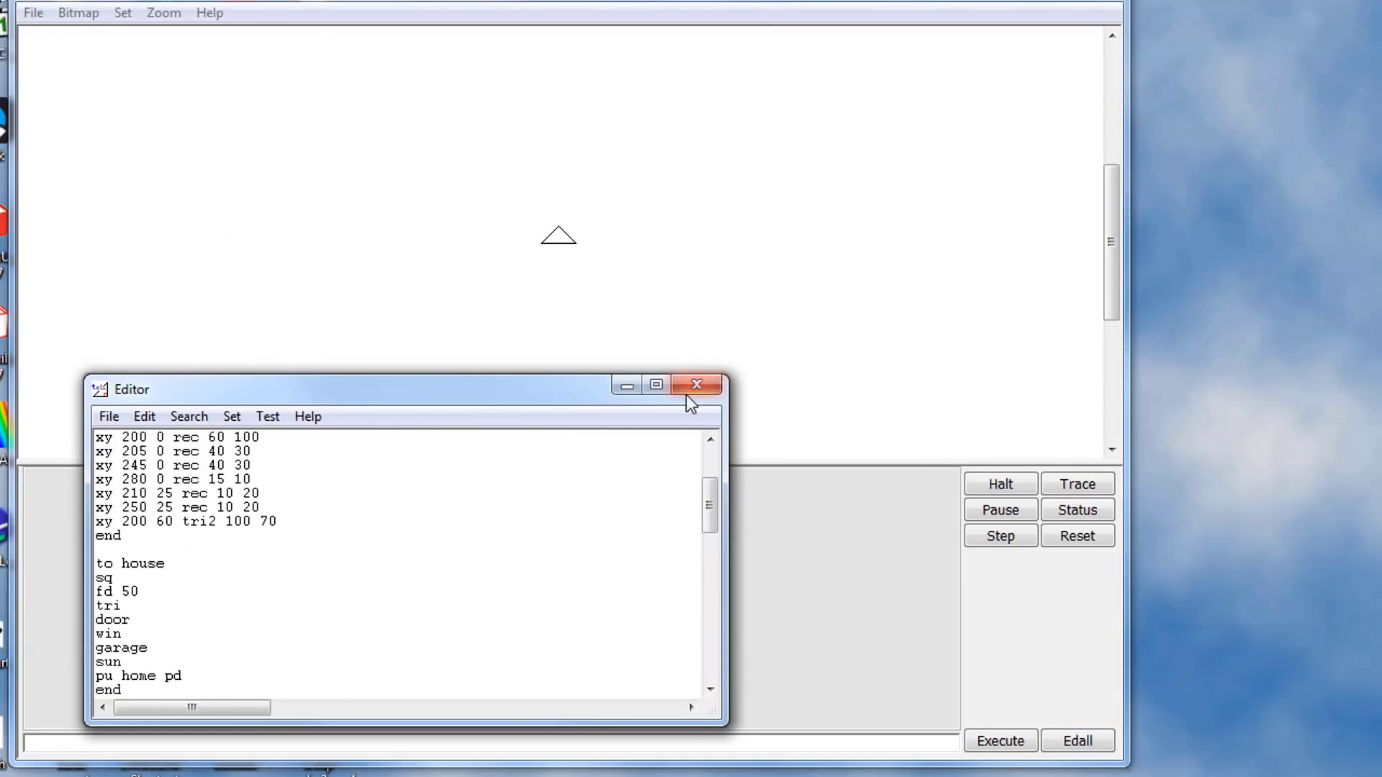
{"action": "left_click", "coordinate": [697, 386]}
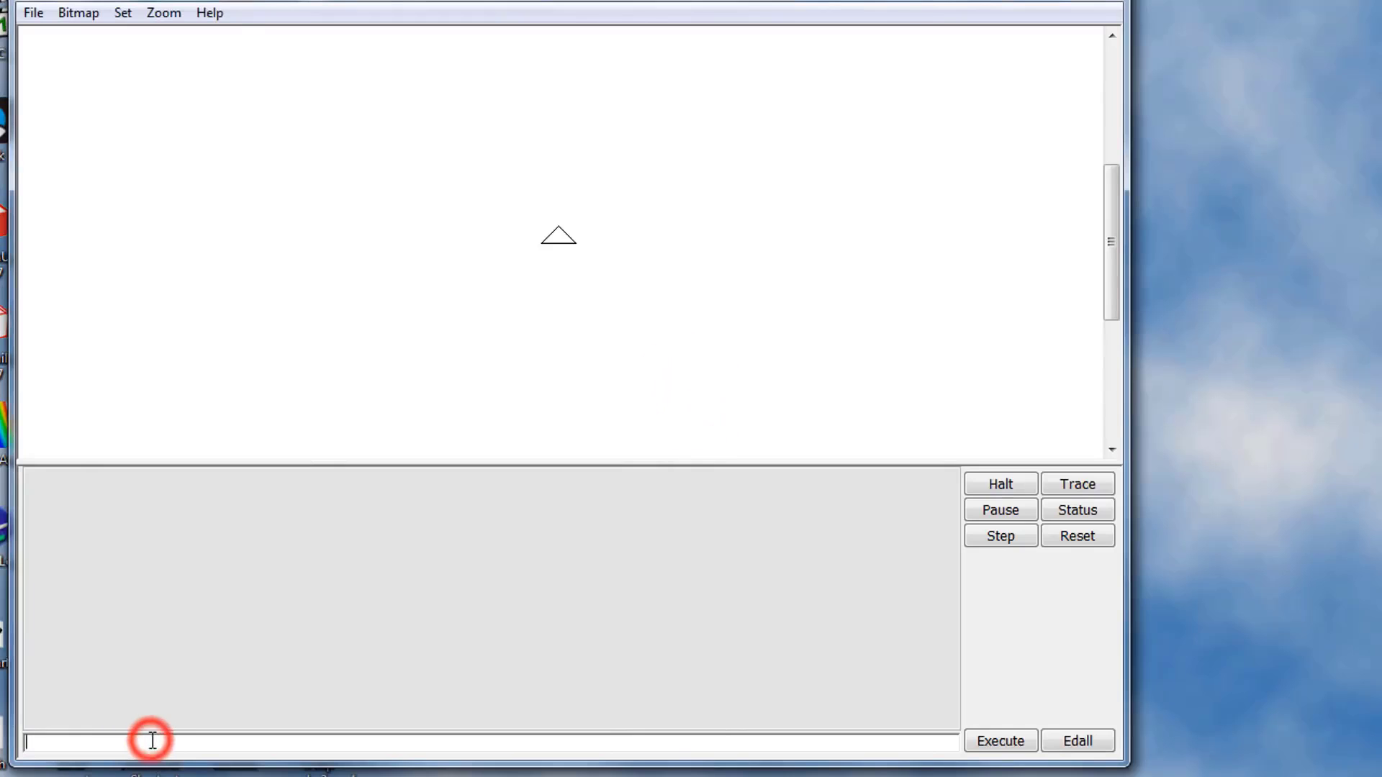
Run 'cs house' to draw the sun and the two houses
{"action": "type", "text": "cs house"}
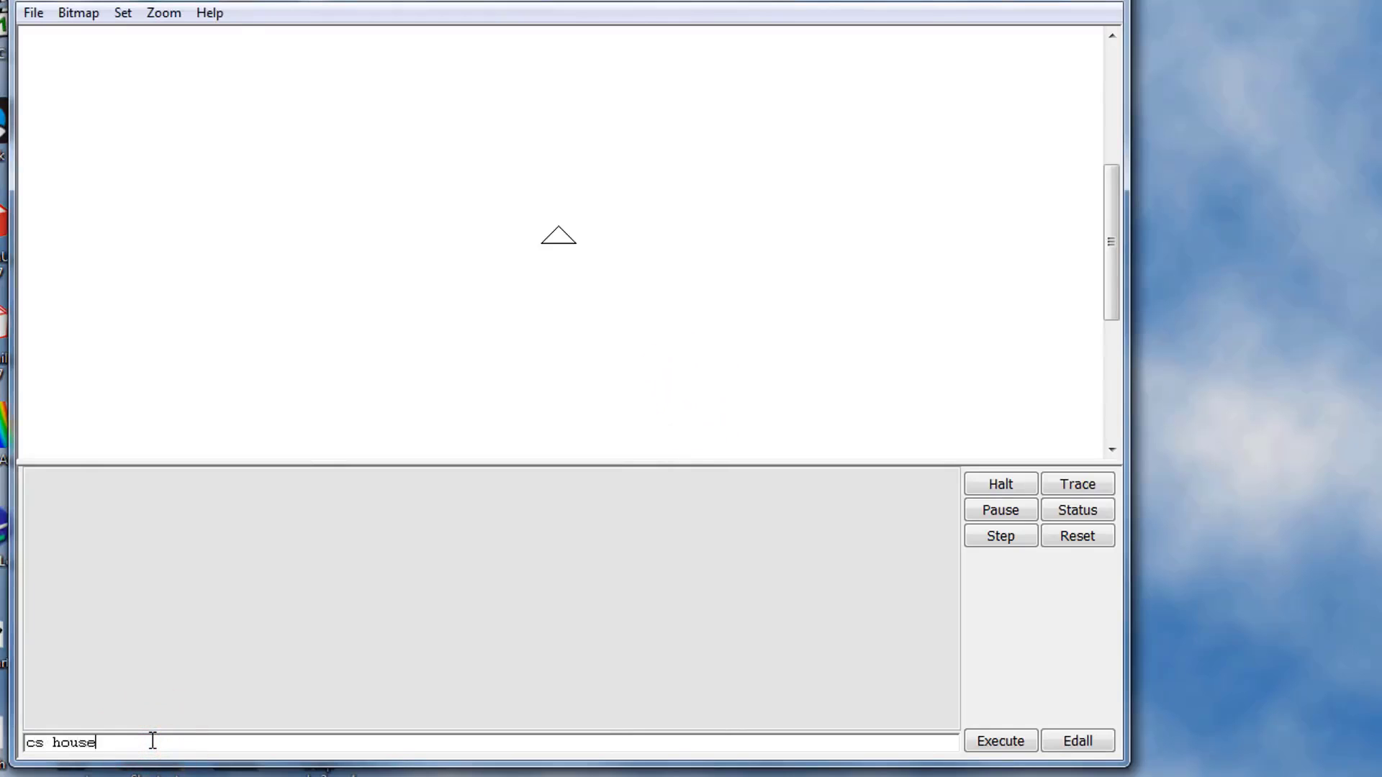
{"action": "left_click", "coordinate": [999, 740]}
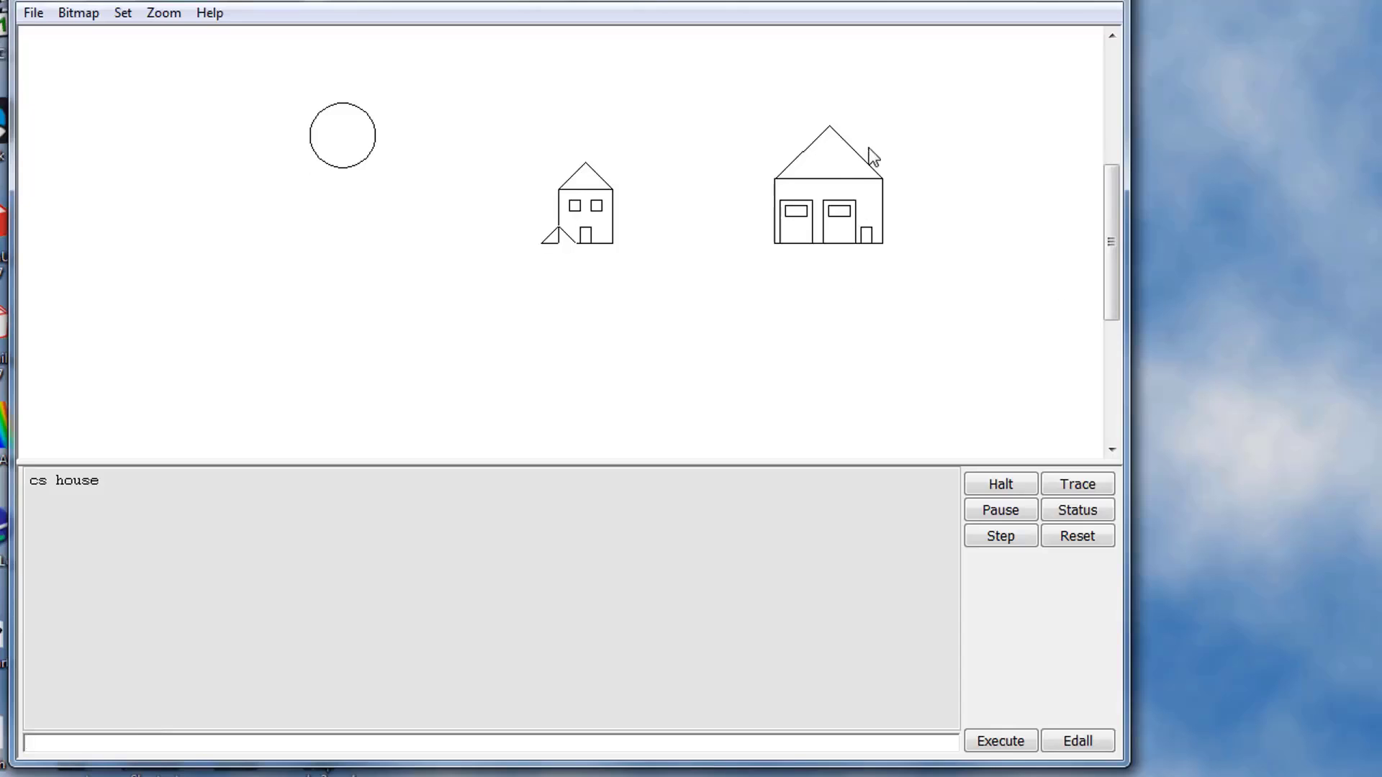
{"action": "mouse_move", "coordinate": [315, 142]}
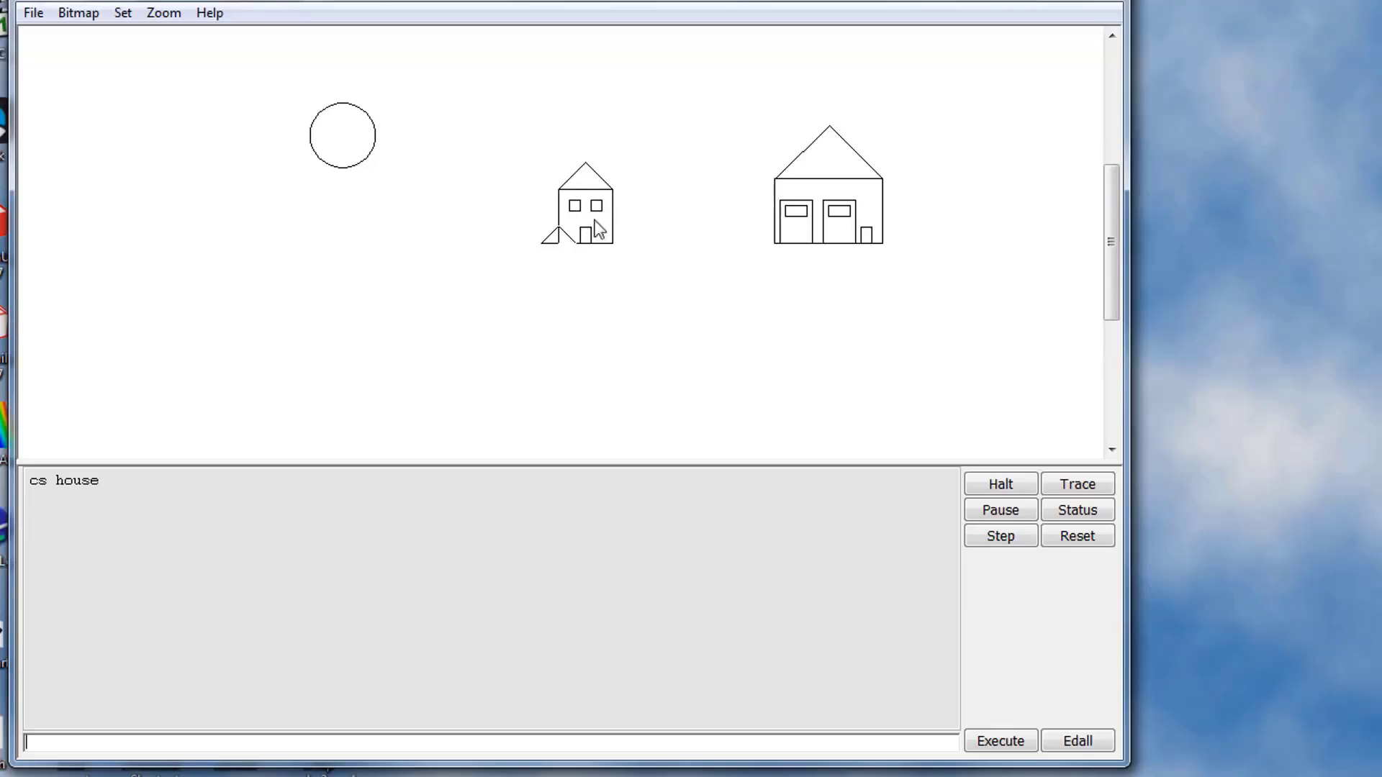
{"action": "mouse_move", "coordinate": [318, 174]}
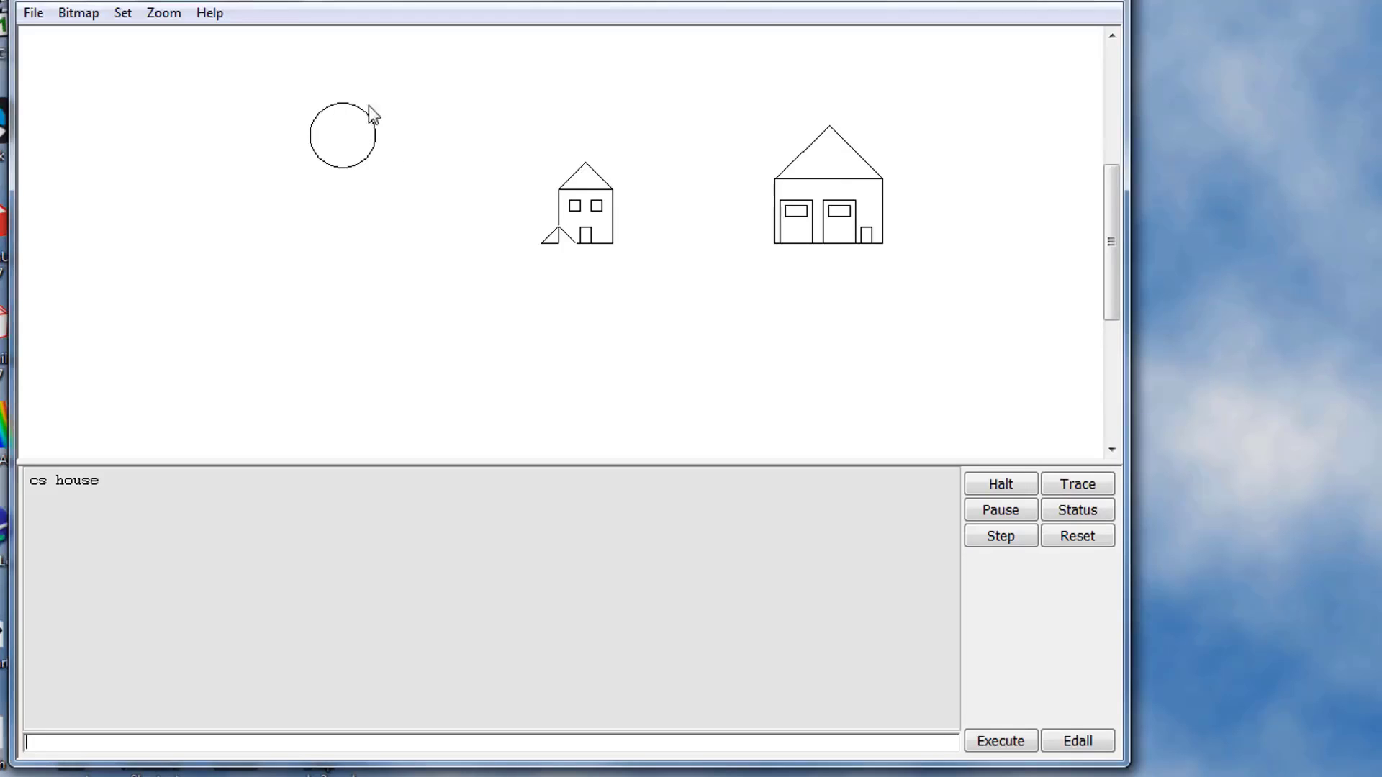
{"action": "mouse_move", "coordinate": [811, 242]}
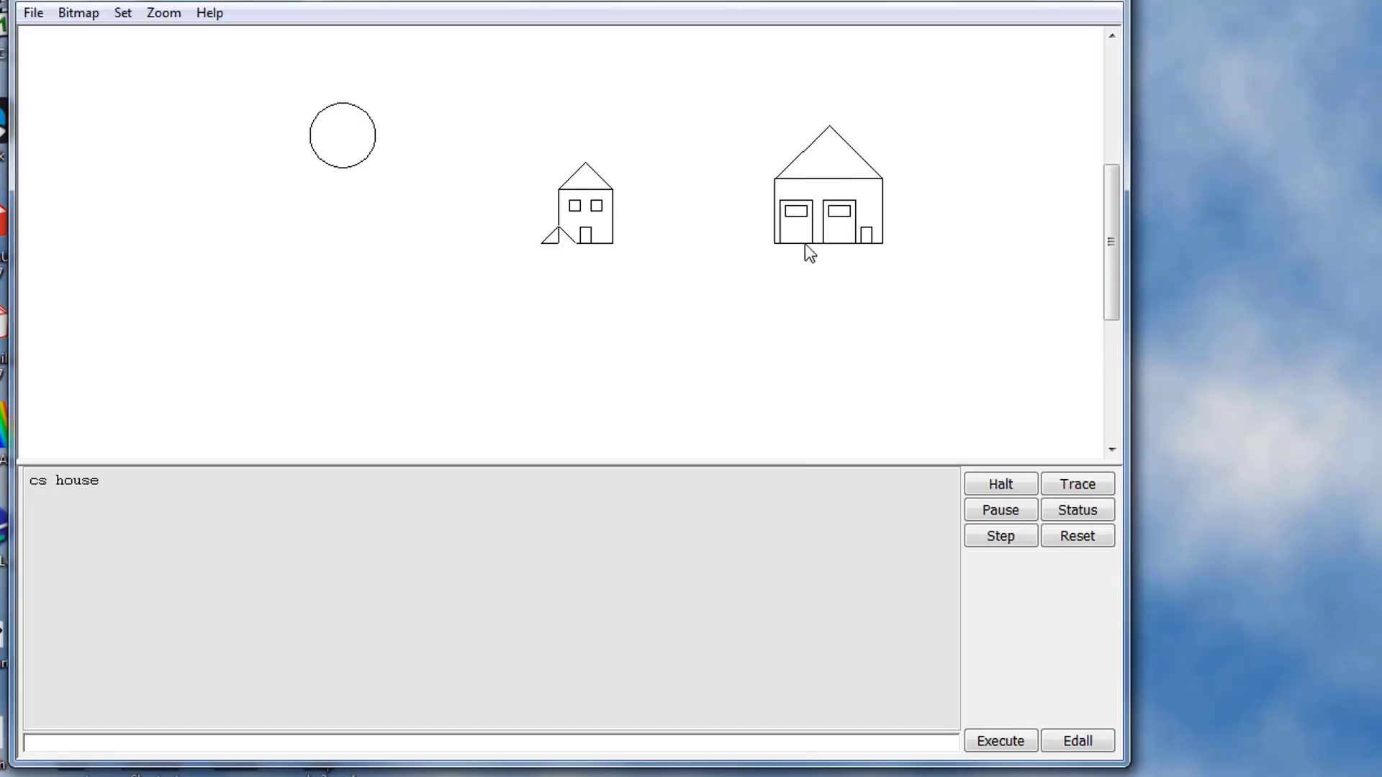
{"action": "mouse_move", "coordinate": [810, 245]}
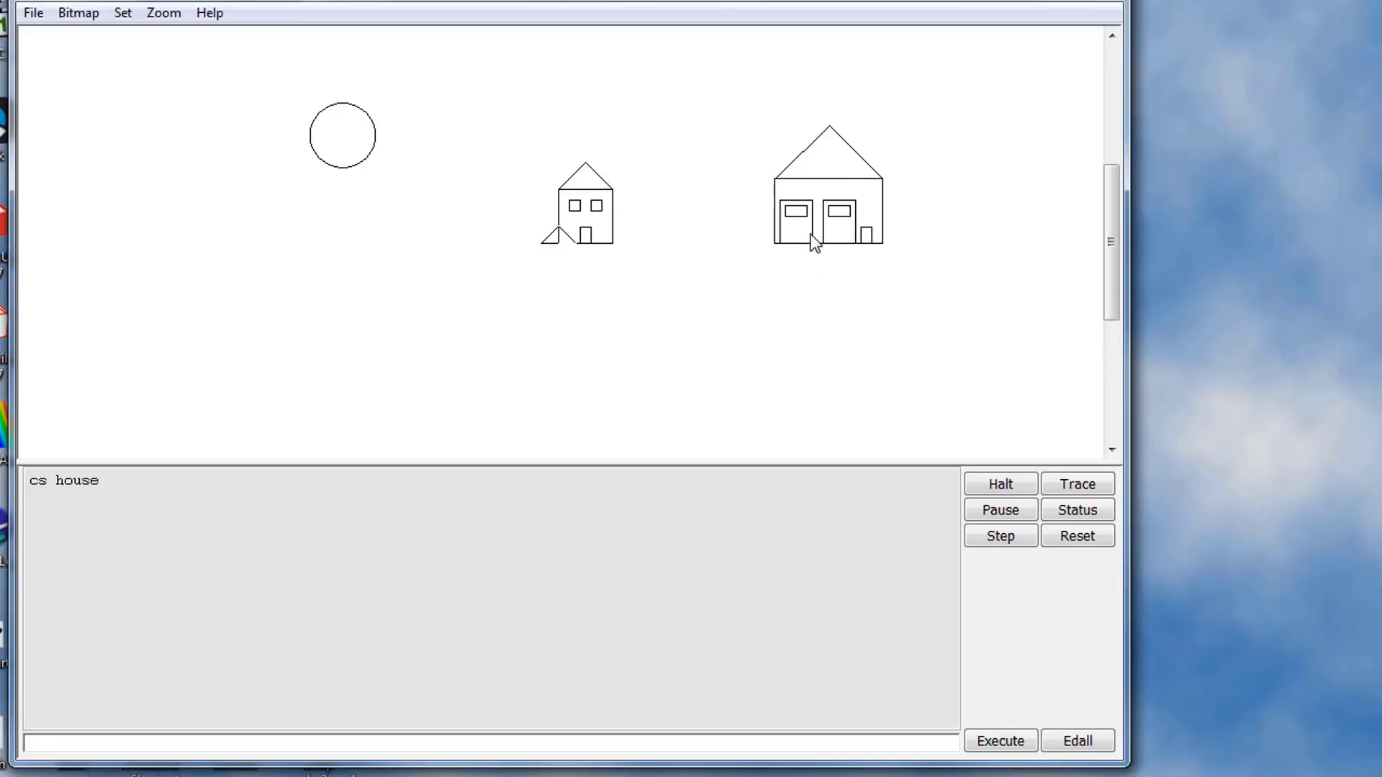
{"action": "mouse_move", "coordinate": [804, 230]}
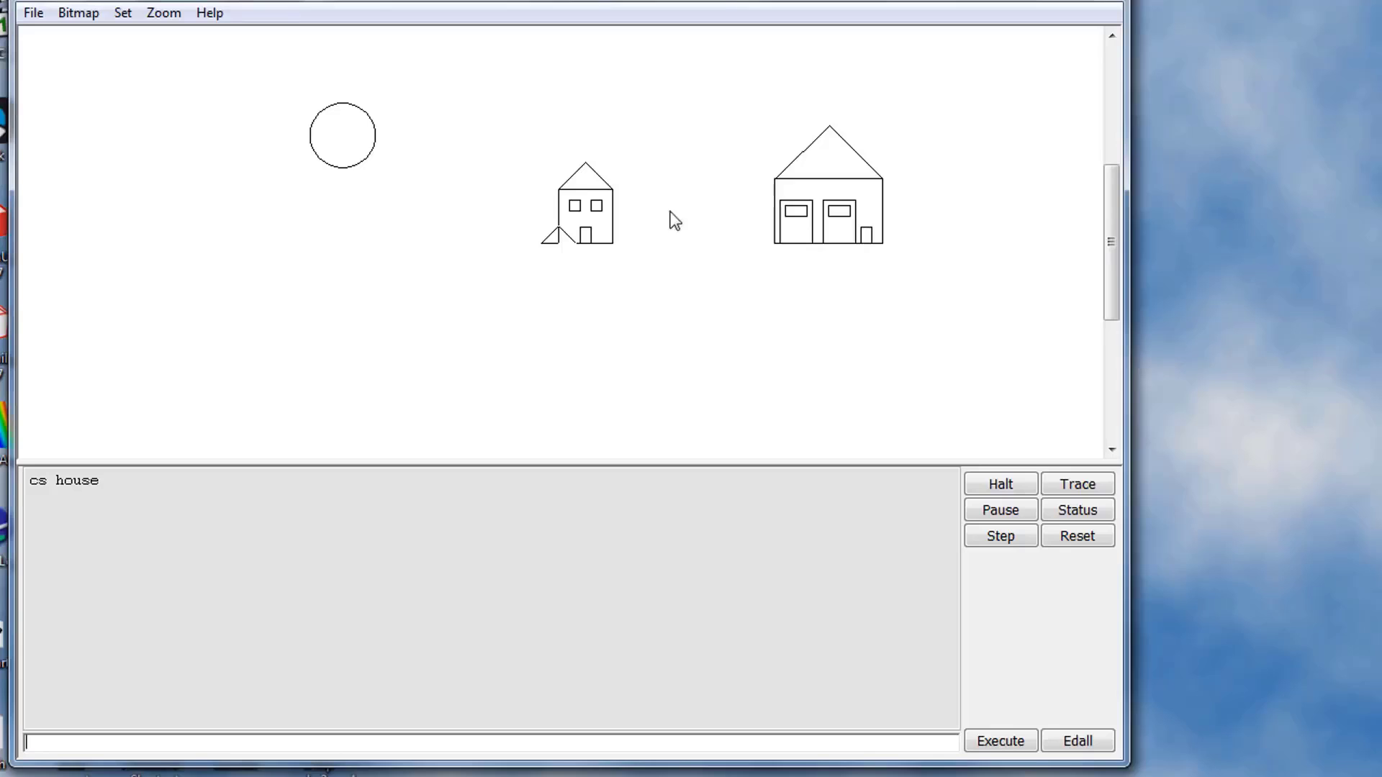
{"action": "mouse_move", "coordinate": [357, 250]}
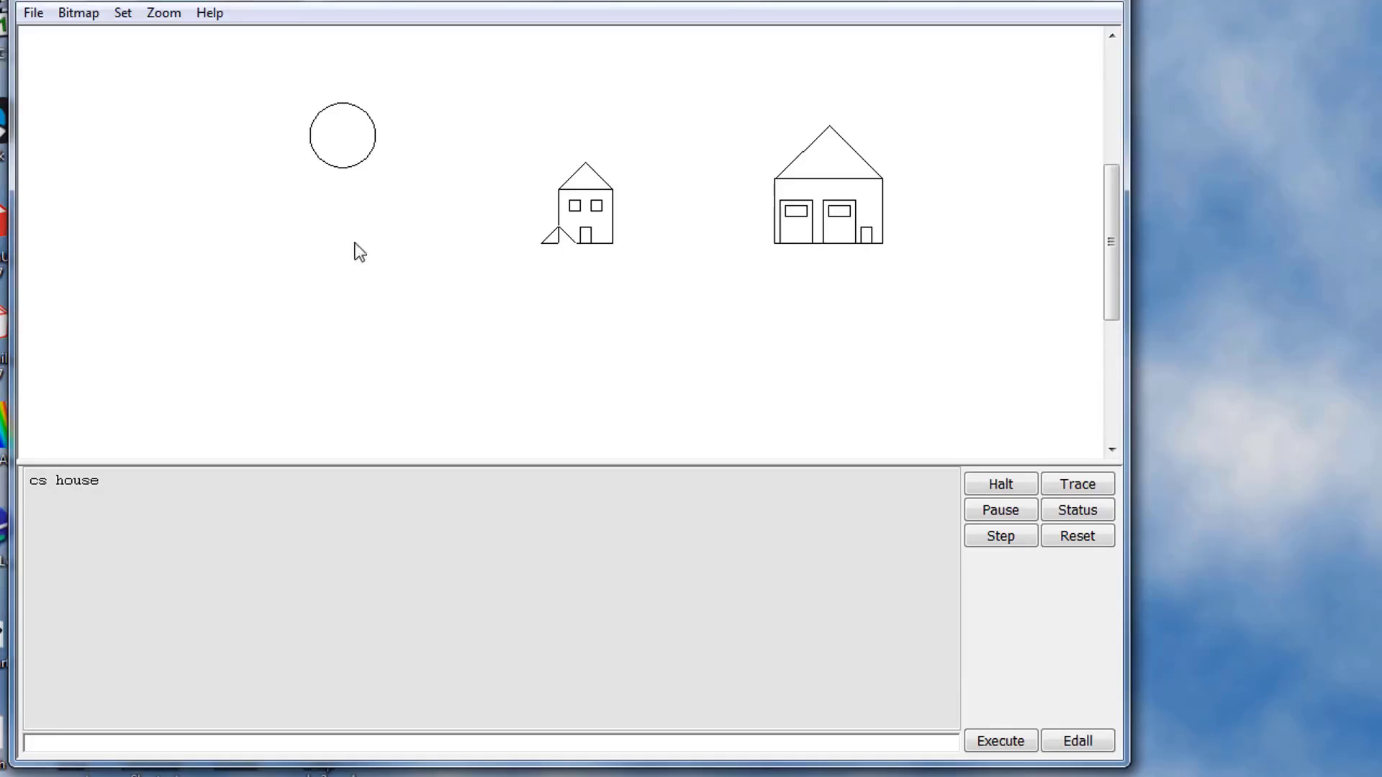
{"action": "mouse_move", "coordinate": [339, 265]}
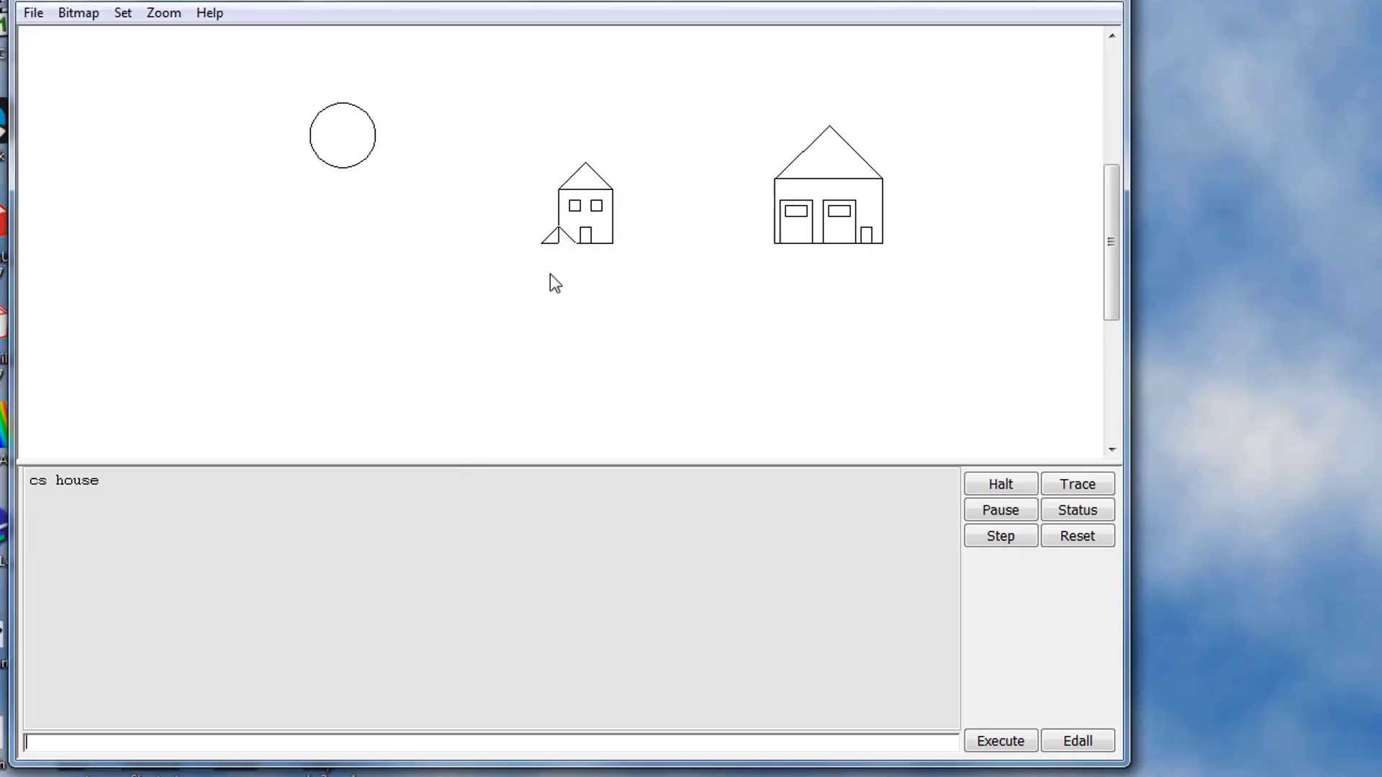
{"action": "mouse_move", "coordinate": [64, 144]}
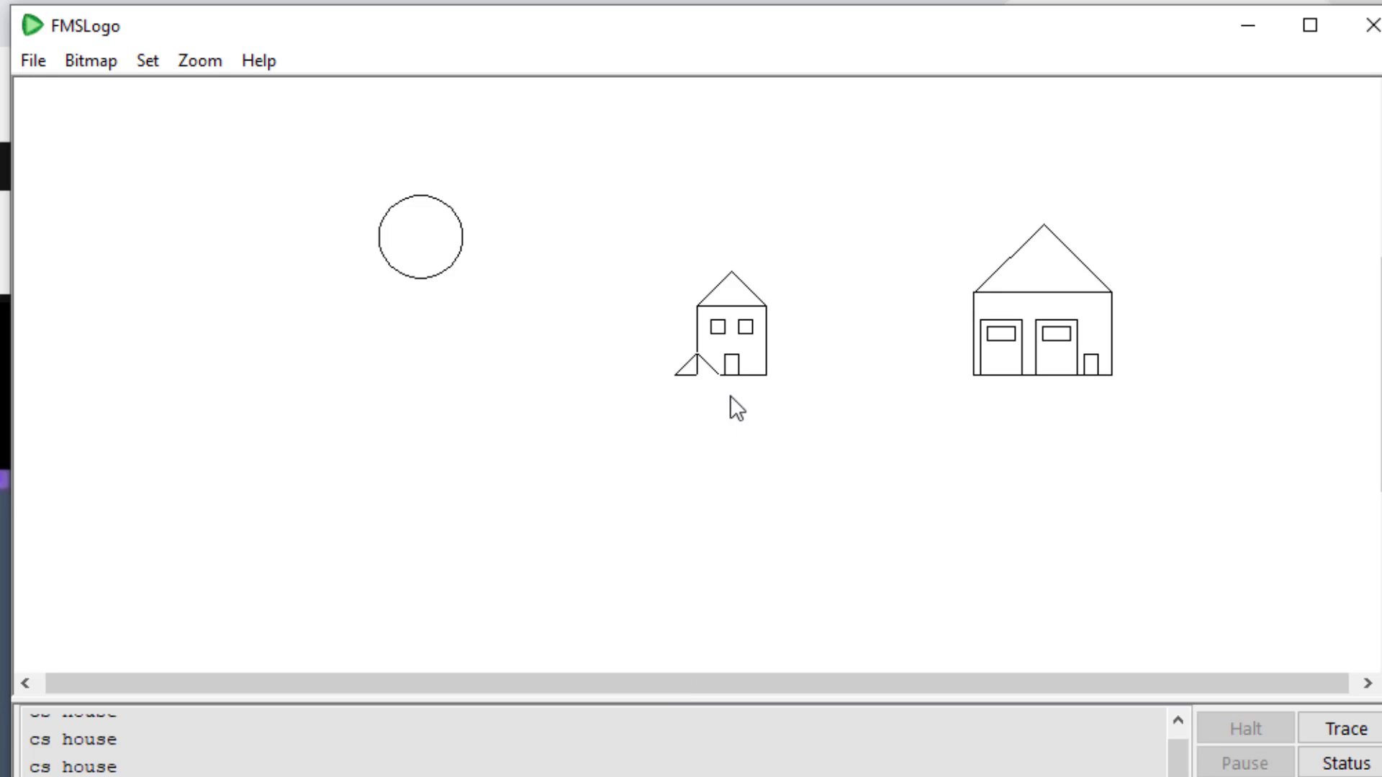
{"action": "mouse_move", "coordinate": [662, 357]}
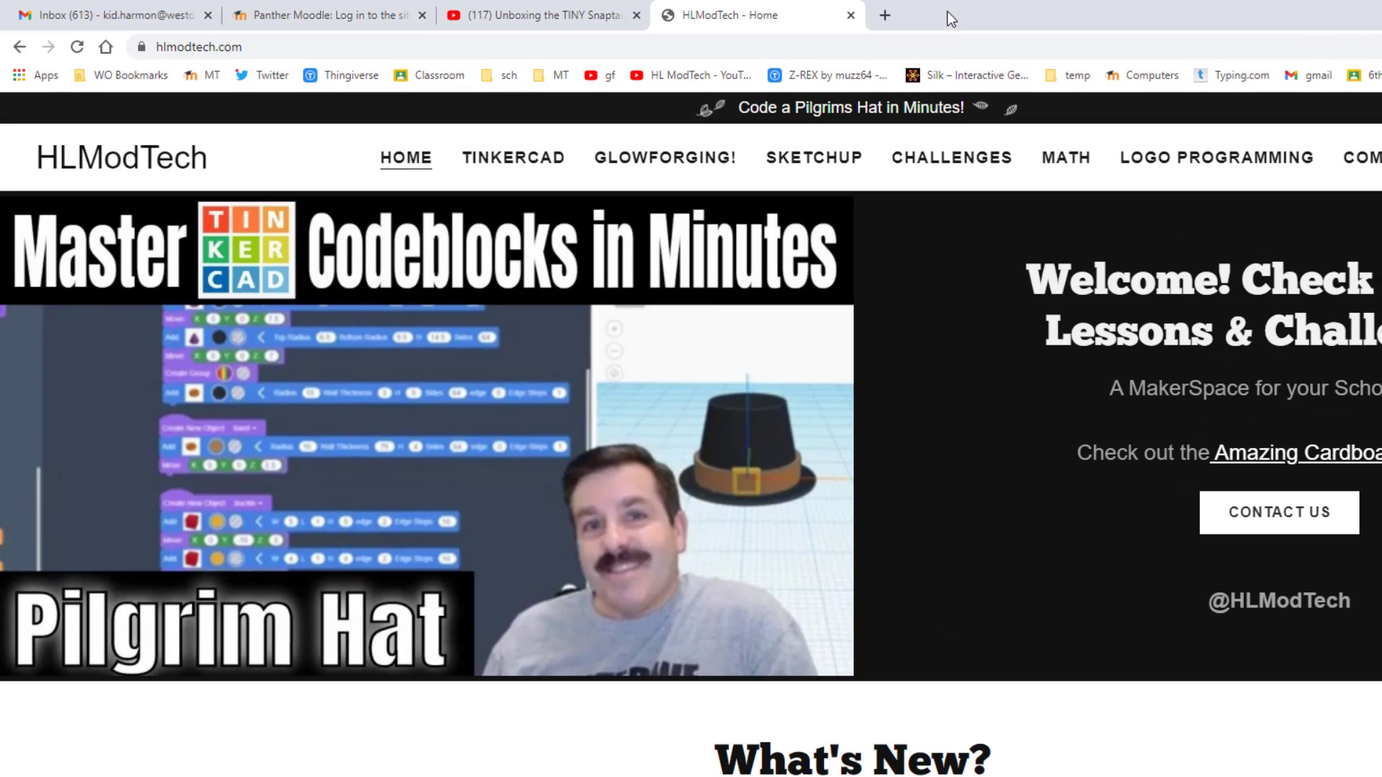
{"action": "mouse_move", "coordinate": [171, 66]}
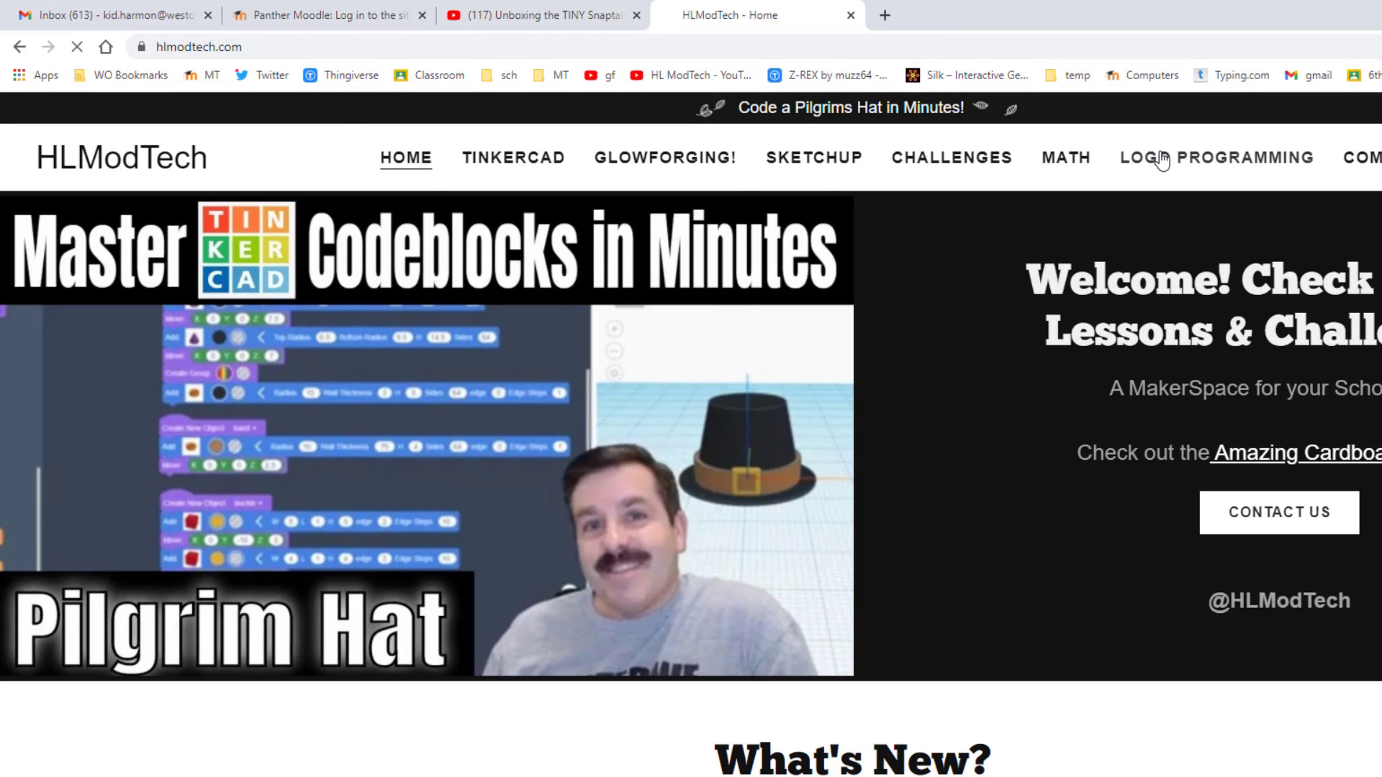
View the Colors and Cool Codes chart on HLModTech's Logo Programming page
{"action": "left_click", "coordinate": [1244, 157]}
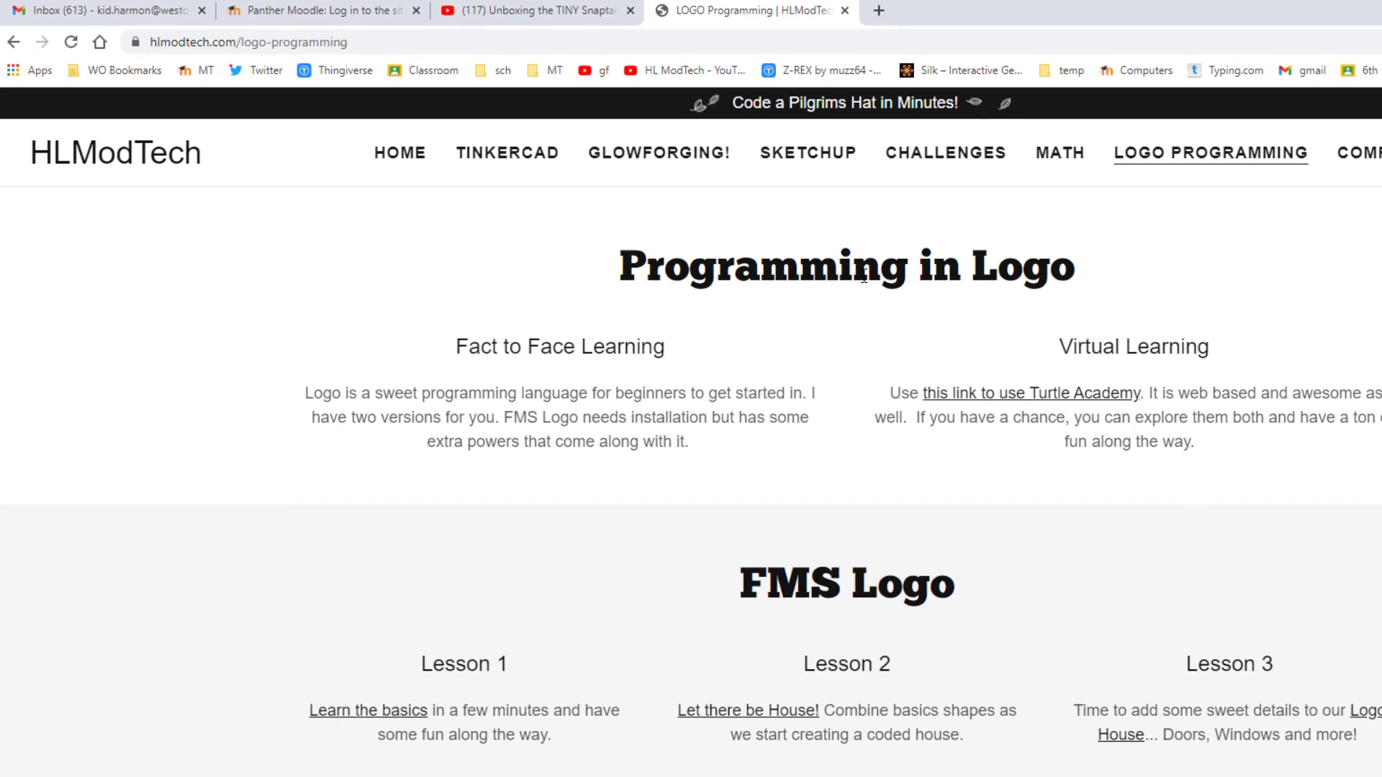
{"action": "scroll", "scroll_direction": "down", "scroll_amount": 3}
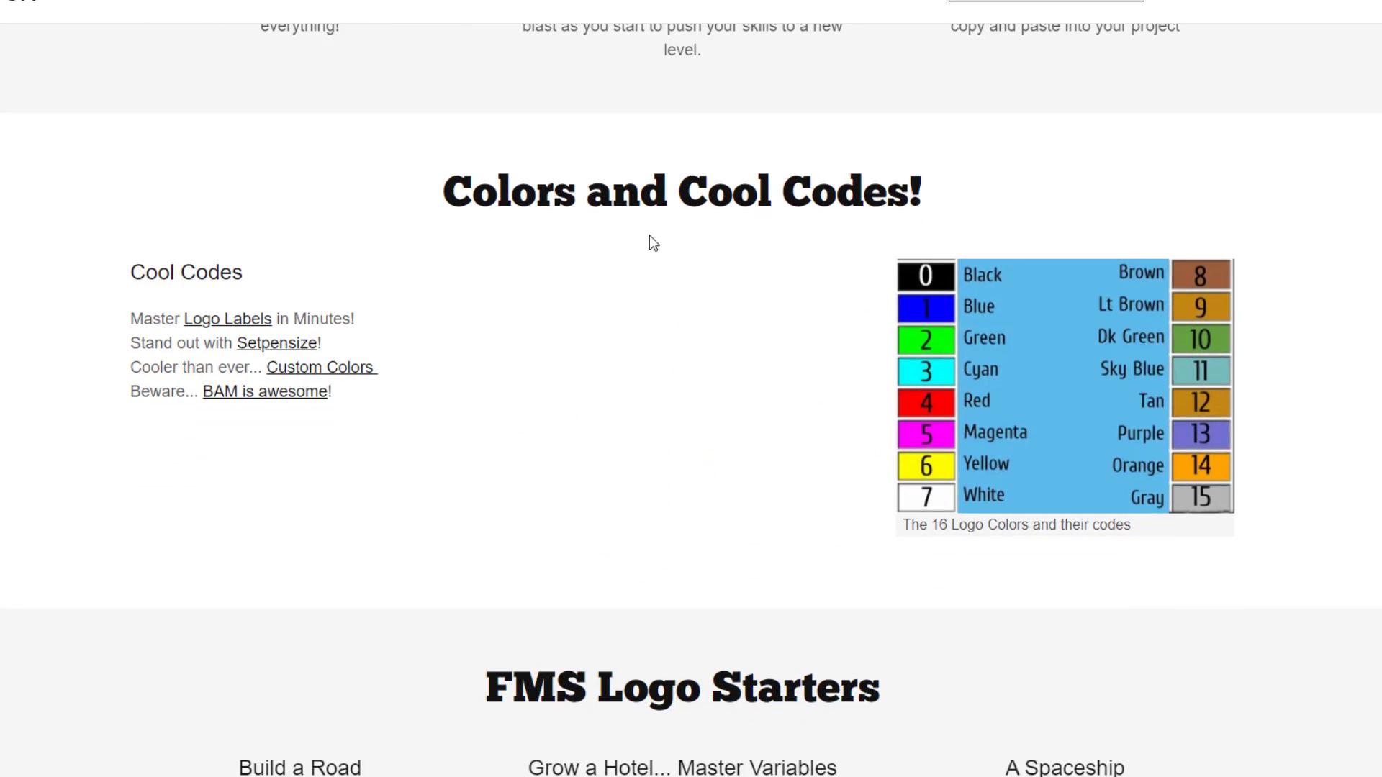
{"action": "mouse_move", "coordinate": [1297, 378]}
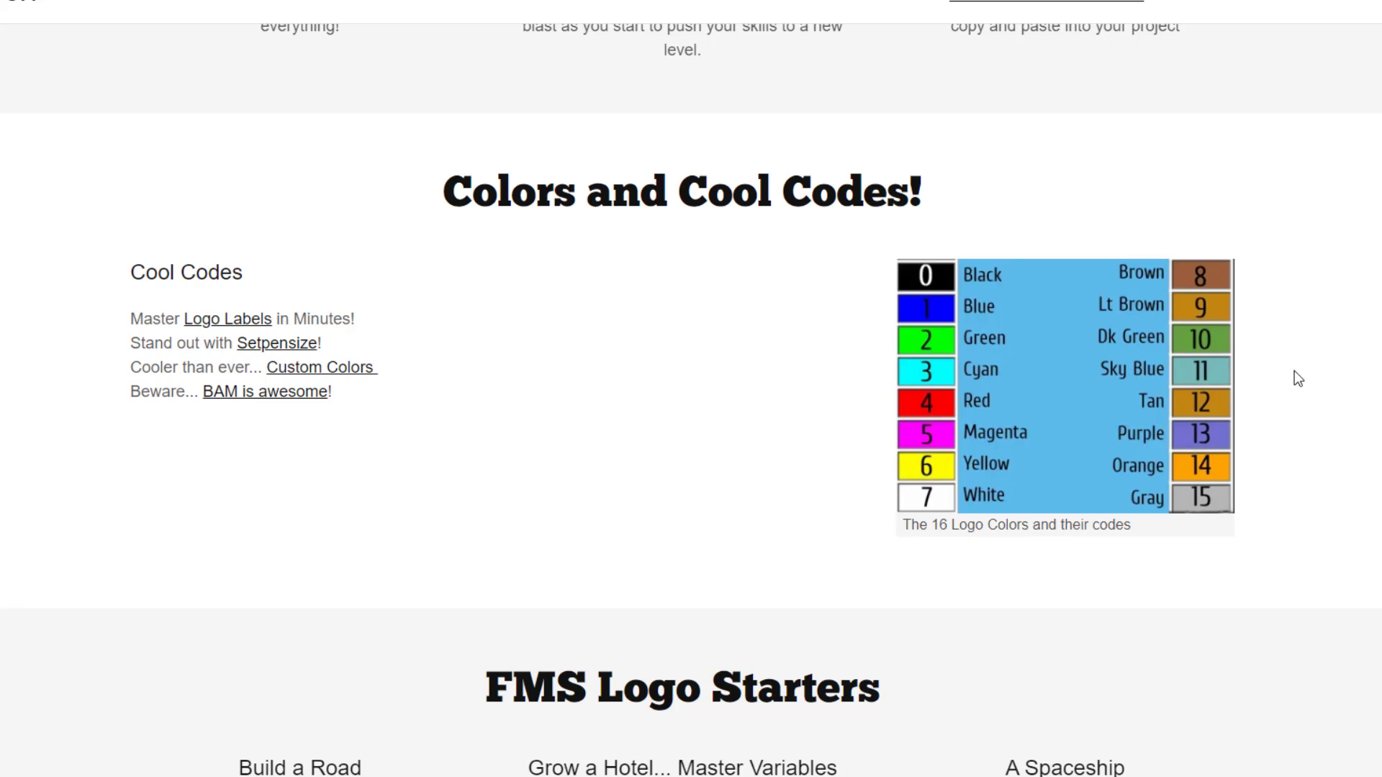
{"action": "scroll", "scroll_direction": "down", "scroll_amount": 3}
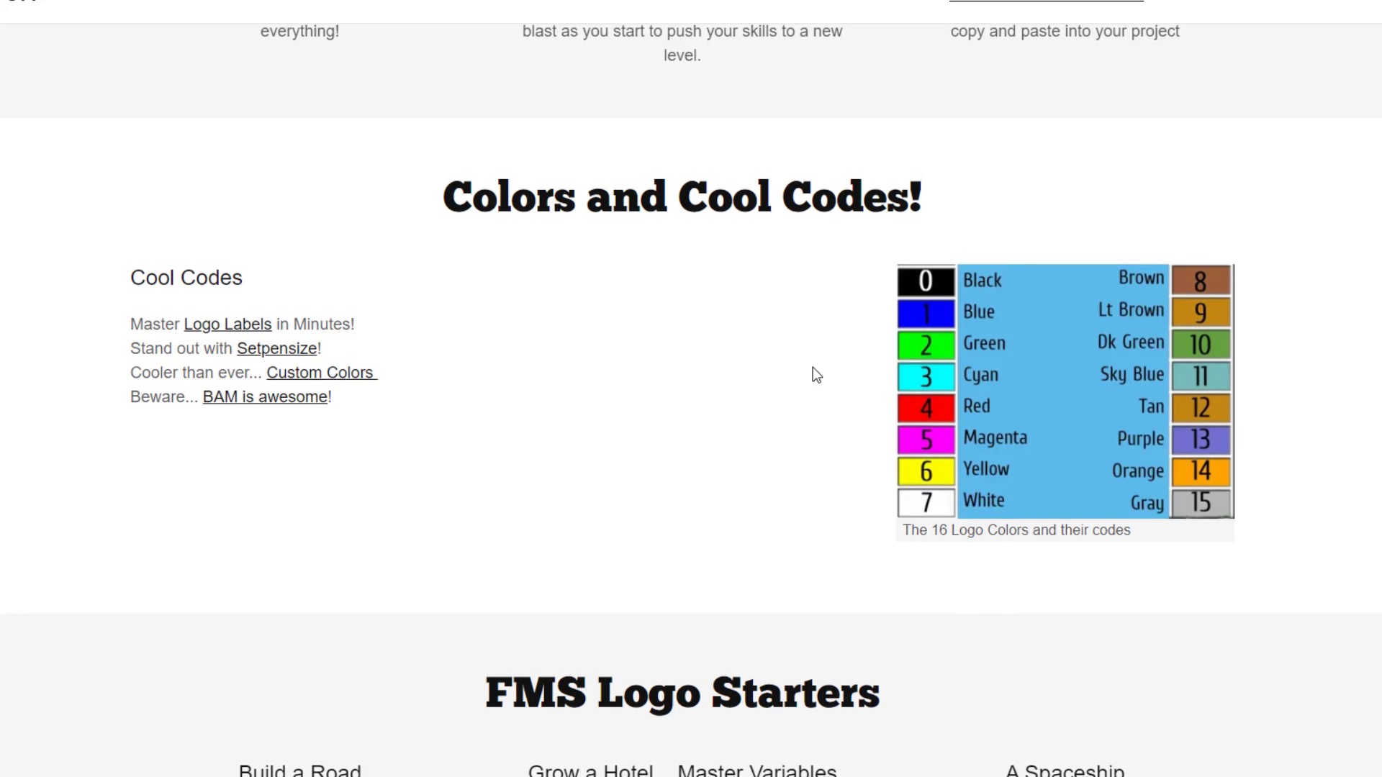
{"action": "scroll", "scroll_direction": "up", "scroll_amount": 3}
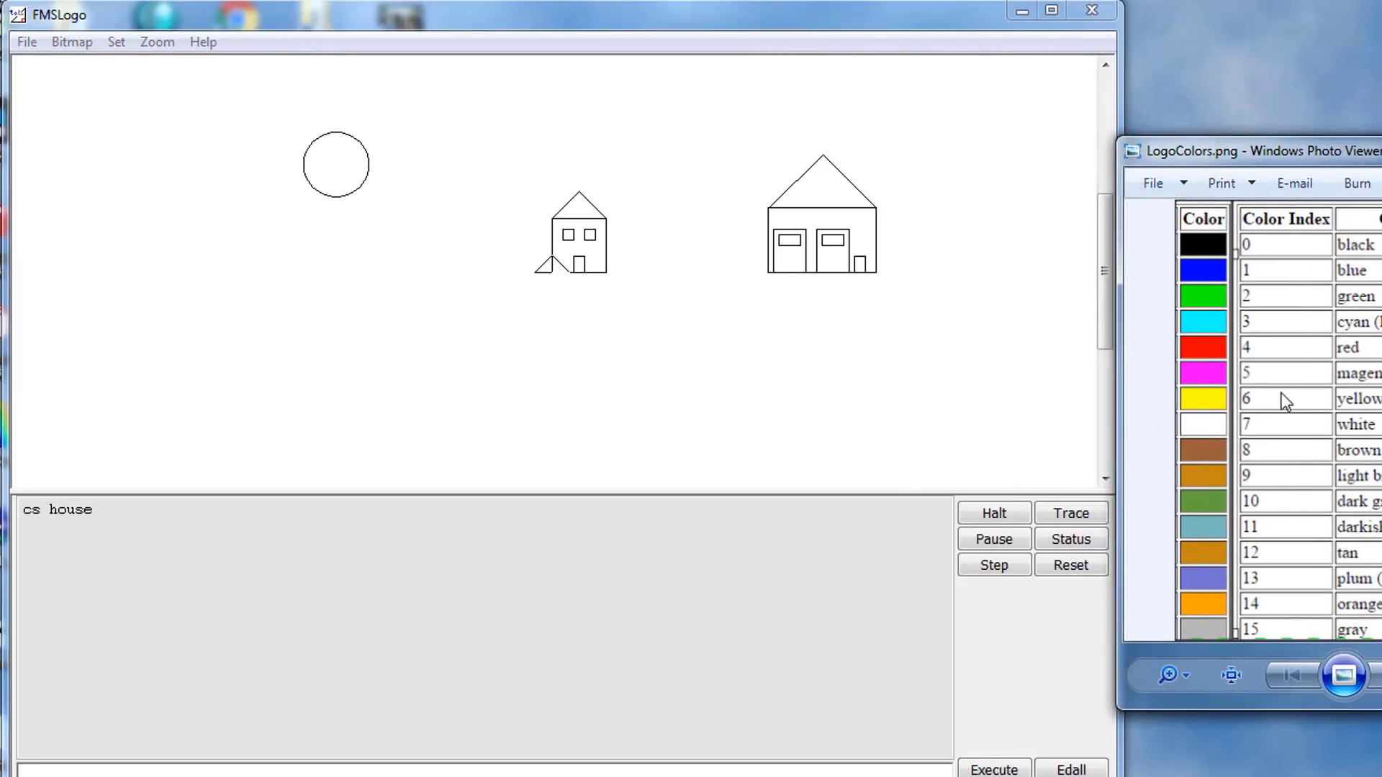
{"action": "mouse_move", "coordinate": [599, 515]}
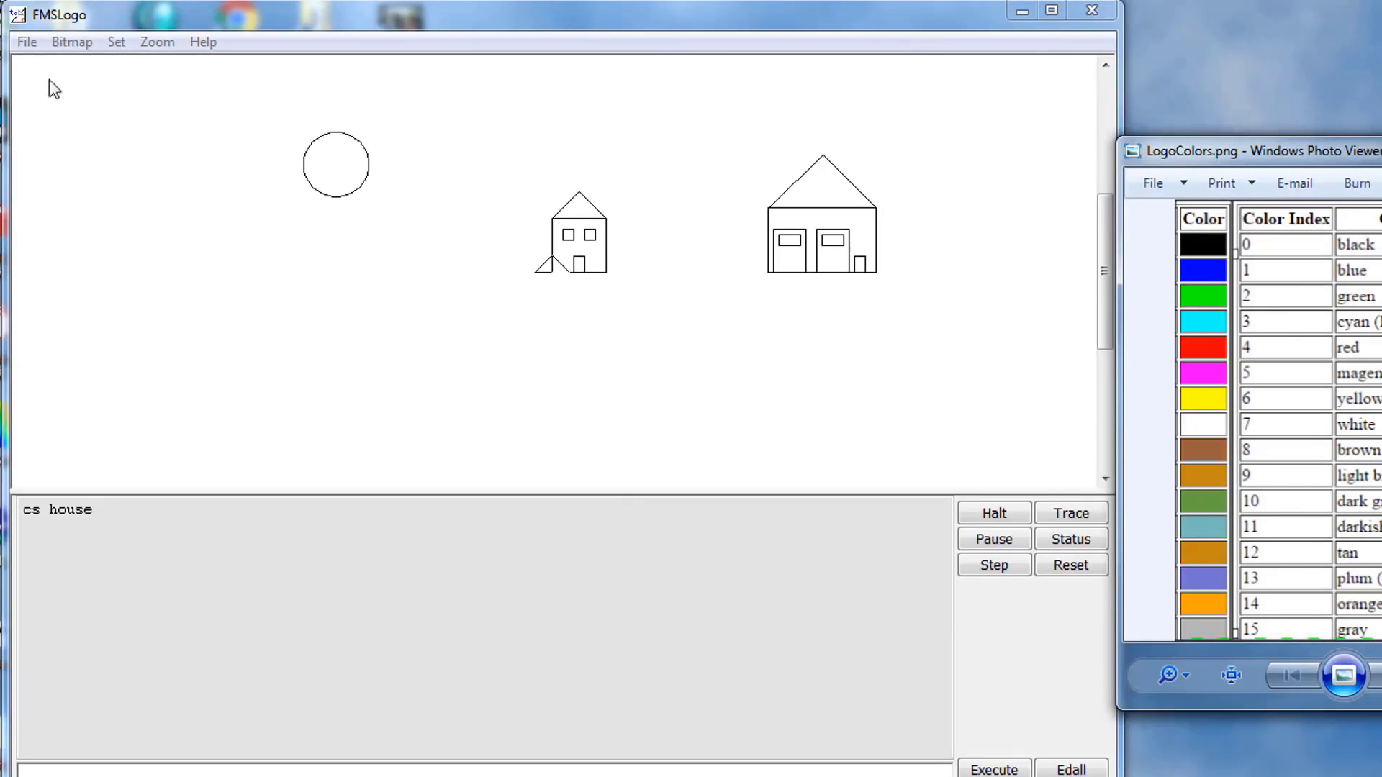
Open the win procedure for editing via File > Edit
{"action": "left_click", "coordinate": [26, 42]}
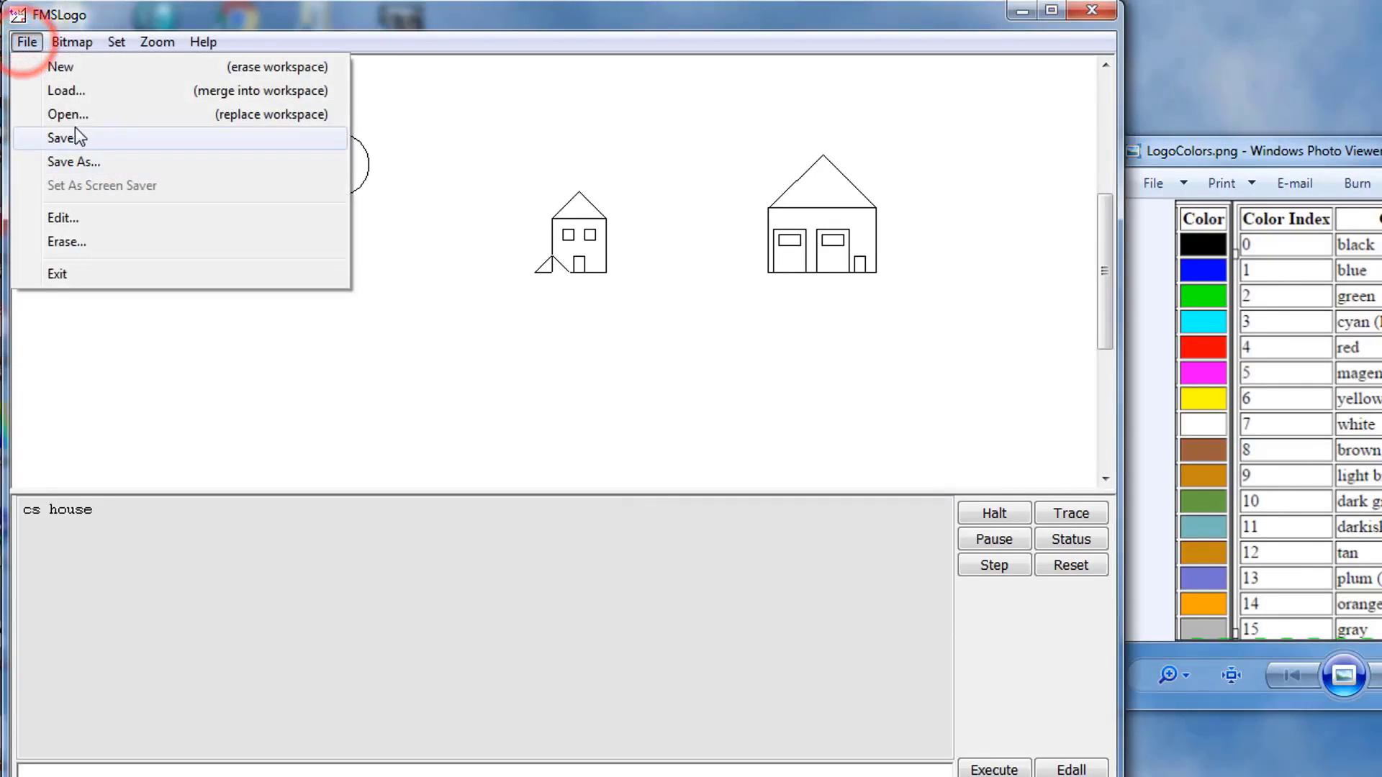
{"action": "left_click", "coordinate": [62, 218]}
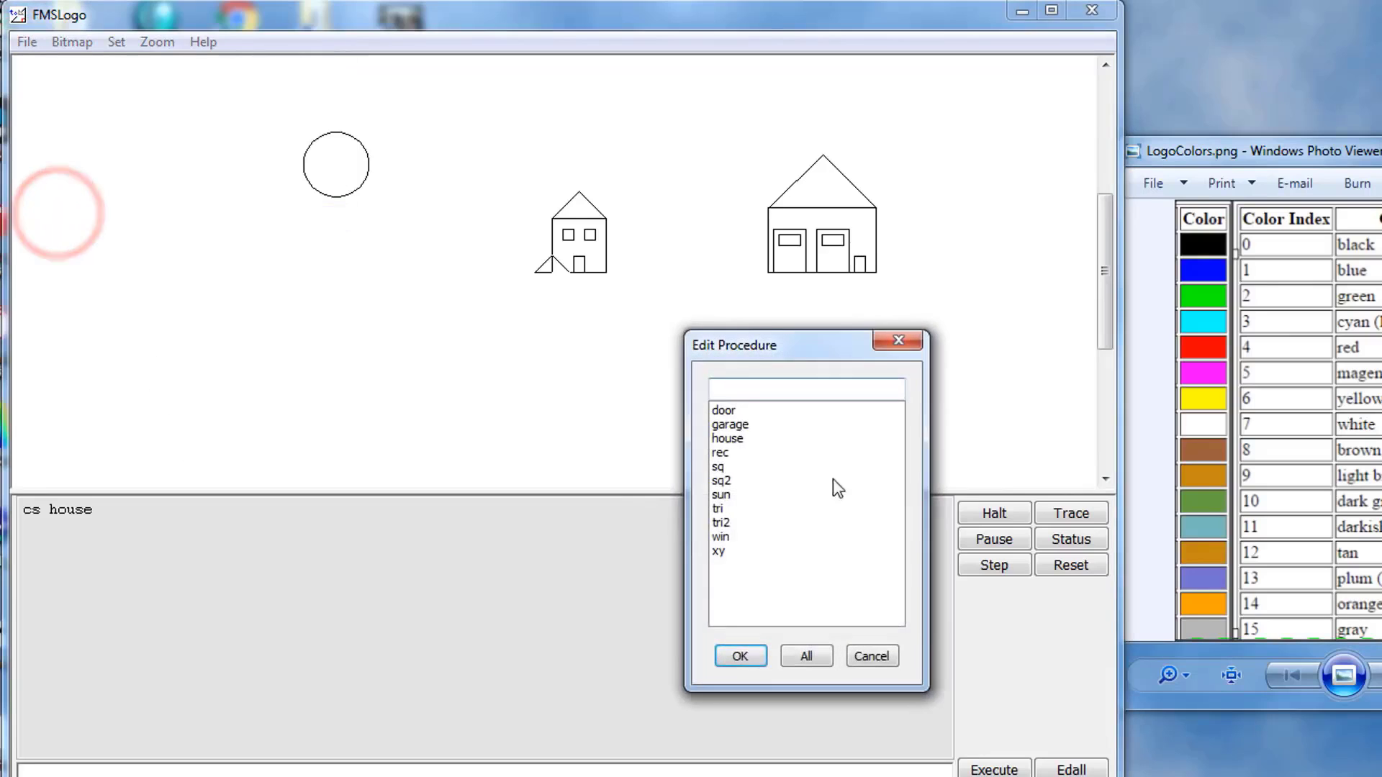
{"action": "left_click", "coordinate": [719, 537]}
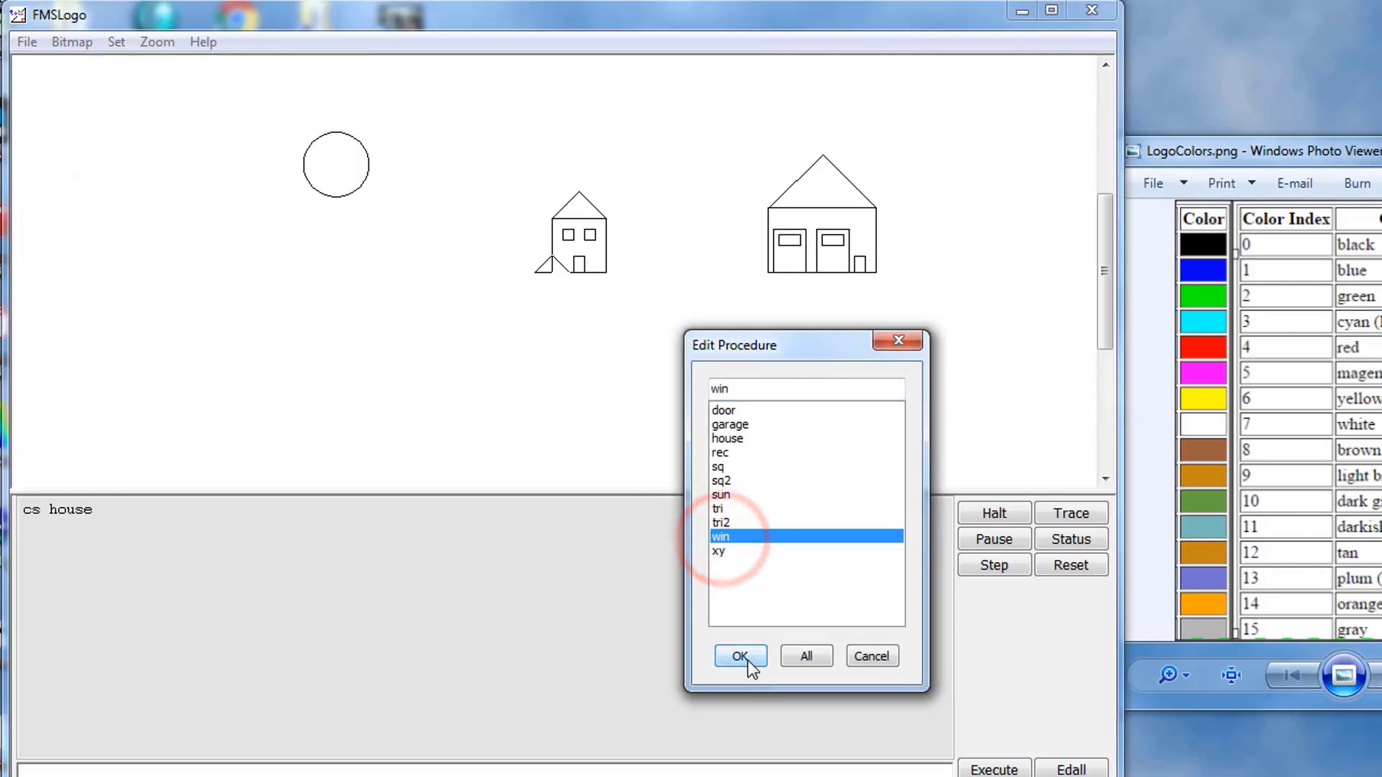
{"action": "left_click", "coordinate": [740, 656]}
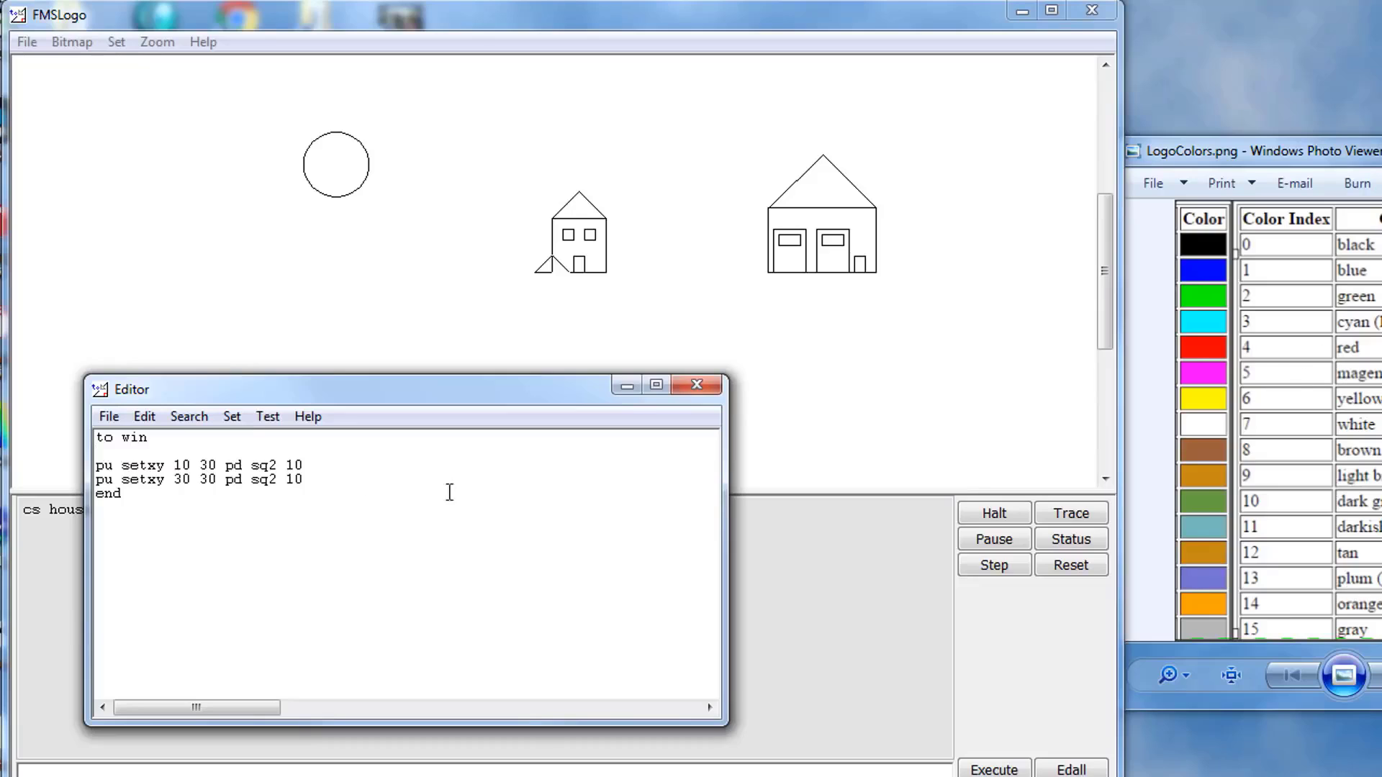
Make win use 'setpc 4' before drawing and add 'setpc 0' before end
{"action": "type", "text": "set"}
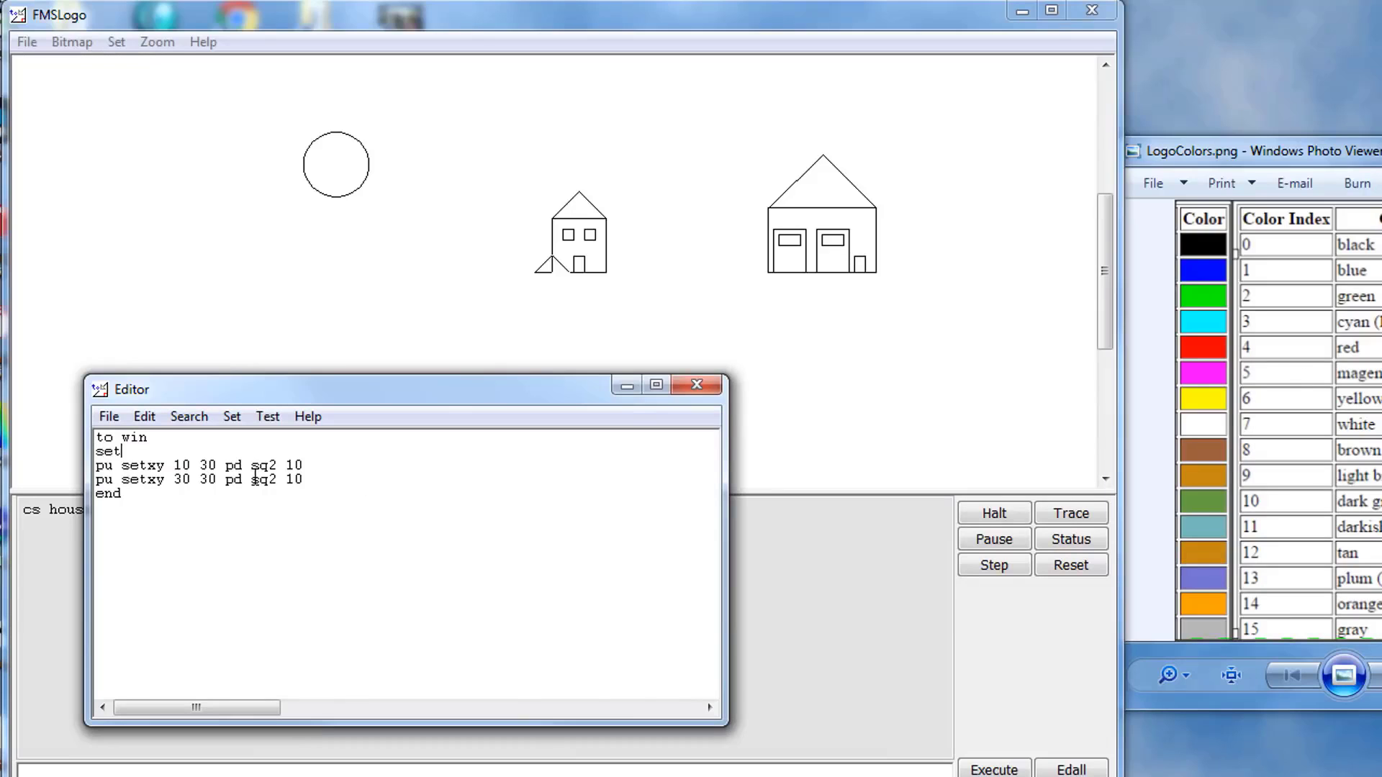
{"action": "type", "text": "pc"}
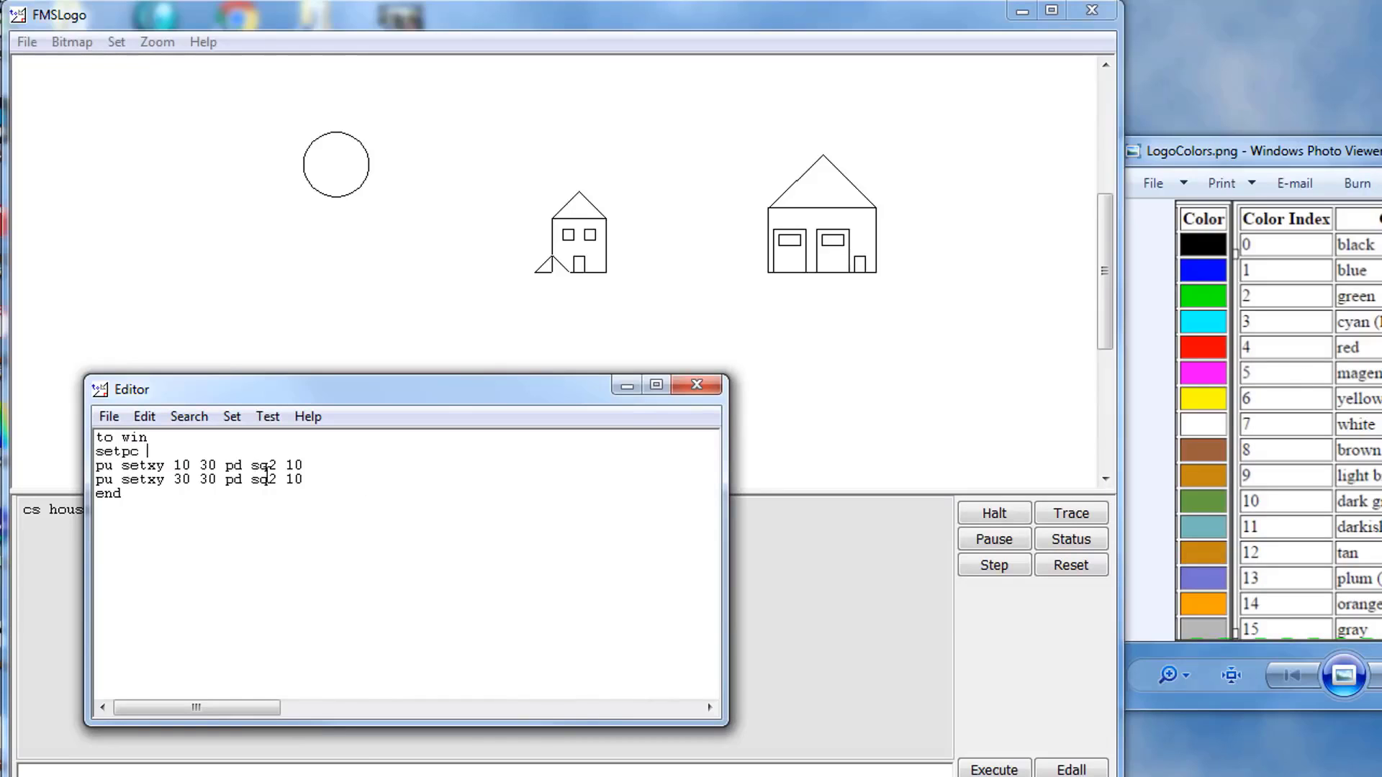
{"action": "type", "text": "4"}
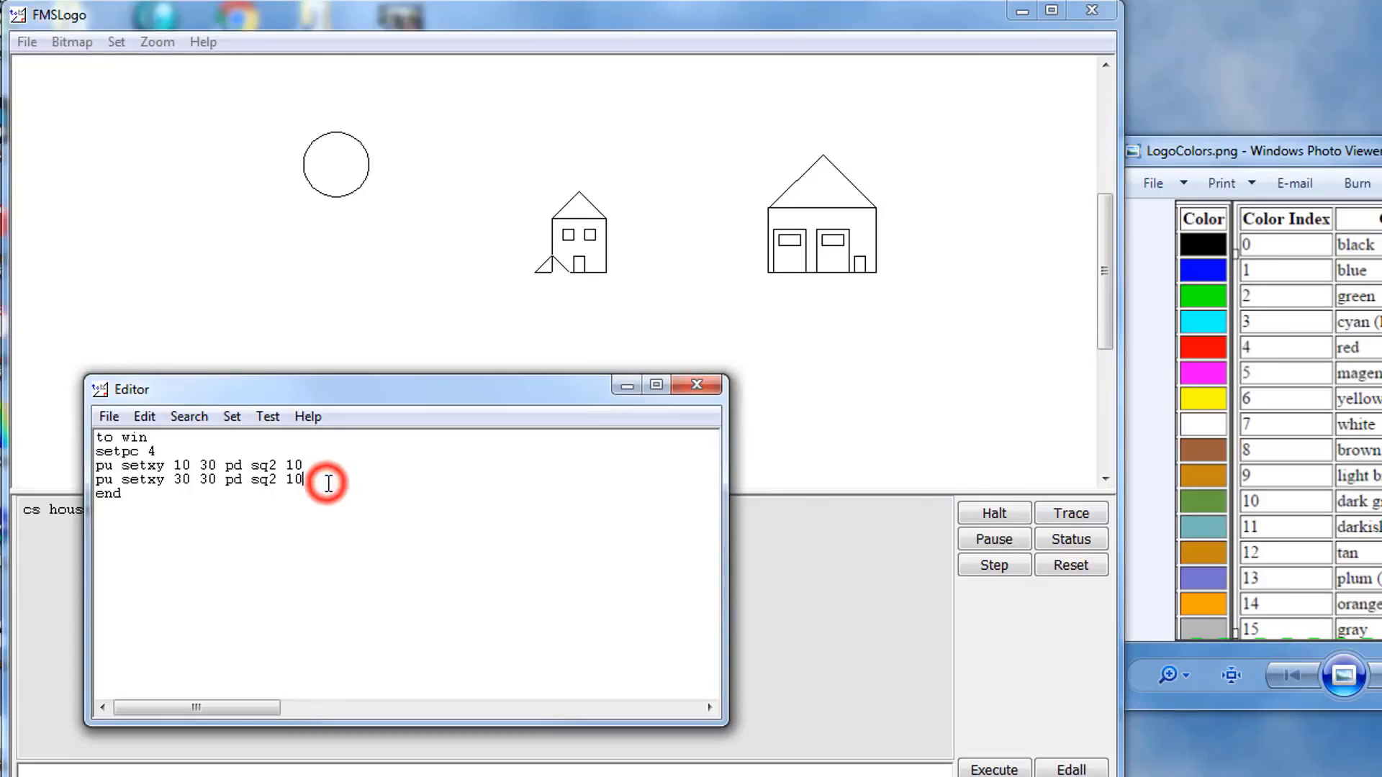
{"action": "key", "text": "enter"}
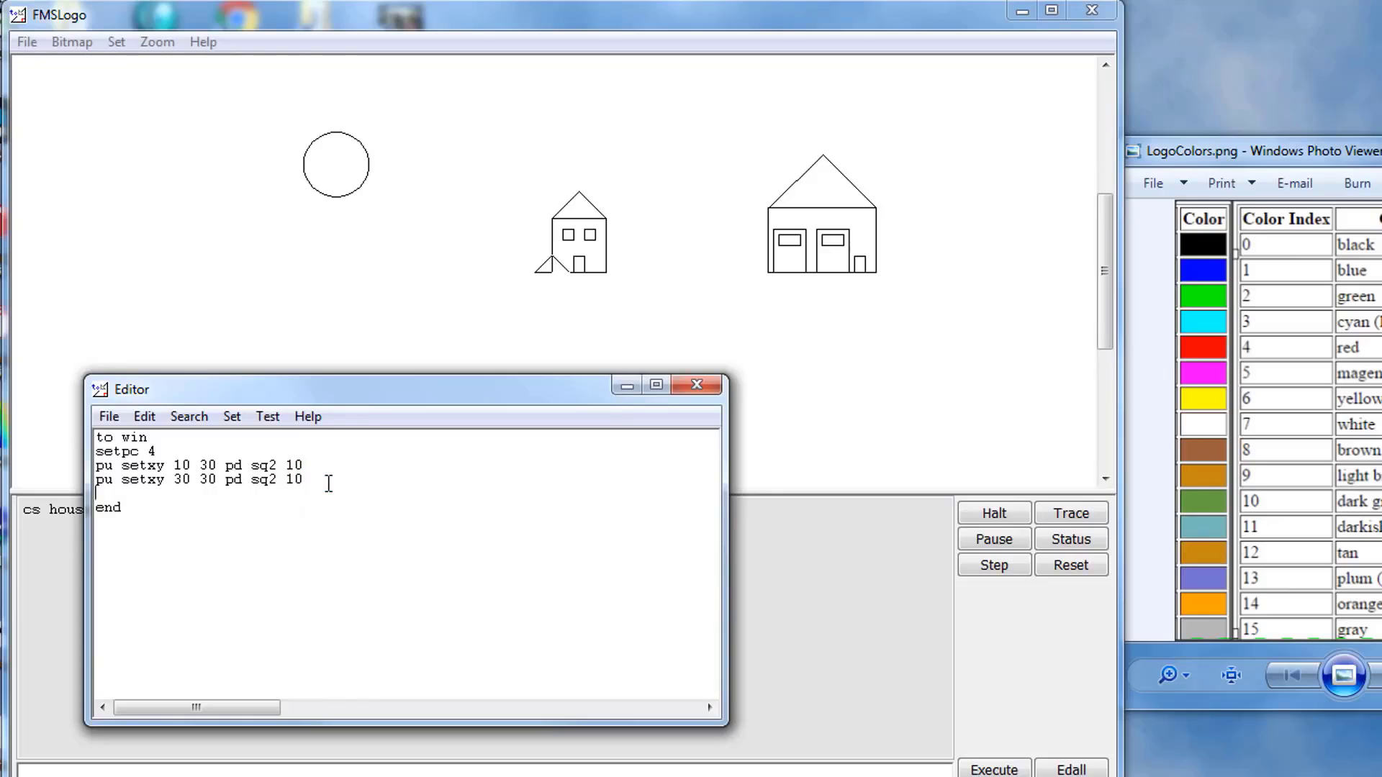
{"action": "type", "text": "setpc"}
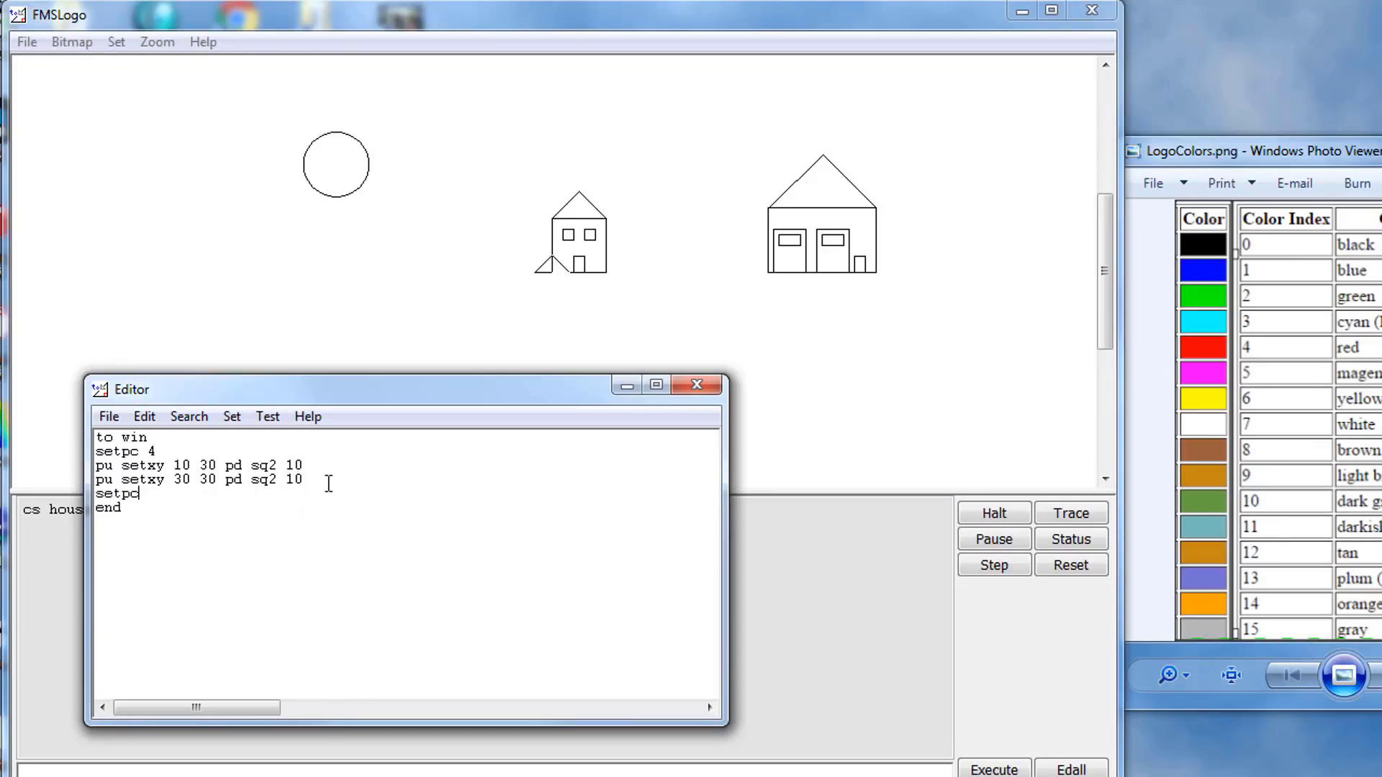
{"action": "type", "text": "0"}
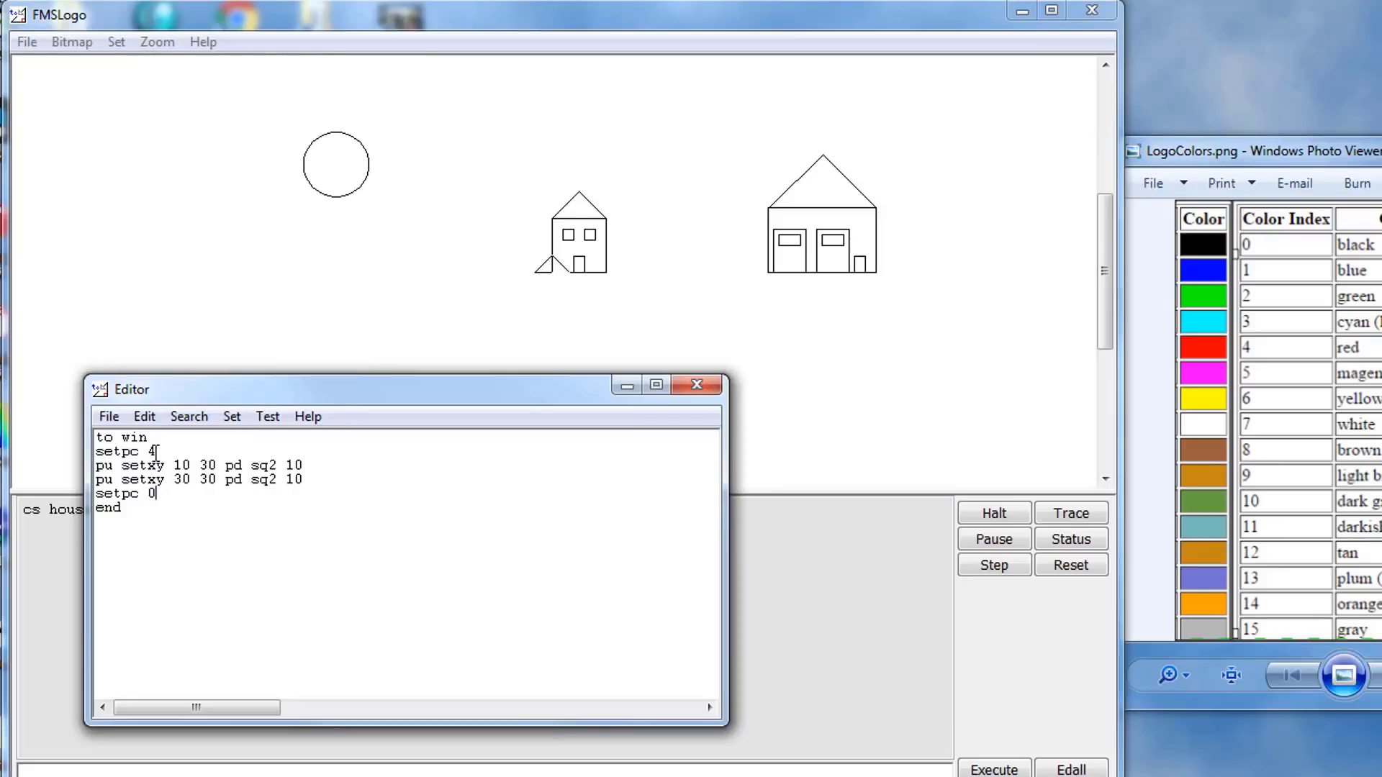
{"action": "left_click", "coordinate": [108, 416]}
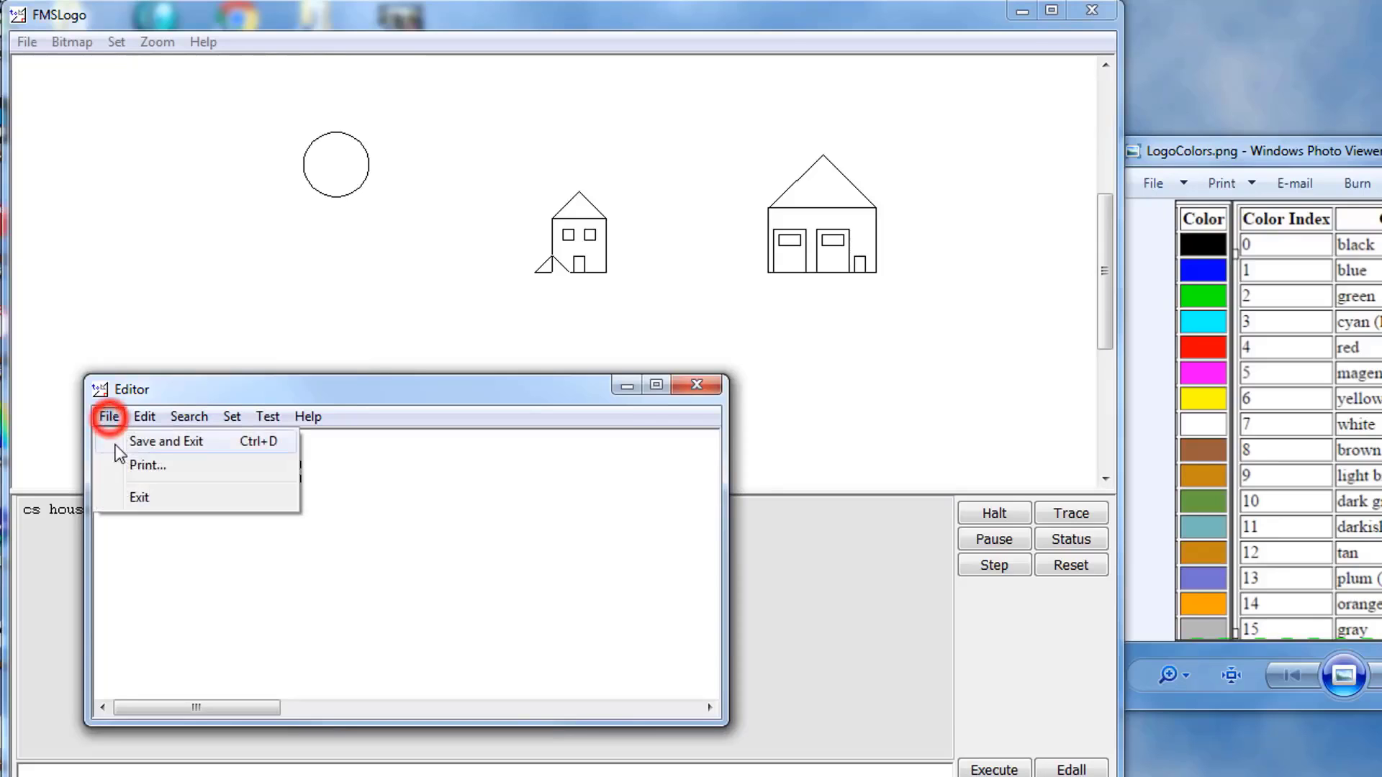
Save the edited win procedure and close the editor
{"action": "left_click", "coordinate": [167, 441]}
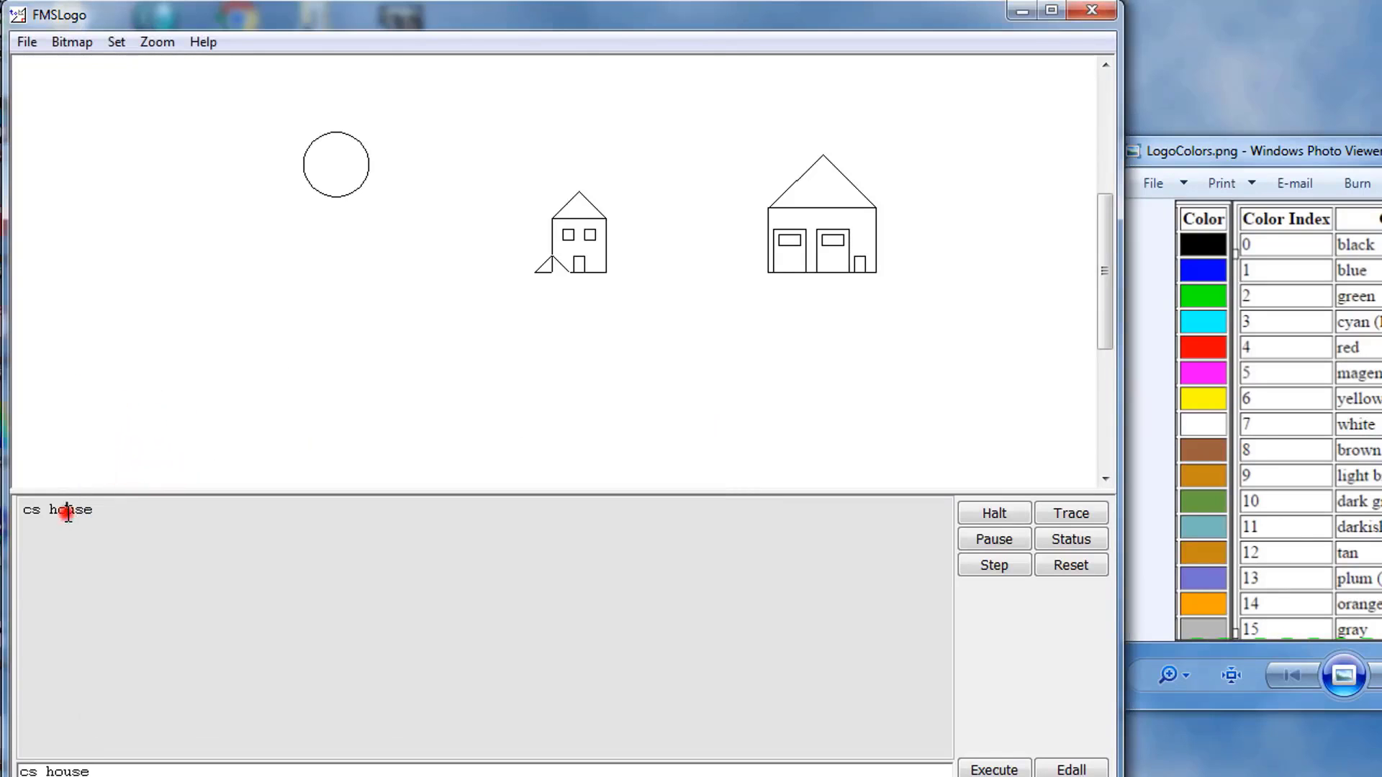
{"action": "mouse_move", "coordinate": [227, 705]}
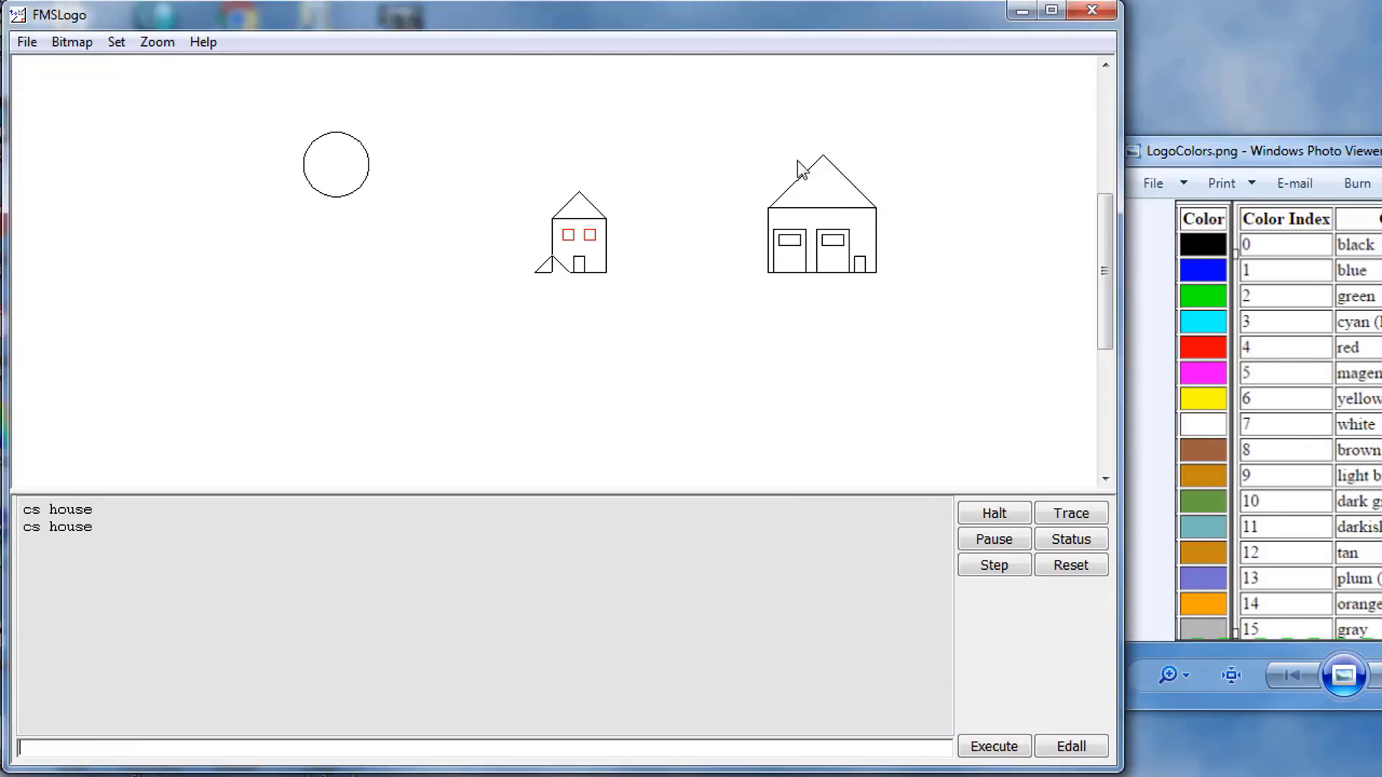
{"action": "mouse_move", "coordinate": [700, 312]}
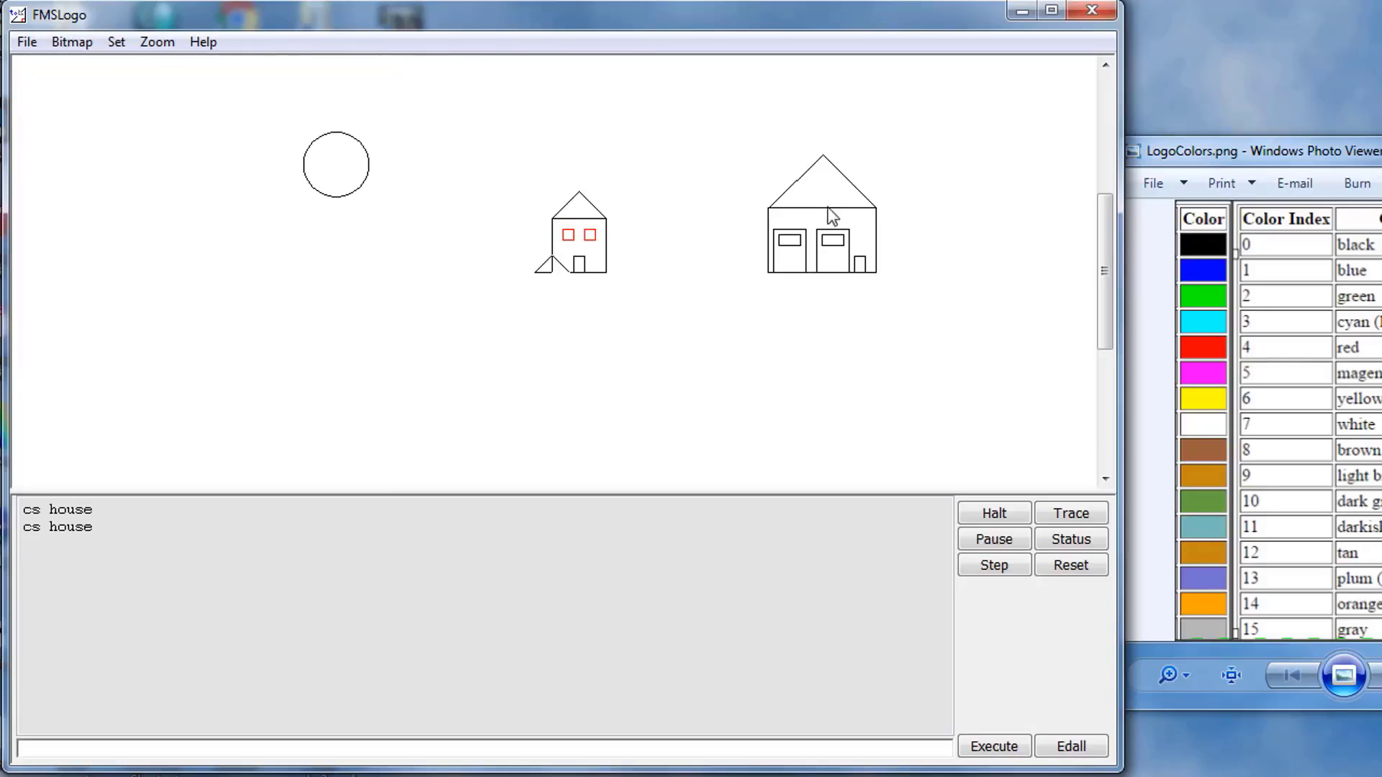
{"action": "mouse_move", "coordinate": [670, 744]}
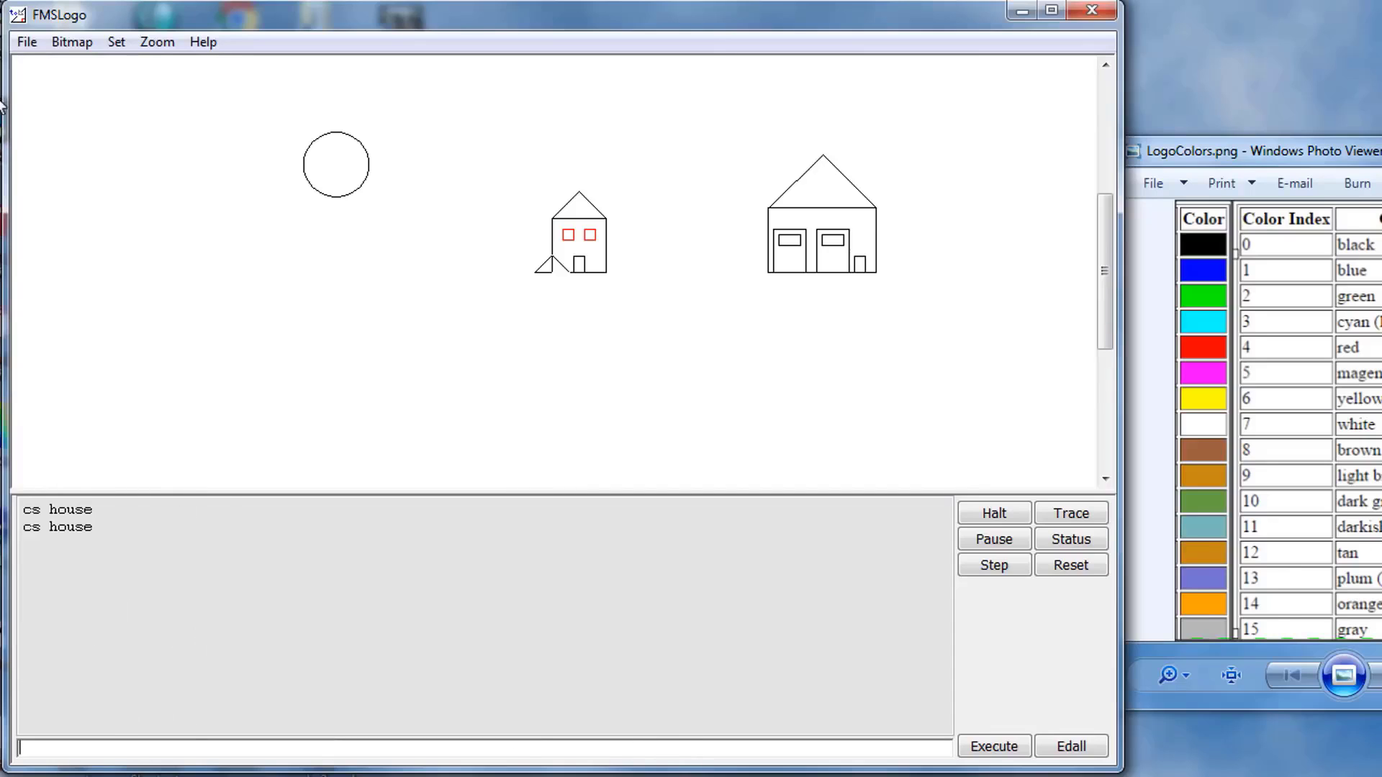
{"action": "mouse_move", "coordinate": [58, 222]}
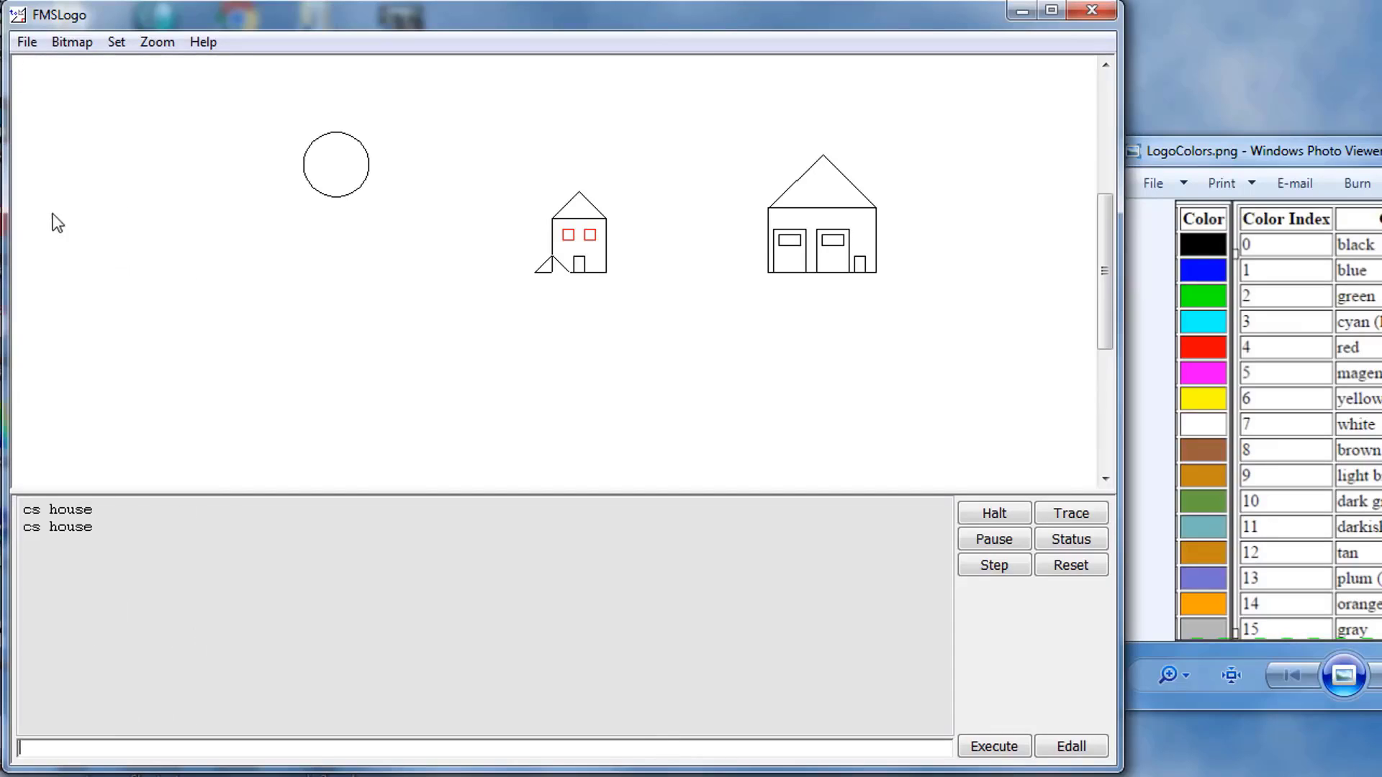
{"action": "mouse_move", "coordinate": [46, 292]}
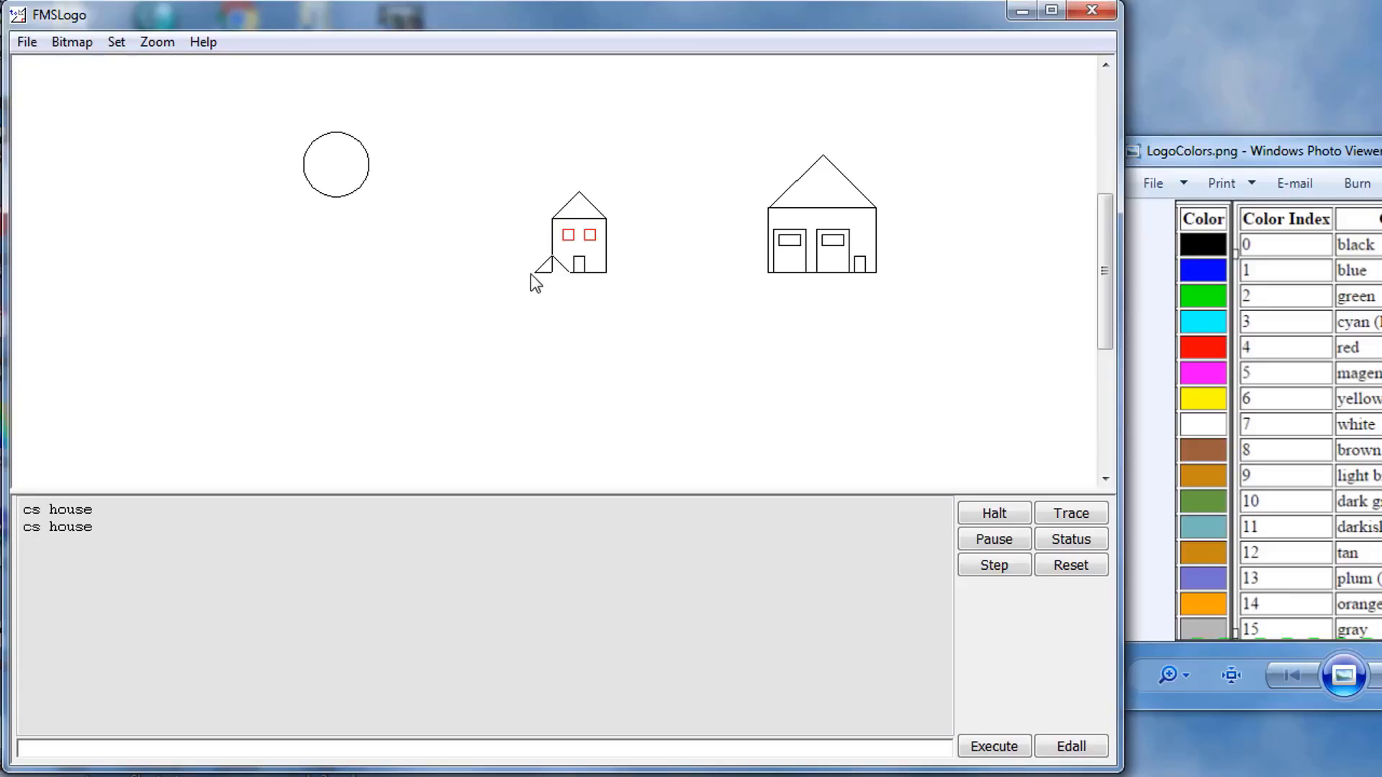
{"action": "mouse_move", "coordinate": [1053, 278]}
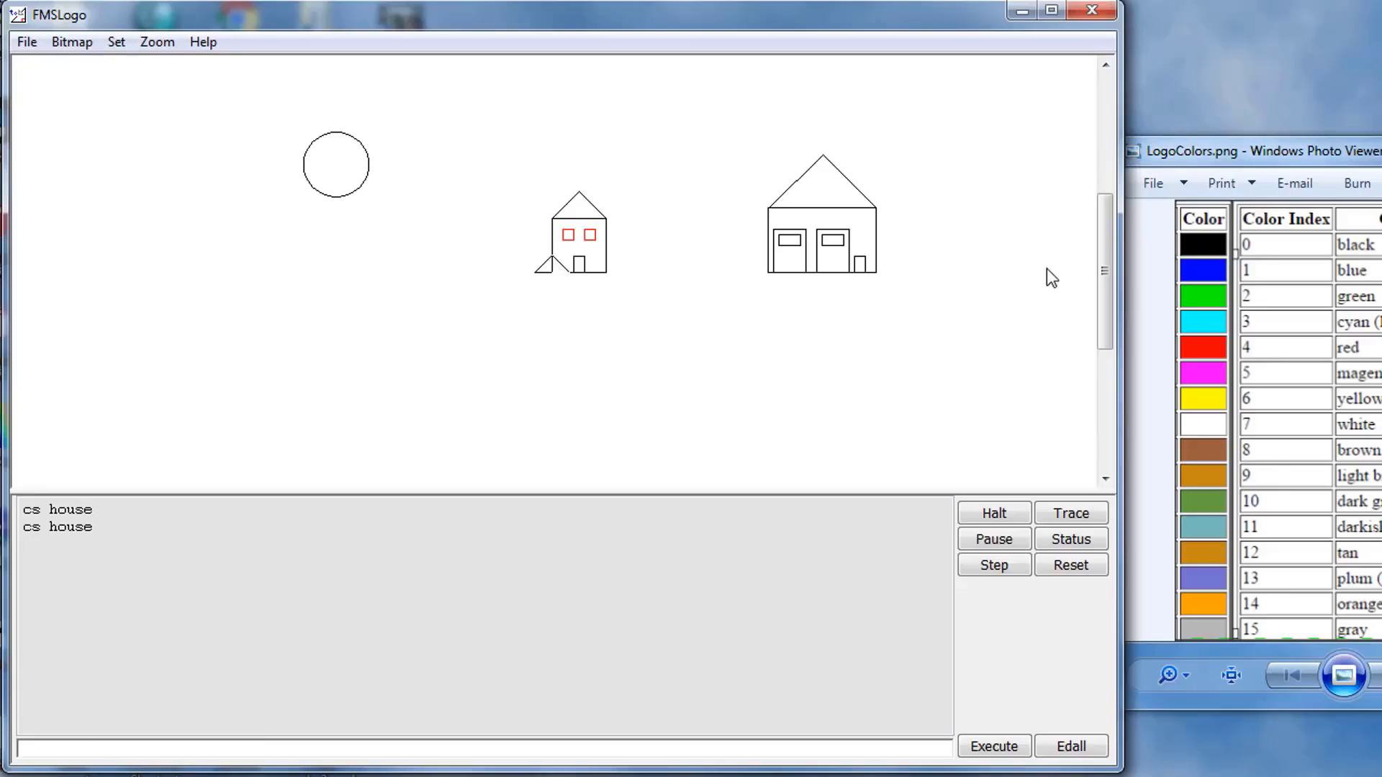
{"action": "mouse_move", "coordinate": [510, 280]}
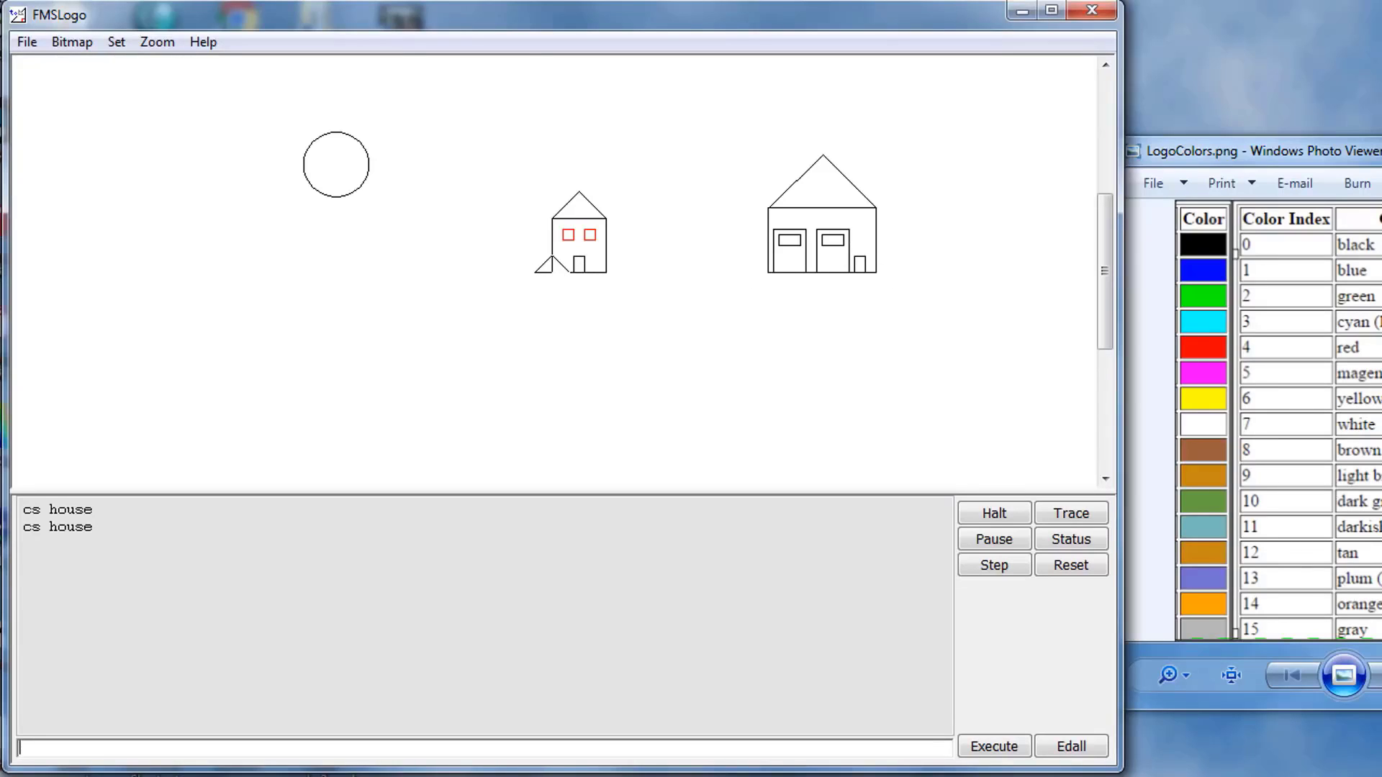
Create a new procedure named 'sky' in the editor
{"action": "left_click", "coordinate": [26, 42]}
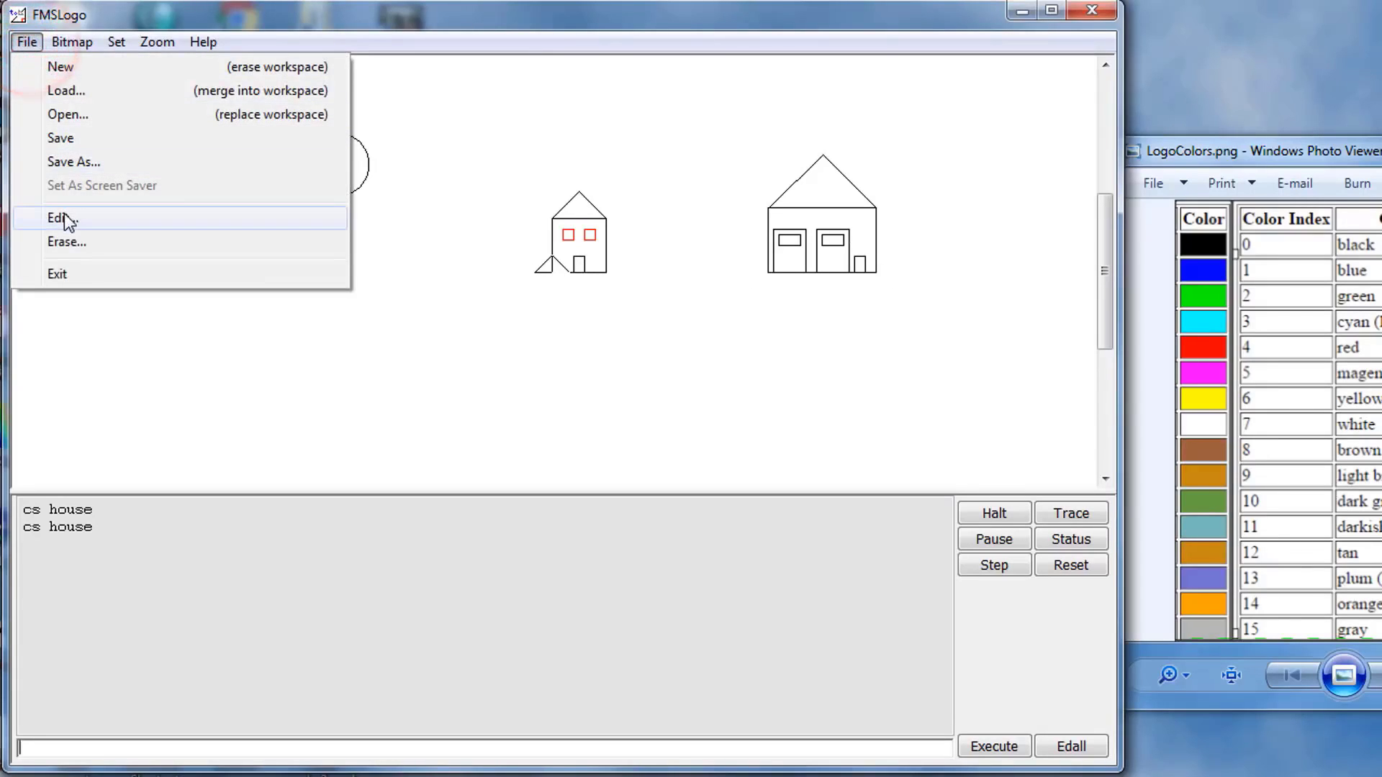
{"action": "left_click", "coordinate": [57, 217]}
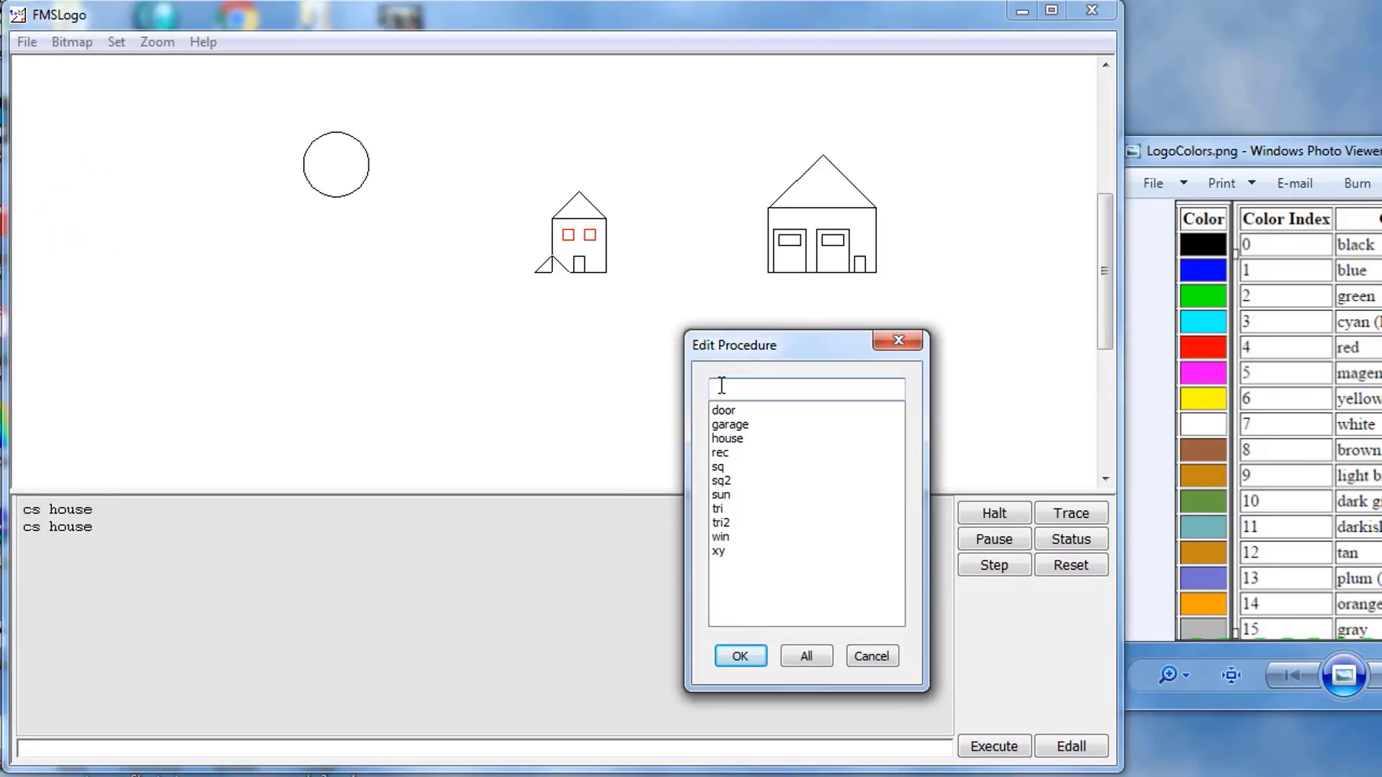
{"action": "type", "text": "sky"}
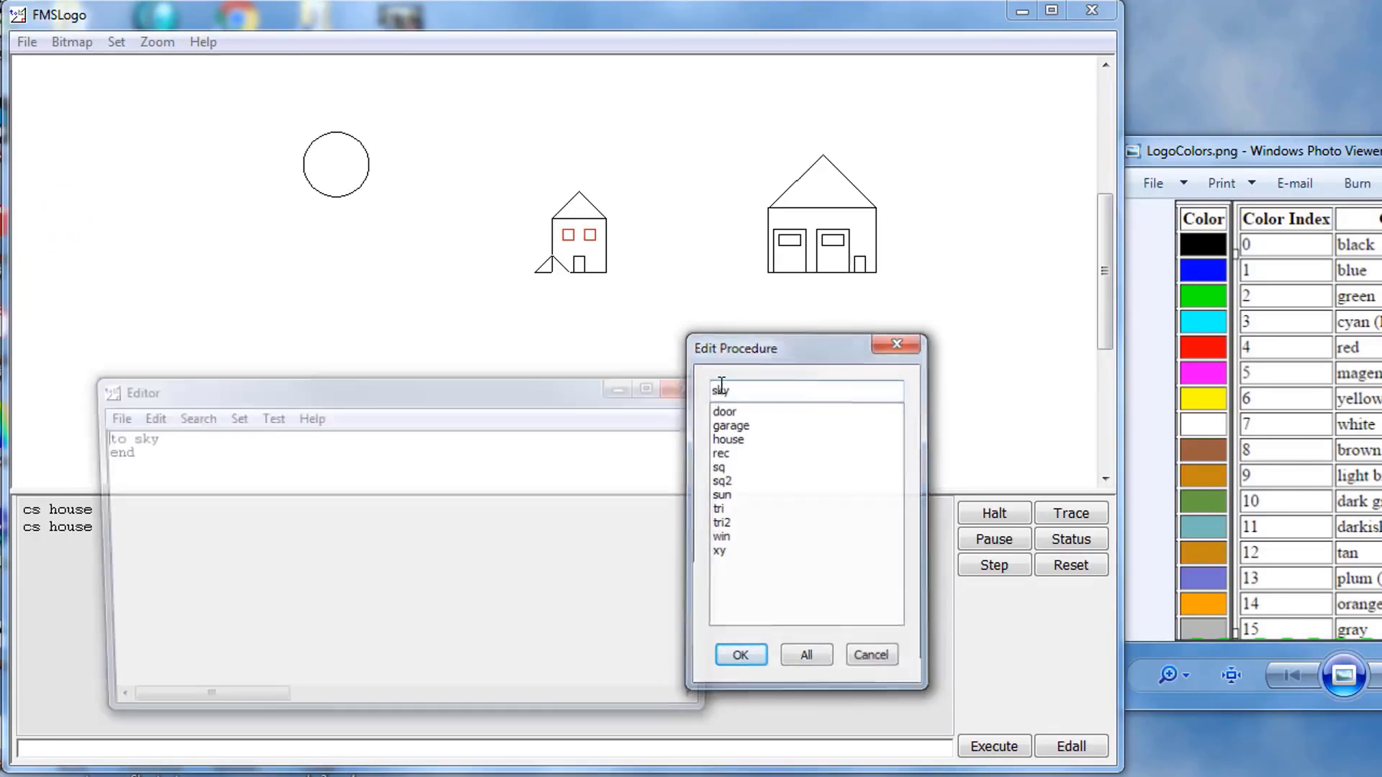
{"action": "left_click", "coordinate": [740, 655]}
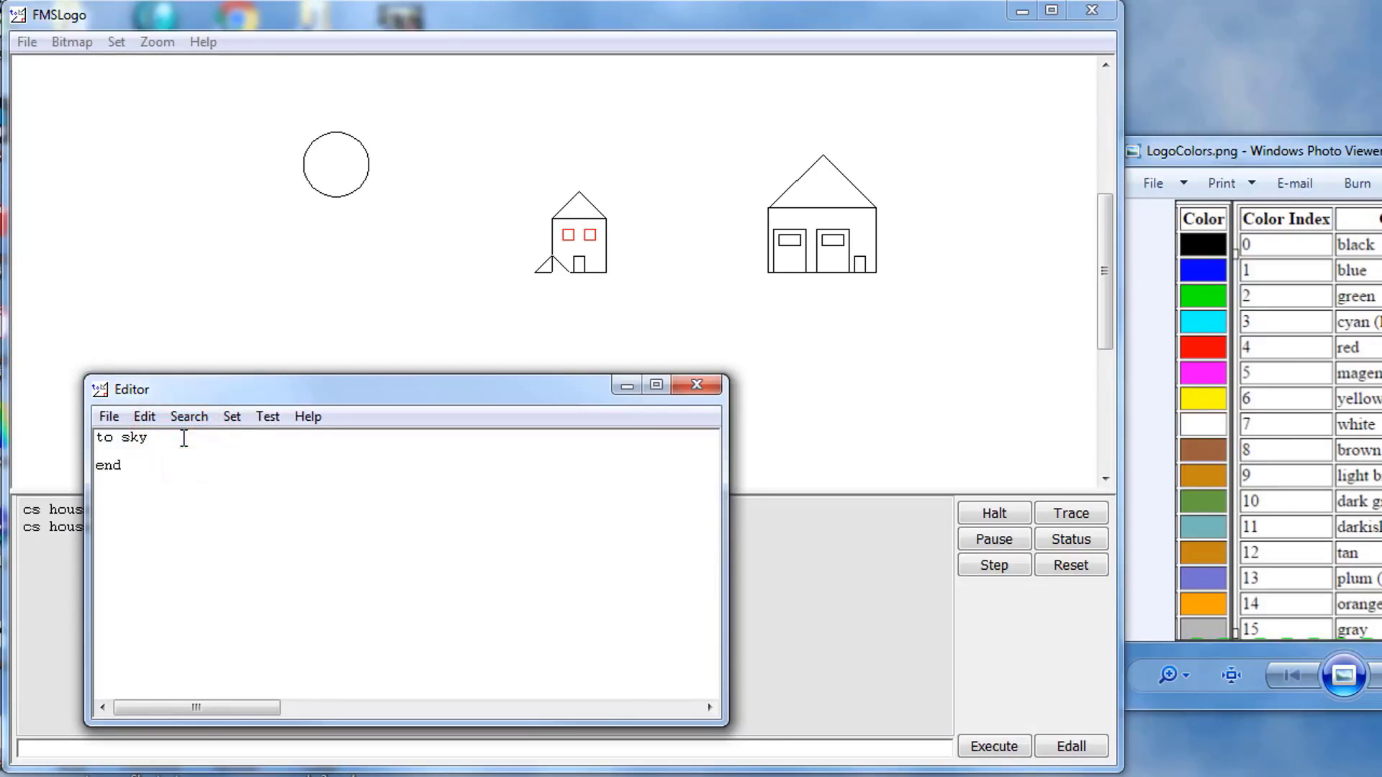
Write 'xy -500 0' and 'rec 400 1000' in sky, then save and exit
{"action": "type", "text": "xy"}
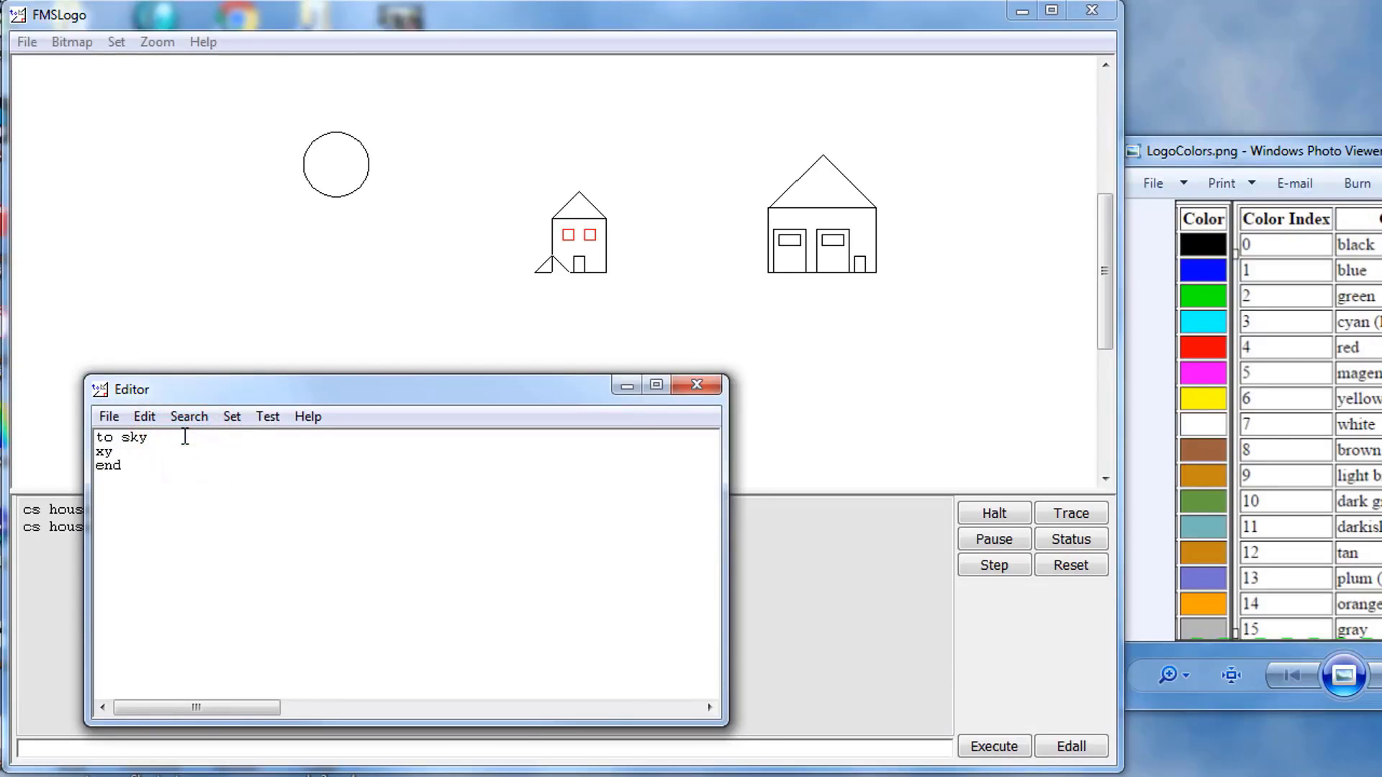
{"action": "type", "text": "-500"}
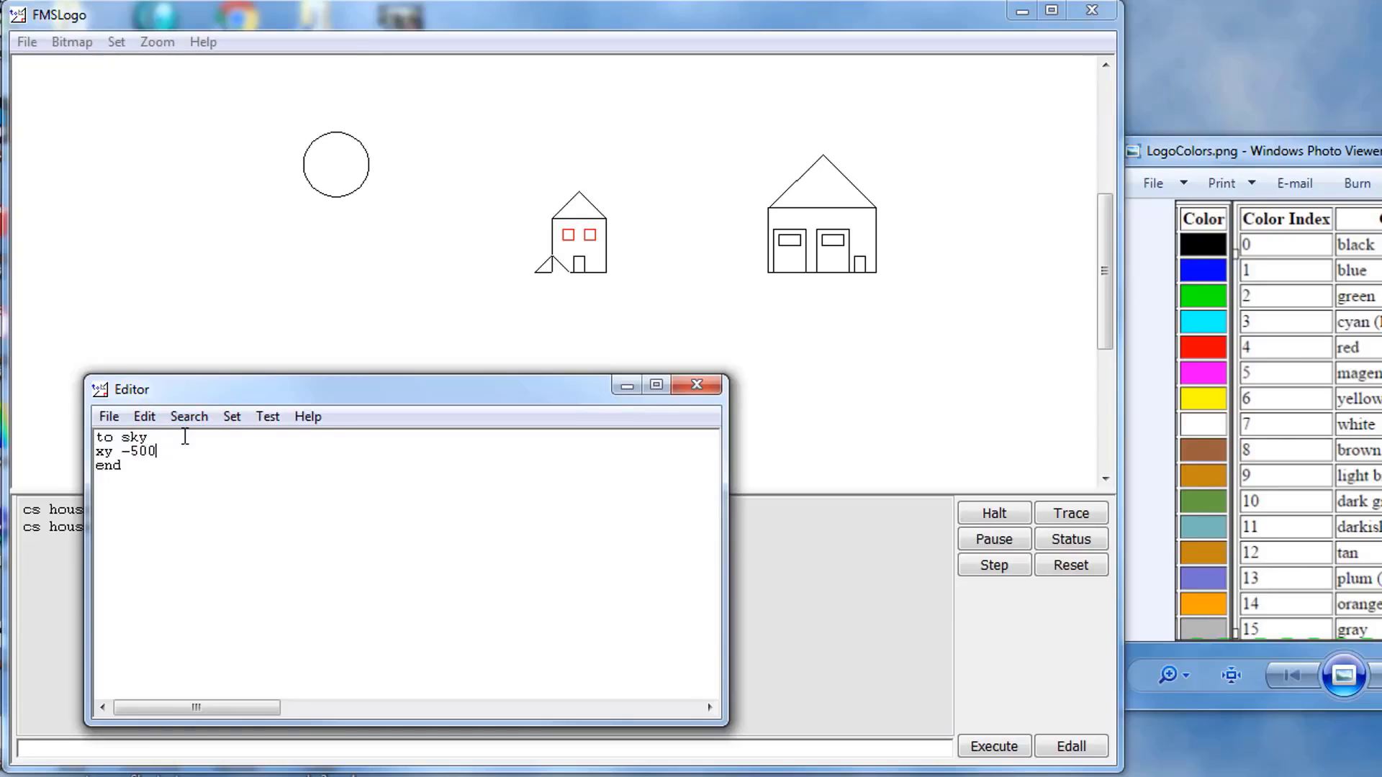
{"action": "type", "text": "0"}
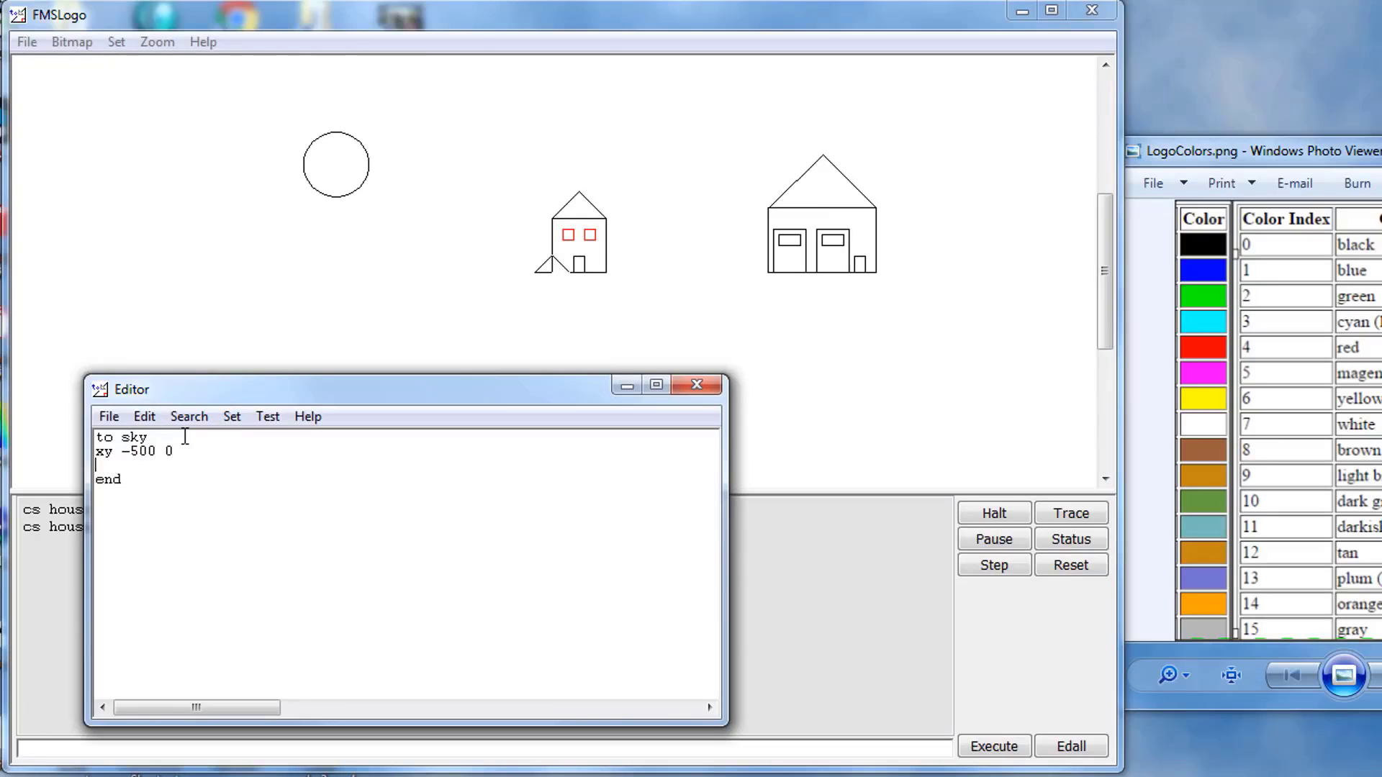
{"action": "type", "text": "rec"}
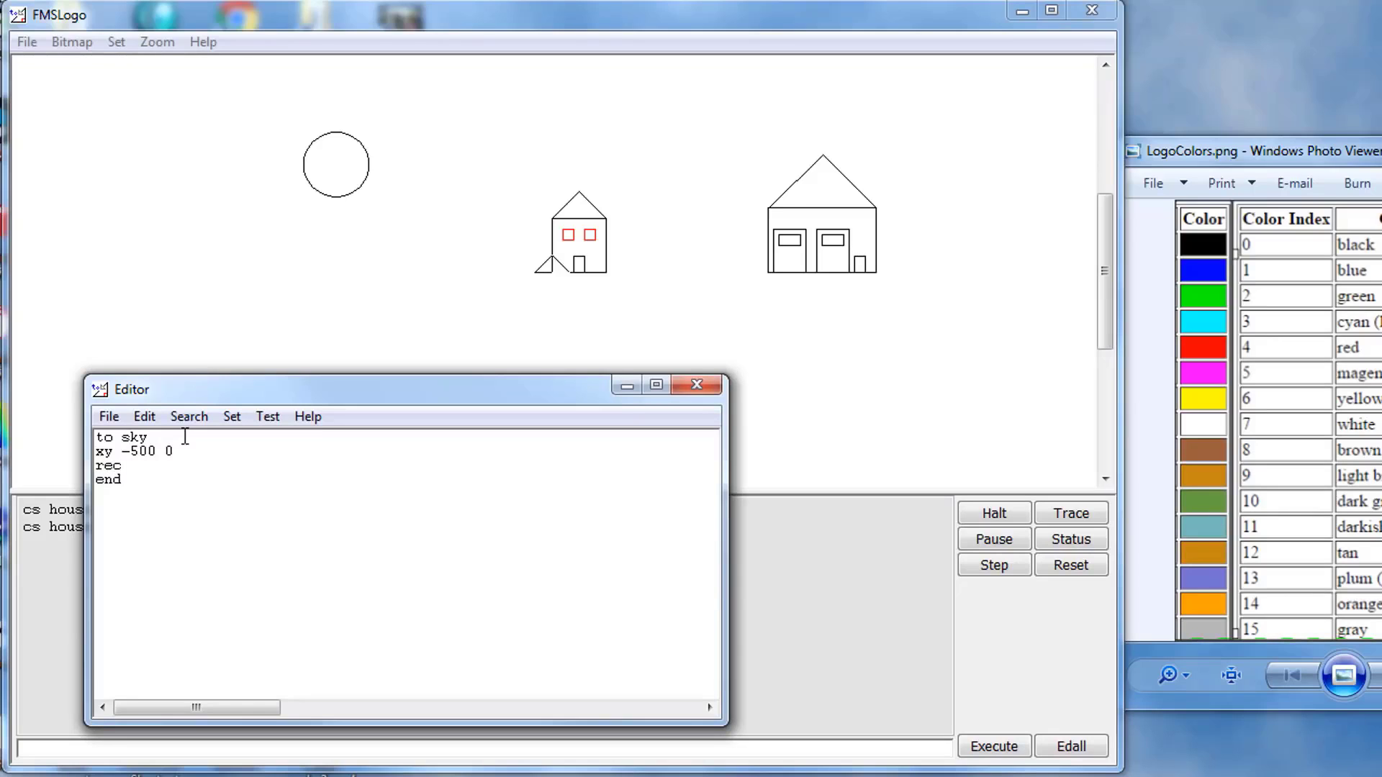
{"action": "type", "text": "400"}
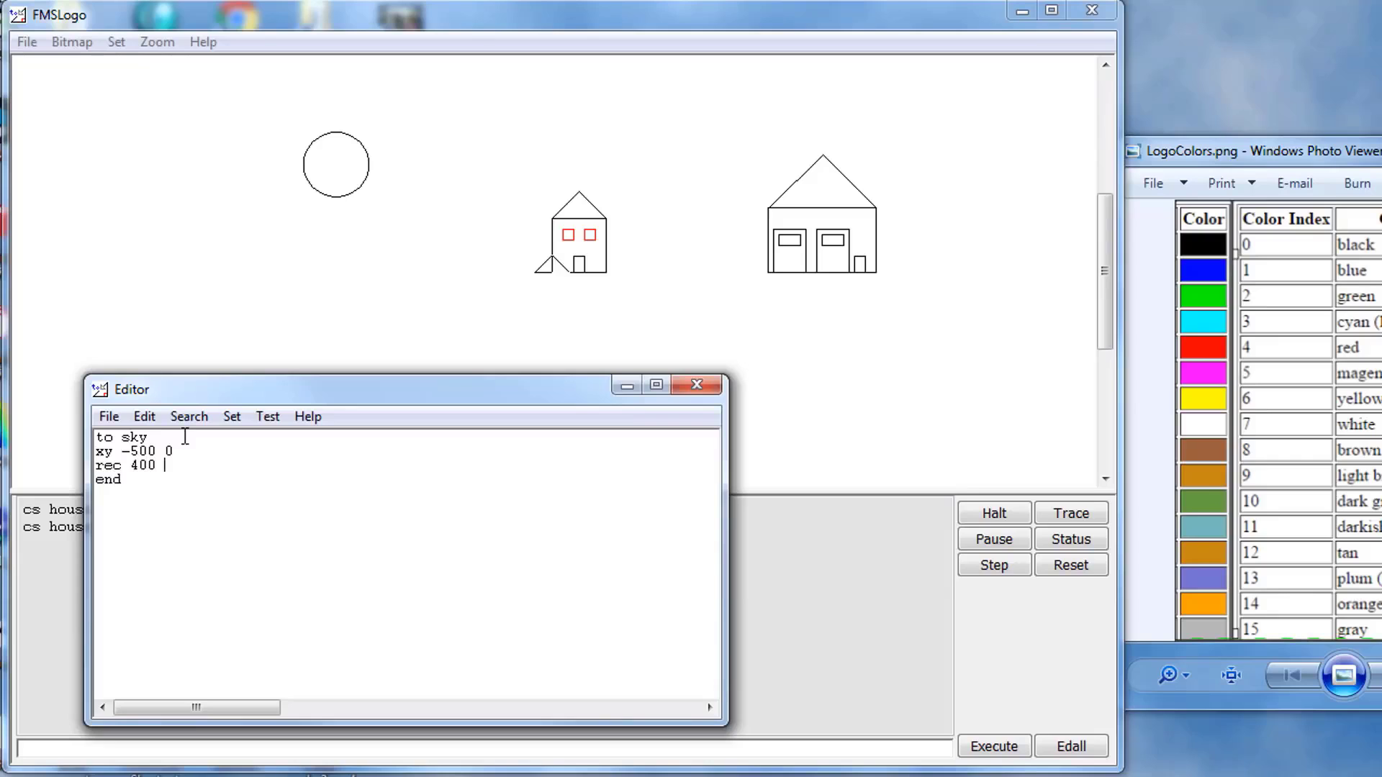
{"action": "type", "text": "1000"}
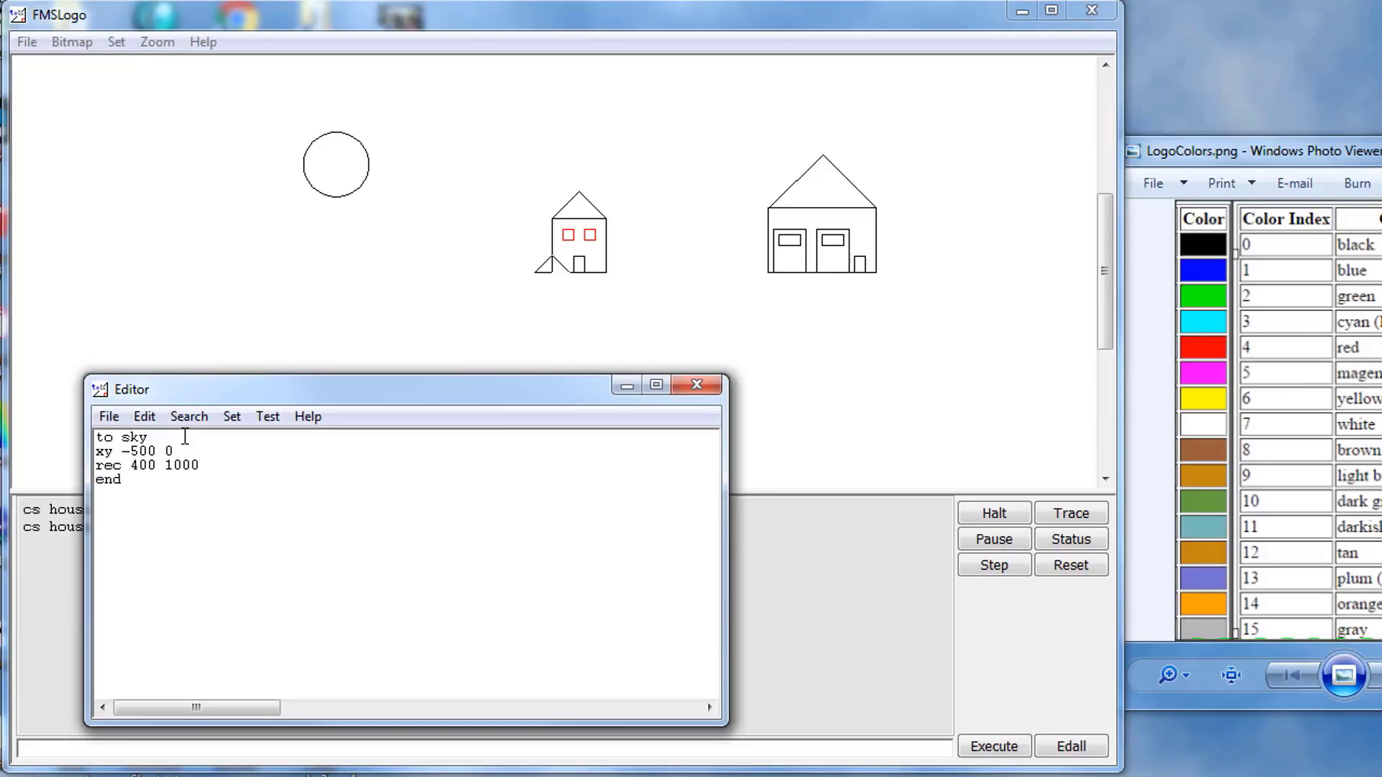
{"action": "left_click", "coordinate": [108, 416]}
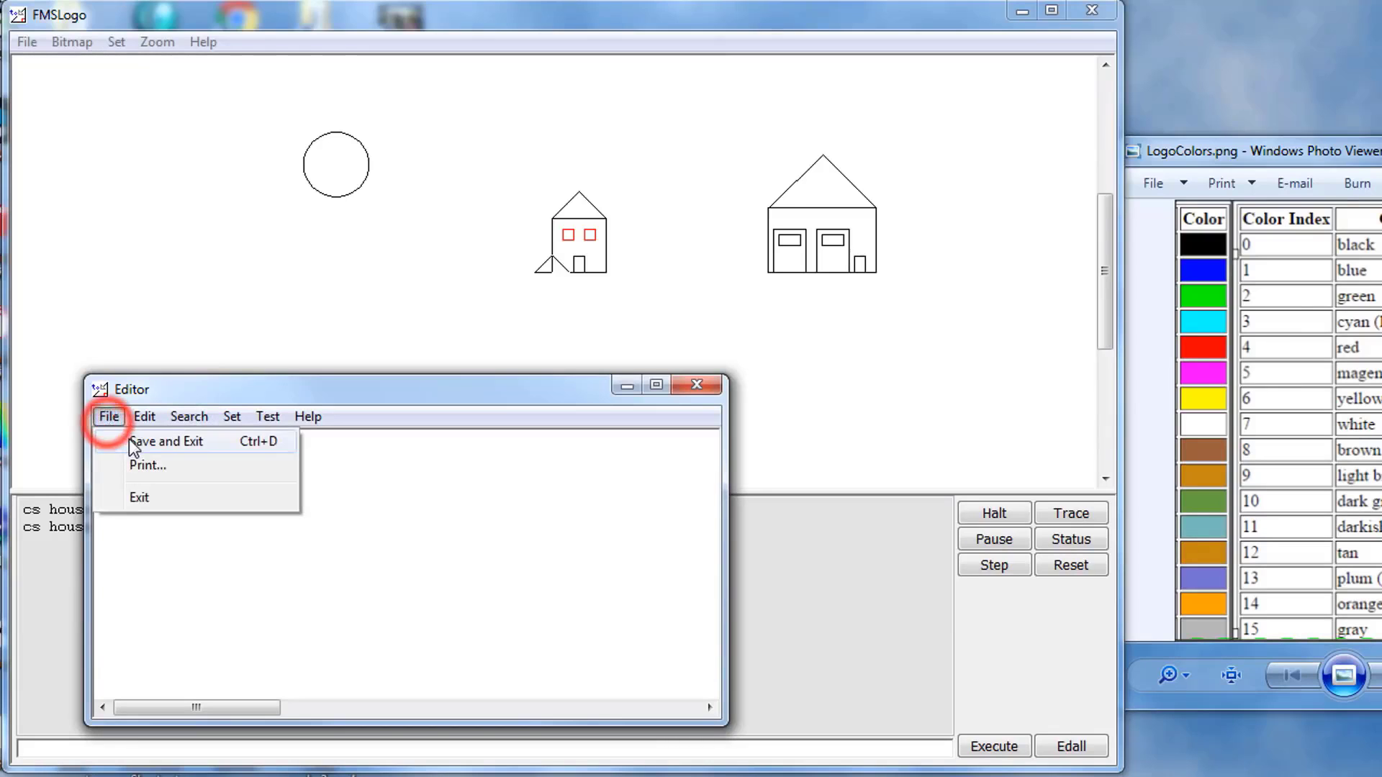
{"action": "left_click", "coordinate": [167, 440]}
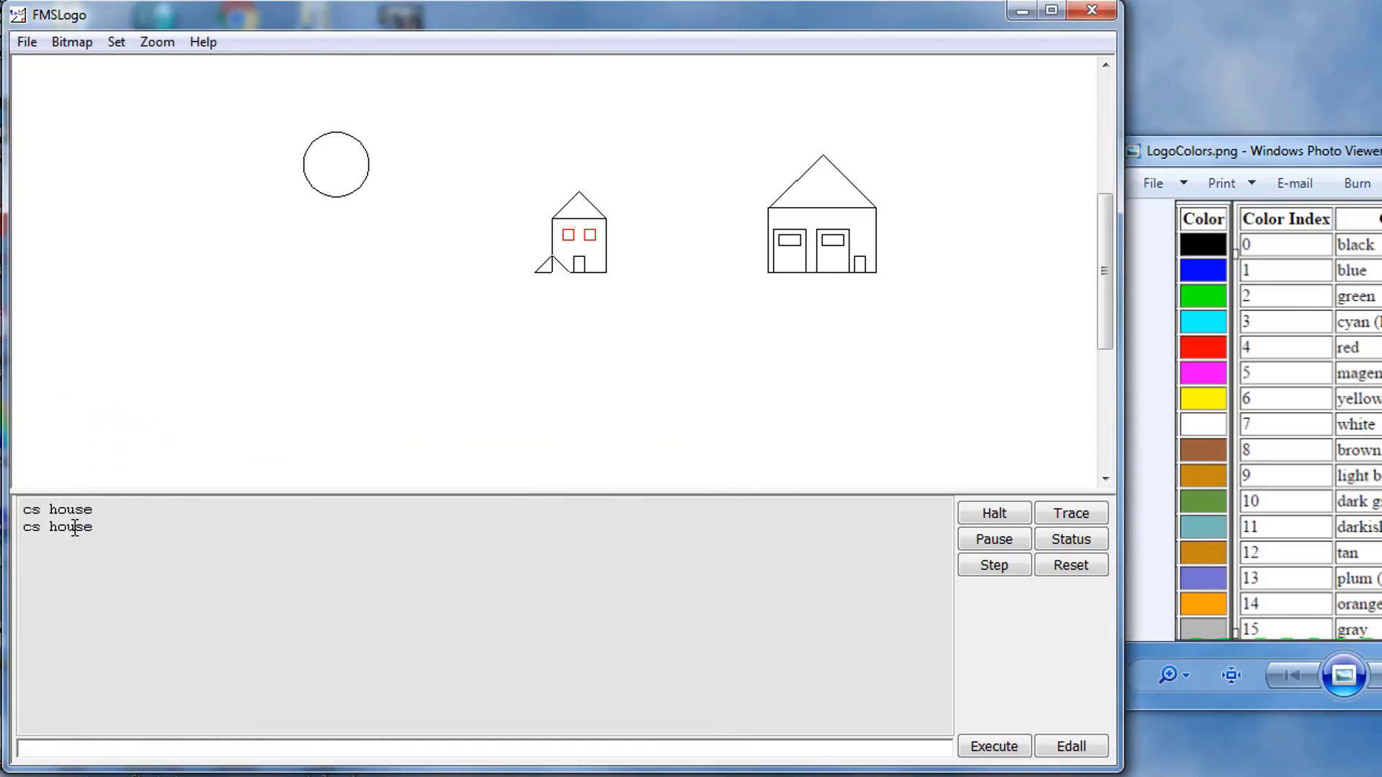
Run sky to draw the horizon line, then return to the File menu
{"action": "type", "text": "s"}
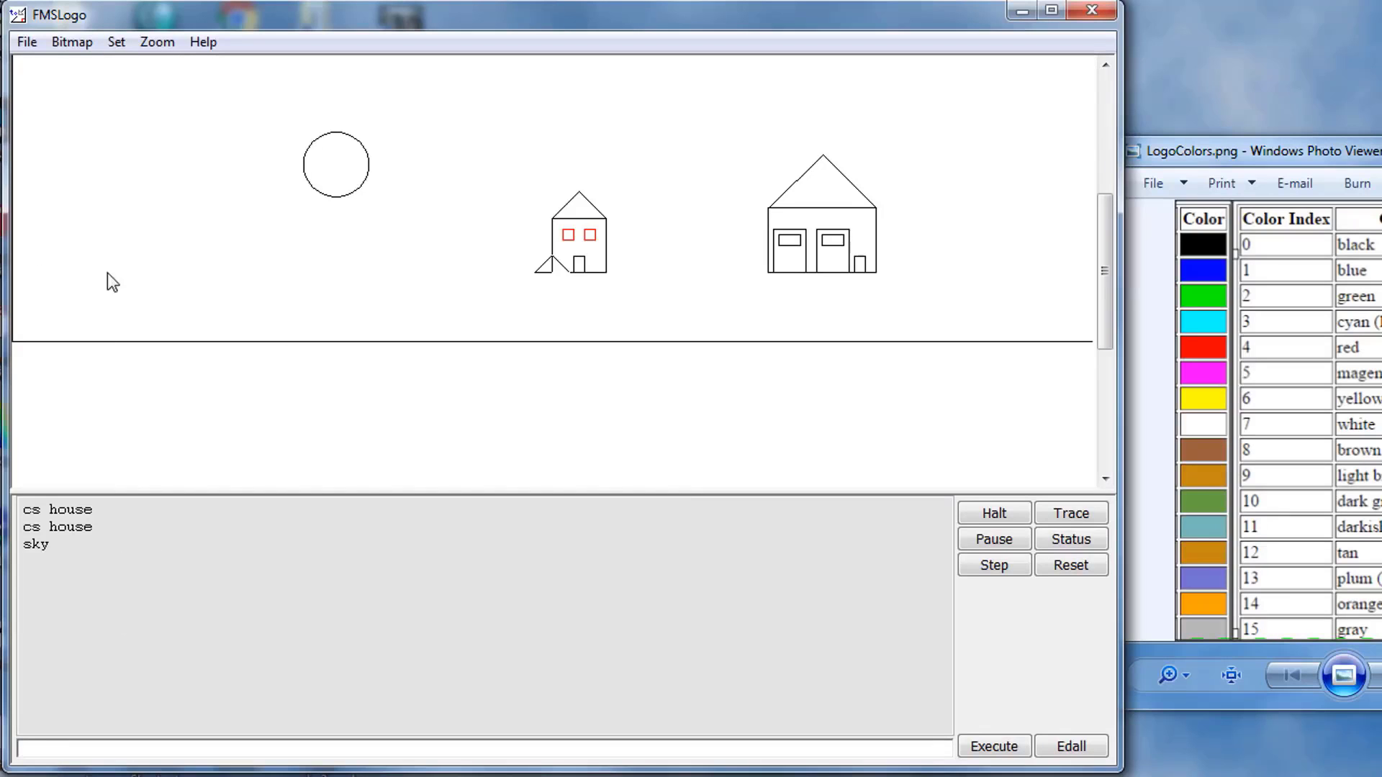
{"action": "mouse_move", "coordinate": [81, 76]}
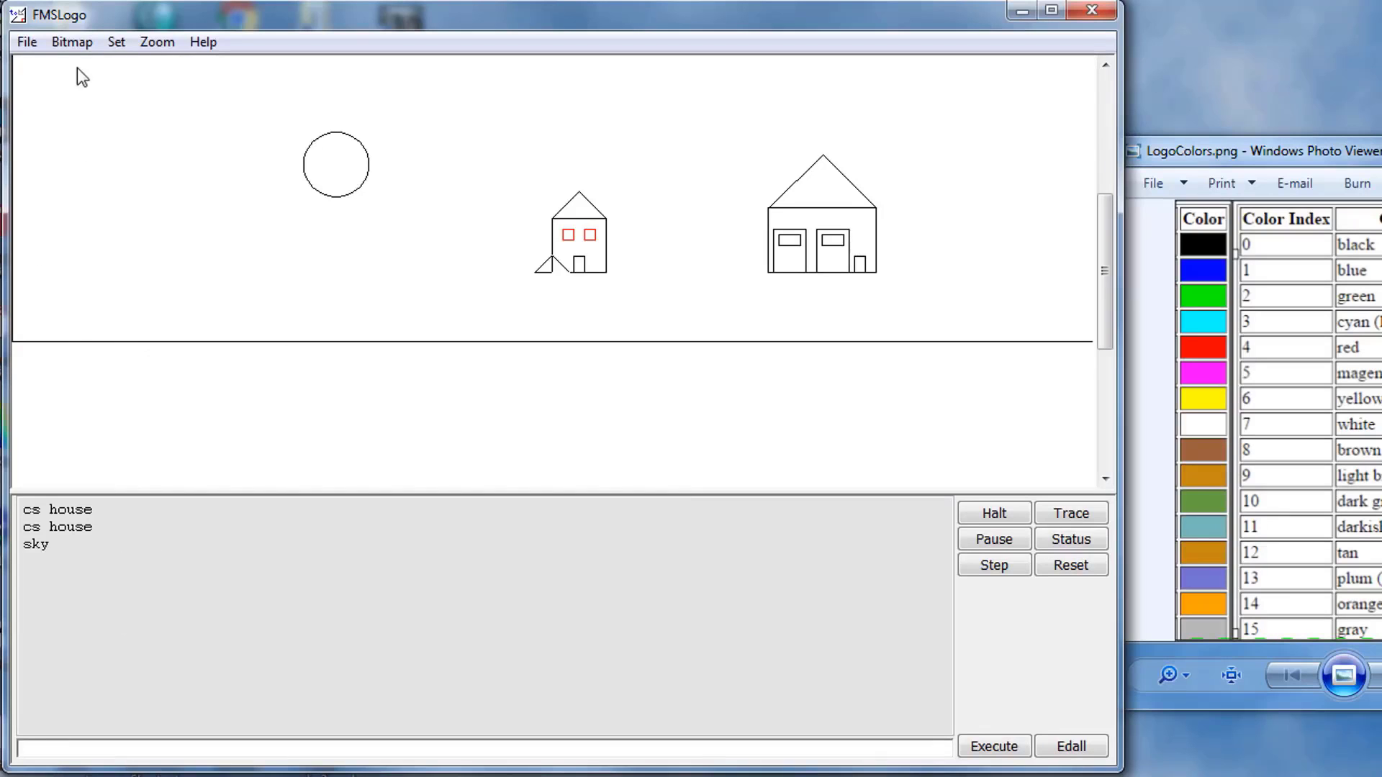
{"action": "left_click", "coordinate": [26, 41]}
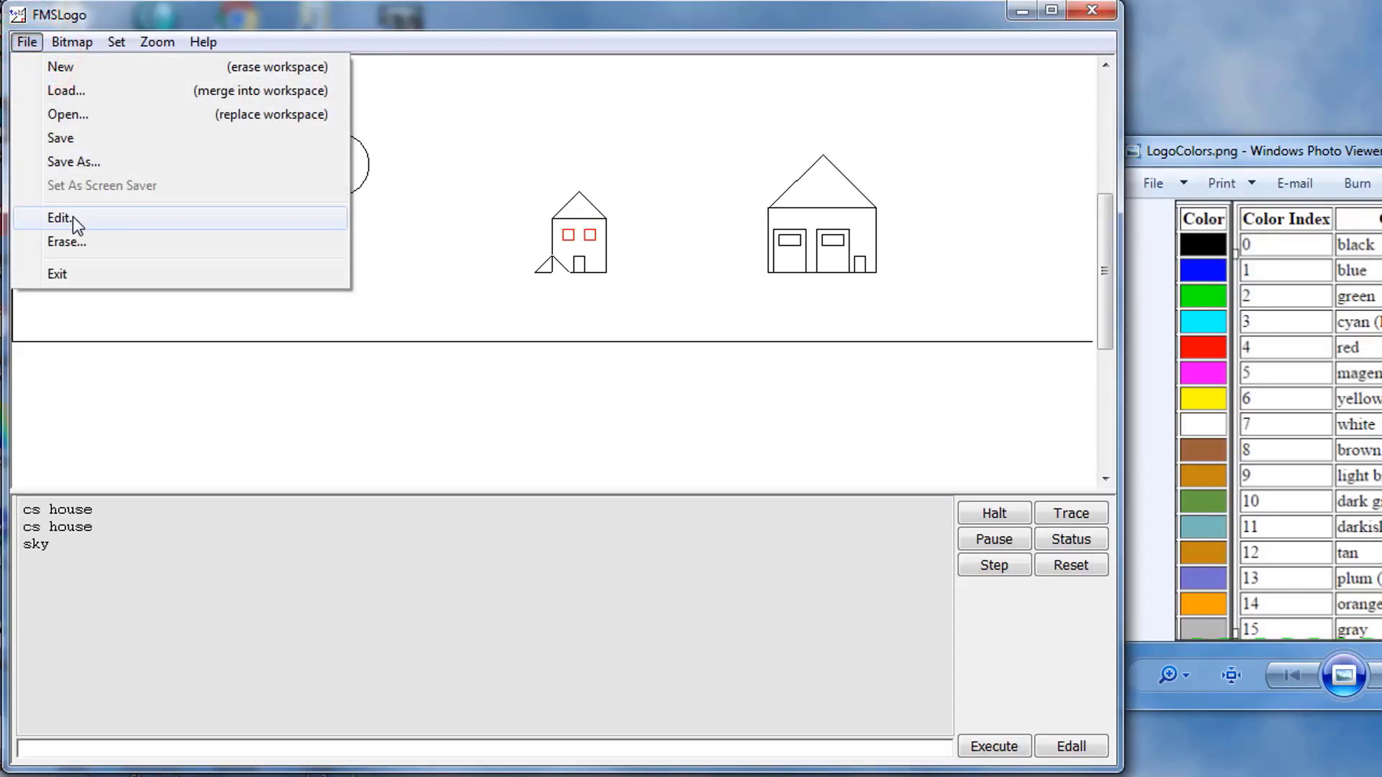
Reopen sky and add a new line starting with 'xy -490 10'
{"action": "left_click", "coordinate": [59, 217]}
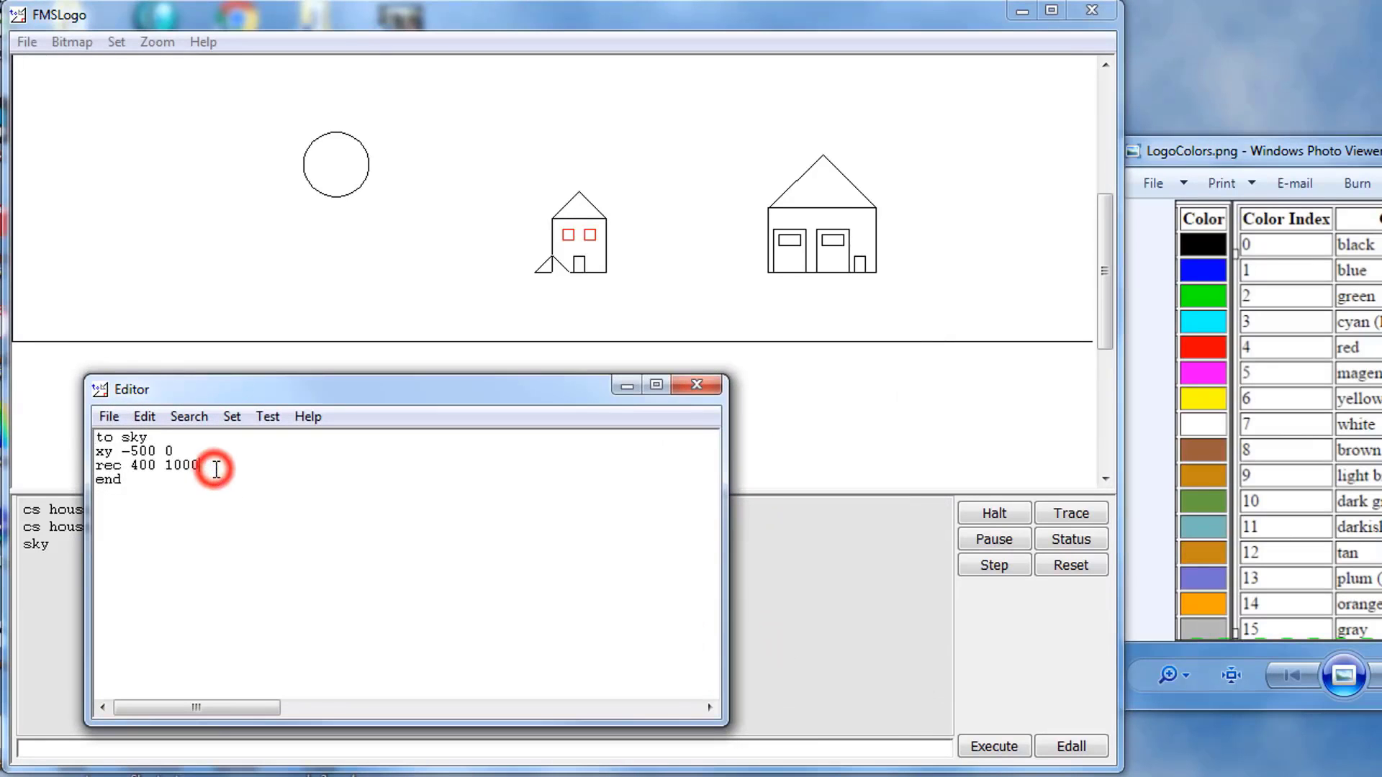
{"action": "key", "text": "Enter"}
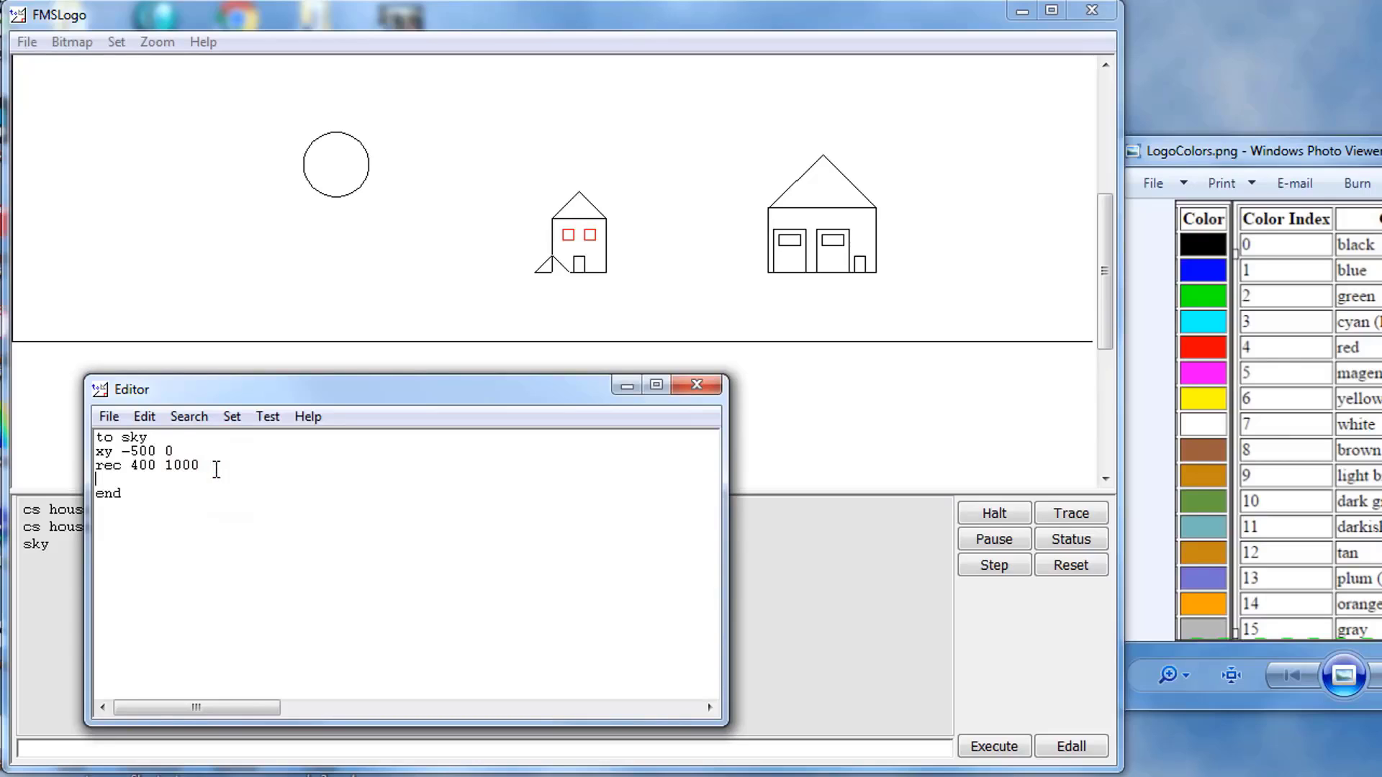
{"action": "type", "text": "xy"}
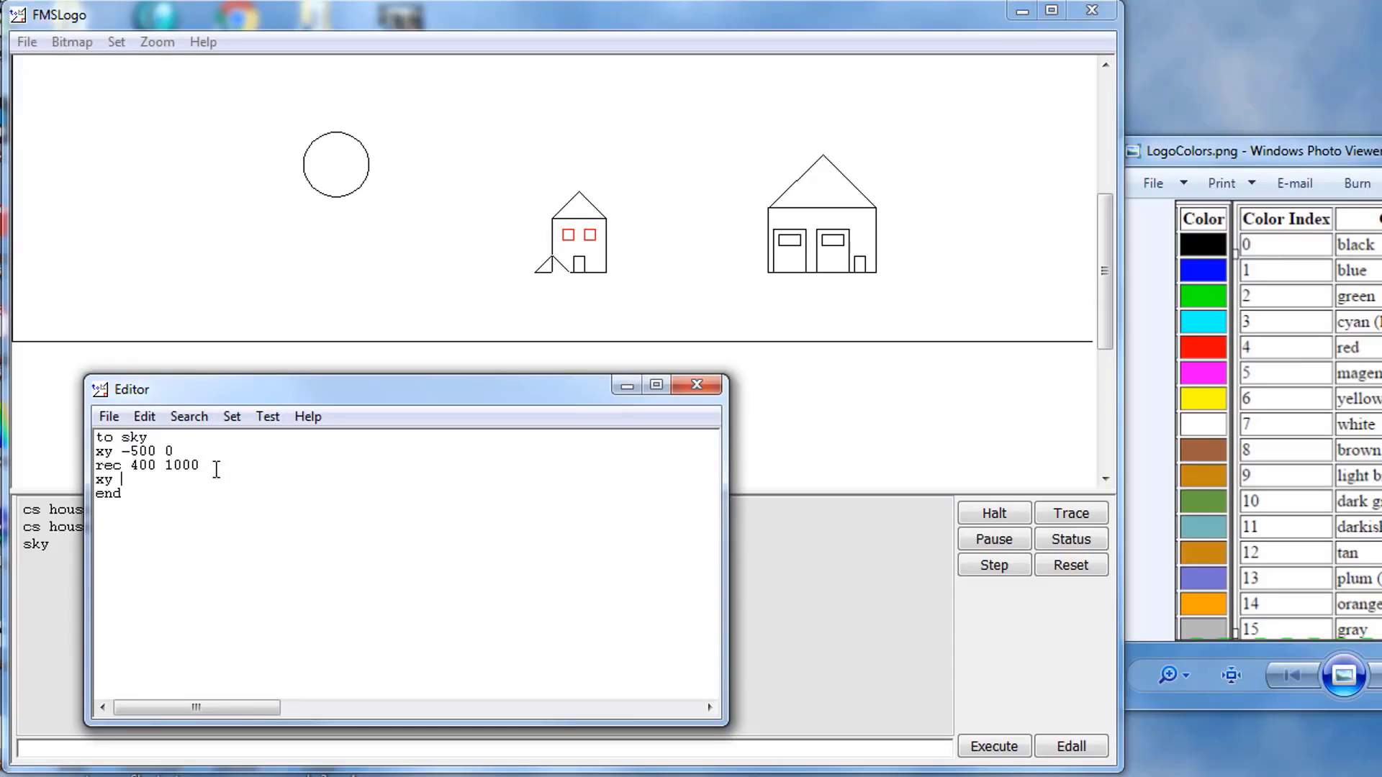
{"action": "type", "text": "-"}
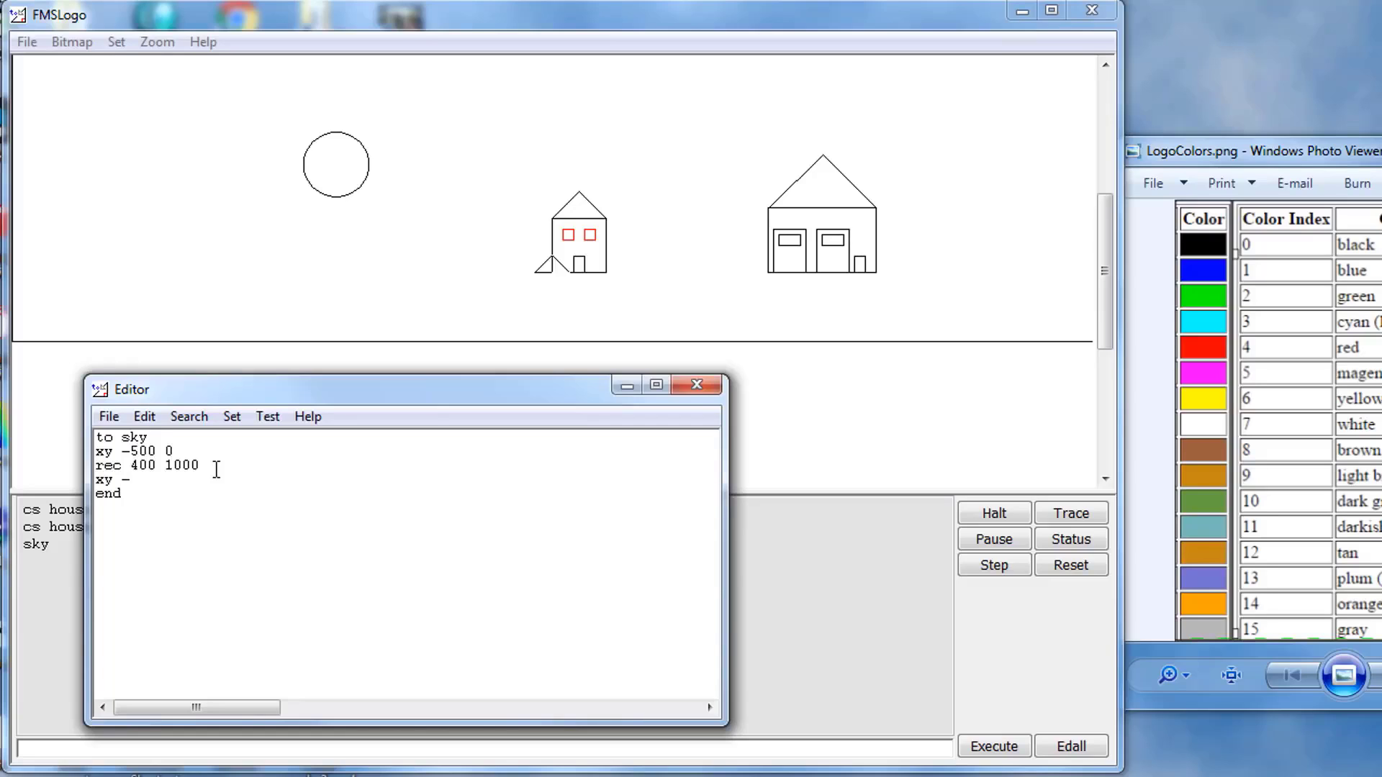
{"action": "type", "text": "490"}
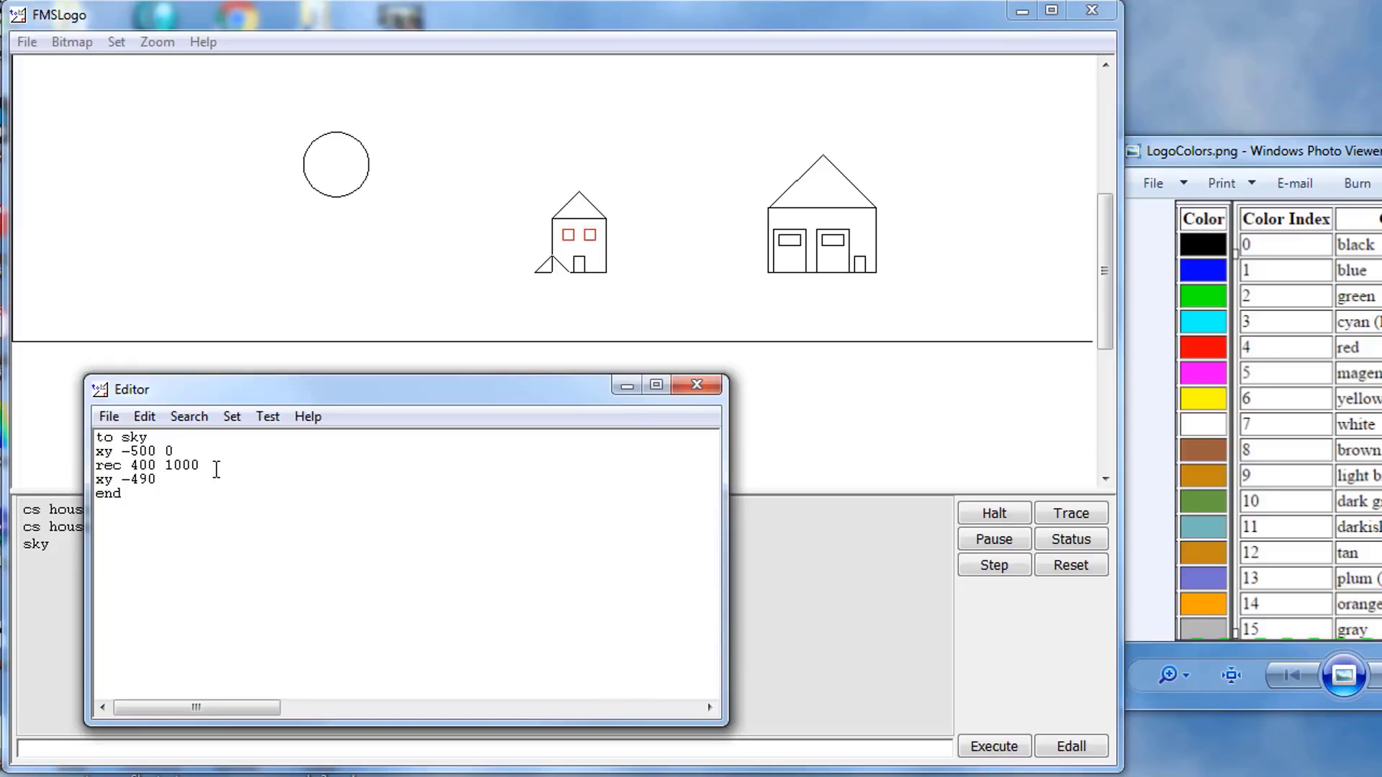
{"action": "type", "text": "10"}
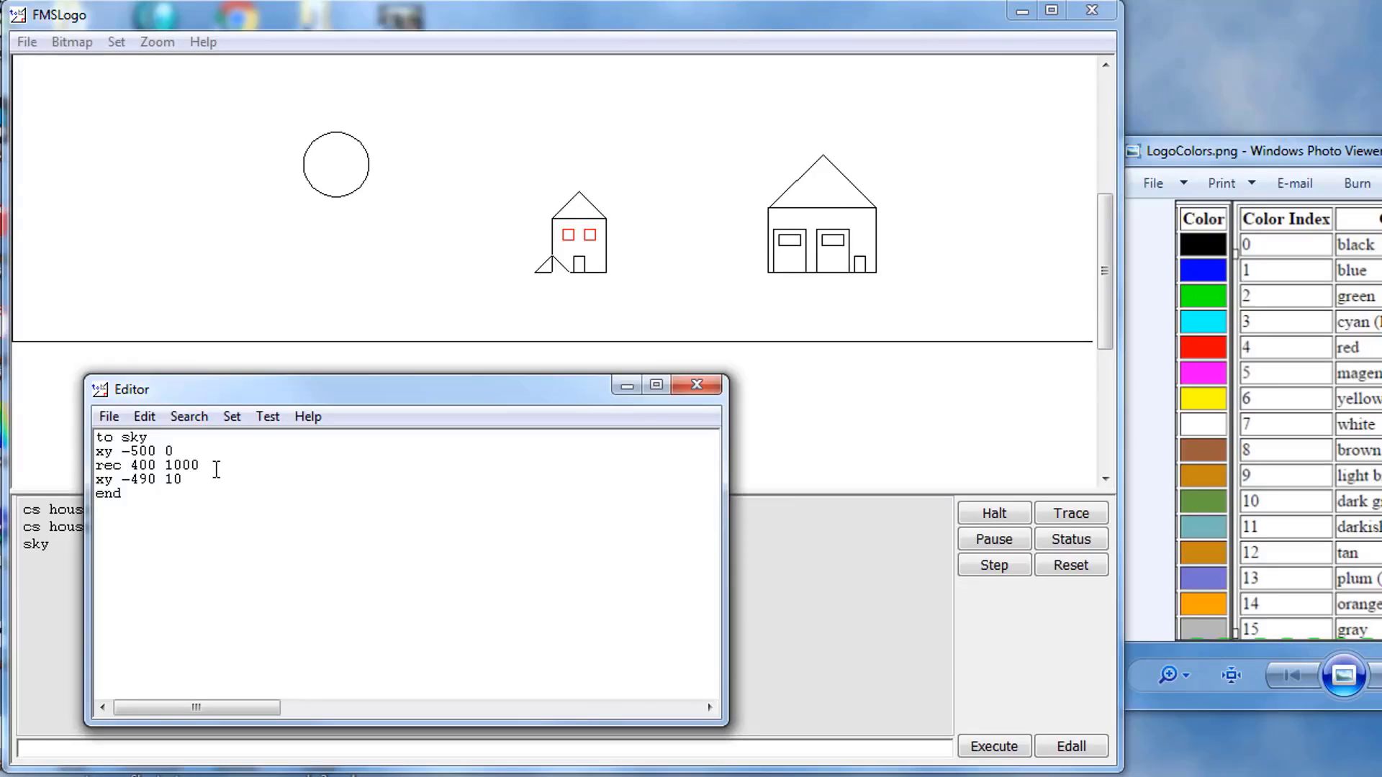
Complete the line with 'setfc 3 fill' and save and exit the editor
{"action": "type", "text": "setgf"}
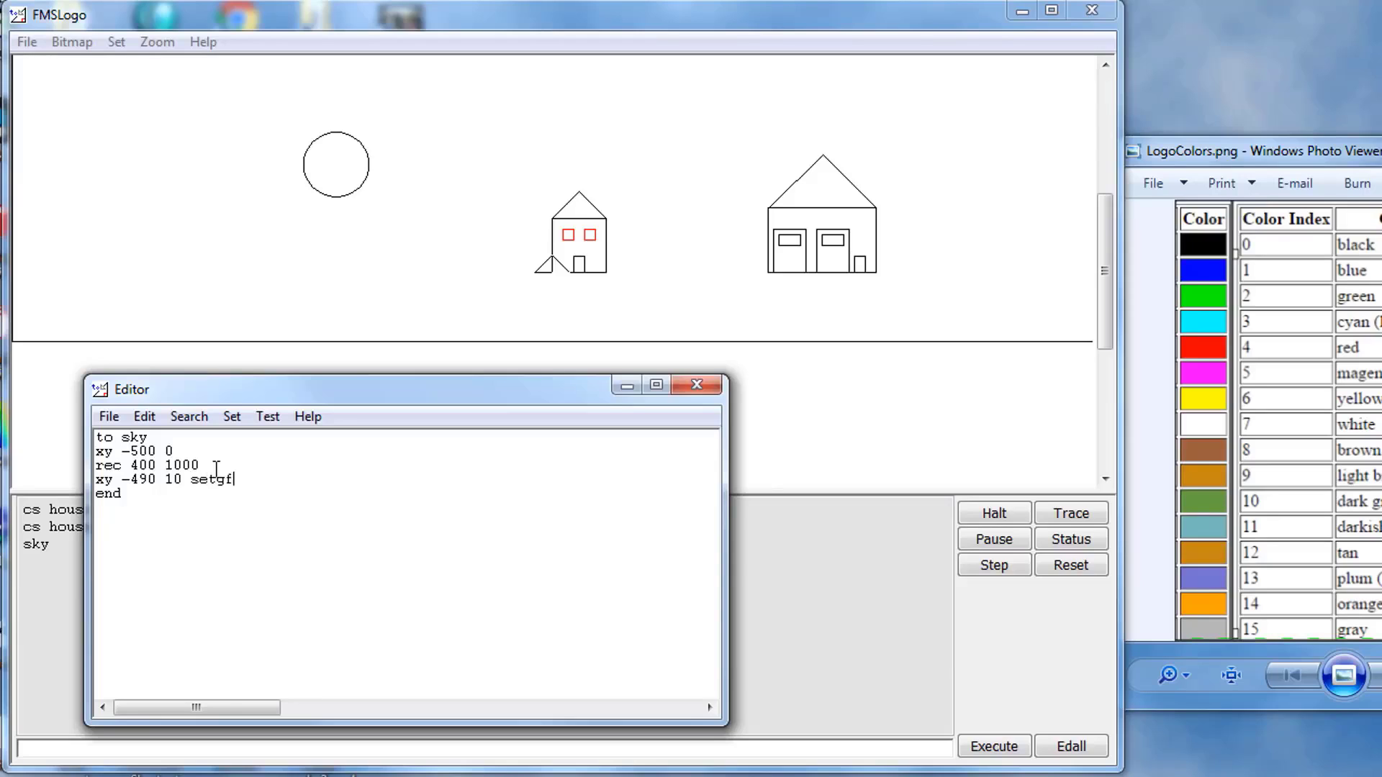
{"action": "key", "text": "Backspace"}
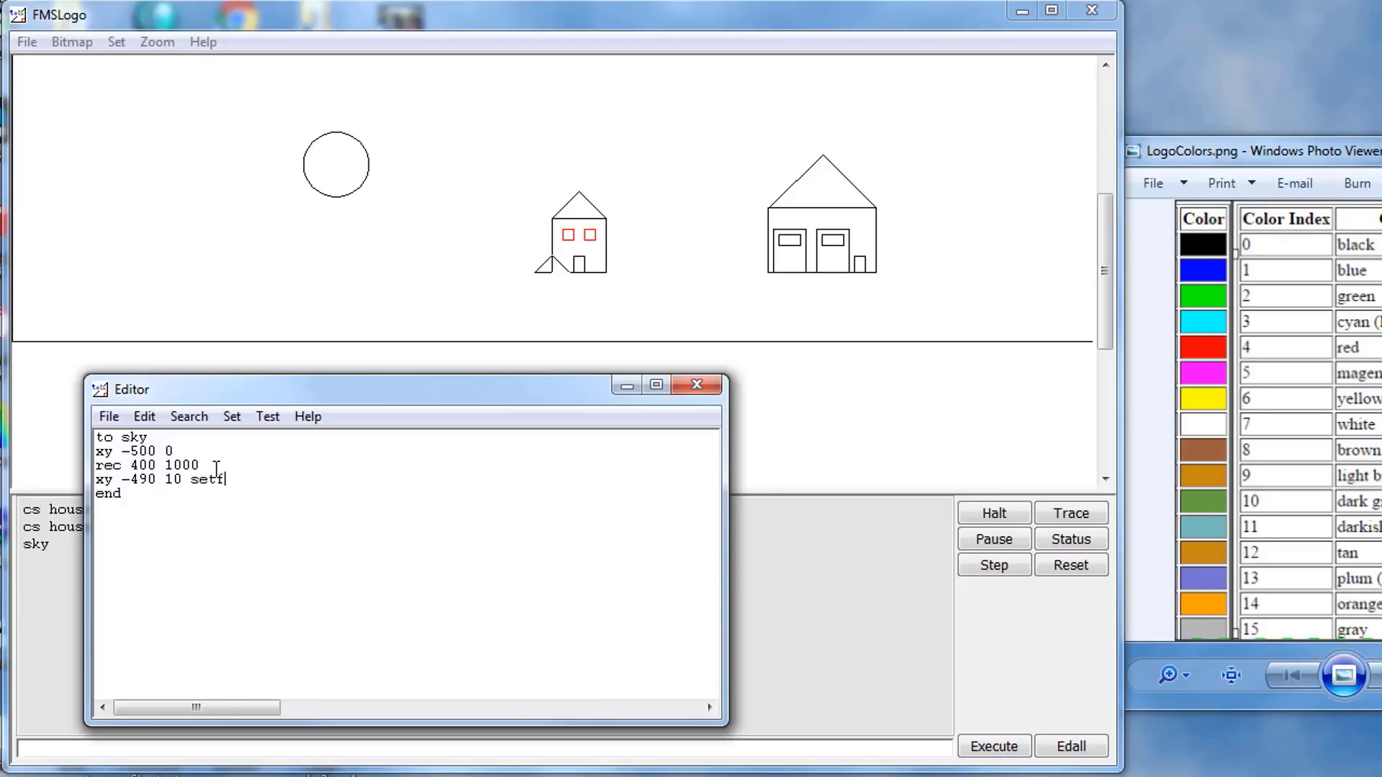
{"action": "type", "text": "c"}
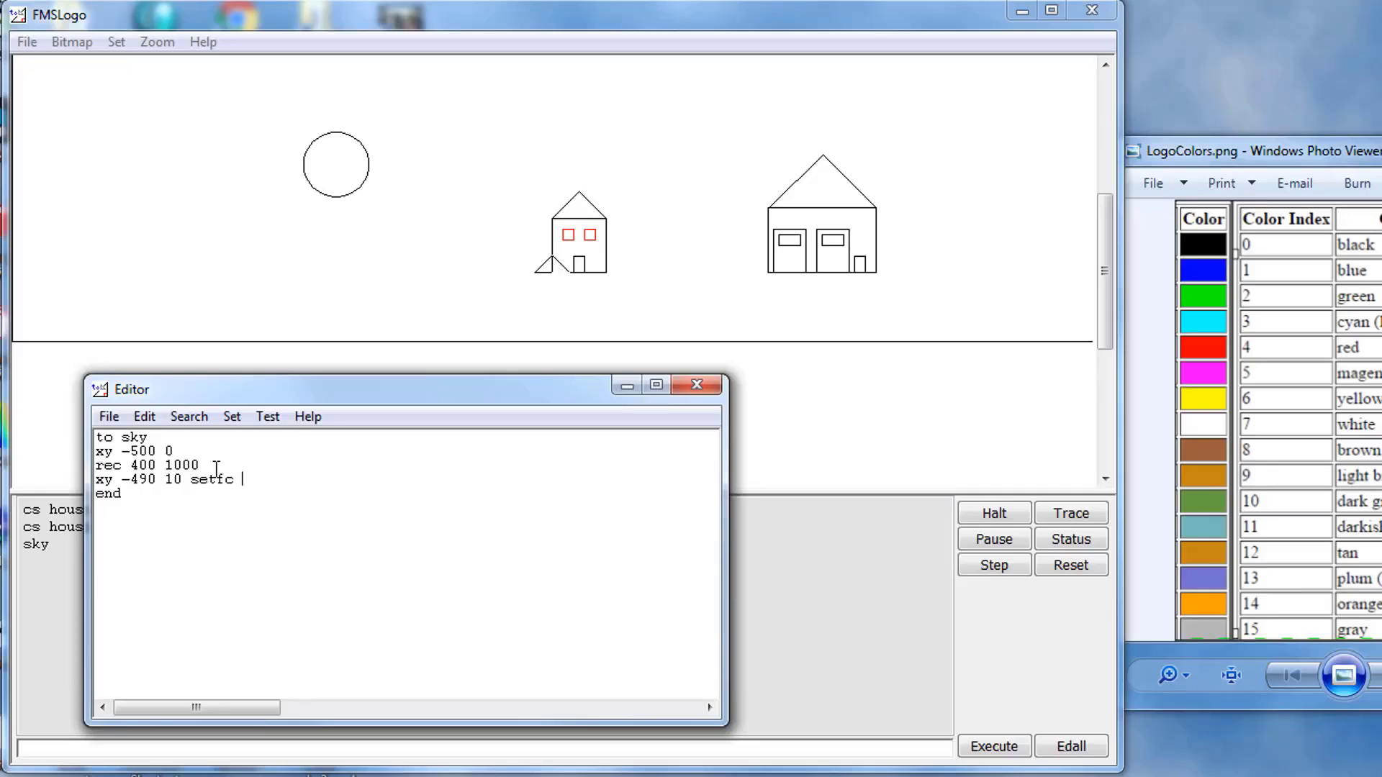
{"action": "mouse_move", "coordinate": [1250, 334]}
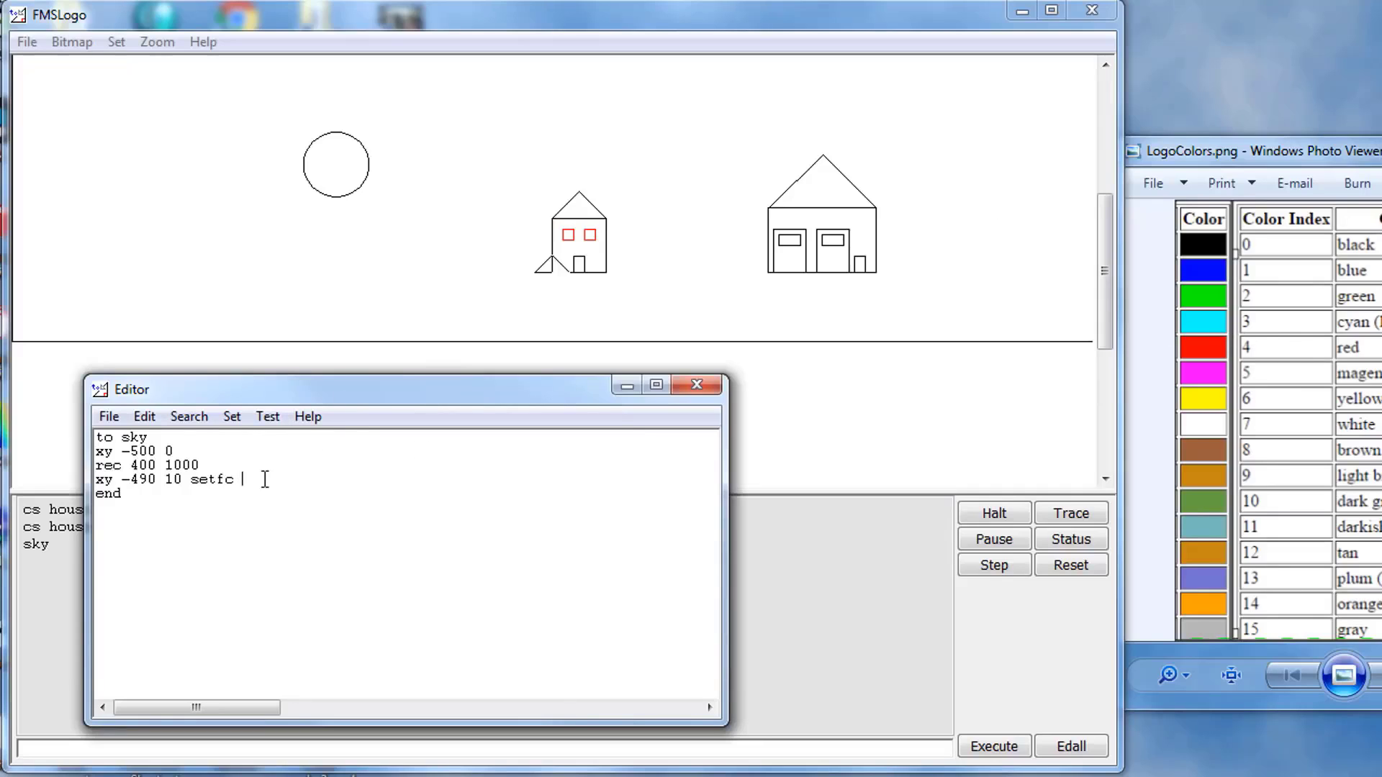
{"action": "type", "text": "3"}
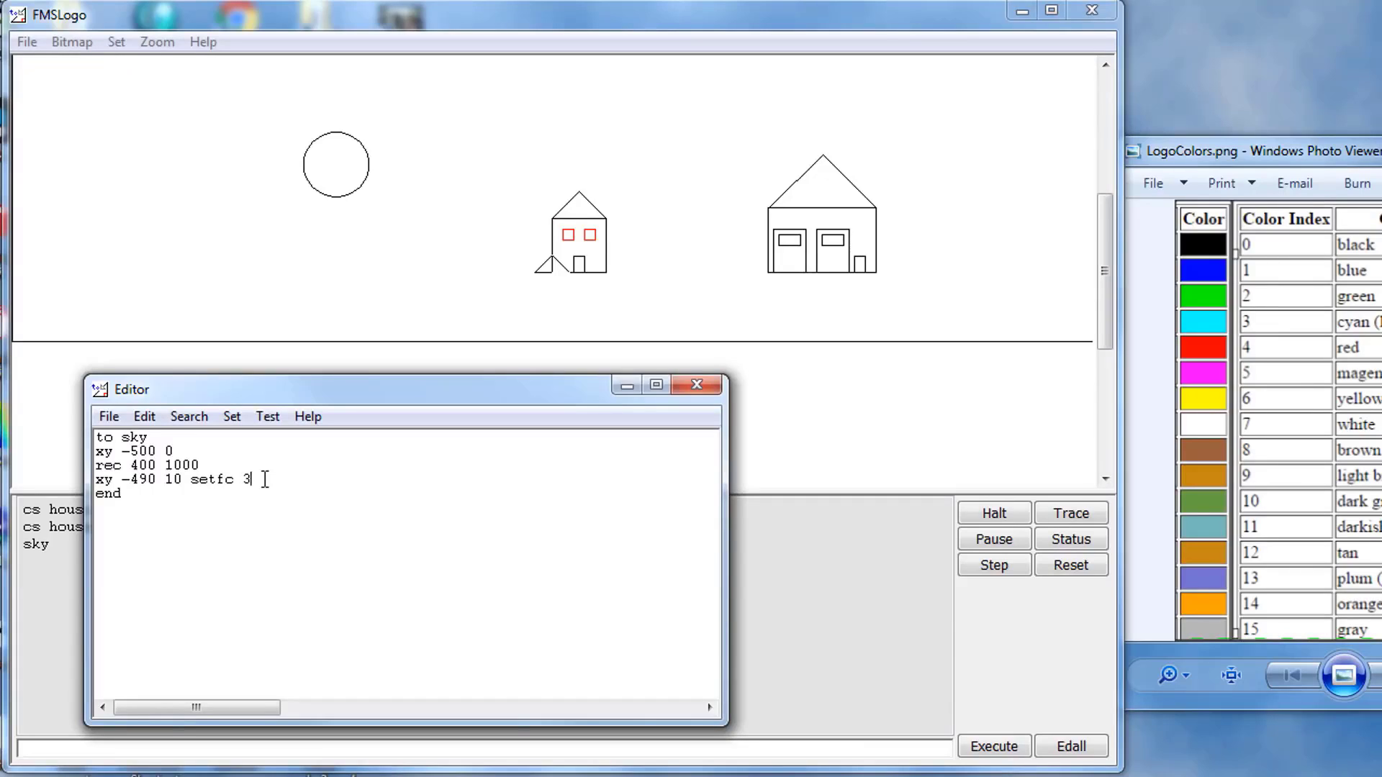
{"action": "type", "text": "fill"}
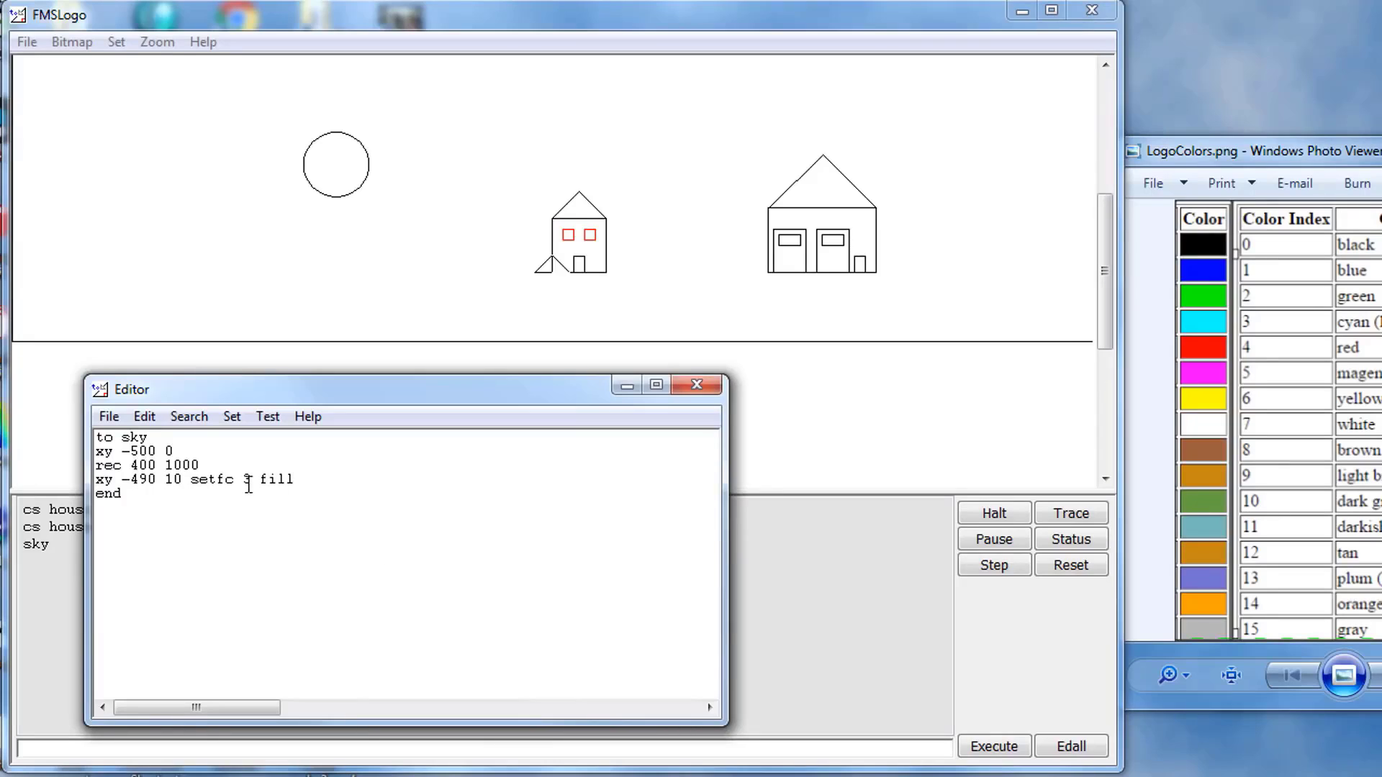
{"action": "type", "text": "3"}
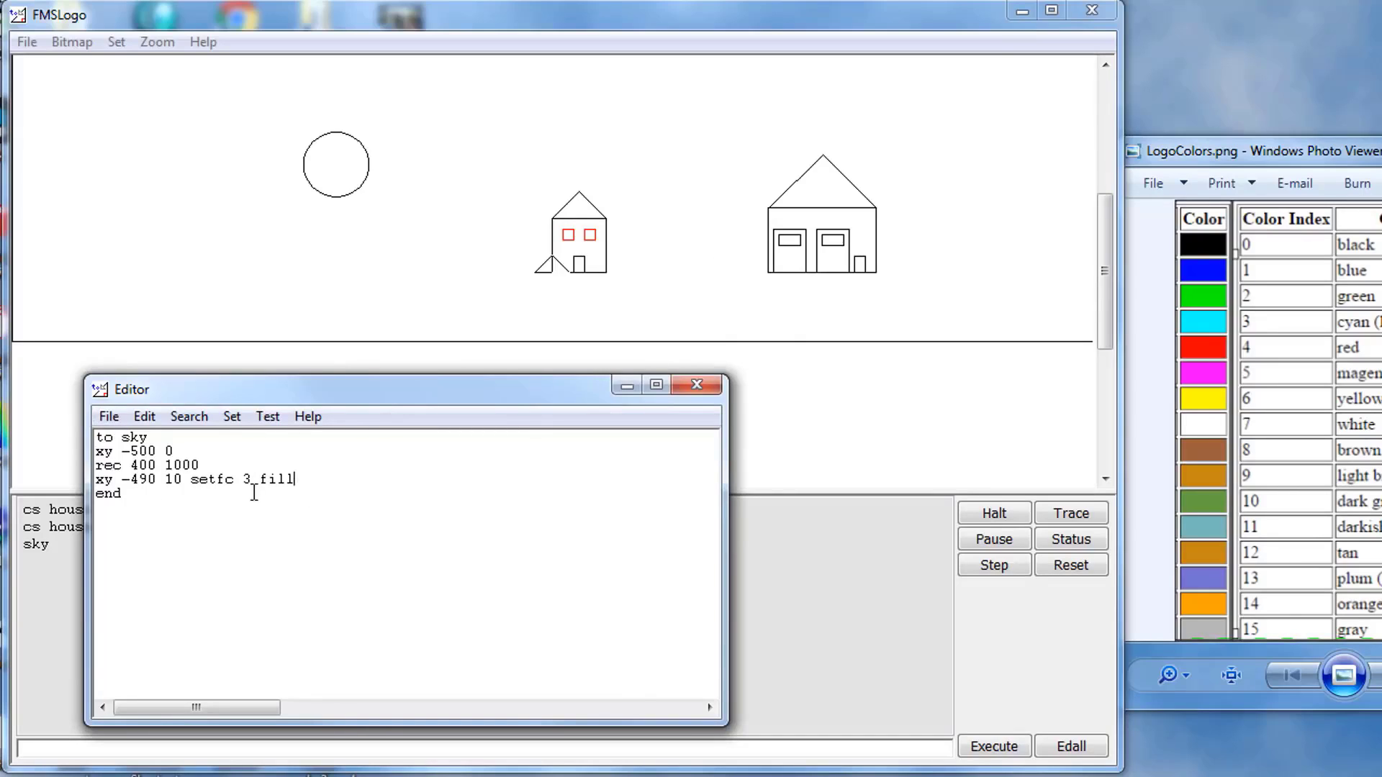
{"action": "left_click", "coordinate": [110, 417]}
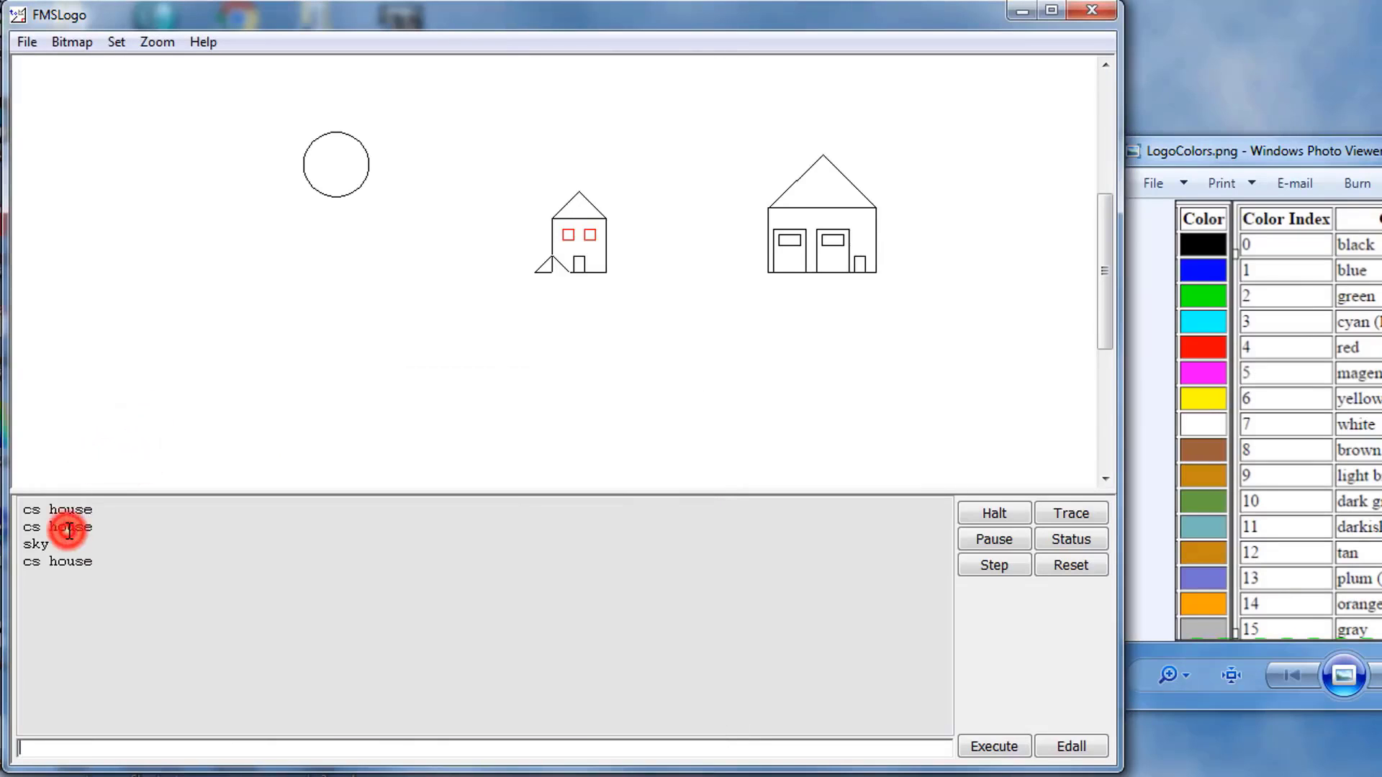
Run 'sky' to fill the area above the horizon with cyan
{"action": "type", "text": "sky"}
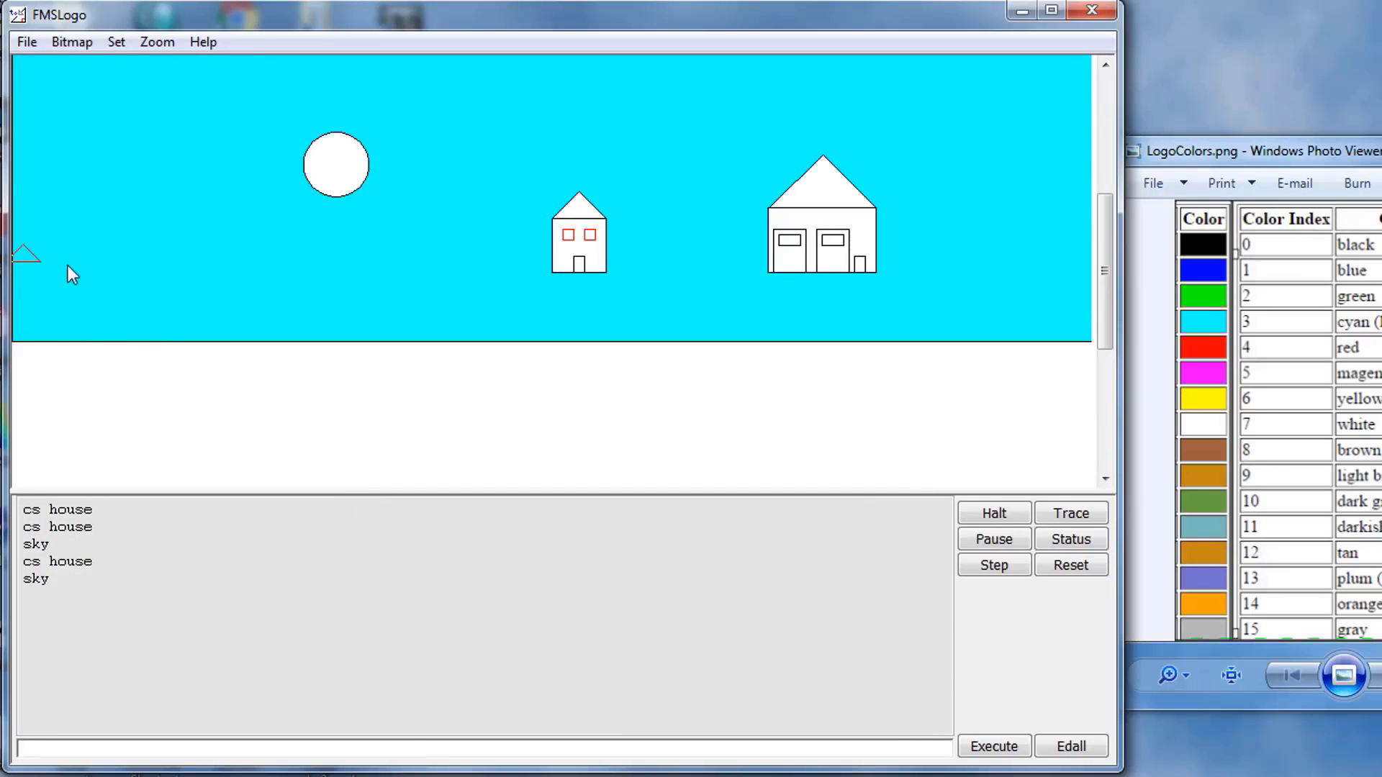
{"action": "mouse_move", "coordinate": [853, 661]}
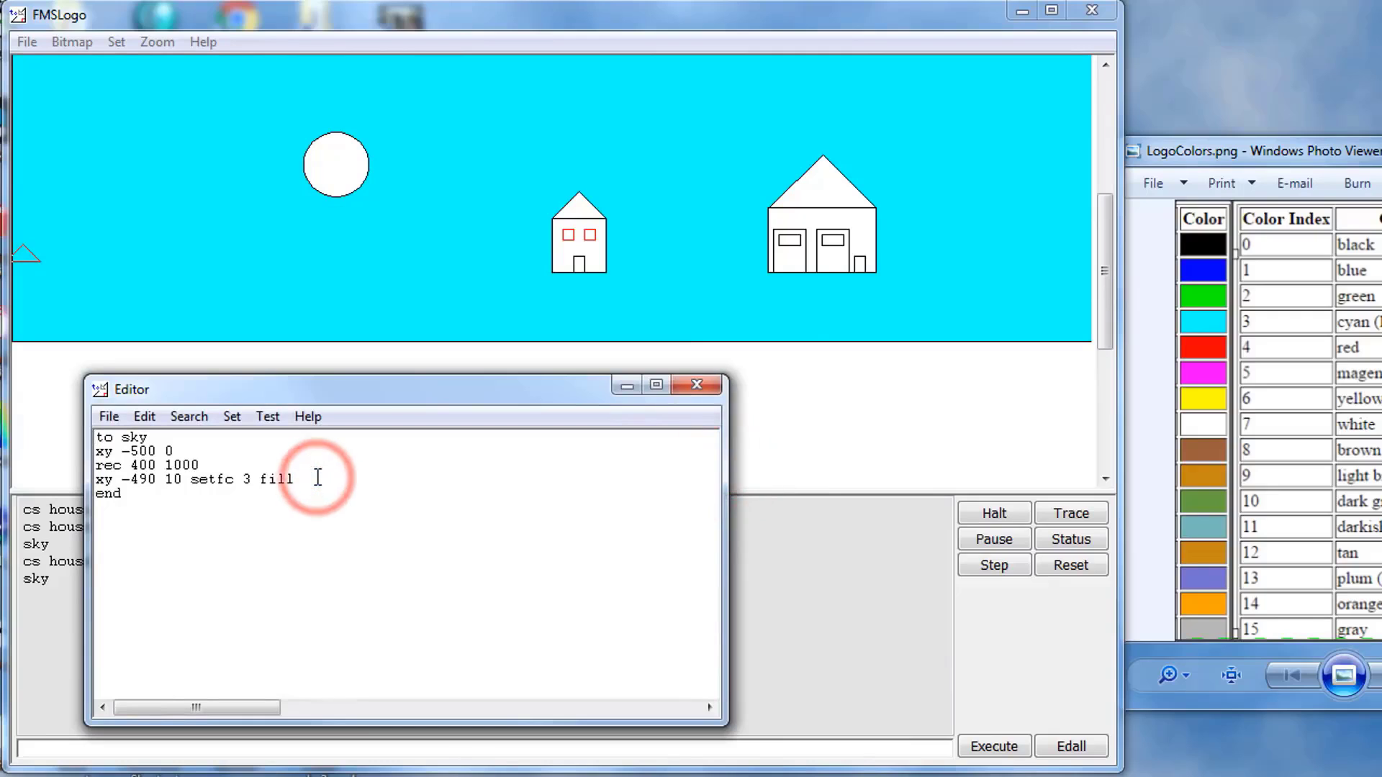
Add 'pu home pd' at the end of sky and save the procedure
{"action": "type", "text": "pu home p"}
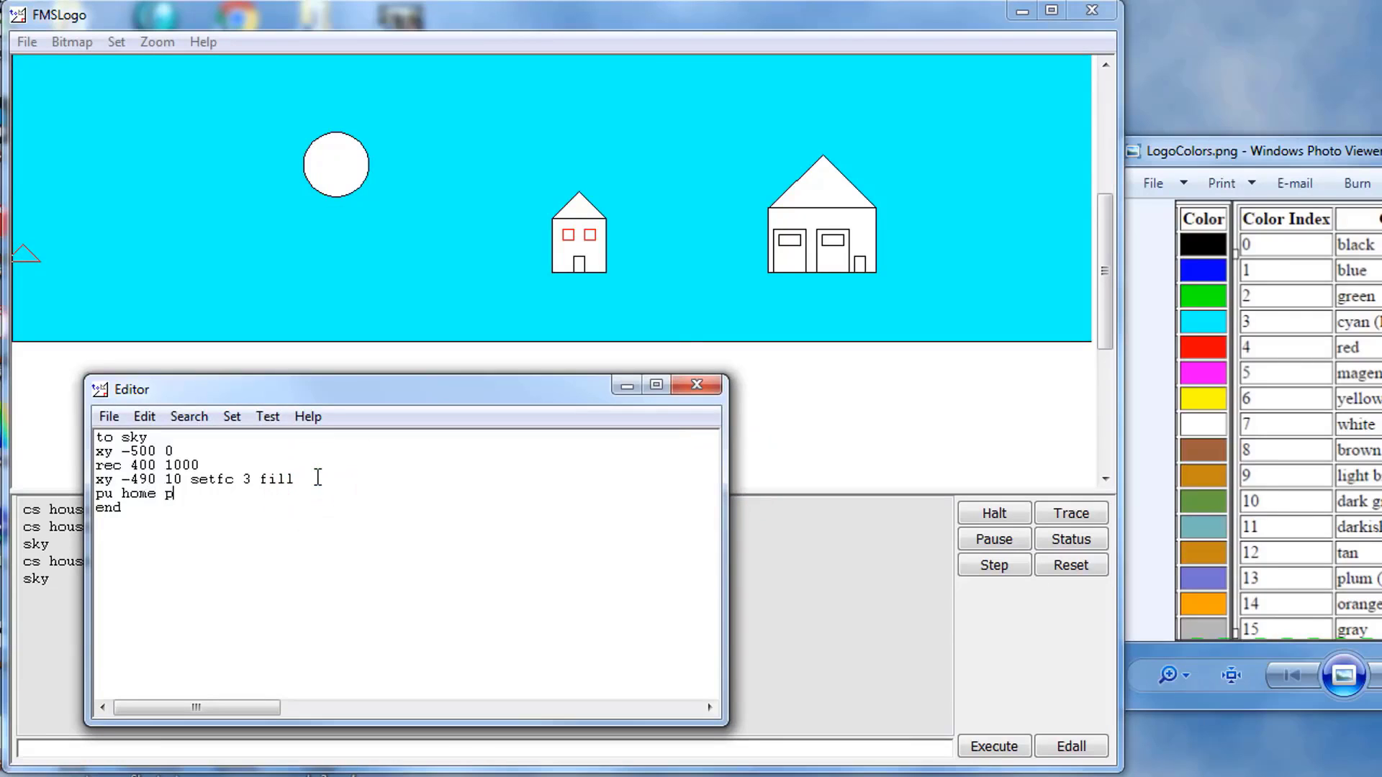
{"action": "type", "text": "d"}
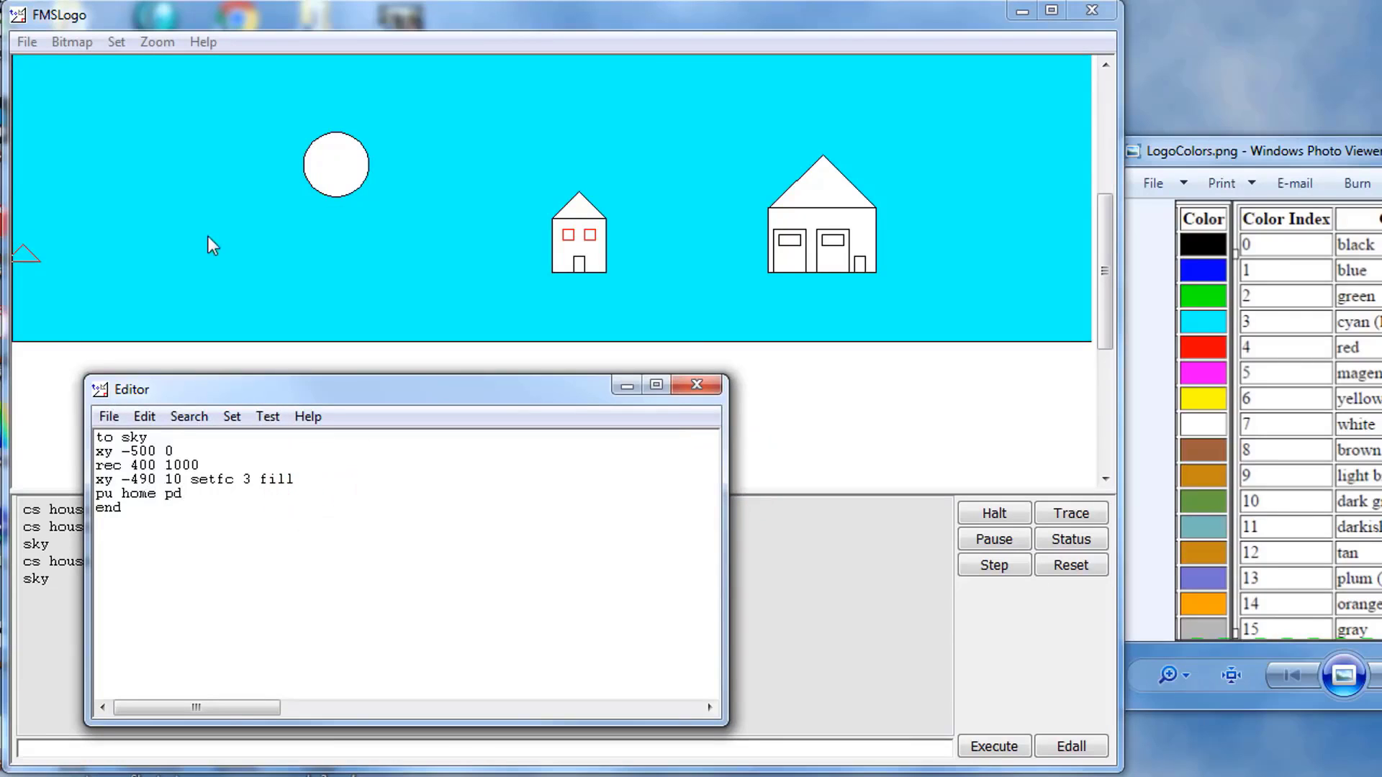
{"action": "left_click", "coordinate": [108, 416]}
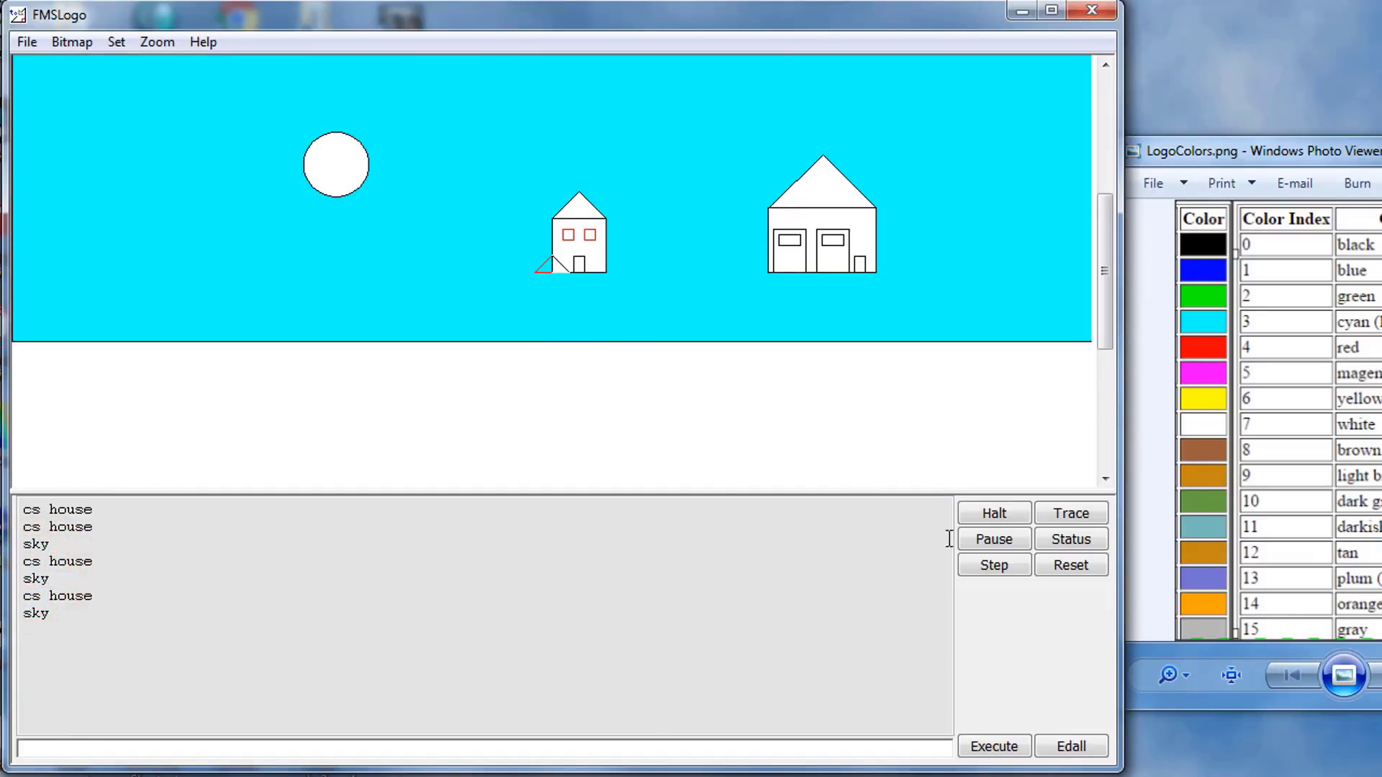
{"action": "mouse_move", "coordinate": [542, 290]}
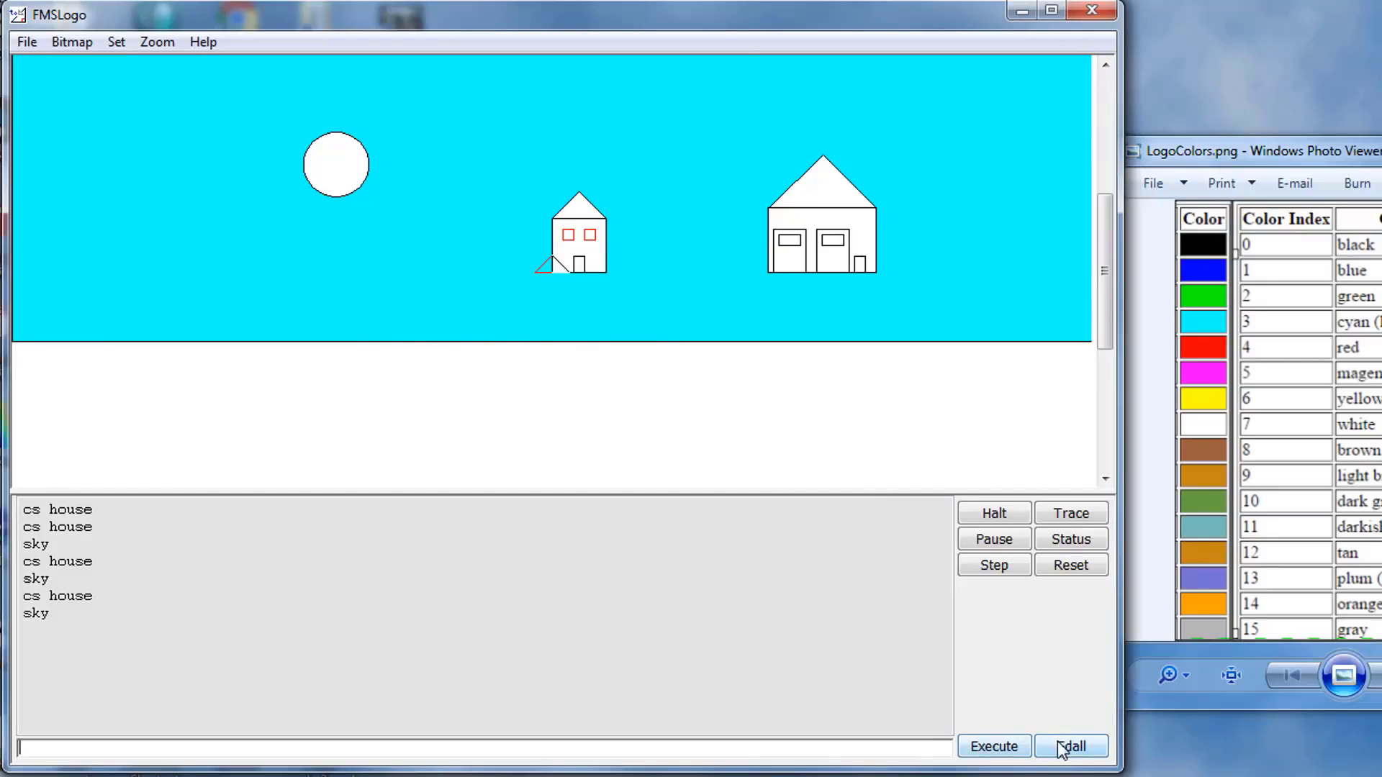
In Edall, add 'sky' after 'sun' in the house procedure and save and exit
{"action": "left_click", "coordinate": [1069, 746]}
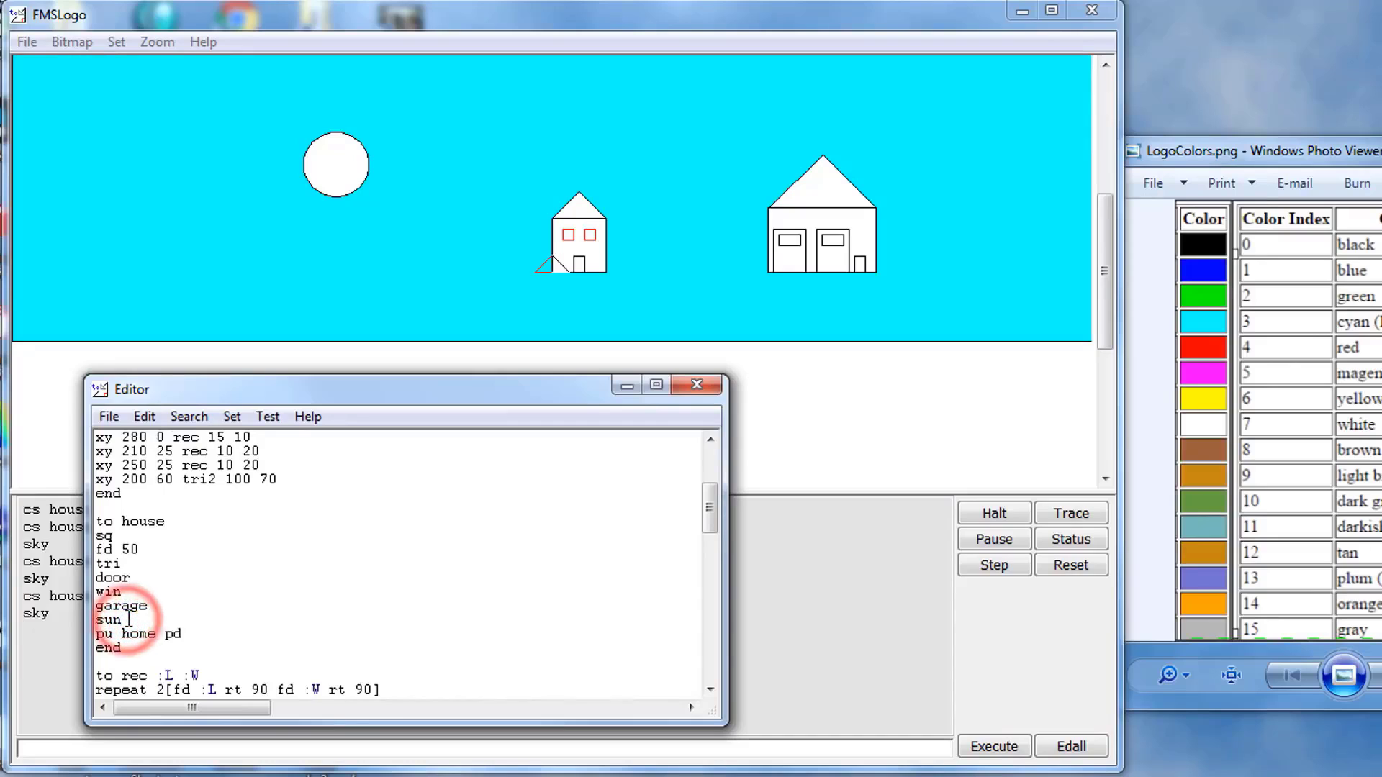
{"action": "type", "text": "sky"}
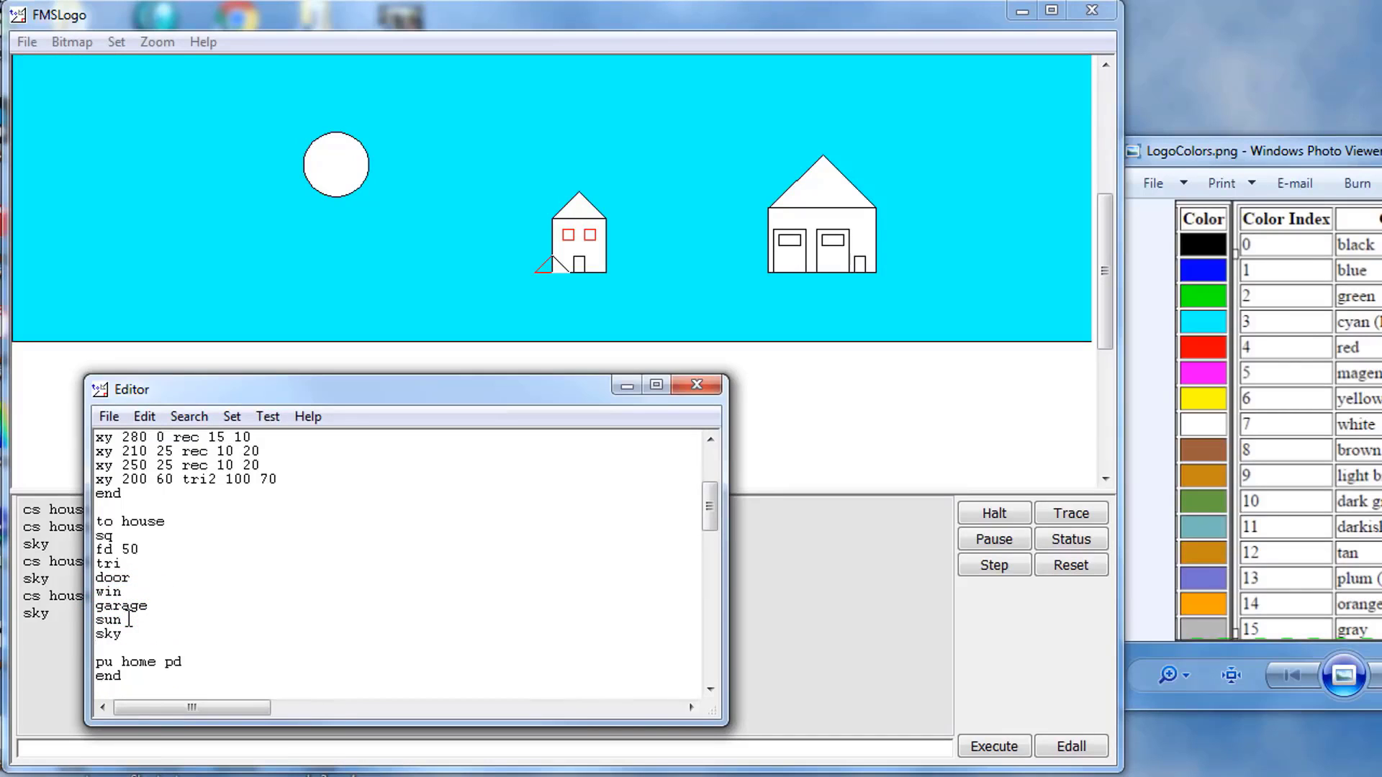
{"action": "left_click", "coordinate": [107, 416]}
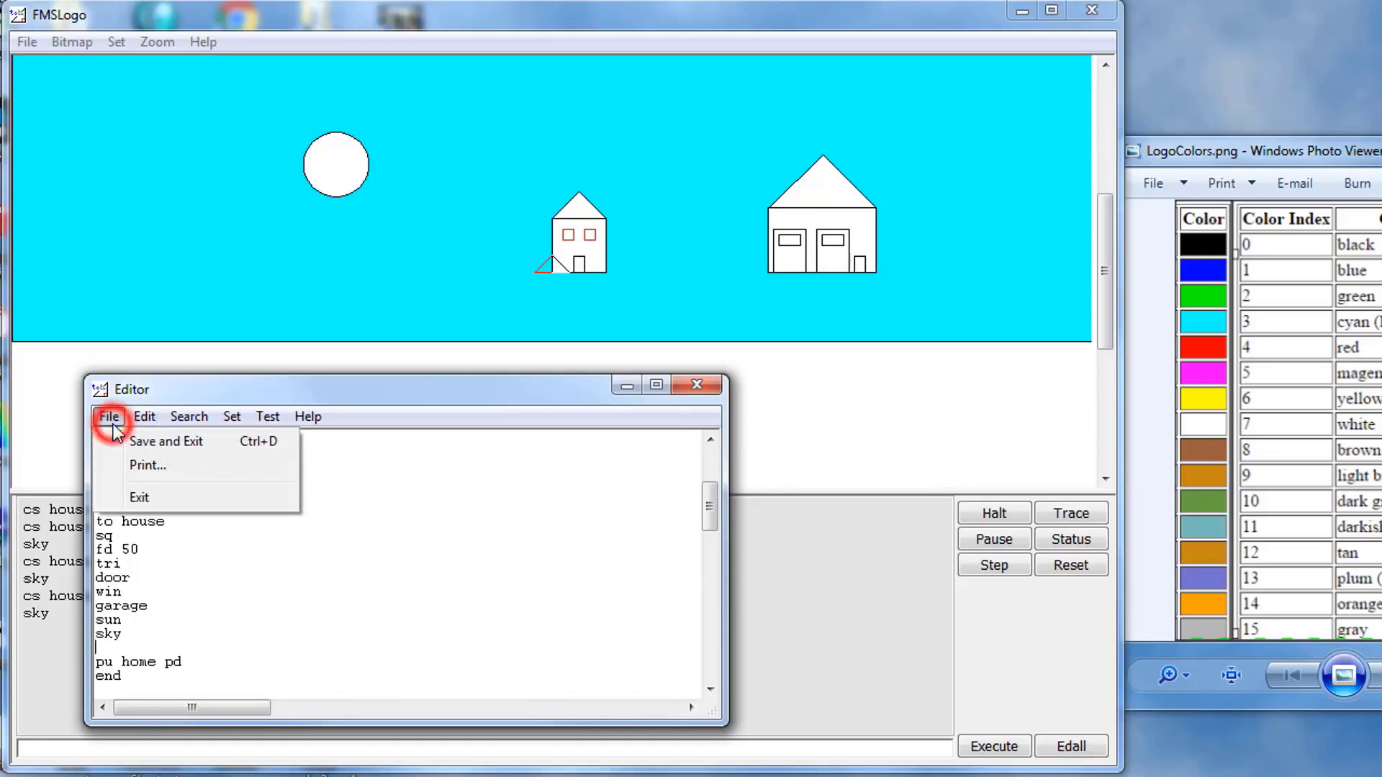
{"action": "left_click", "coordinate": [166, 441]}
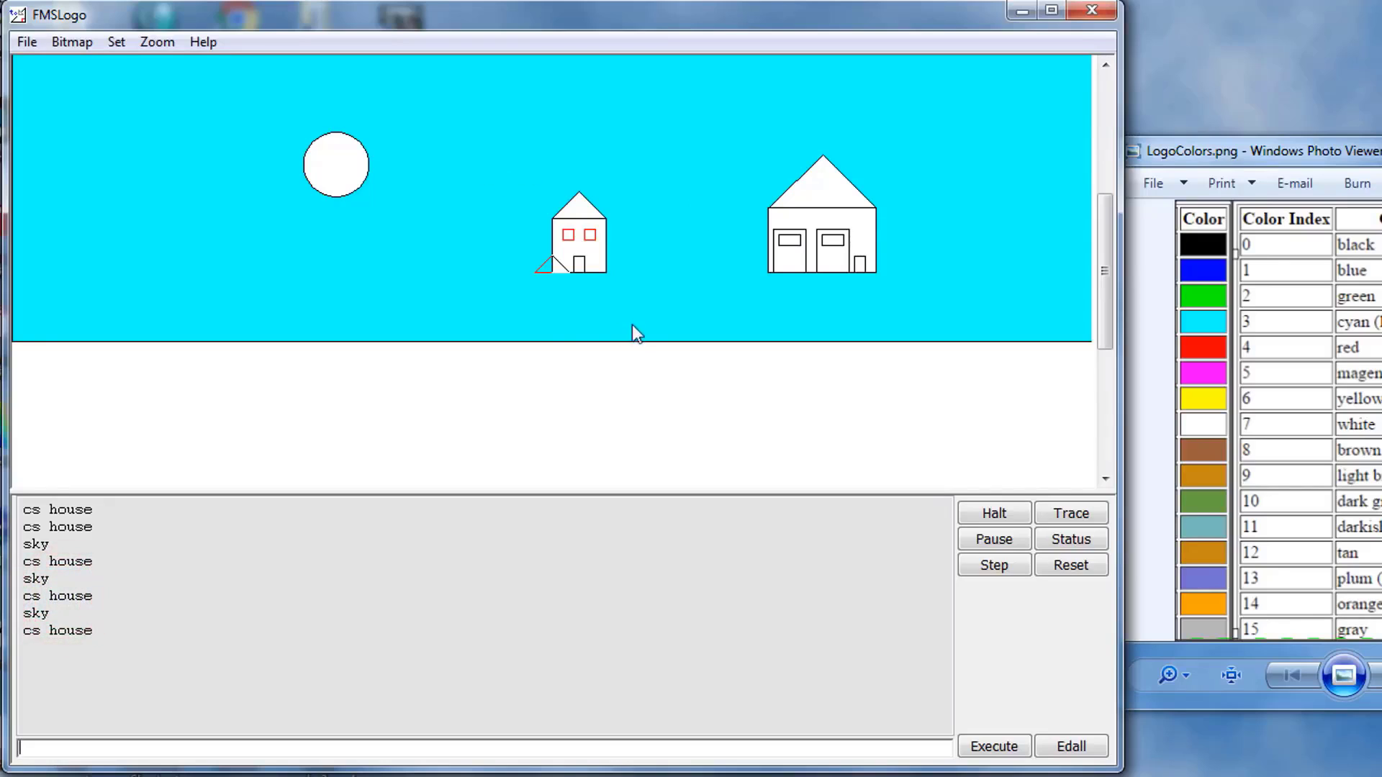
{"action": "mouse_move", "coordinate": [563, 300]}
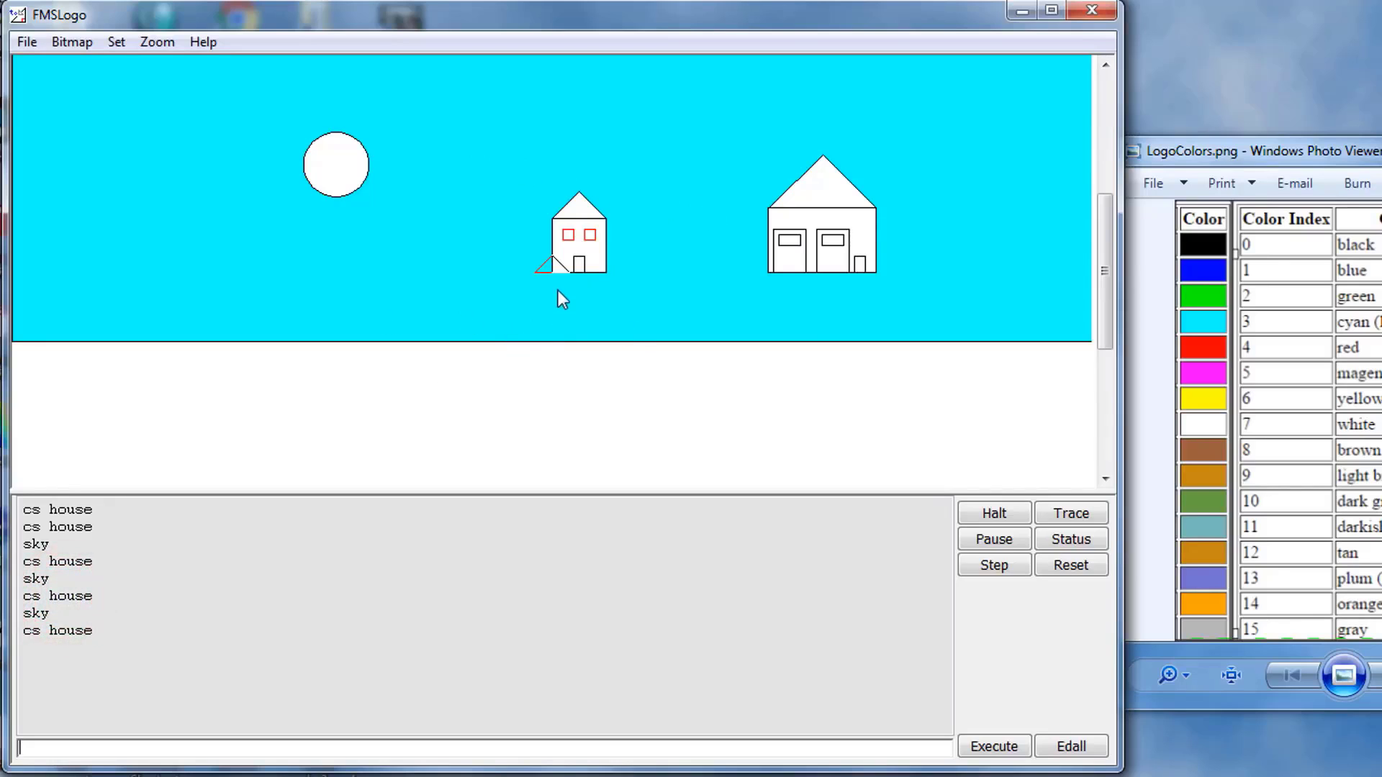
{"action": "mouse_move", "coordinate": [448, 489]}
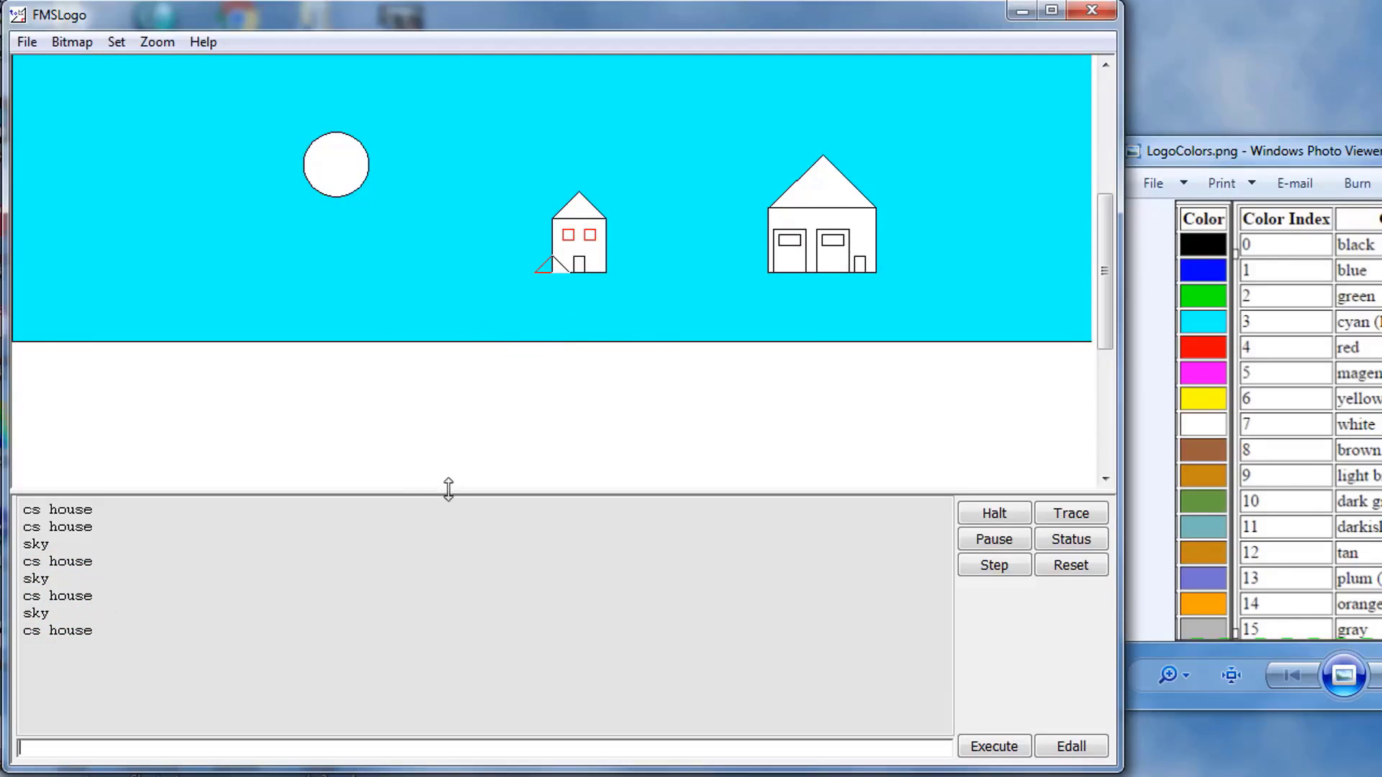
{"action": "mouse_move", "coordinate": [581, 270]}
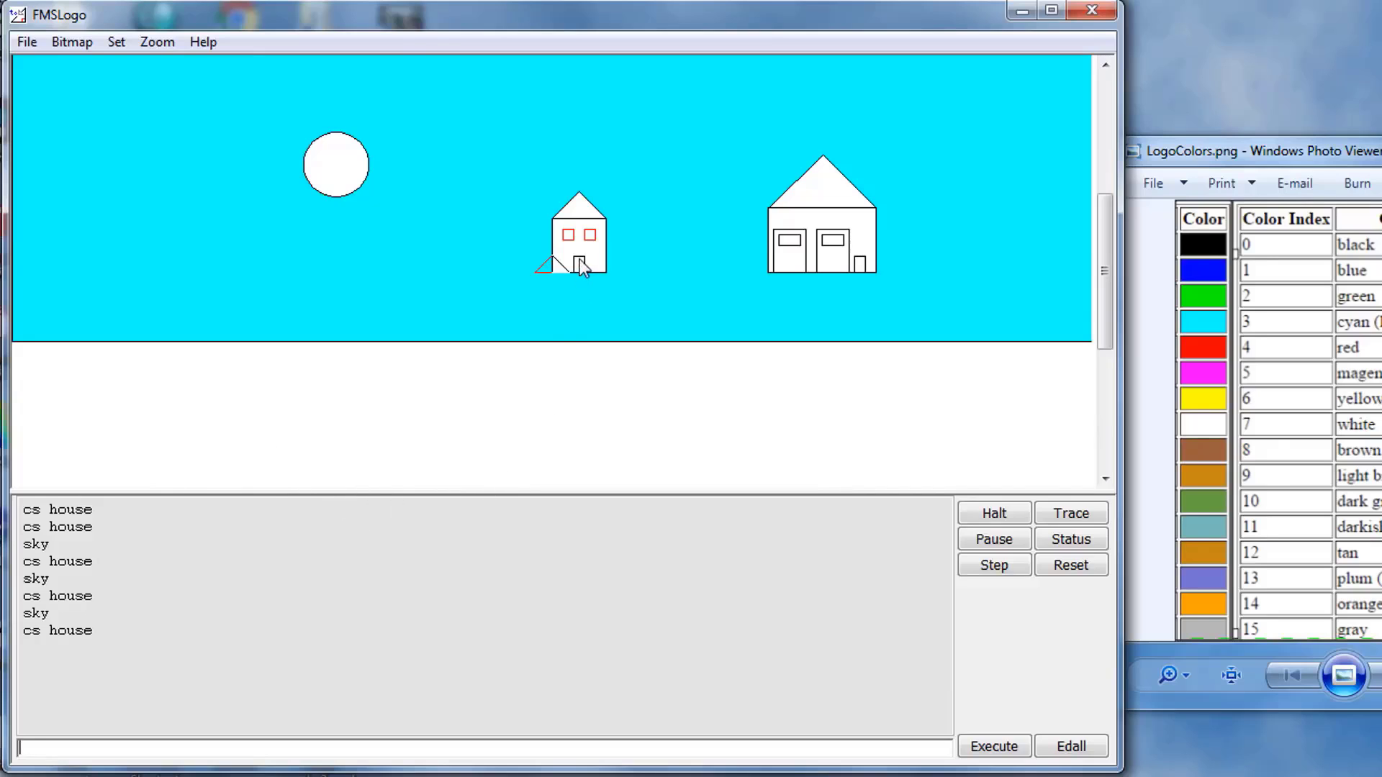
{"action": "mouse_move", "coordinate": [892, 678]}
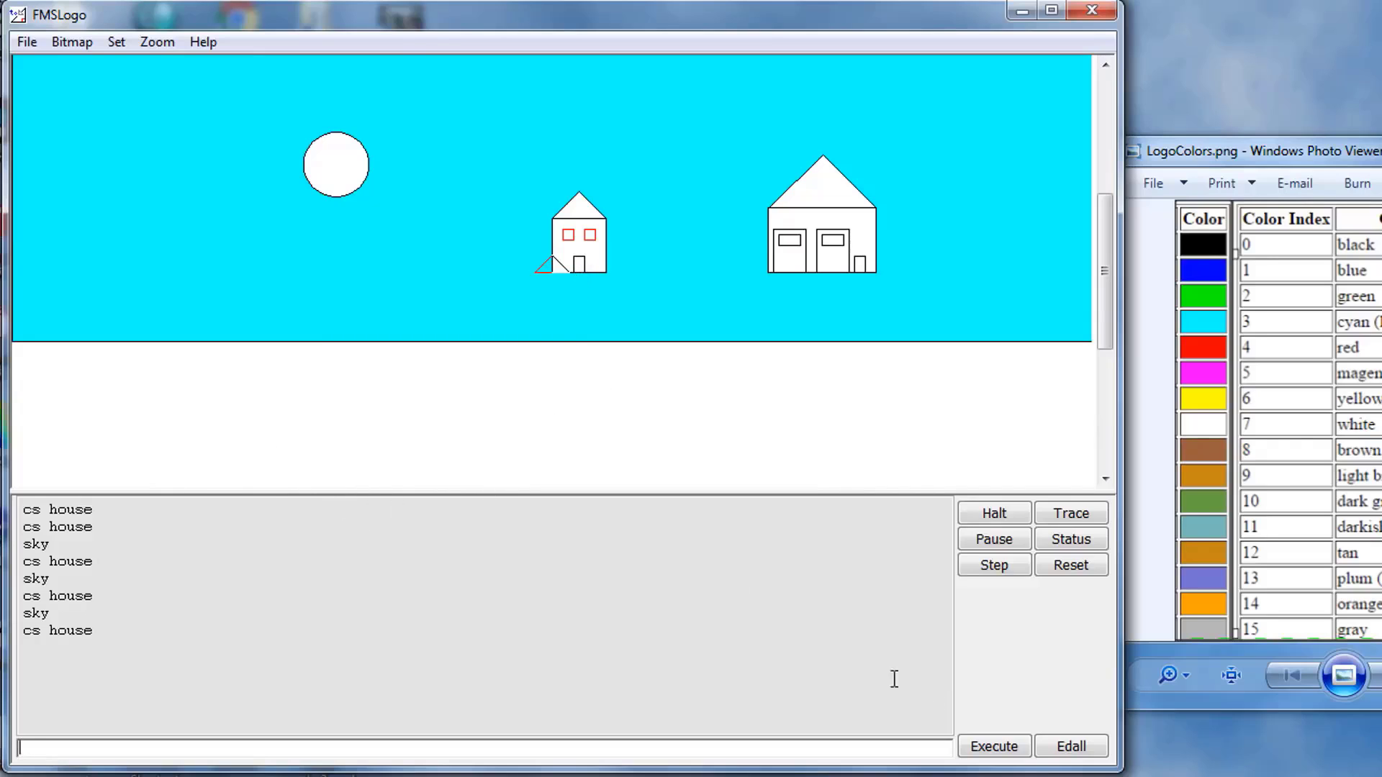
Reopen the house procedure in the Editor and position the cursor on the line after sky
{"action": "left_click", "coordinate": [26, 42]}
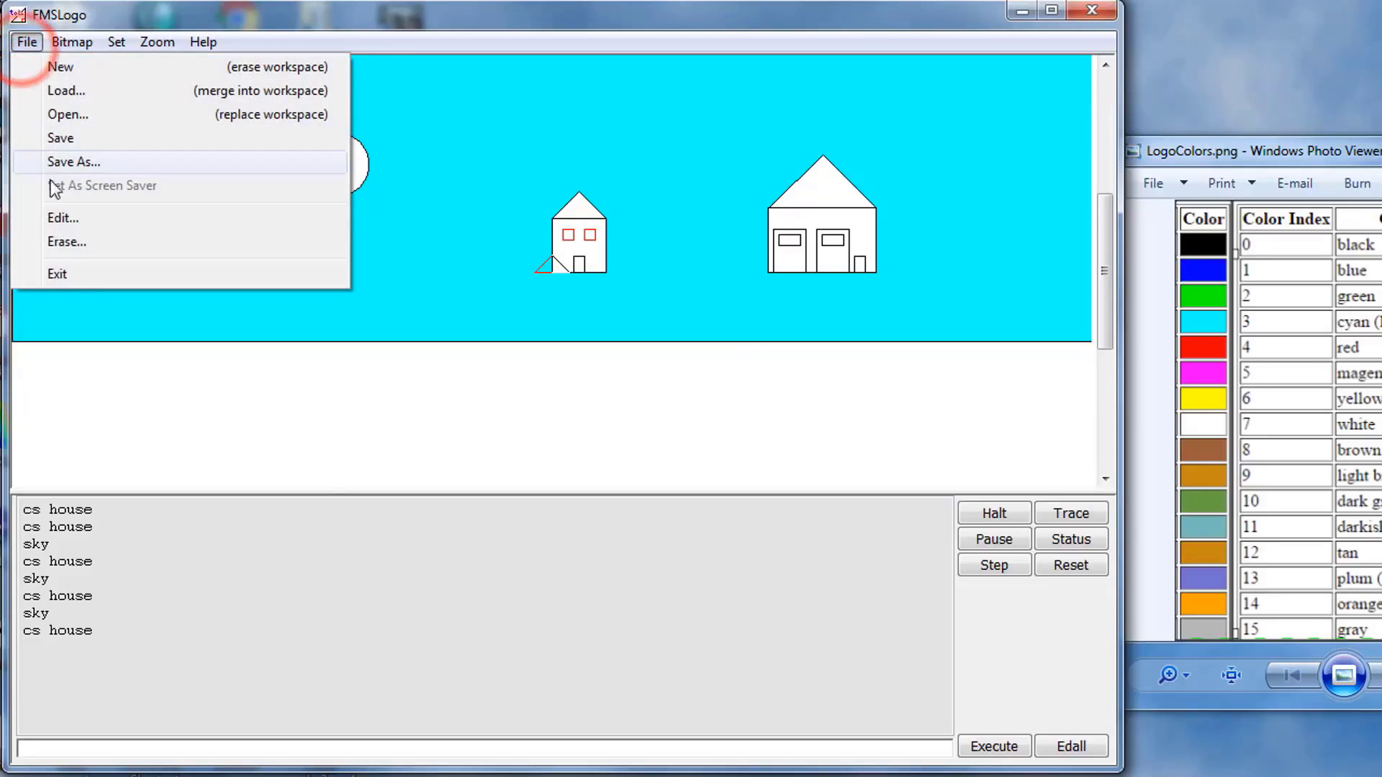
{"action": "left_click", "coordinate": [61, 218]}
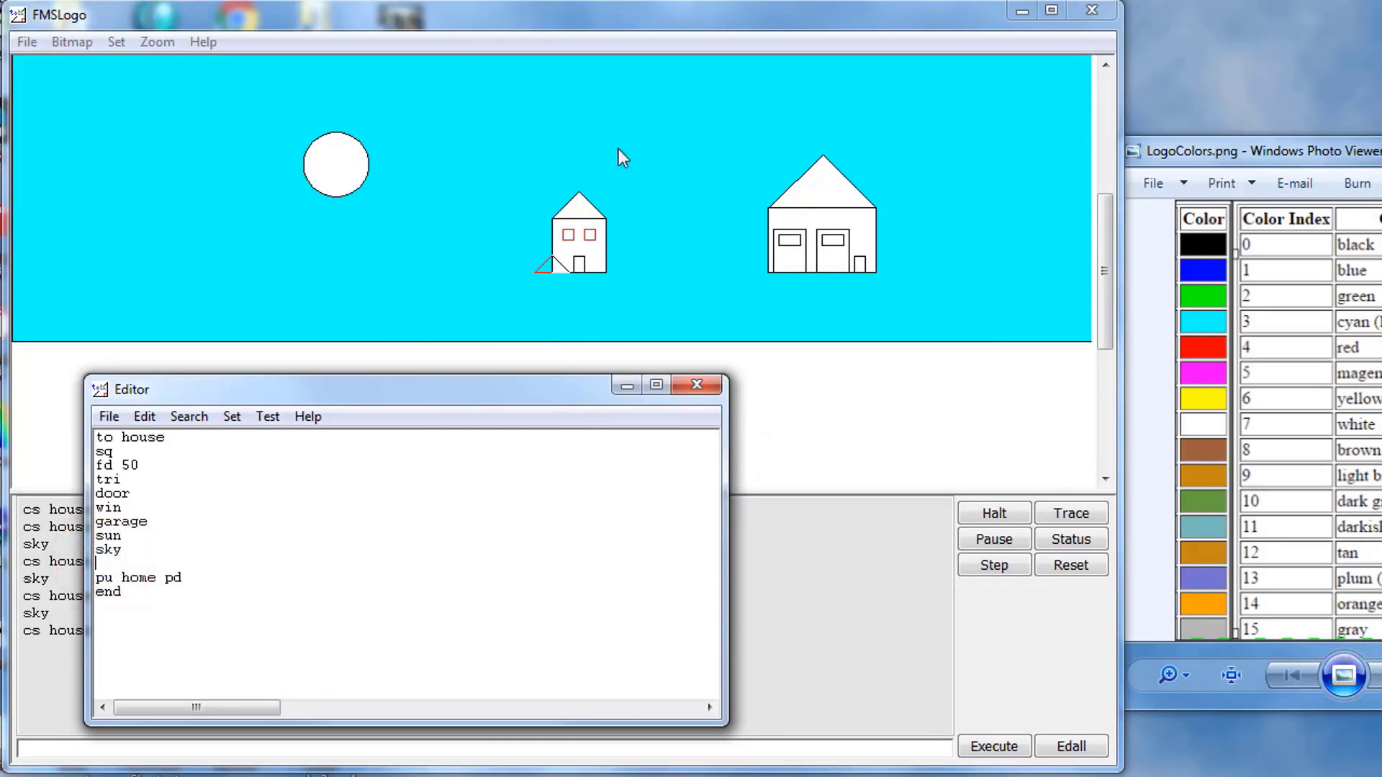
{"action": "mouse_move", "coordinate": [607, 319]}
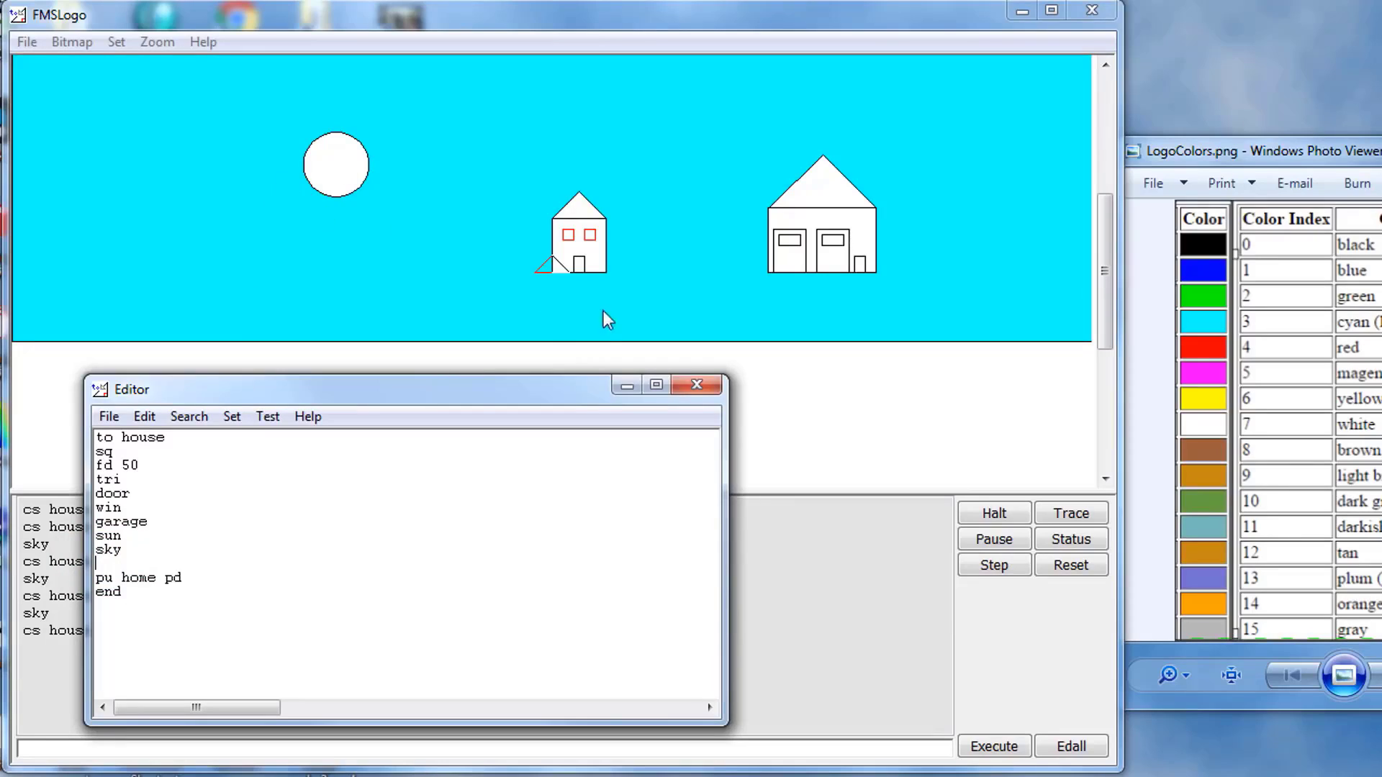
{"action": "left_click", "coordinate": [129, 555]}
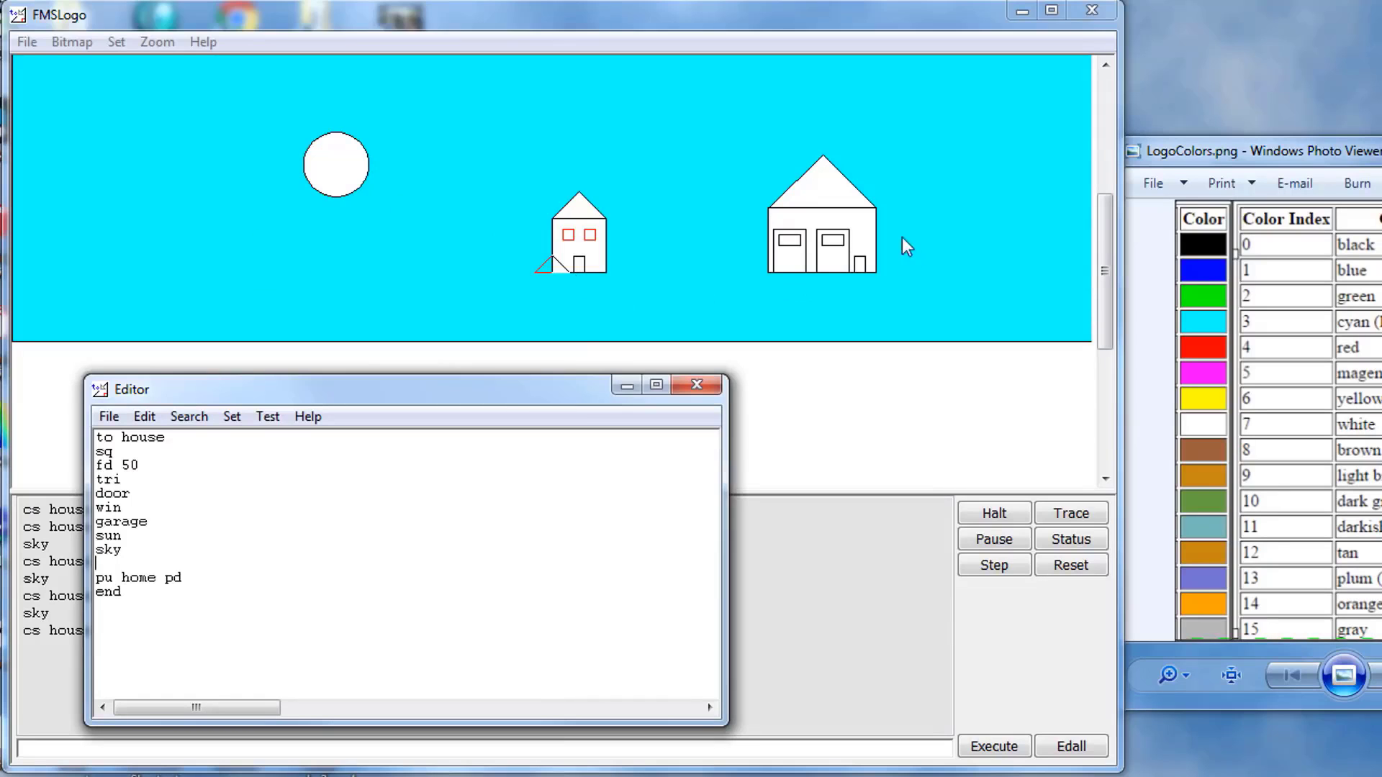
{"action": "mouse_move", "coordinate": [580, 284]}
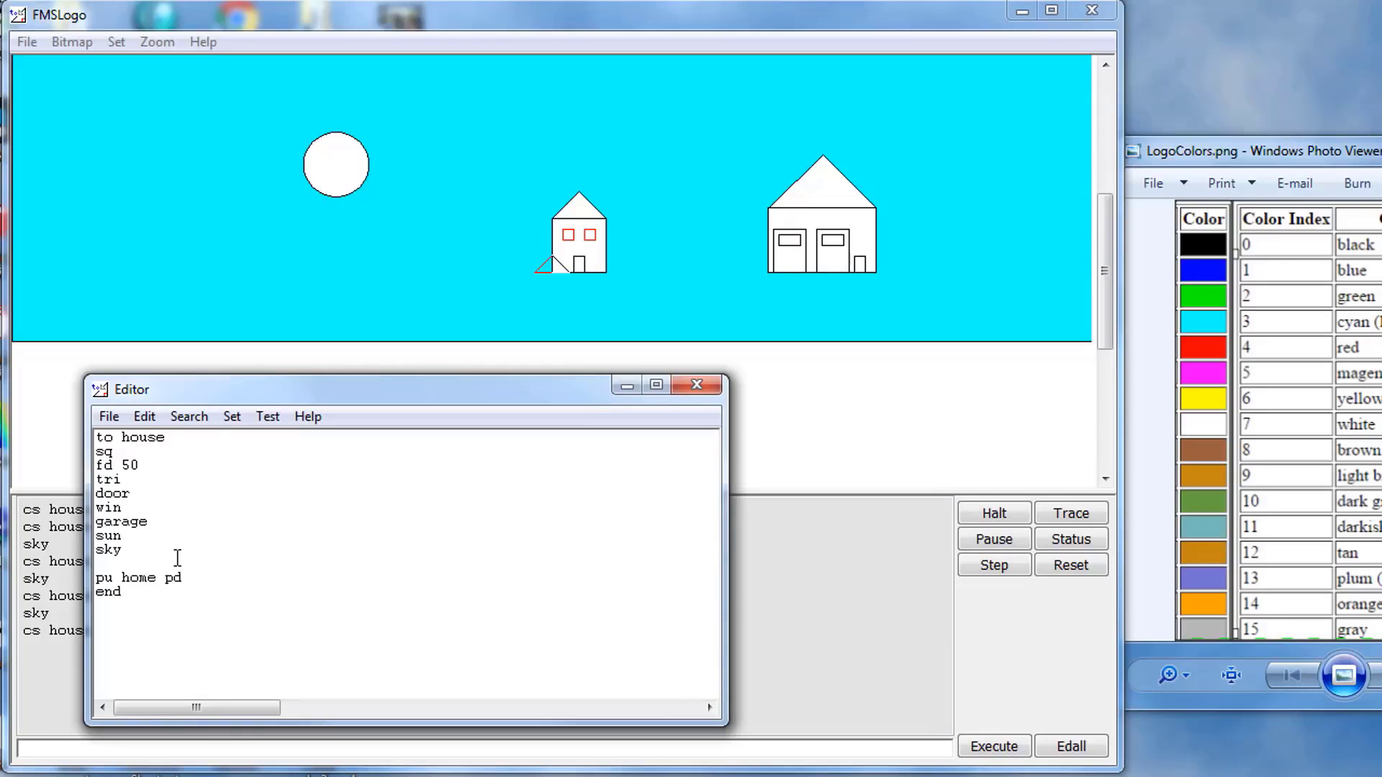
Add 'xy 25 5 setfc 1 fill' after sky and start a new 'to' line below
{"action": "type", "text": "xy"}
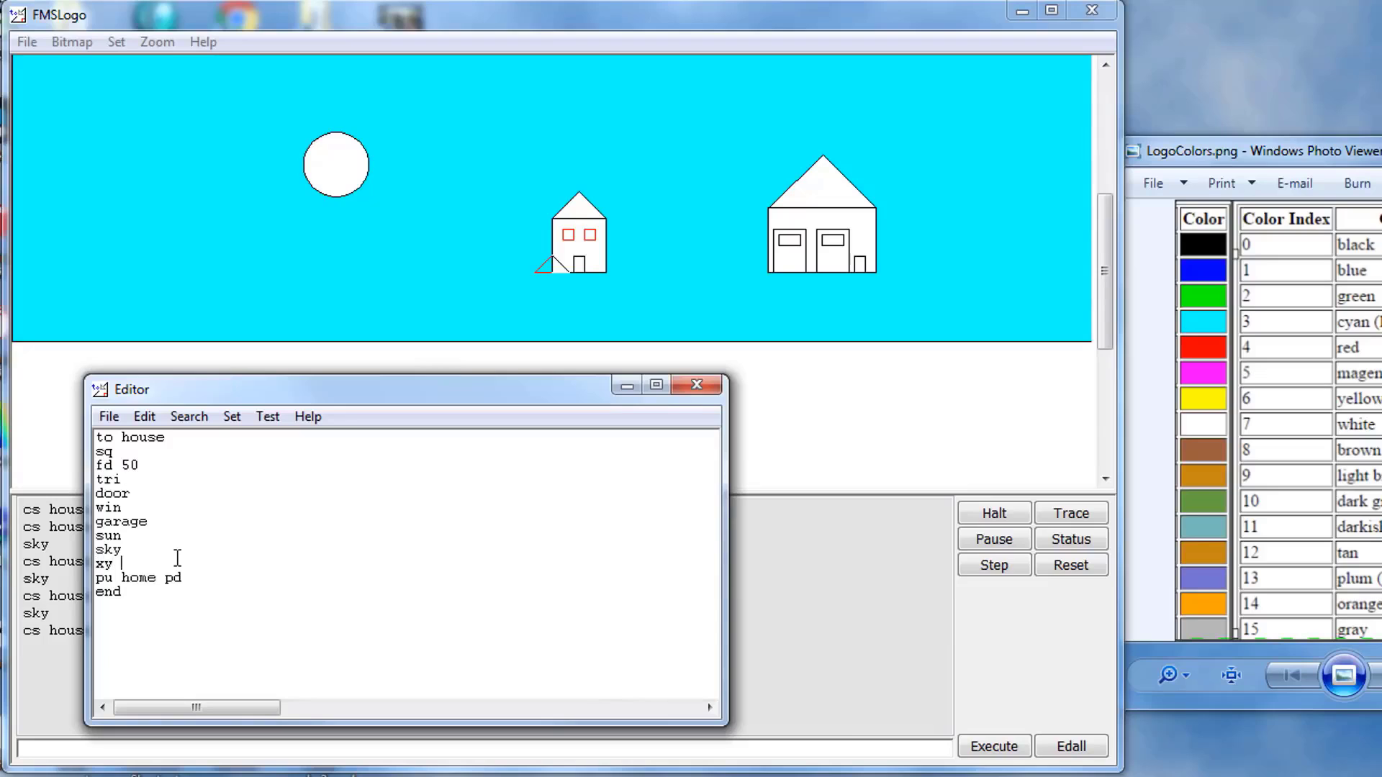
{"action": "type", "text": "25 5"}
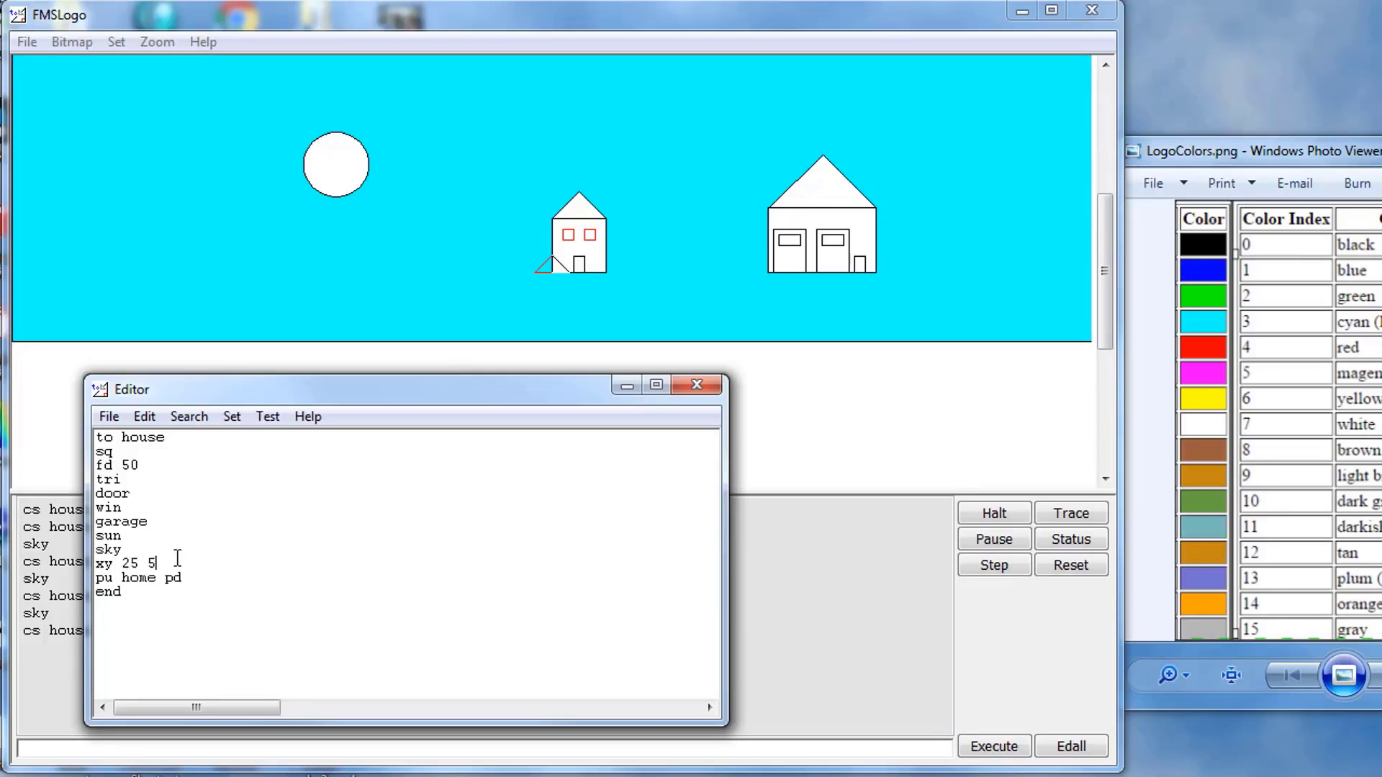
{"action": "type", "text": "set"}
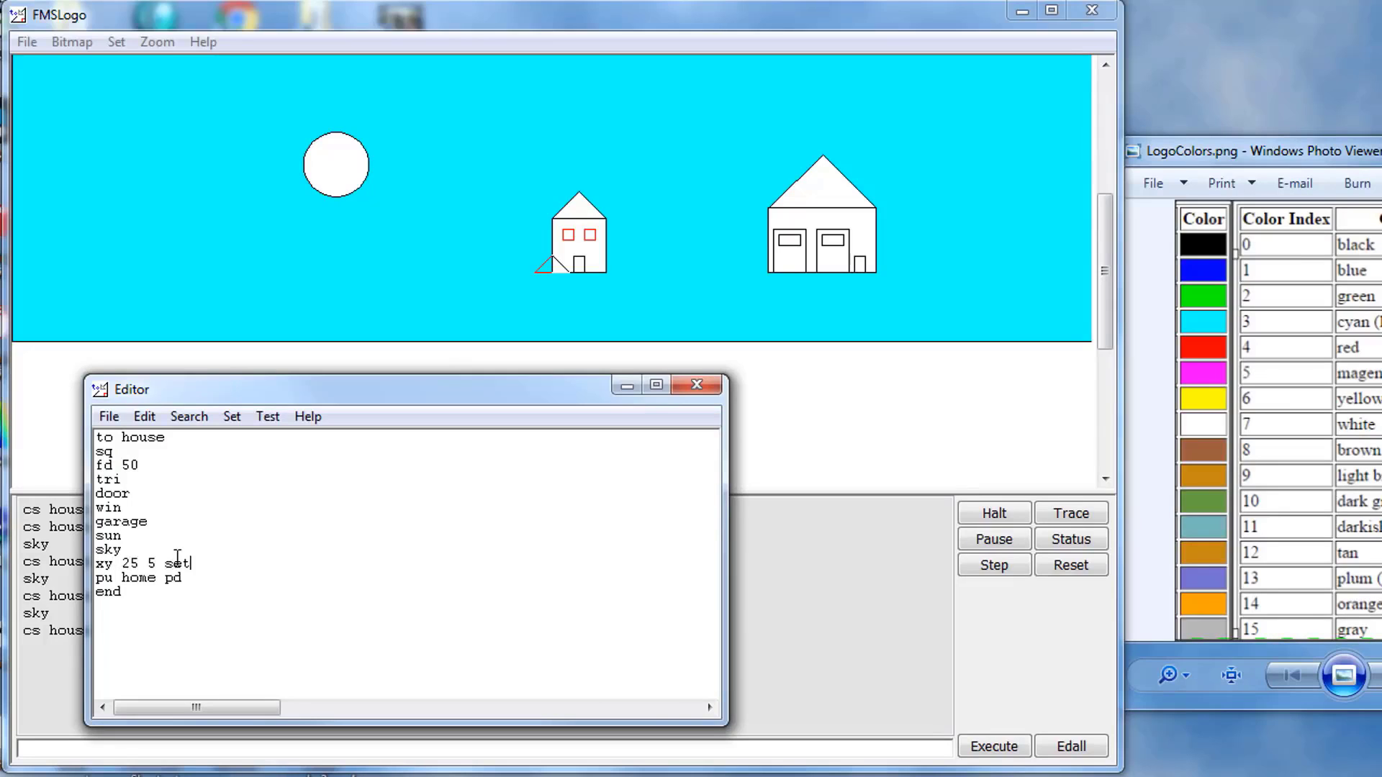
{"action": "type", "text": "fc"}
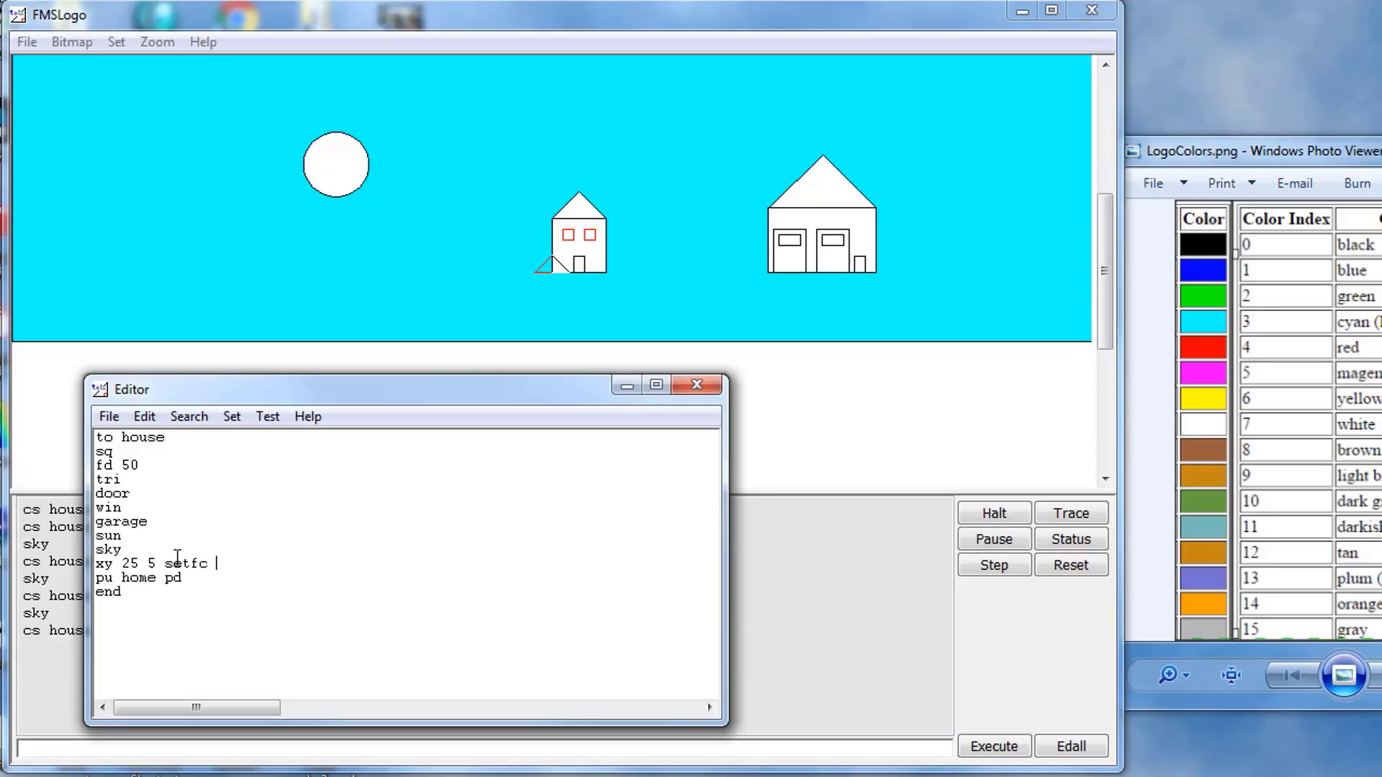
{"action": "type", "text": "1"}
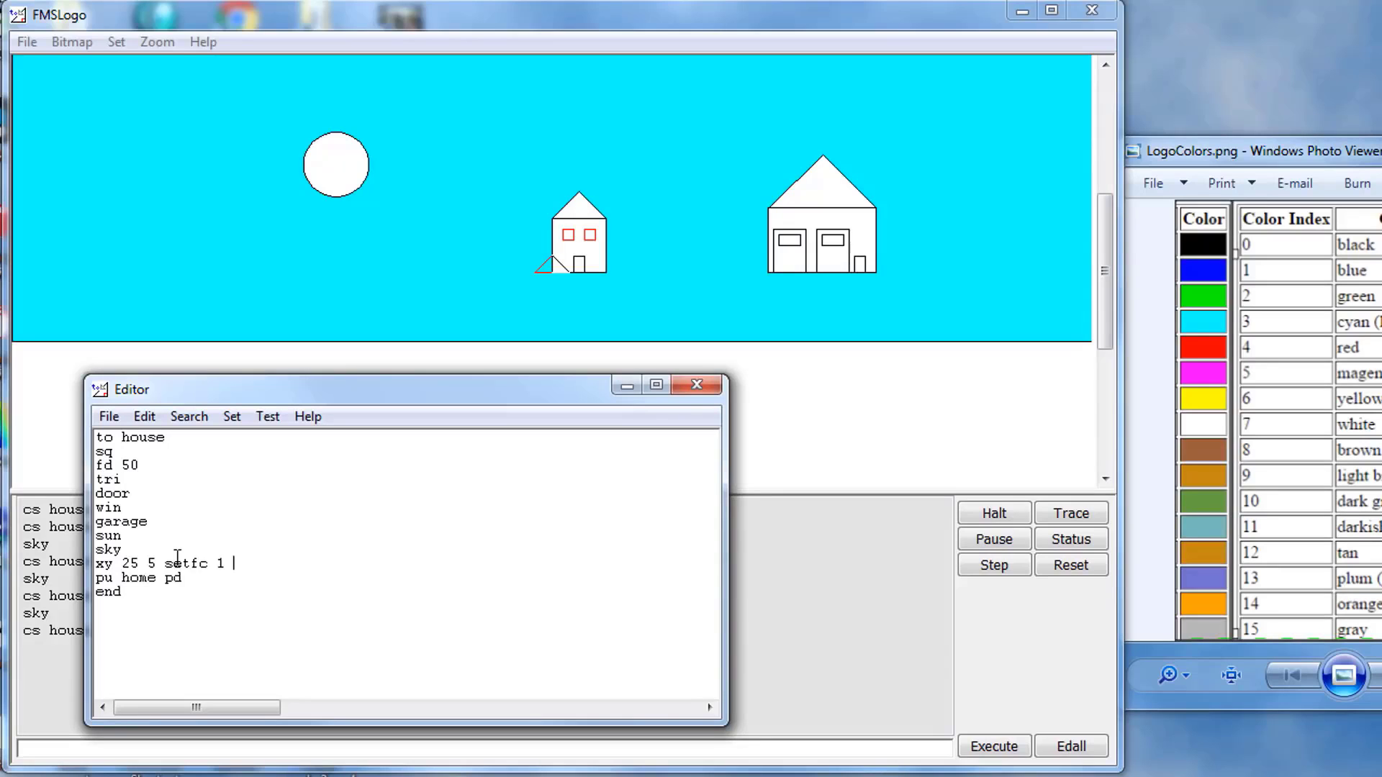
{"action": "type", "text": "fill"}
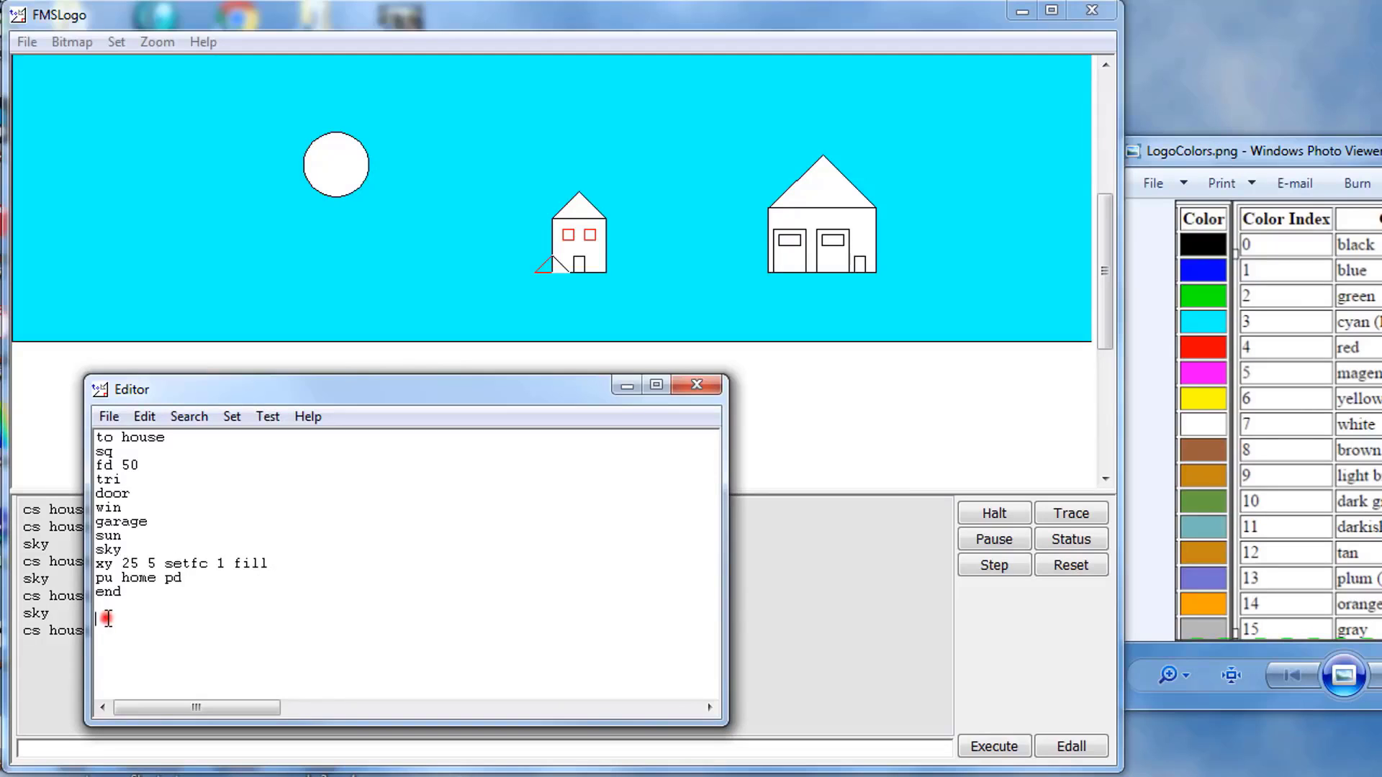
{"action": "type", "text": "to"}
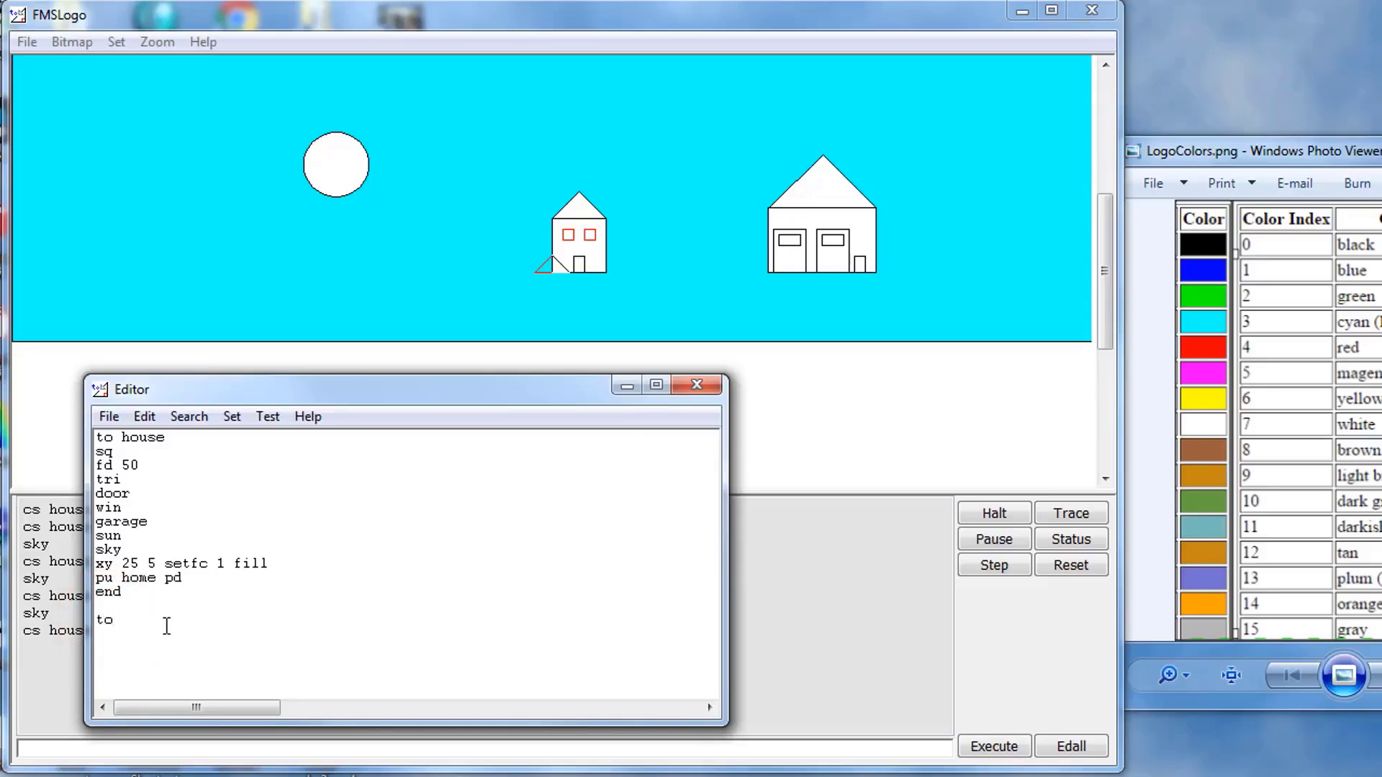
Define a ph procedure (pu home pd) and append 'ph ;' to the fill line in house
{"action": "type", "text": "ph"}
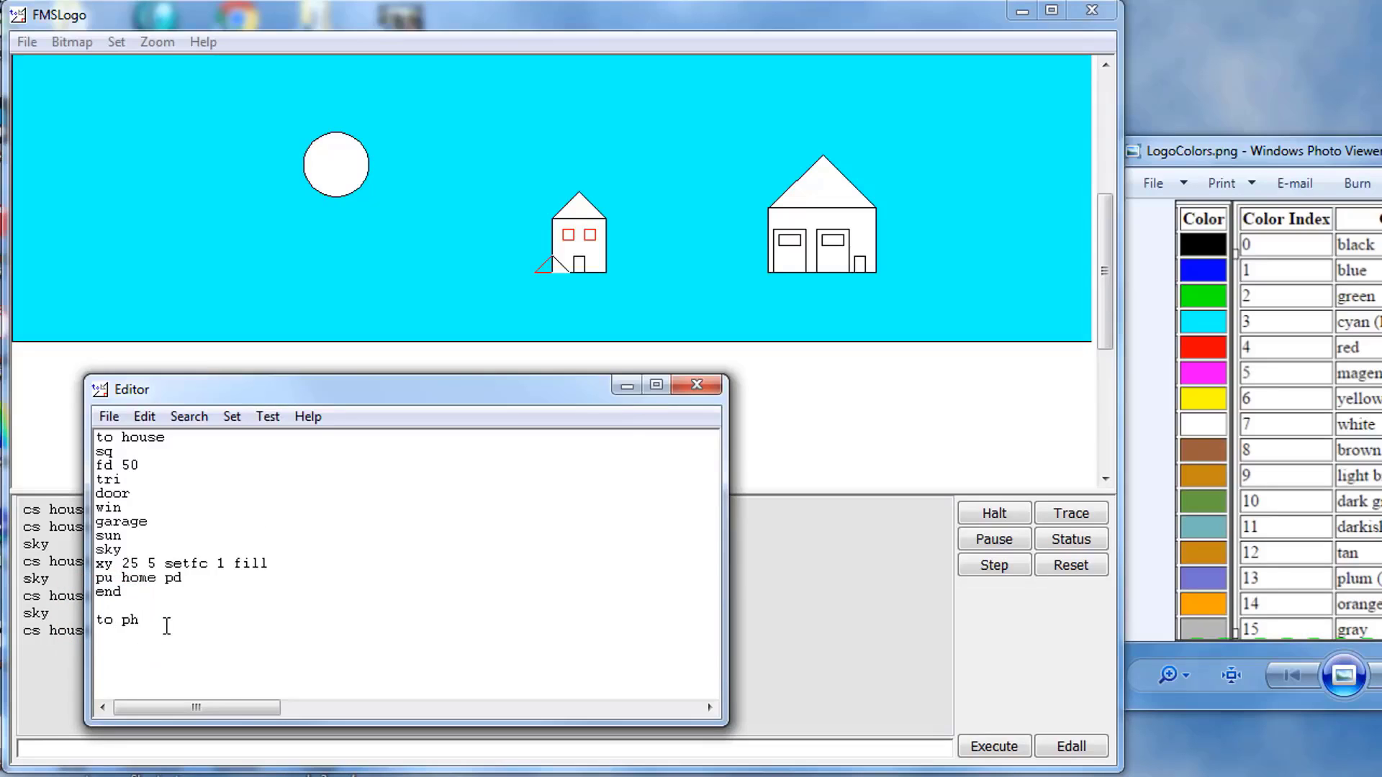
{"action": "type", "text": "pu home pd"}
{"action": "type", "text": "end"}
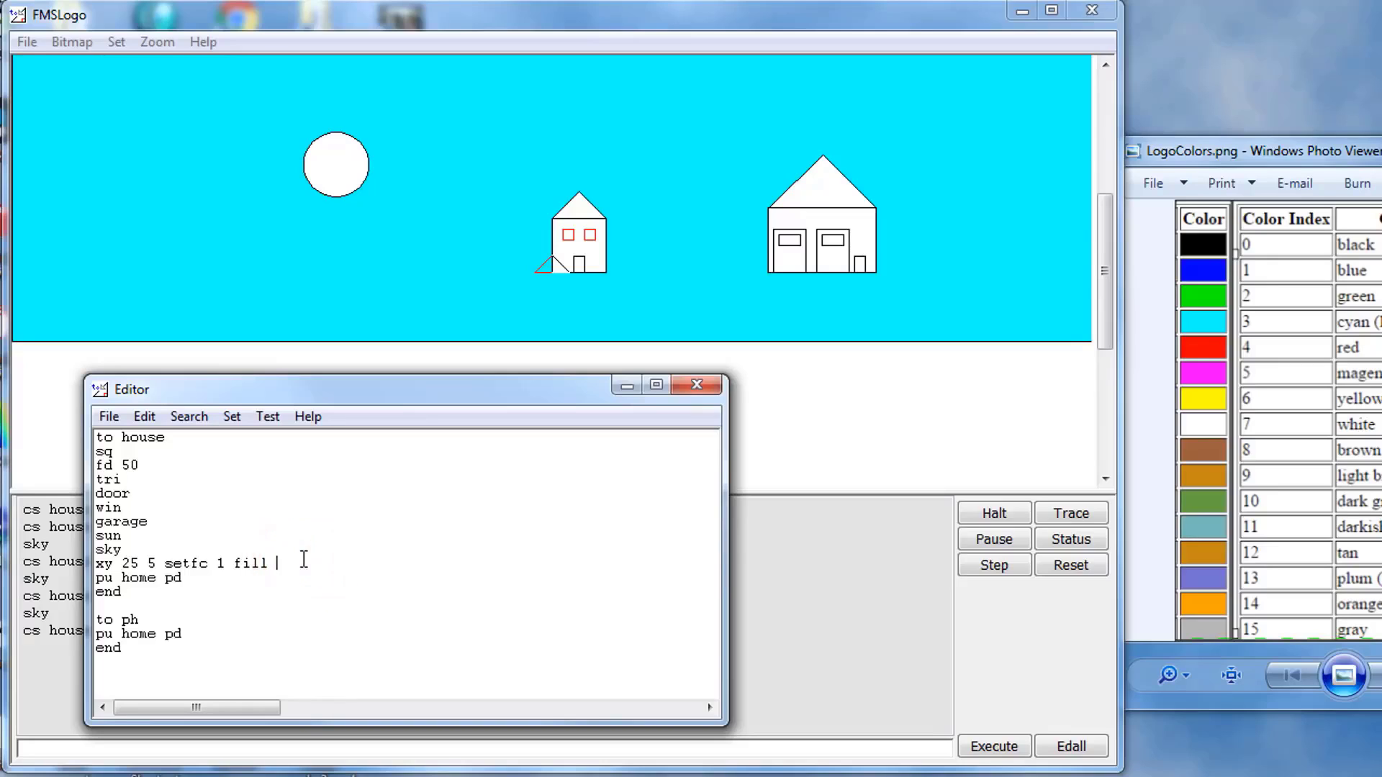
{"action": "type", "text": "ph"}
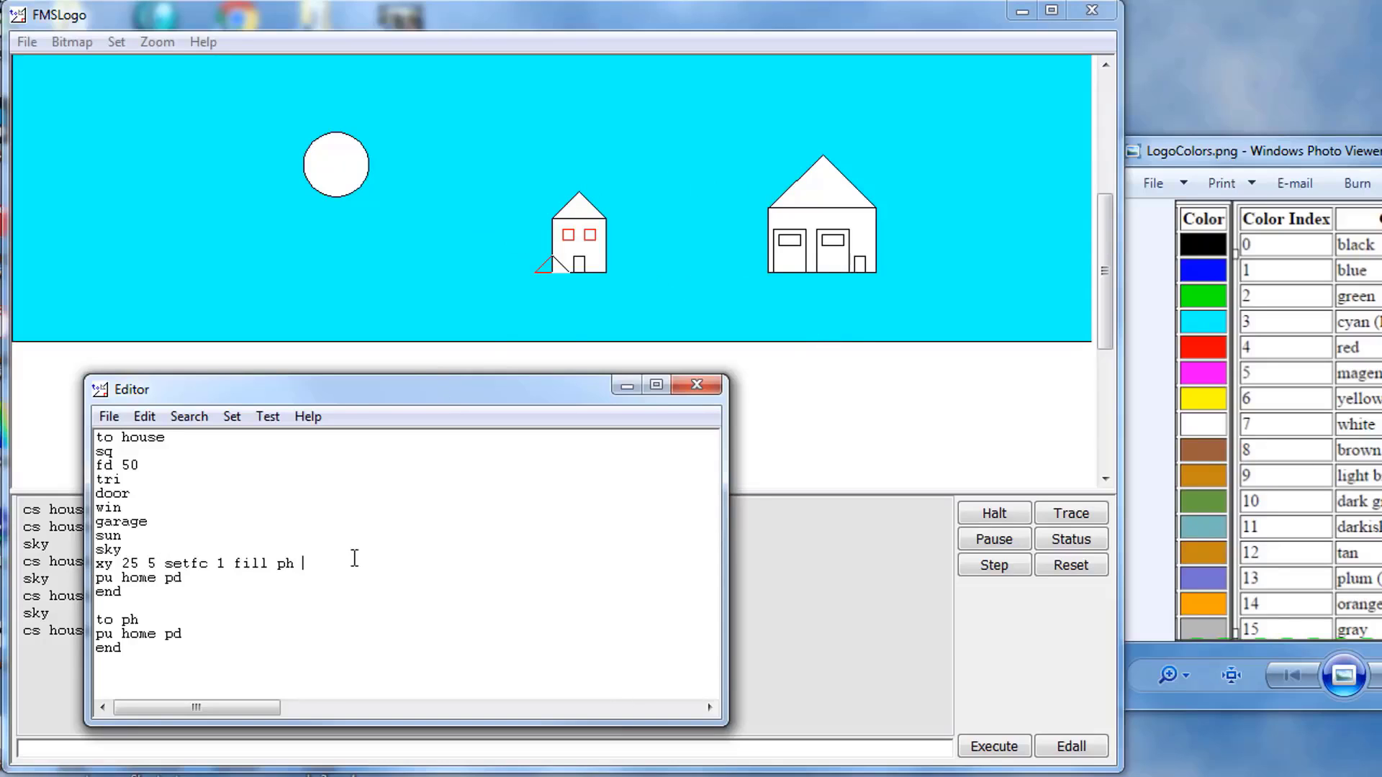
{"action": "type", "text": ";"}
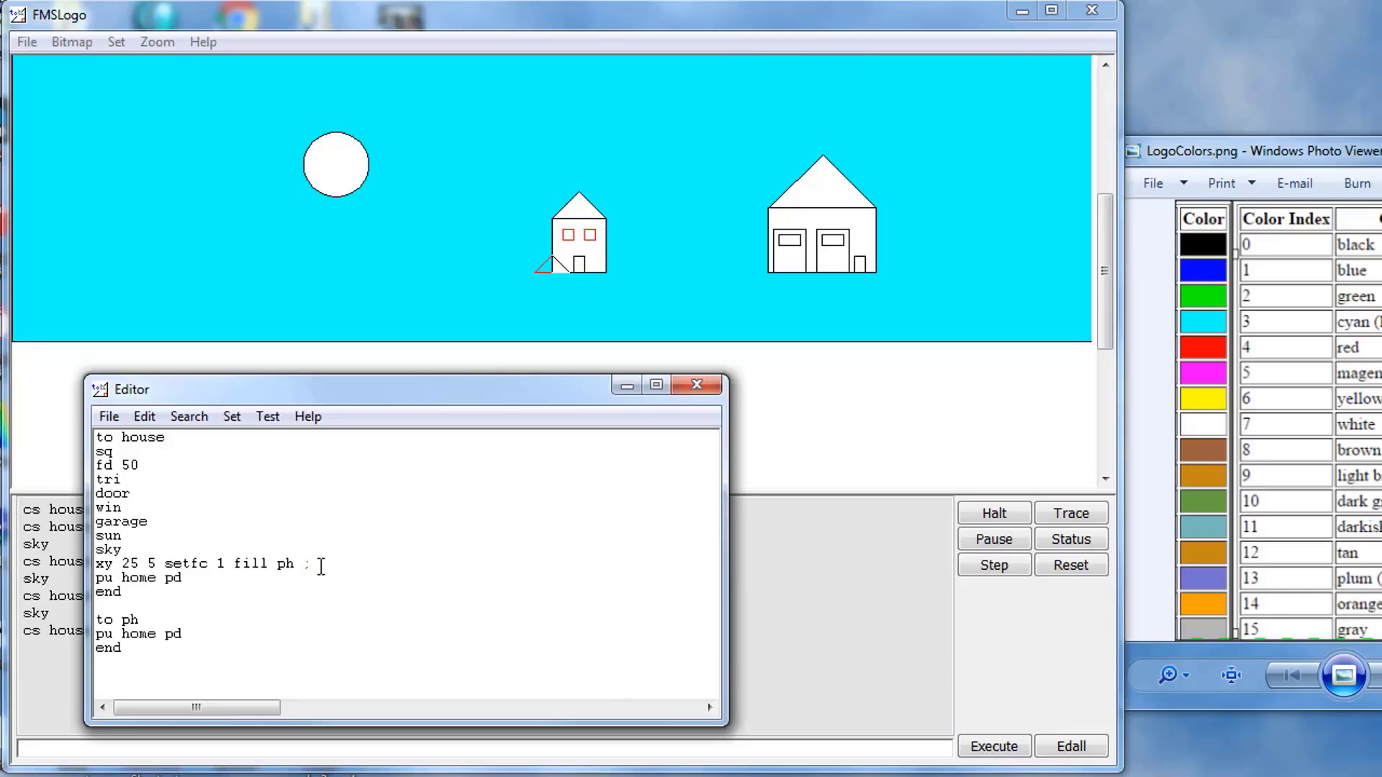
{"action": "type", "text": "pd"}
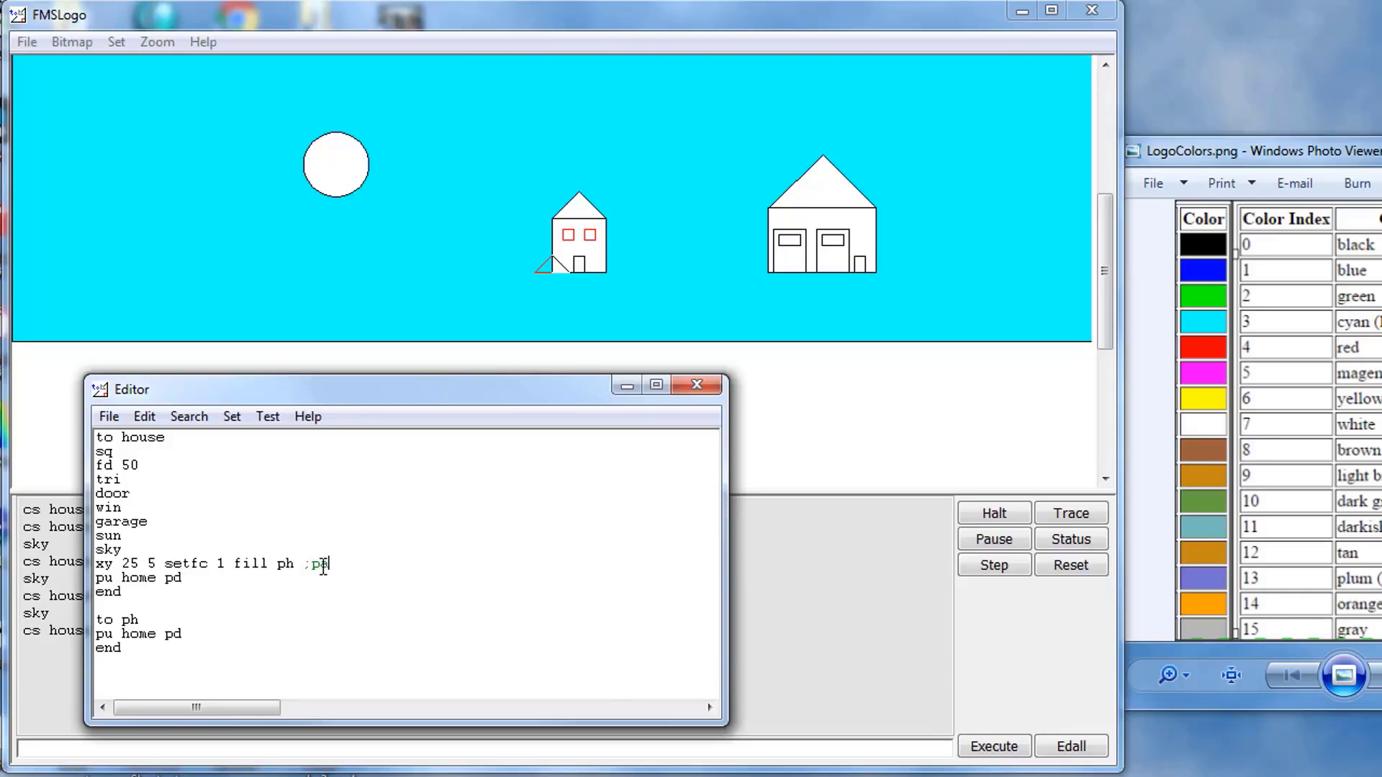
Complete the ';paint door' comment on the house fill line
{"action": "type", "text": "rint door"}
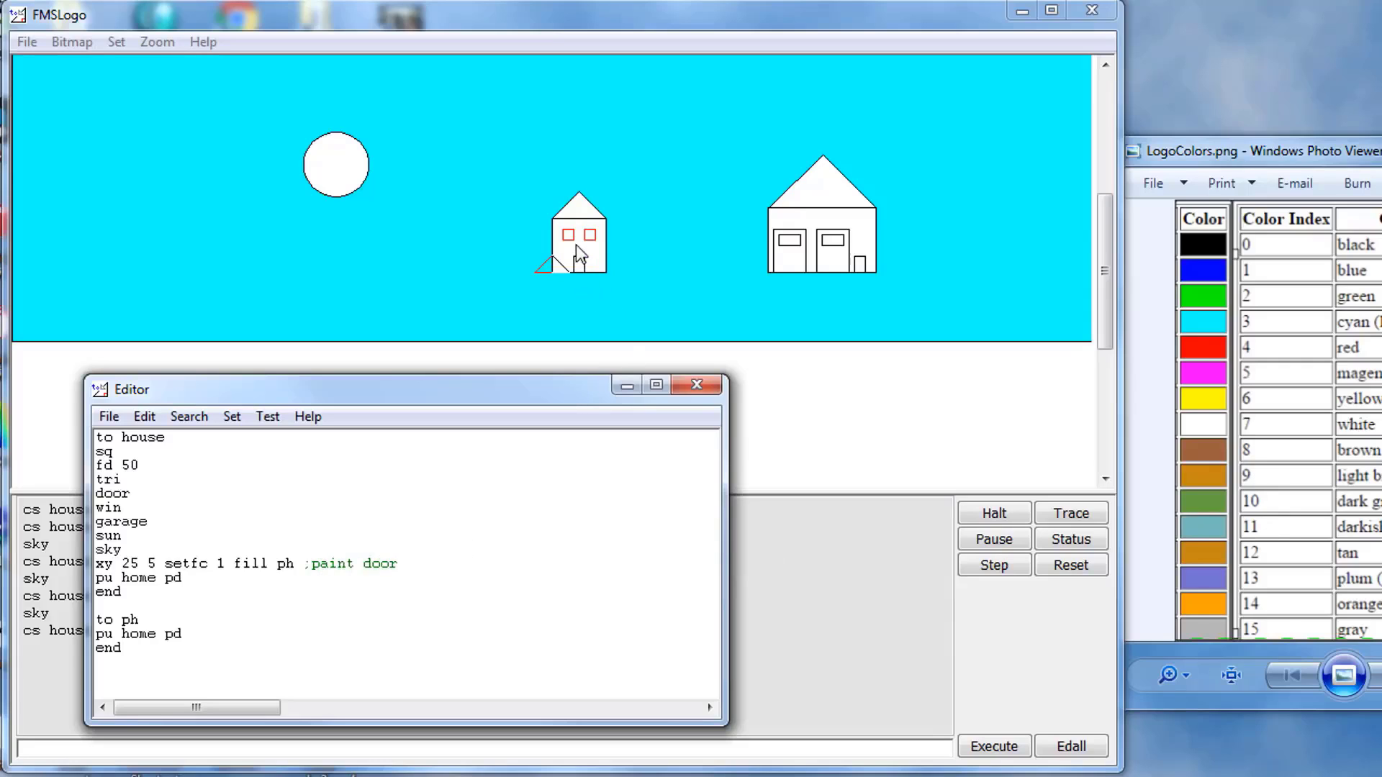
{"action": "mouse_move", "coordinate": [893, 273]}
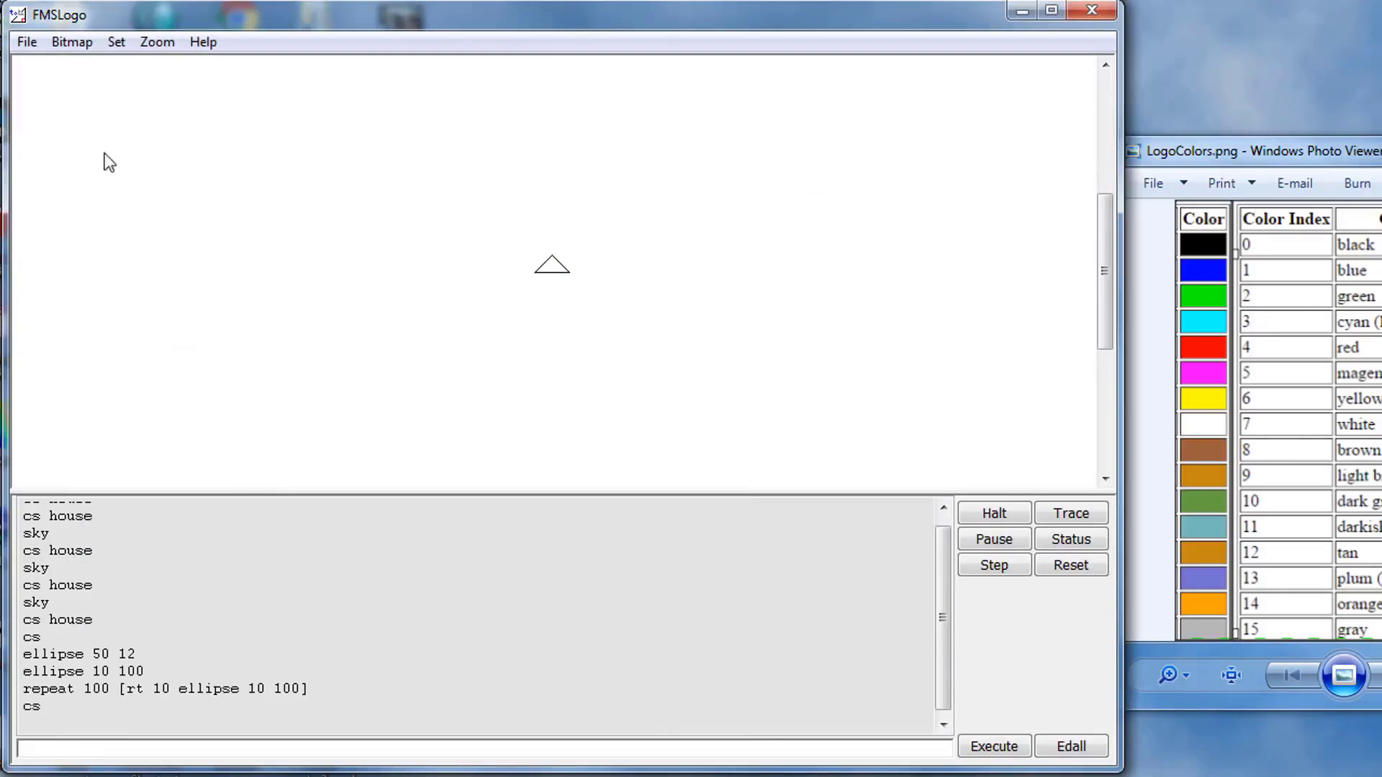
Create a new empty procedure named wow through File > Edit
{"action": "left_click", "coordinate": [26, 42]}
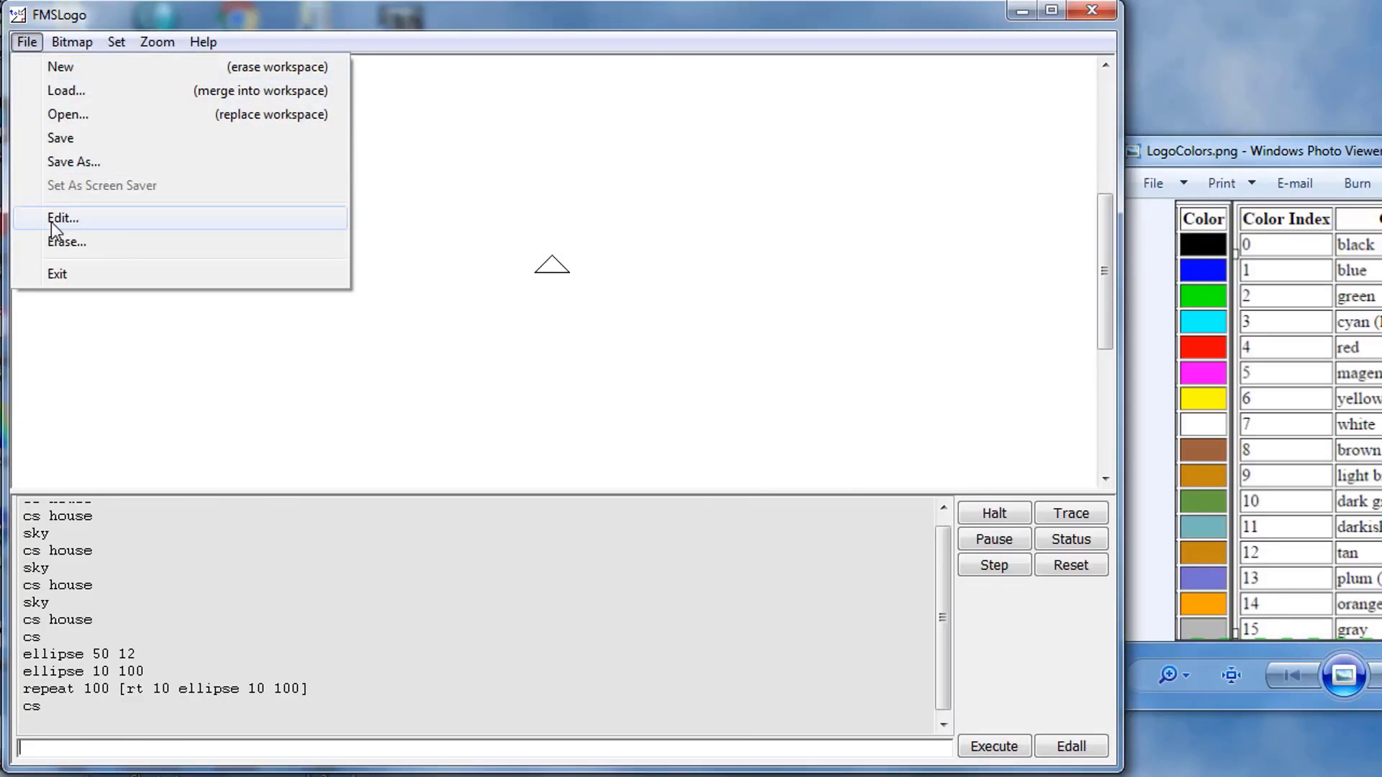
{"action": "left_click", "coordinate": [62, 217]}
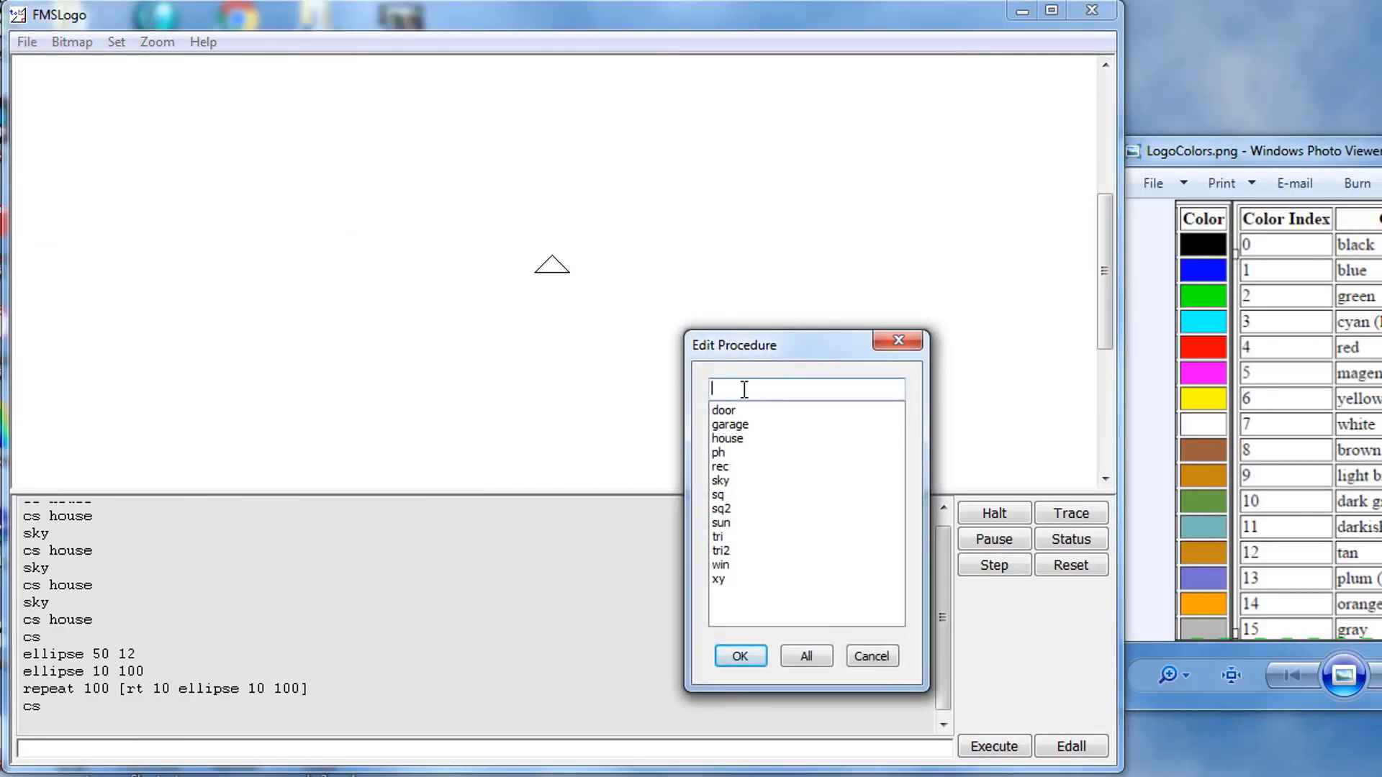
{"action": "type", "text": "wow"}
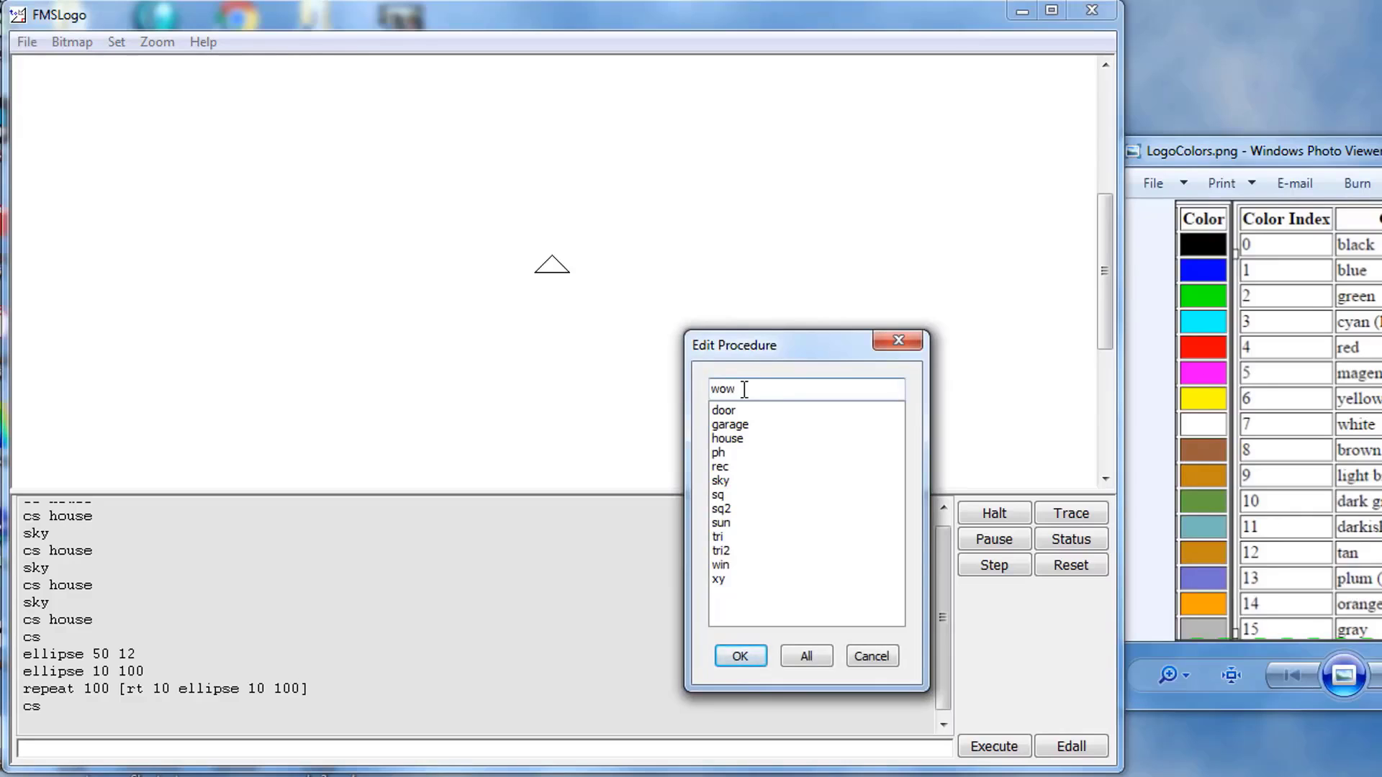
{"action": "left_click", "coordinate": [738, 656]}
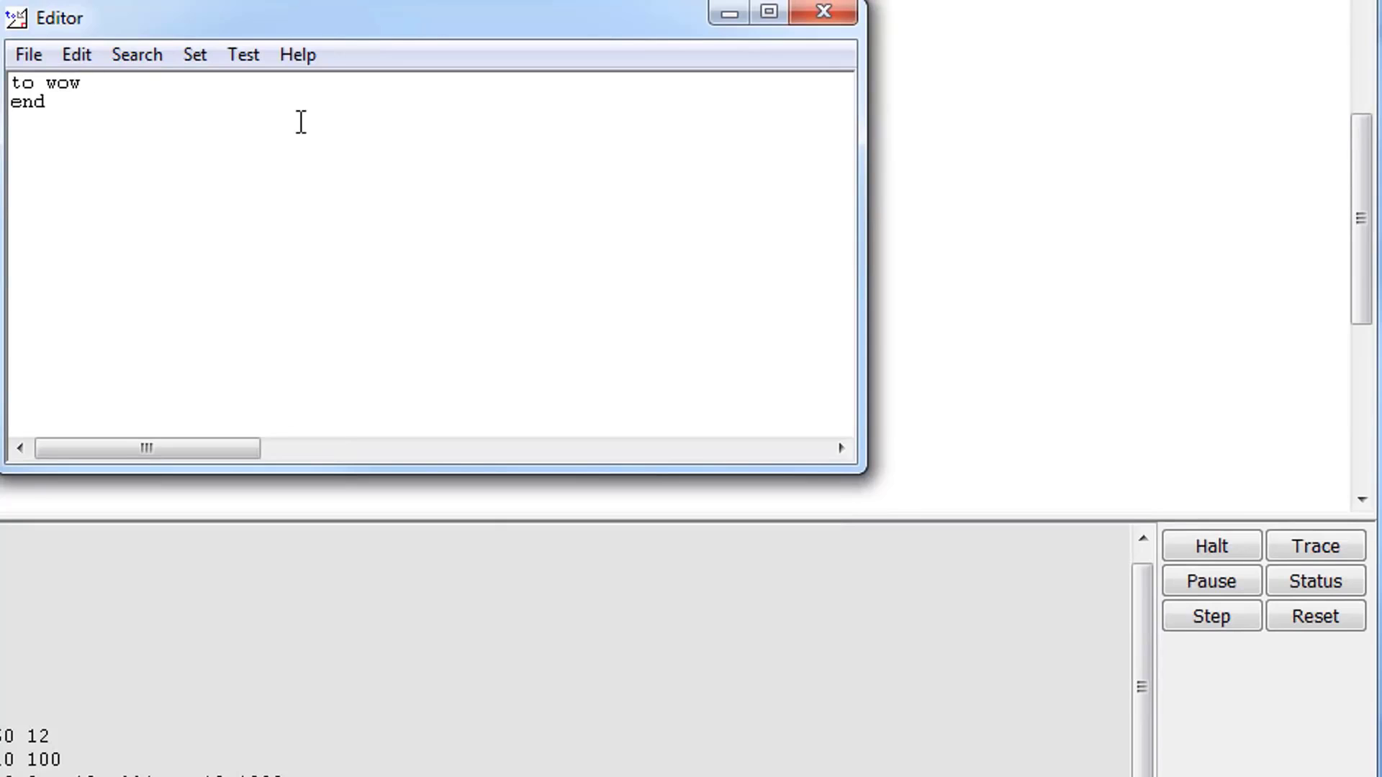
Declare wow's inputs as :rt1 :rp :L :rt2 on its to line
{"action": "type", "text": ":"}
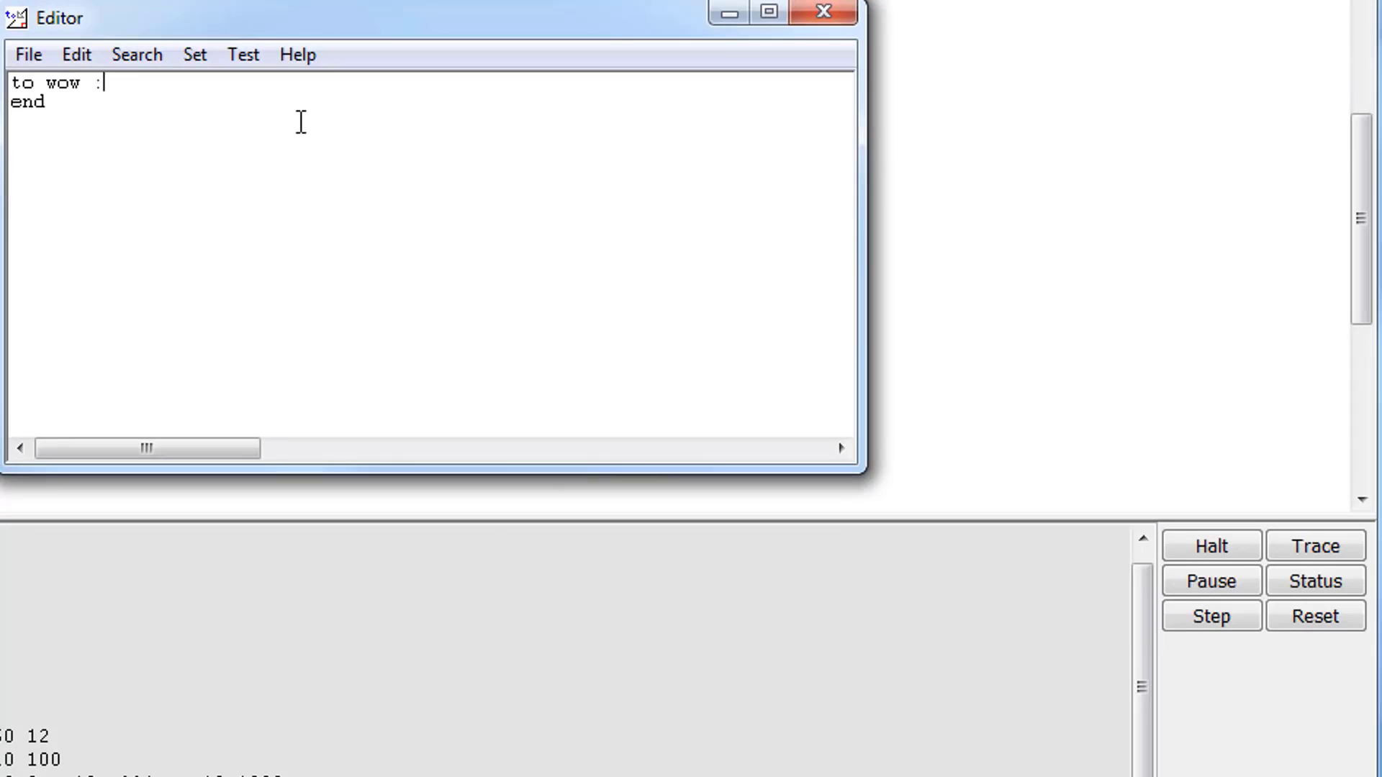
{"action": "type", "text": "rt"}
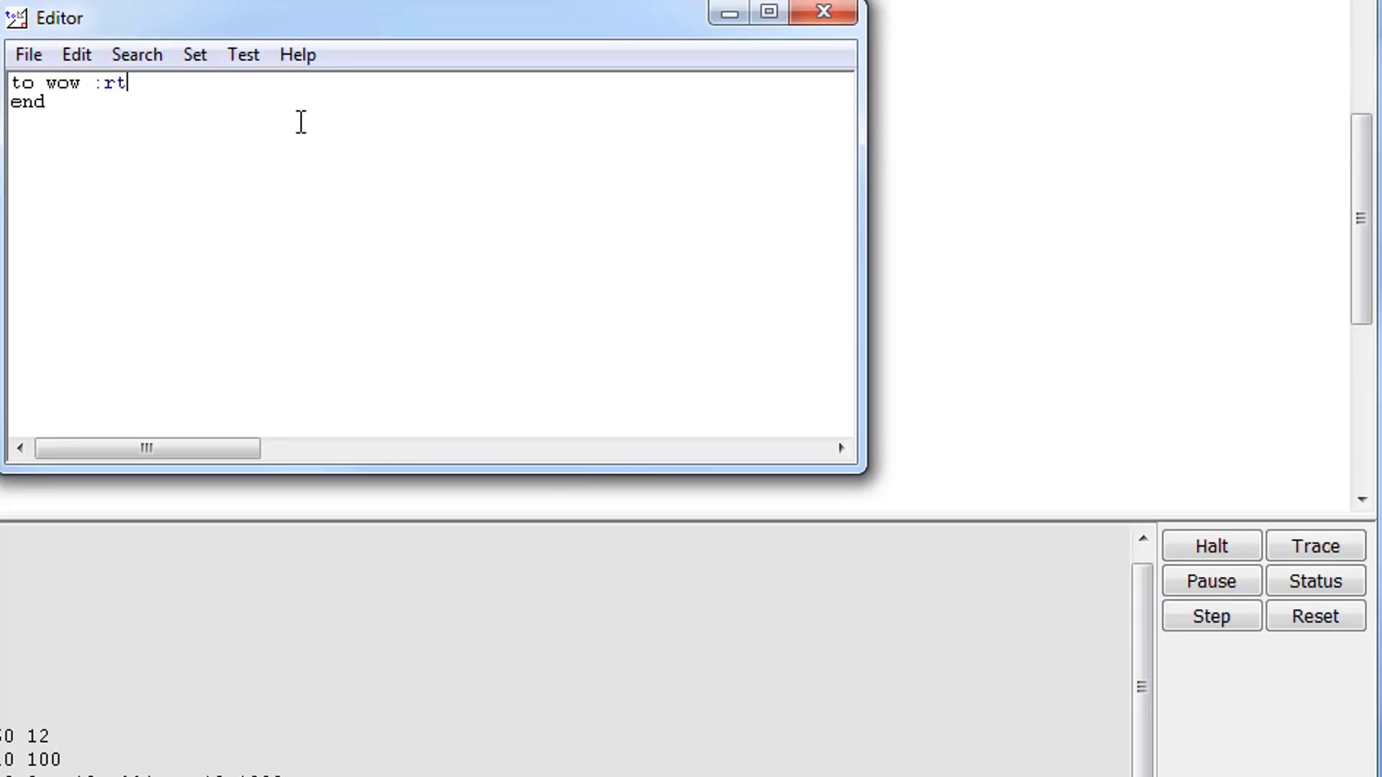
{"action": "type", "text": "1"}
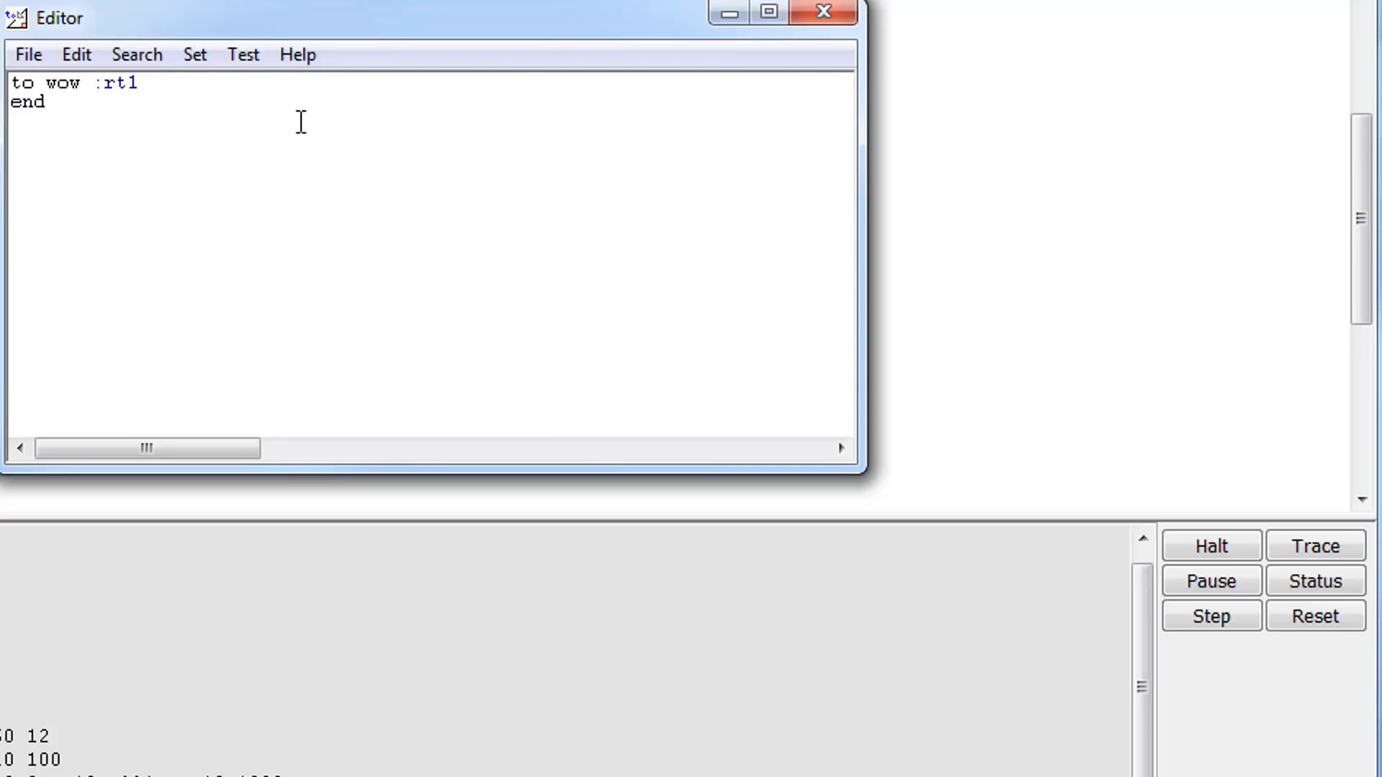
{"action": "type", "text": ":"}
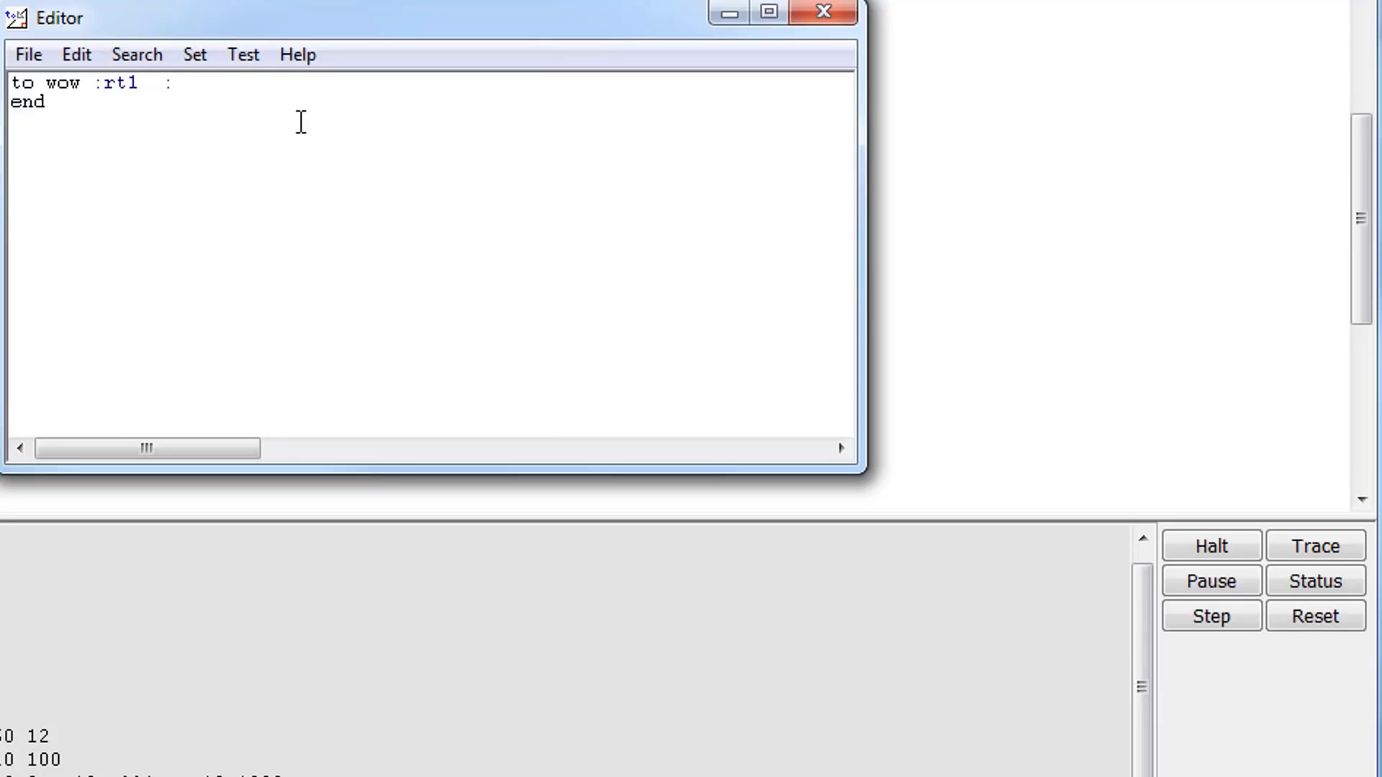
{"action": "type", "text": "rp"}
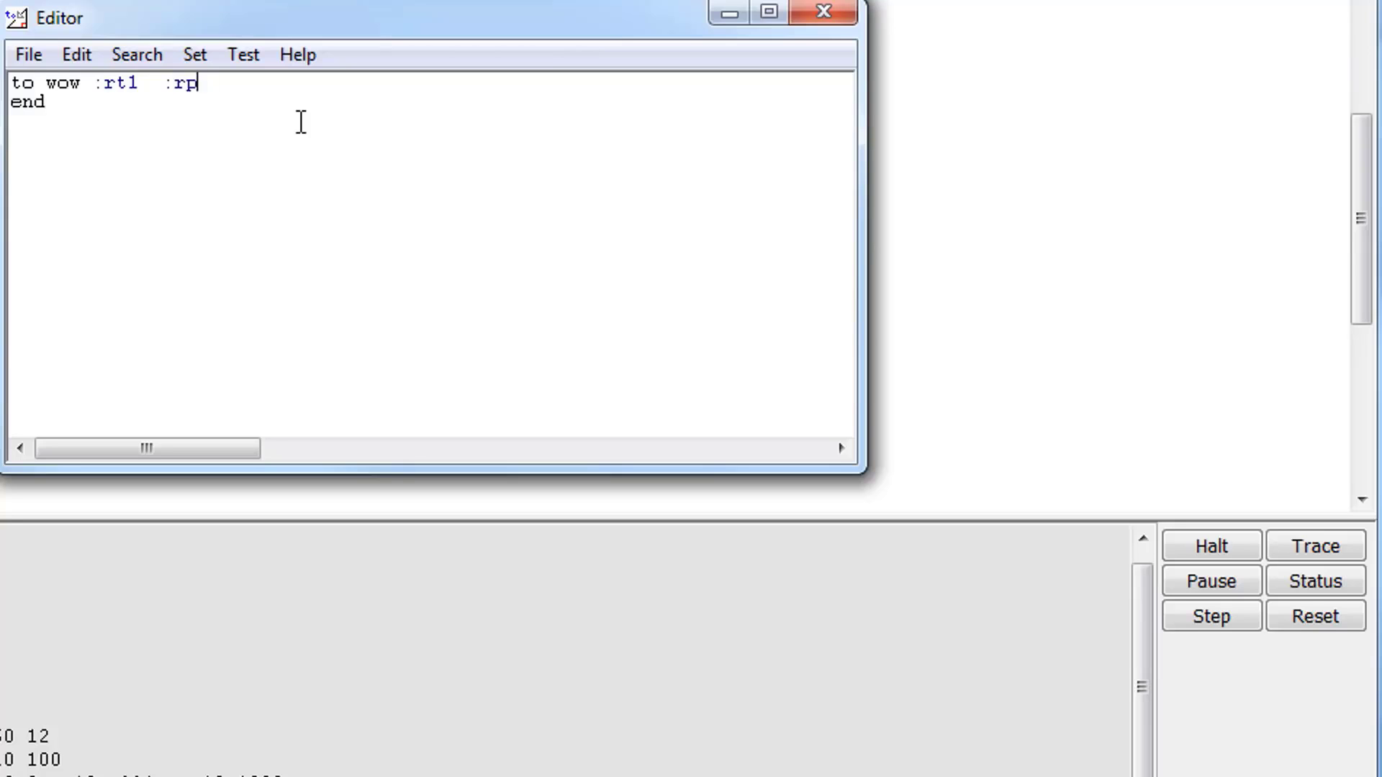
{"action": "type", "text": ":"}
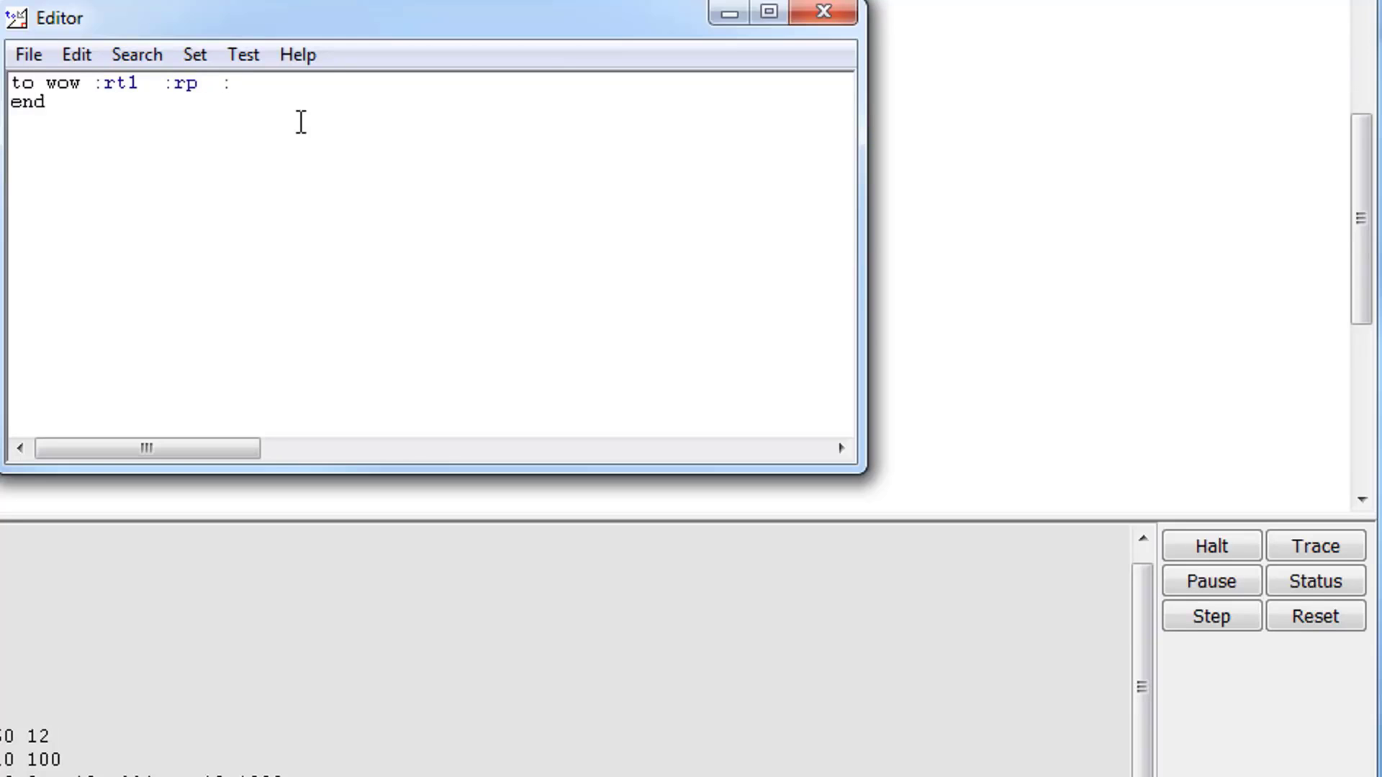
{"action": "type", "text": "I"}
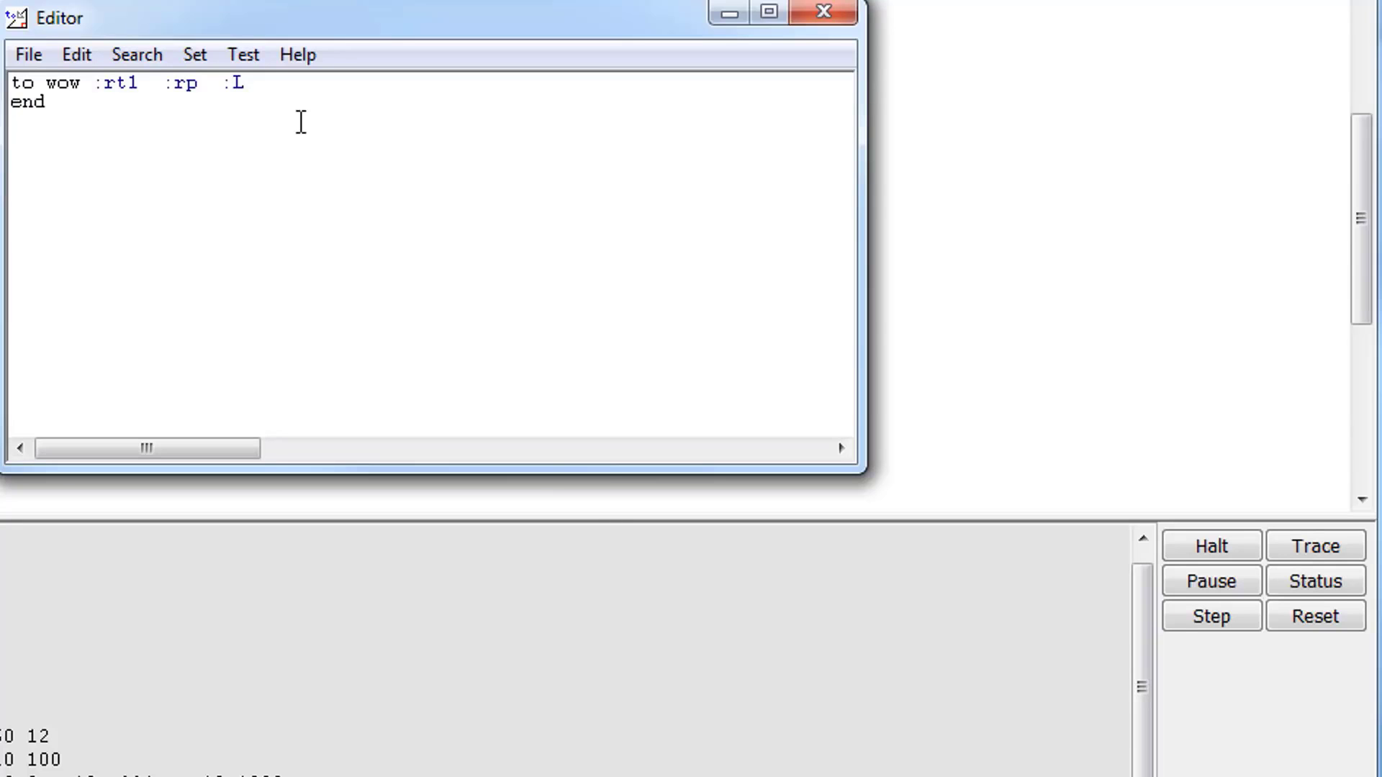
{"action": "type", "text": ":rt"}
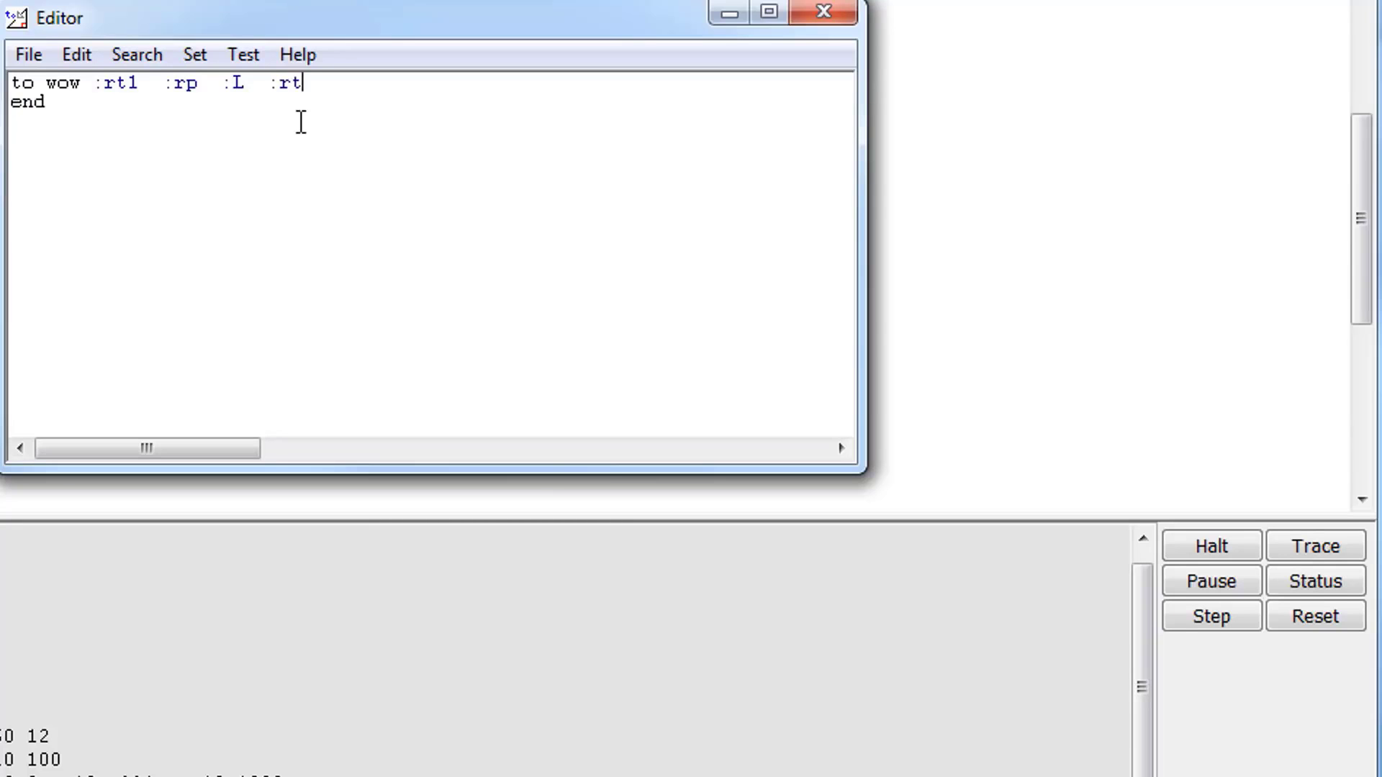
{"action": "type", "text": "2"}
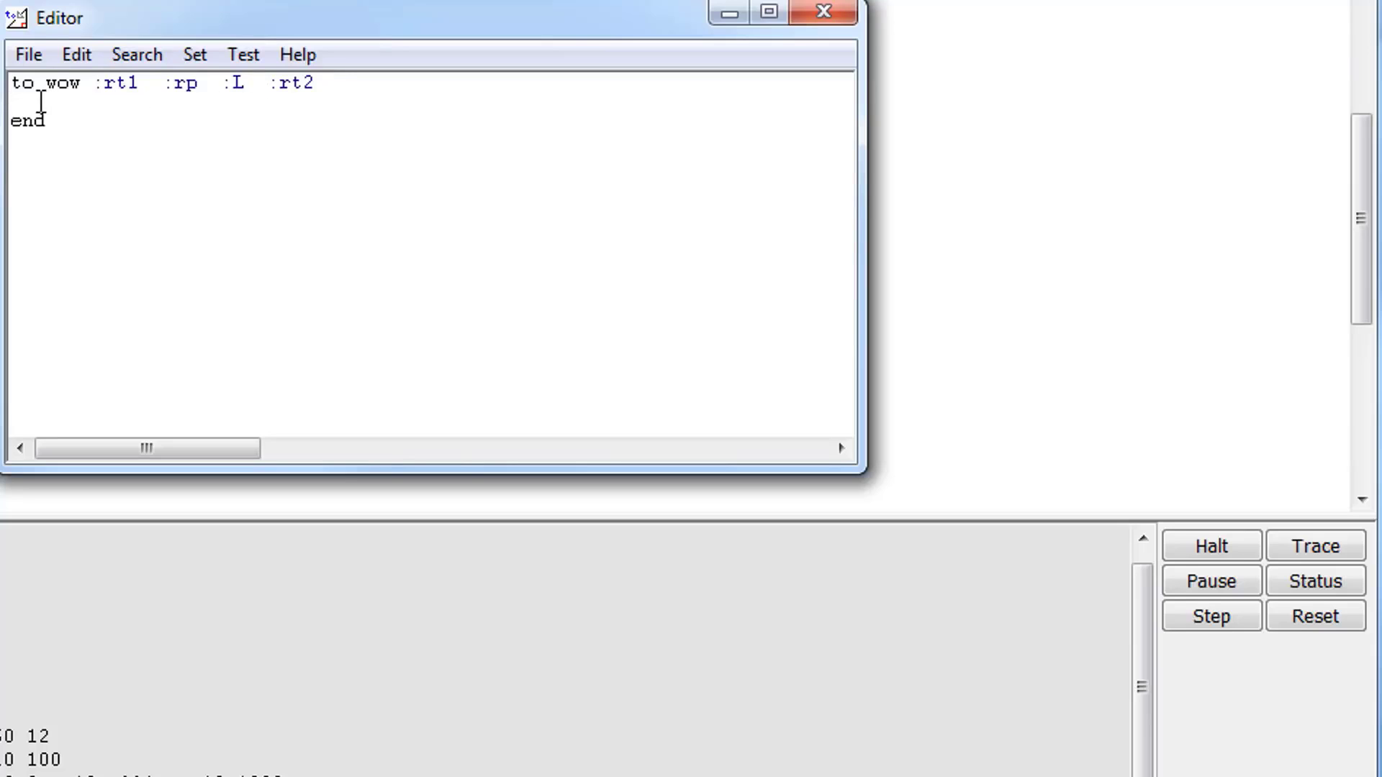
Write the outer loop start 'cs repeat 100 [rt :rt1' in the wow body
{"action": "type", "text": "cs"}
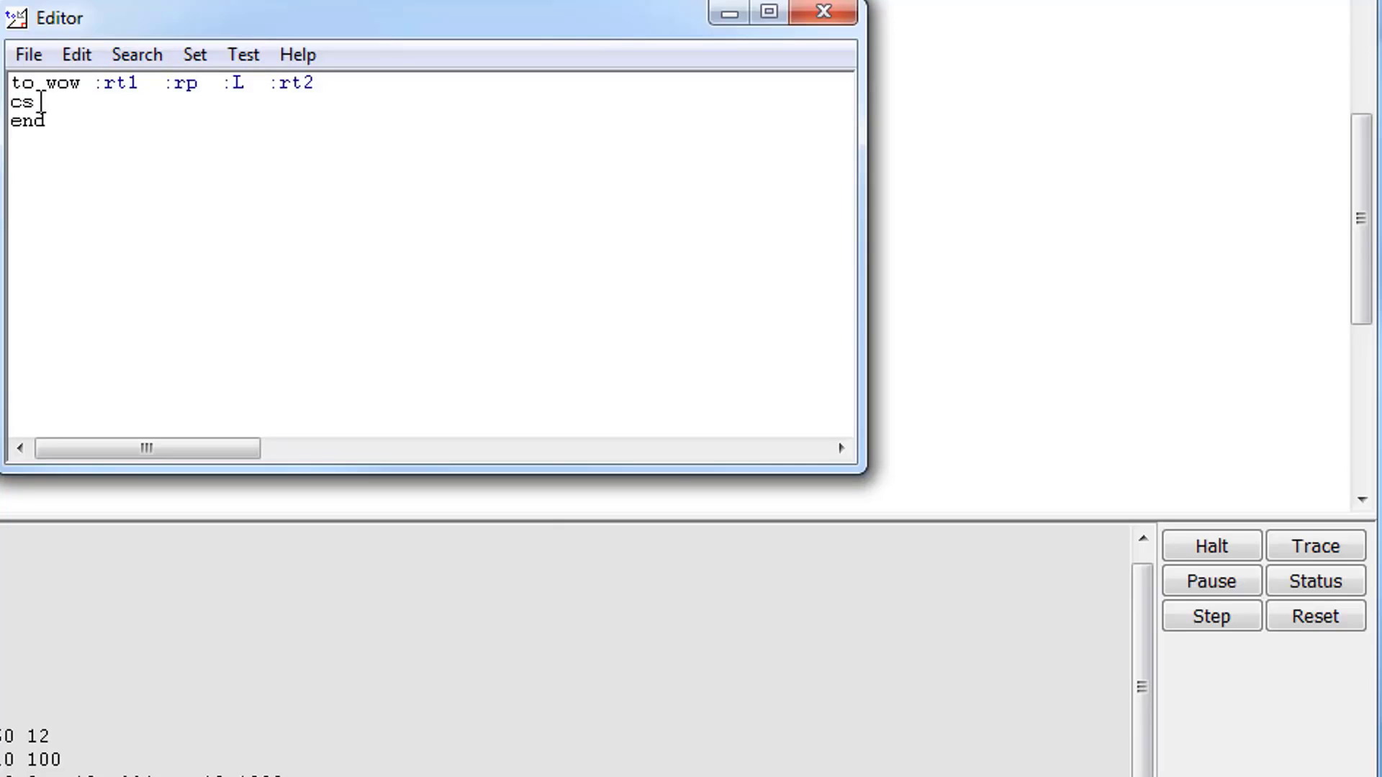
{"action": "type", "text": "repeat"}
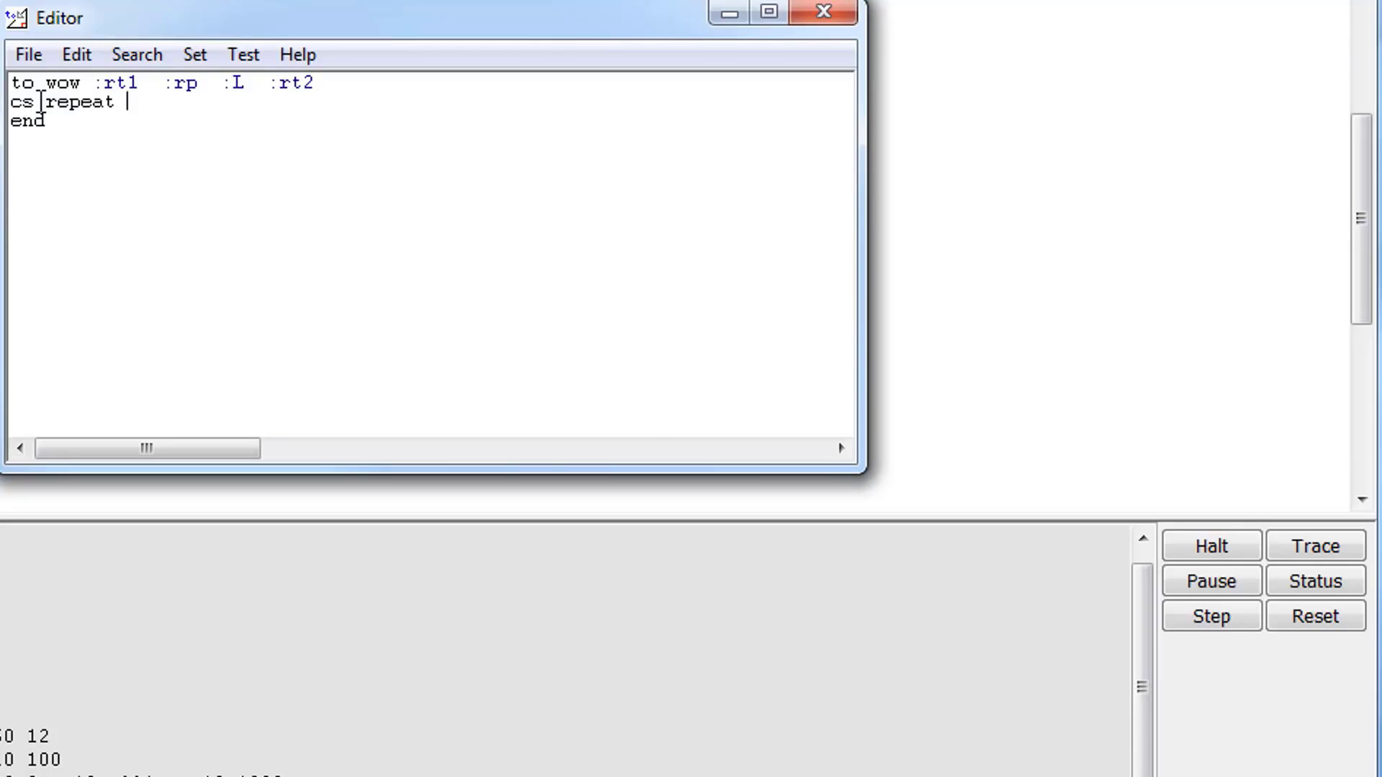
{"action": "type", "text": "1"}
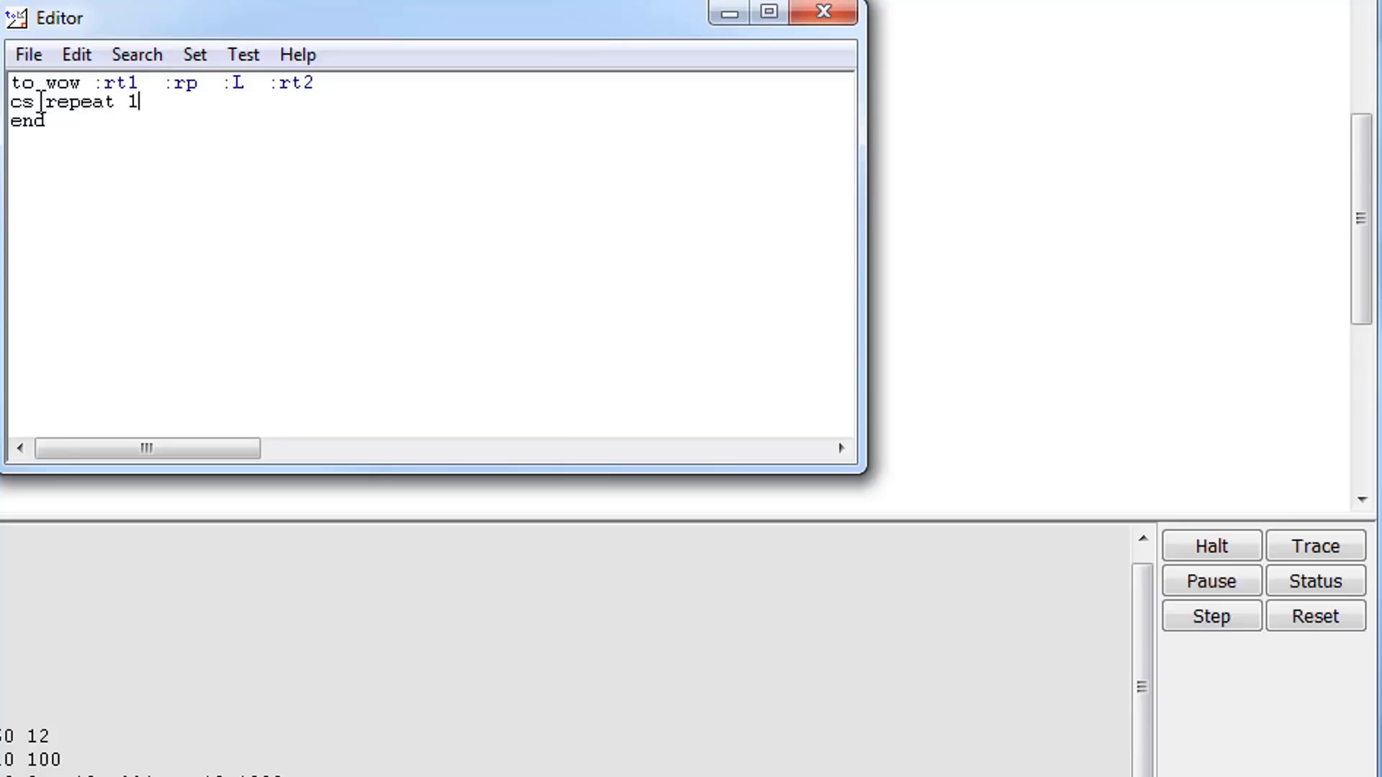
{"action": "type", "text": "00"}
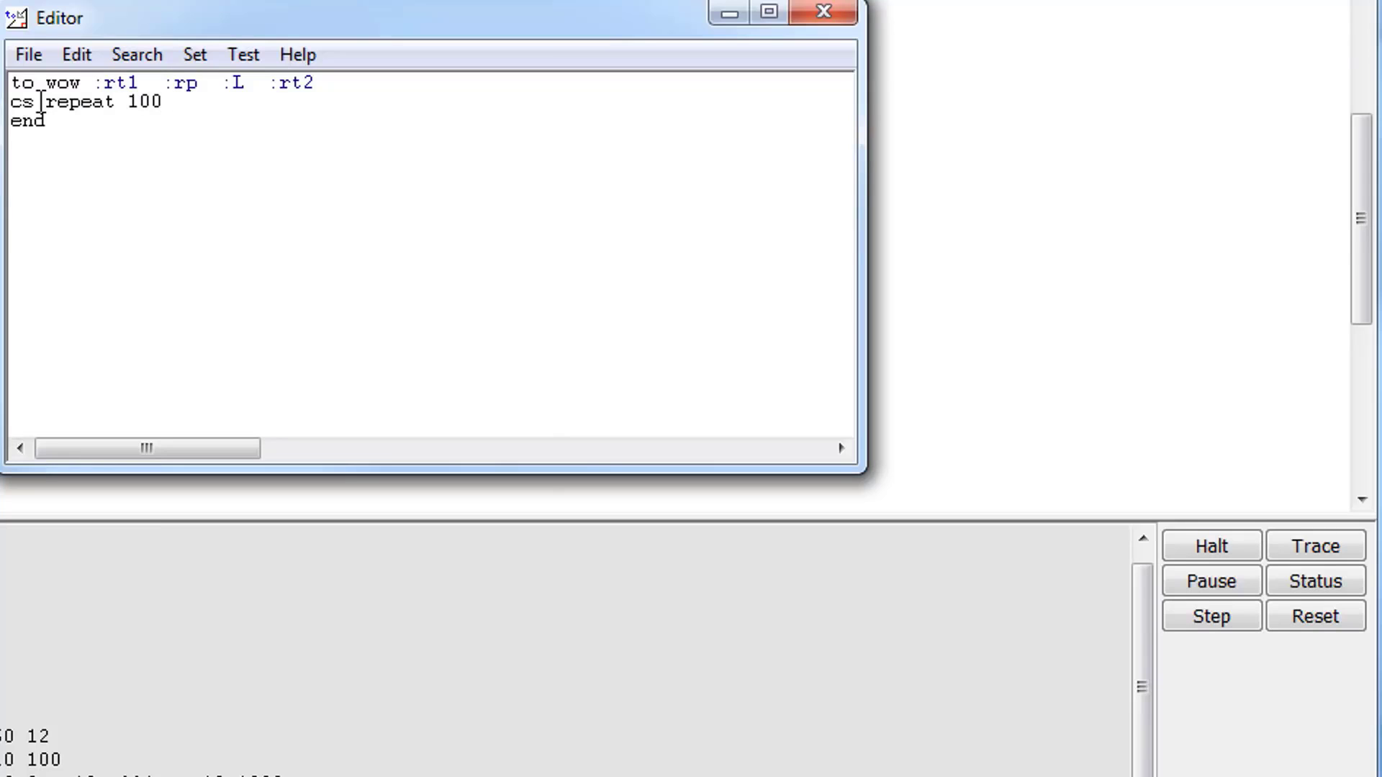
{"action": "type", "text": "["}
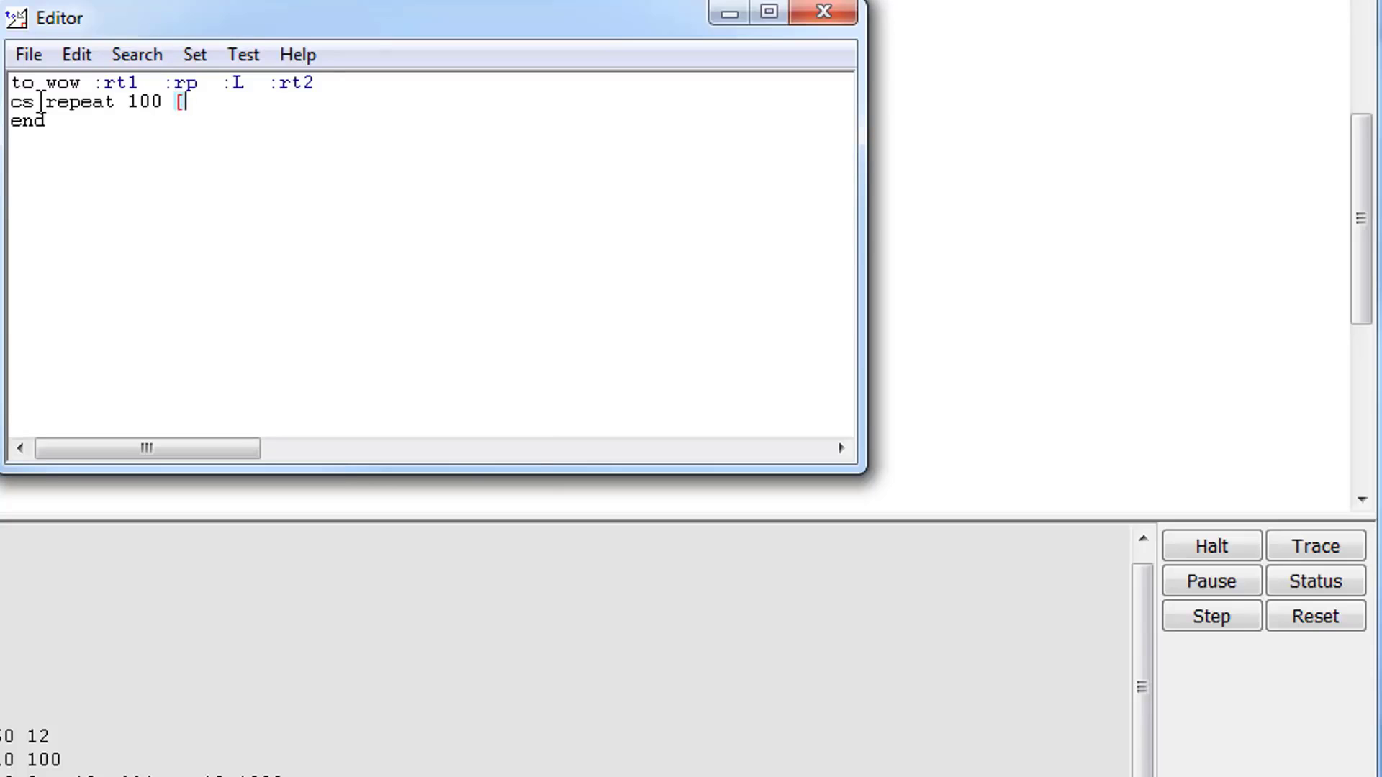
{"action": "type", "text": "rt"}
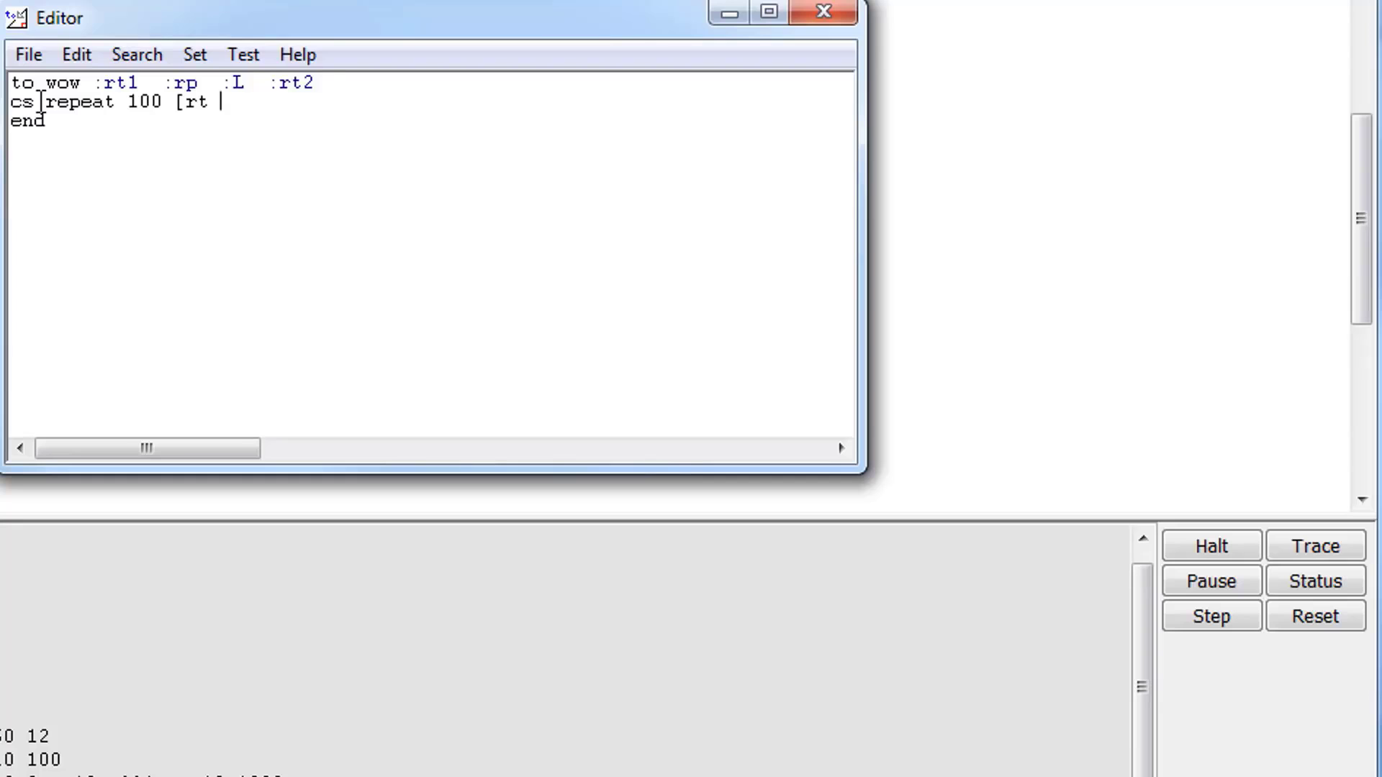
{"action": "type", "text": ":rt"}
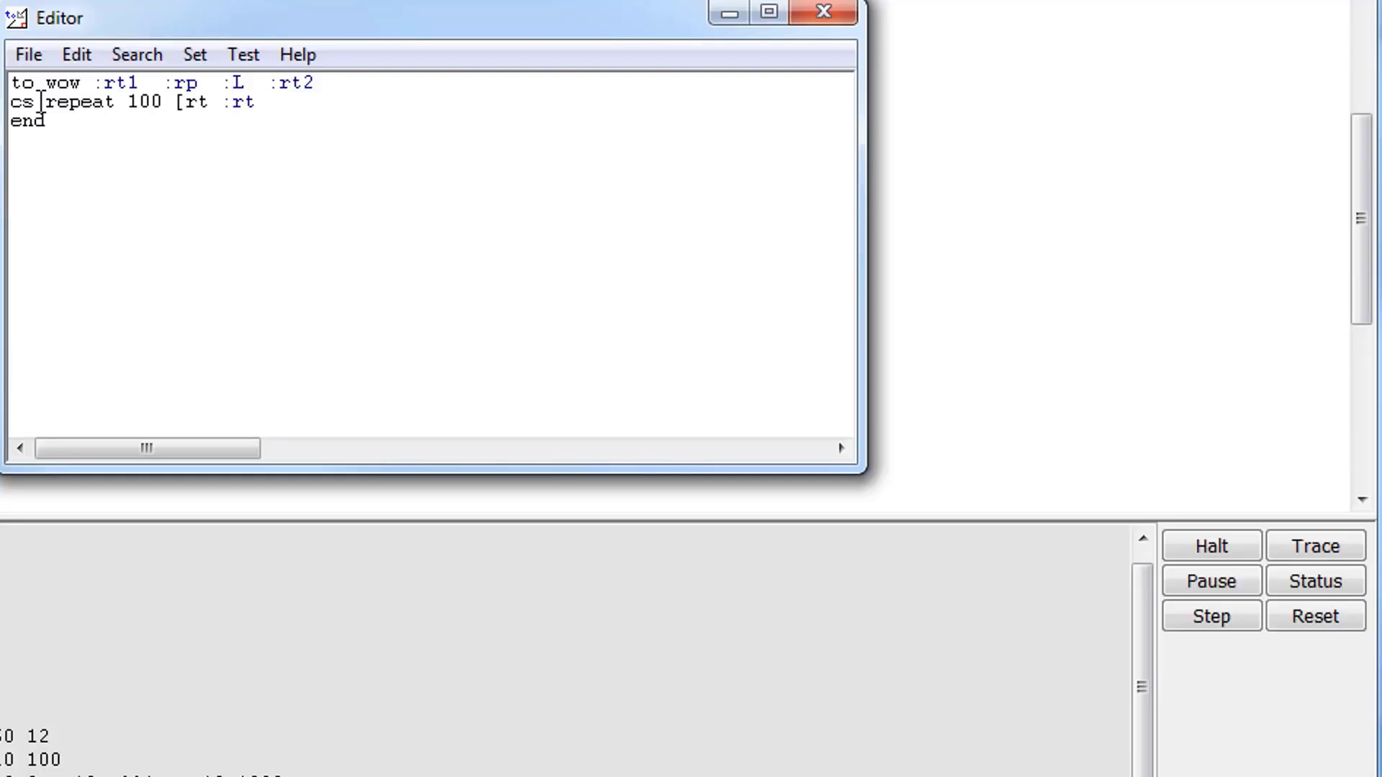
{"action": "type", "text": "1"}
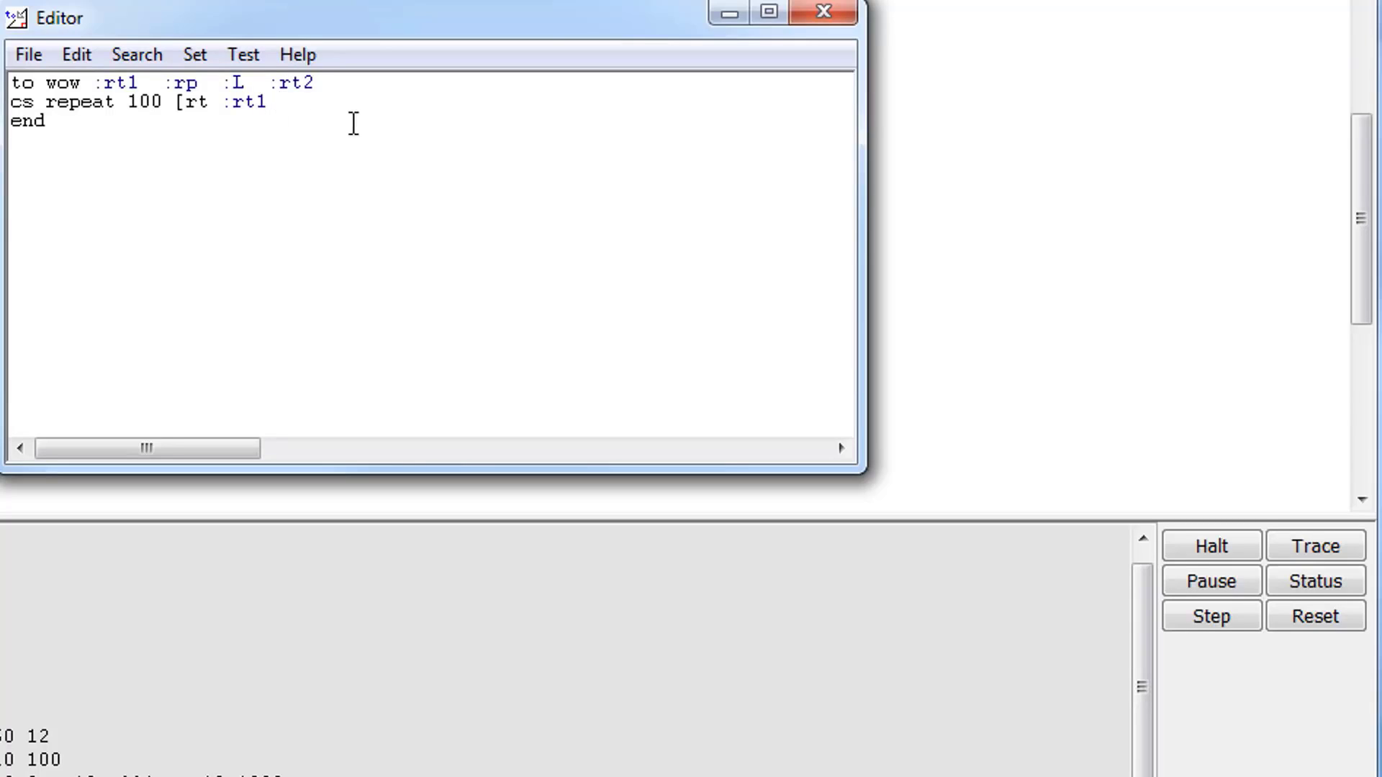
Add the inner loop 'repeat :rp [fd :L rt :rt2]]' to complete the wow body
{"action": "type", "text": "r"}
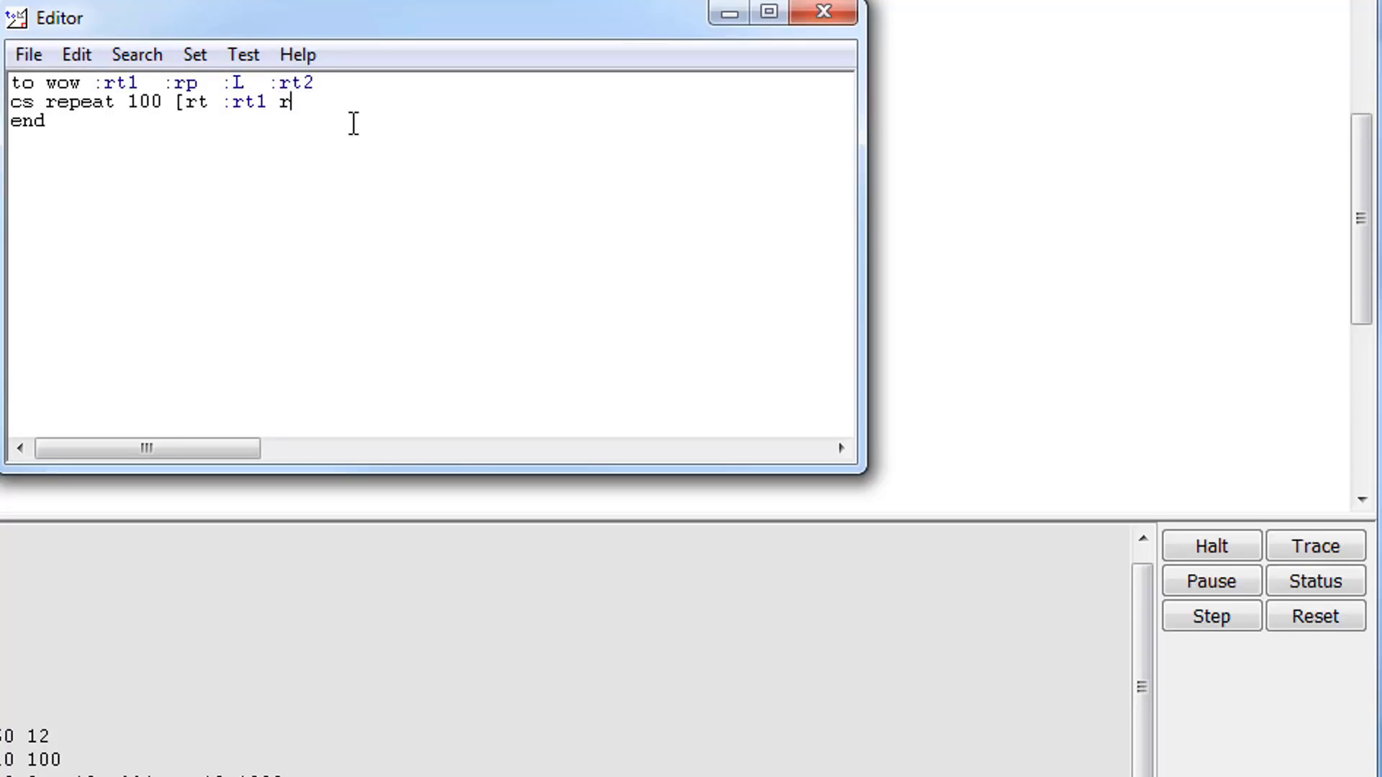
{"action": "type", "text": "epa"}
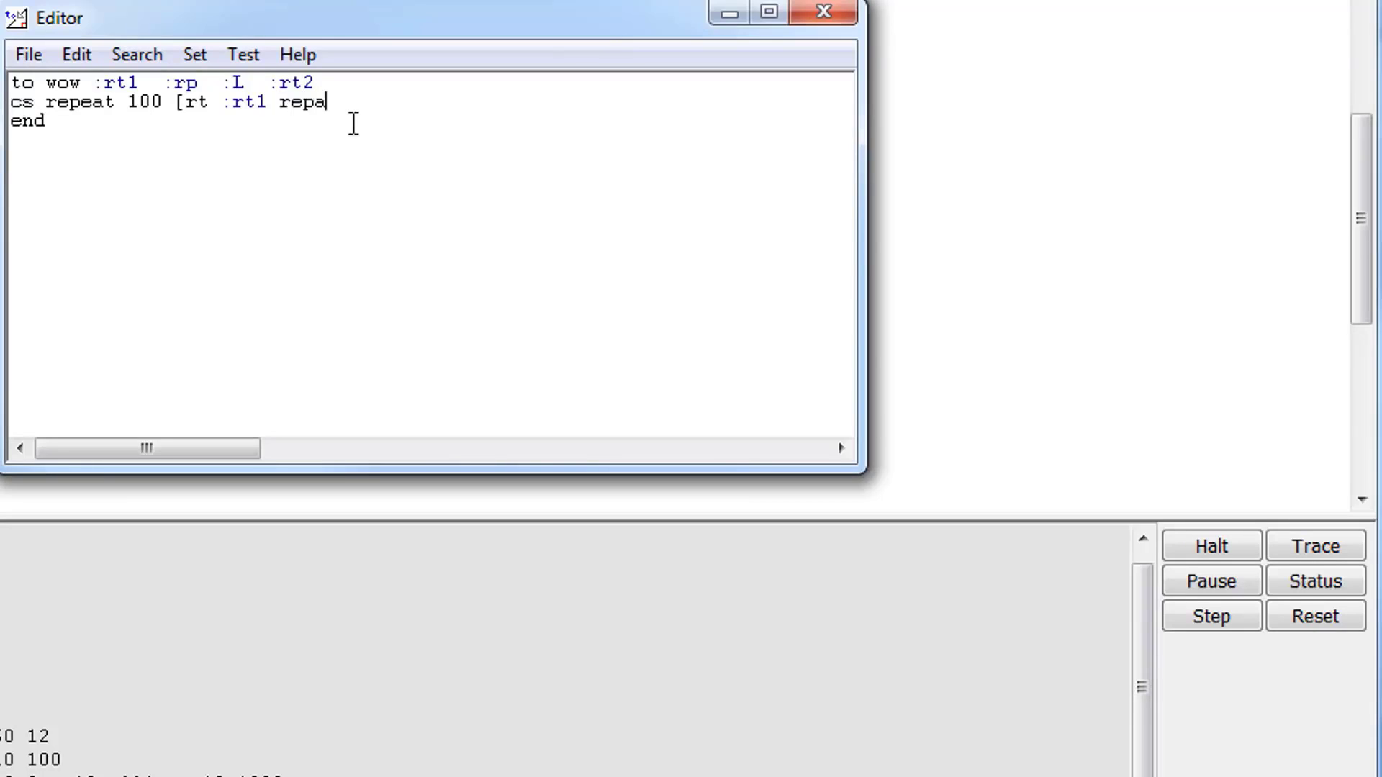
{"action": "key", "text": "Backspace"}
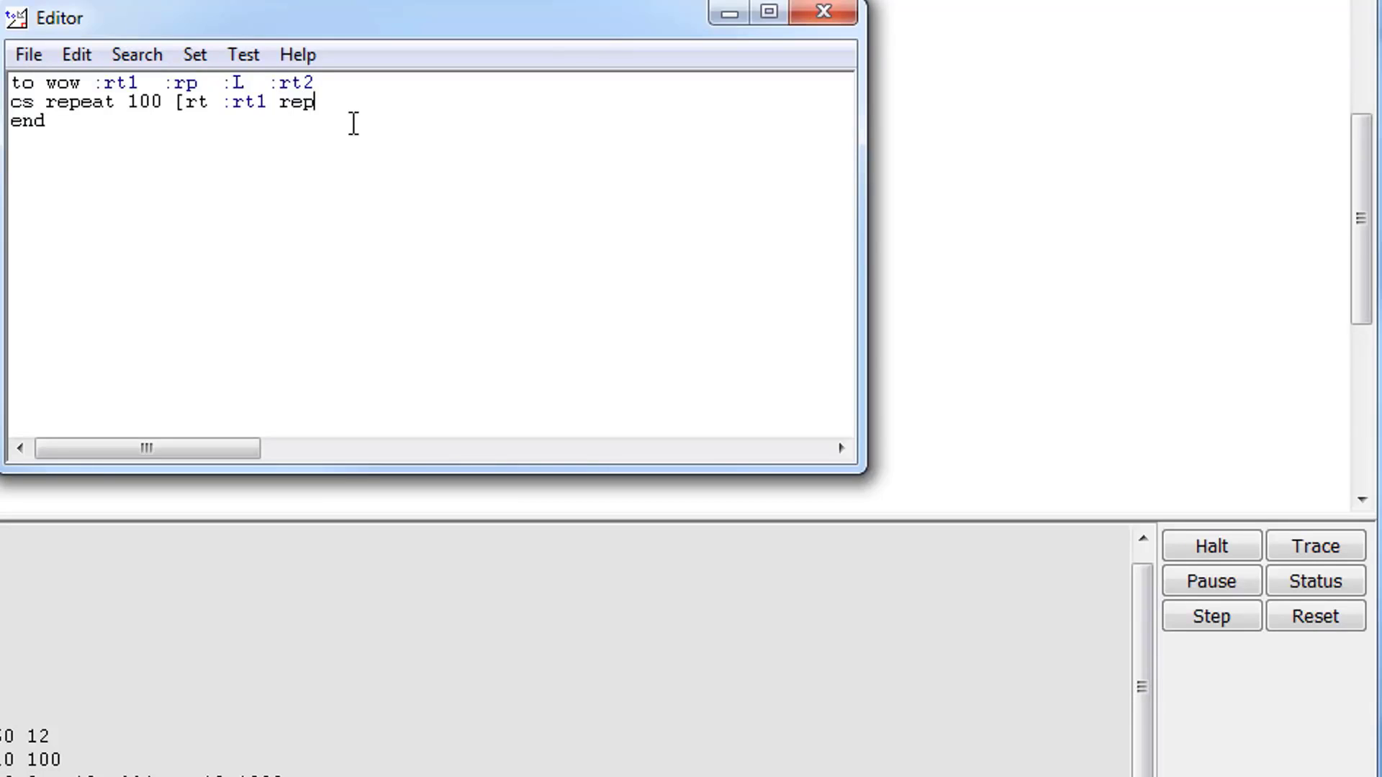
{"action": "type", "text": "eat"}
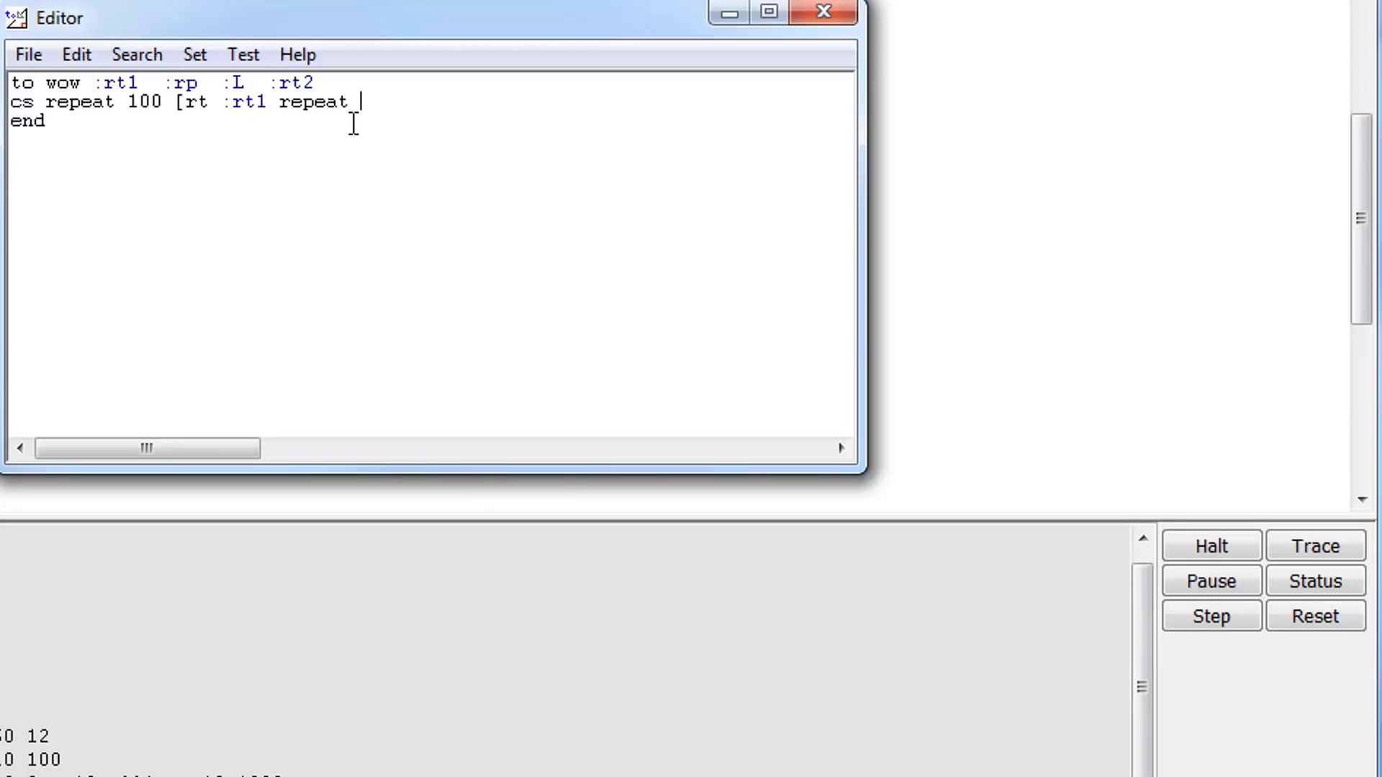
{"action": "type", "text": ":rp"}
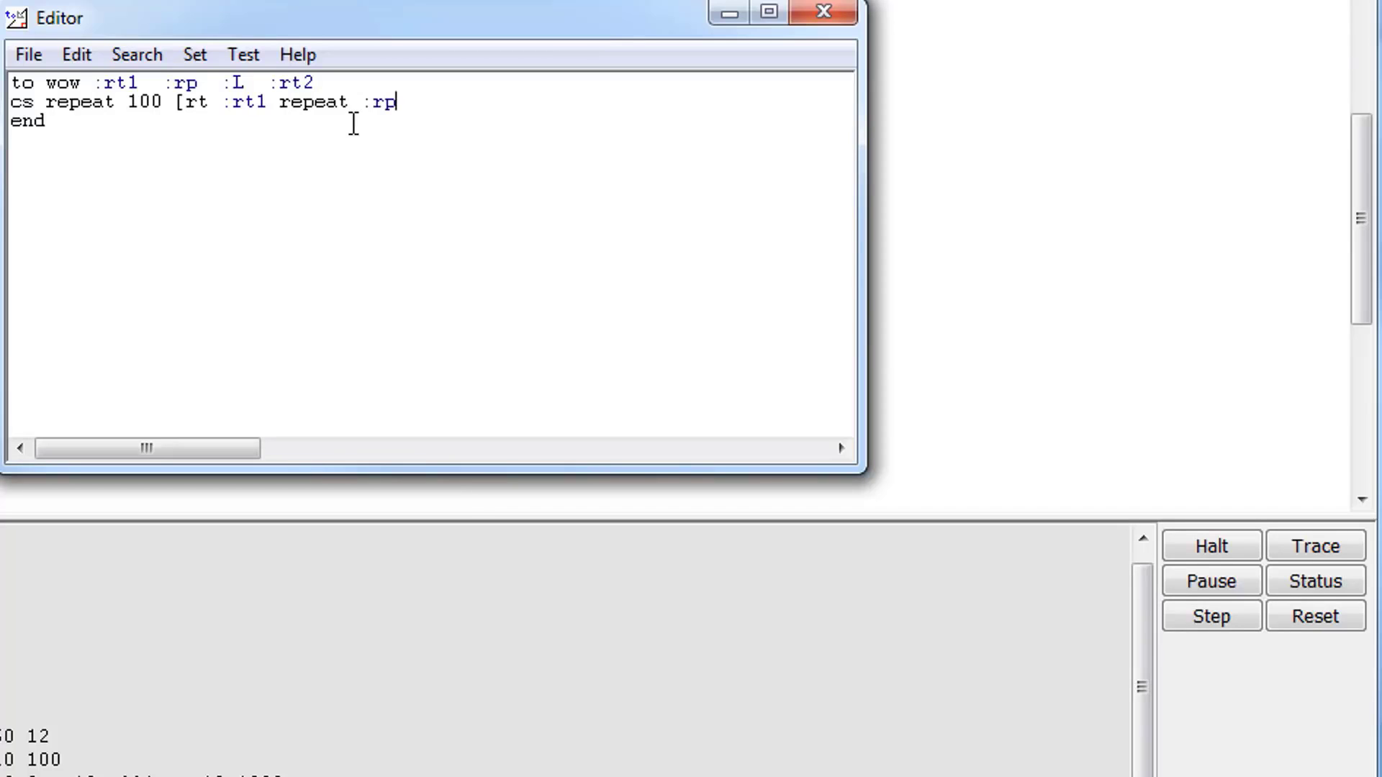
{"action": "type", "text": "["}
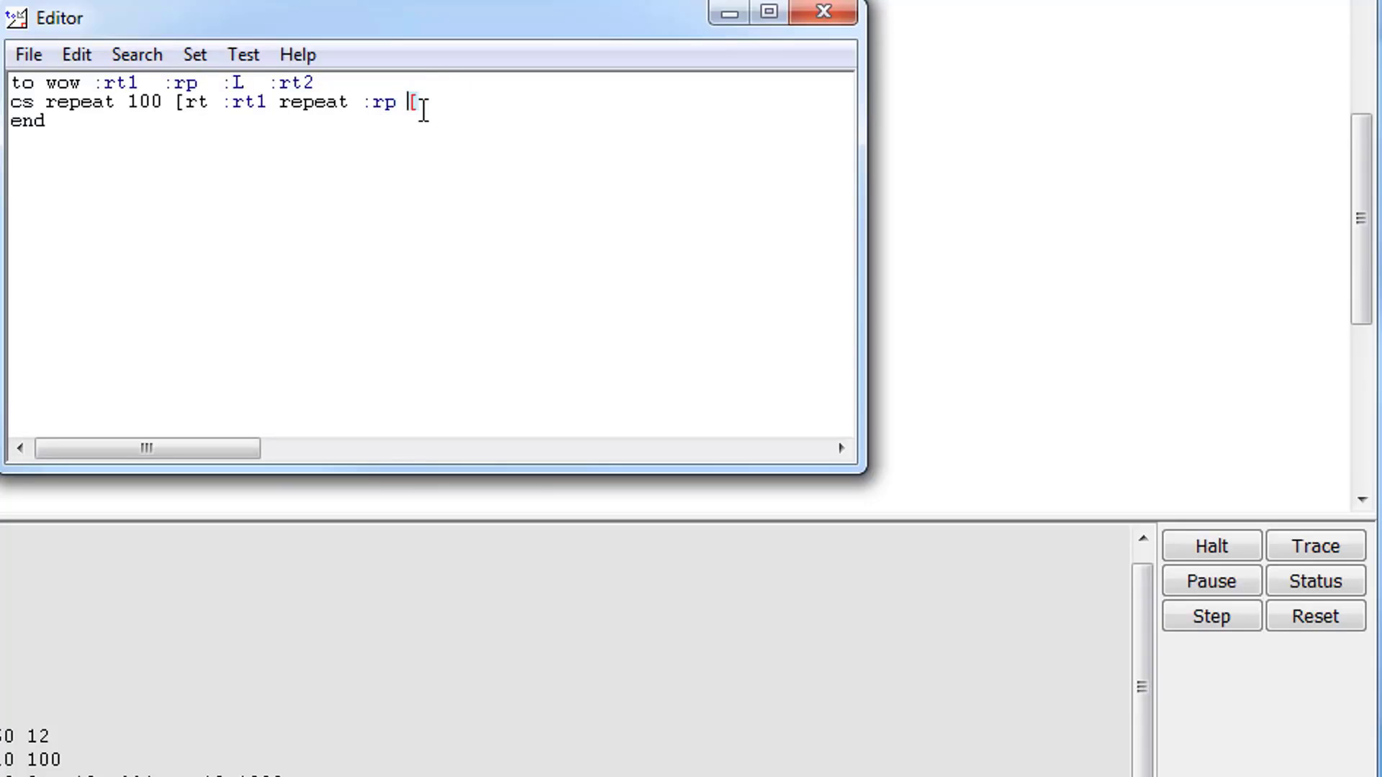
{"action": "type", "text": "[fd"}
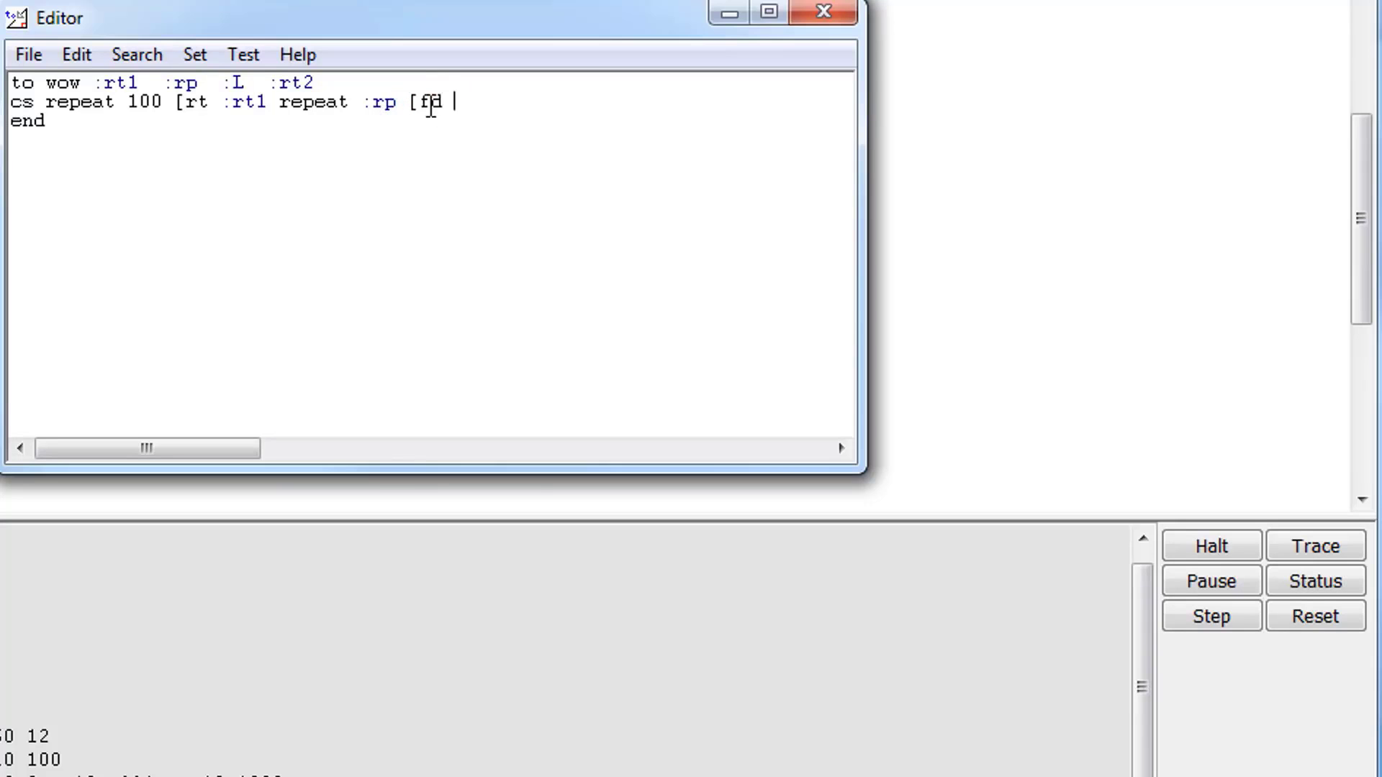
{"action": "type", "text": ":I"}
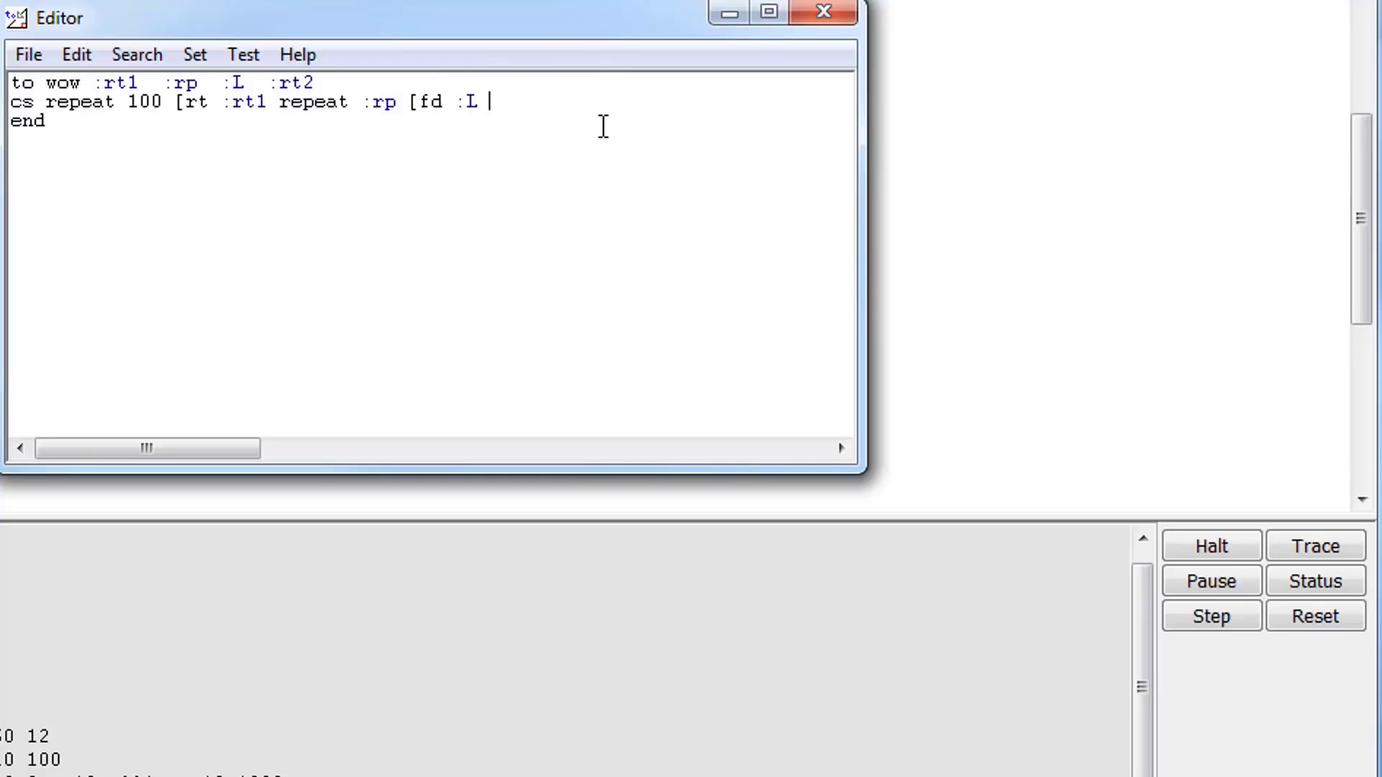
{"action": "type", "text": "rt"}
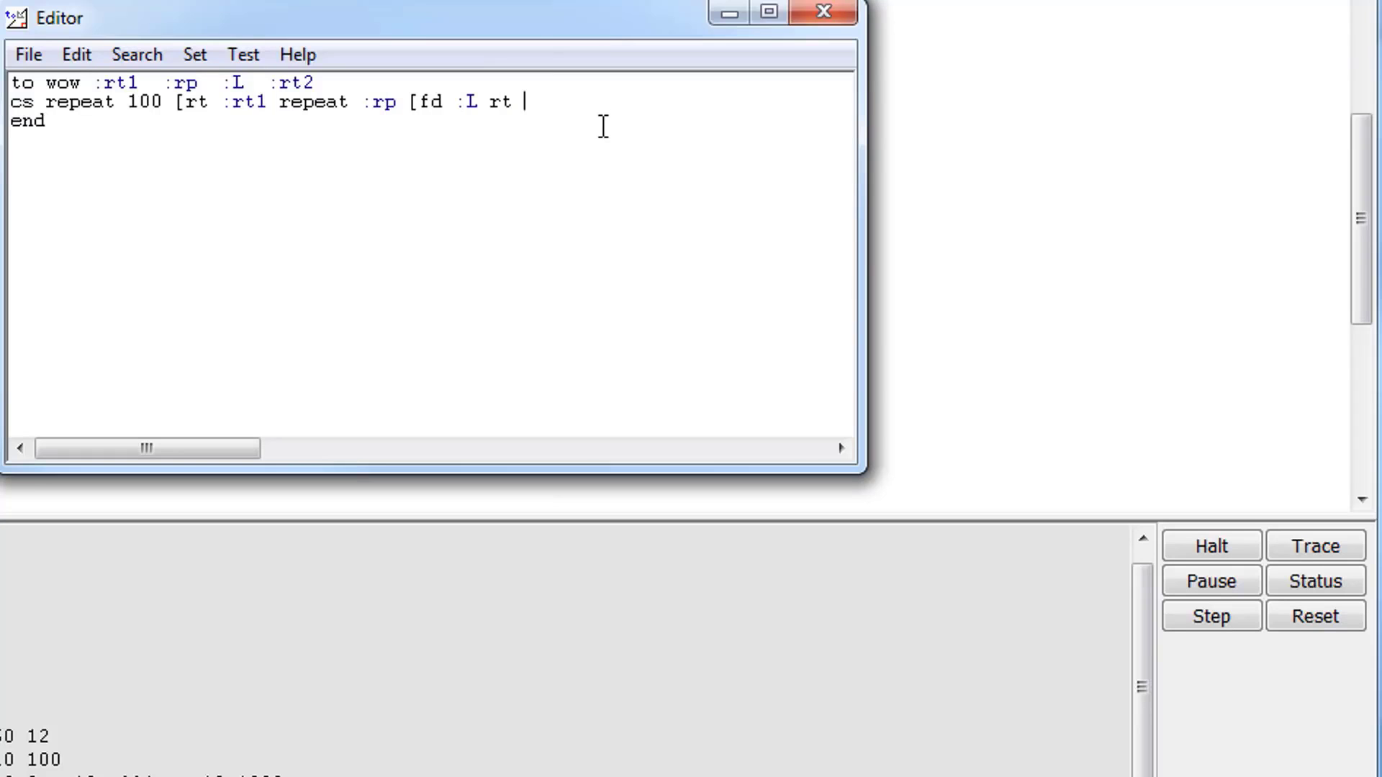
{"action": "type", "text": ":rt"}
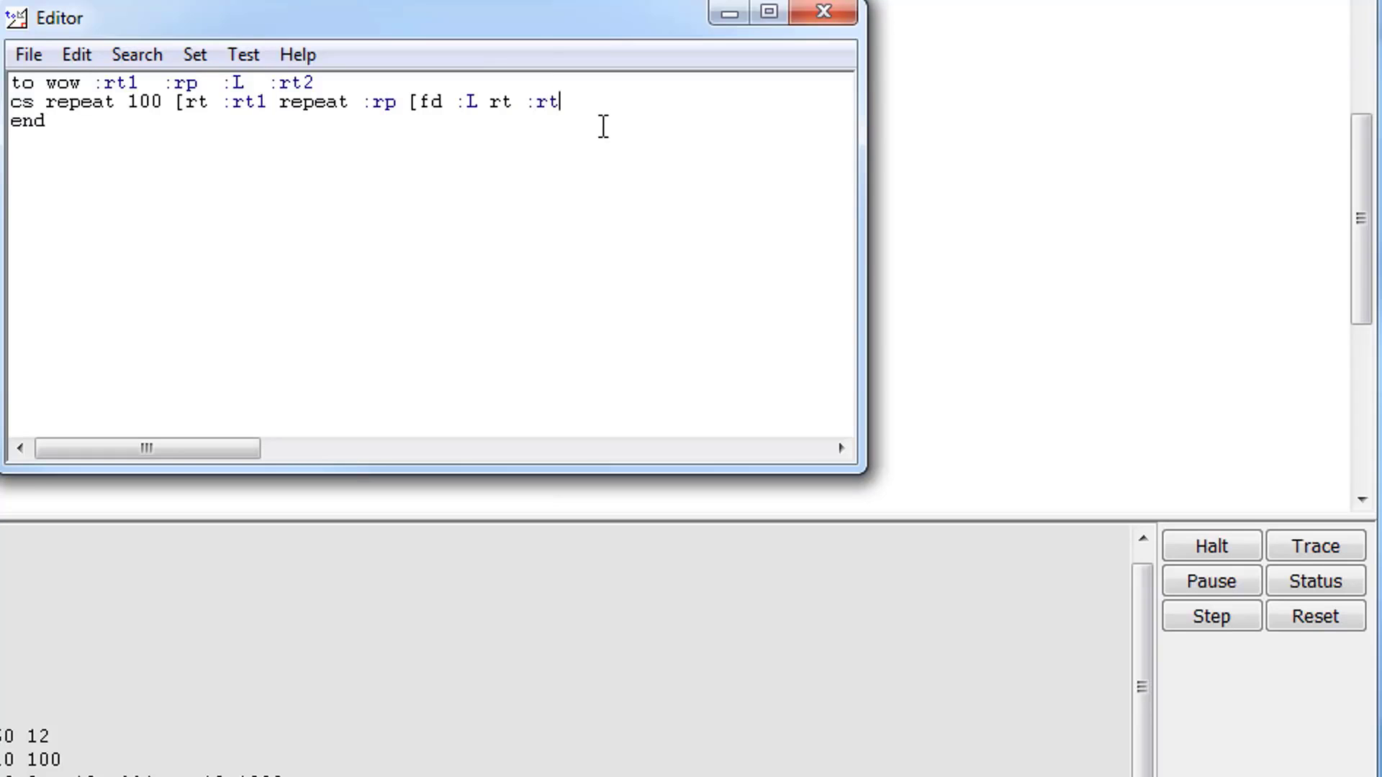
{"action": "type", "text": "2"}
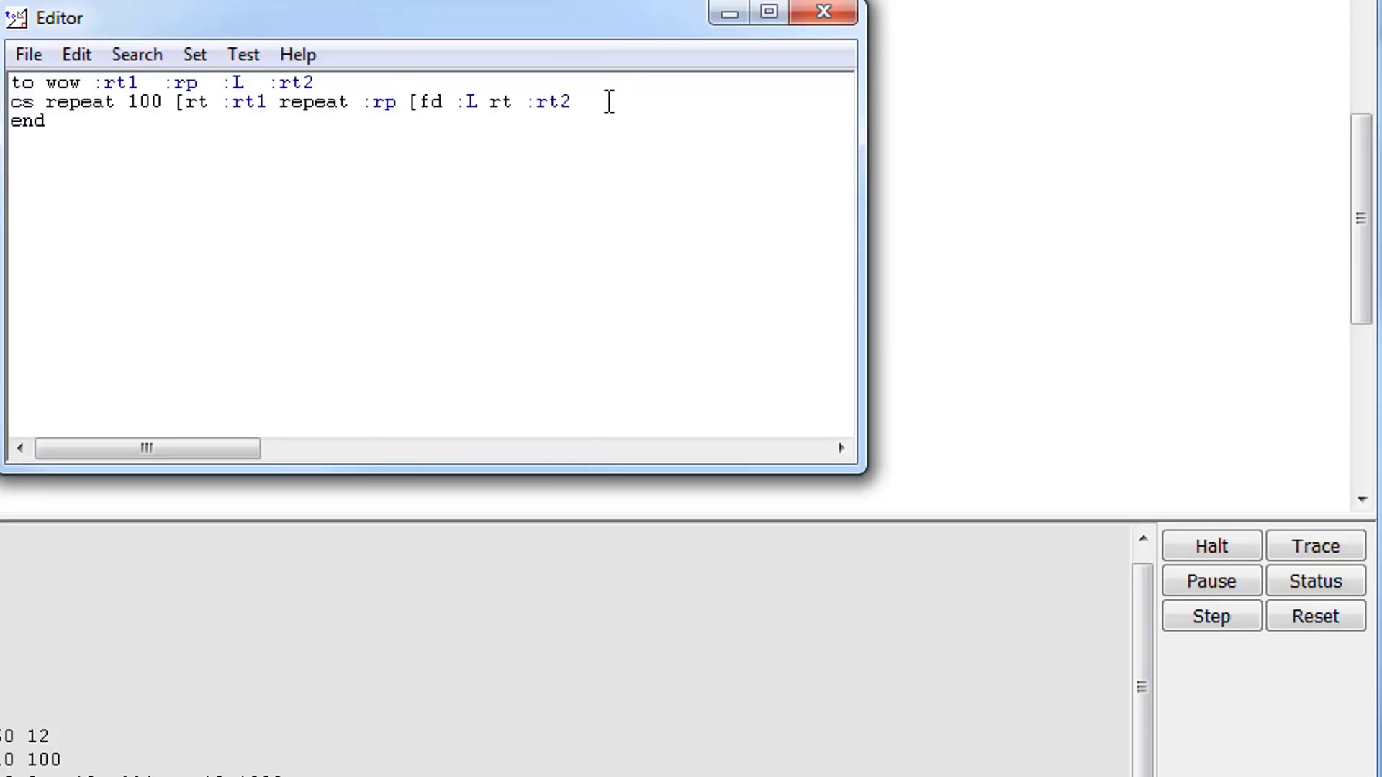
{"action": "type", "text": "]"}
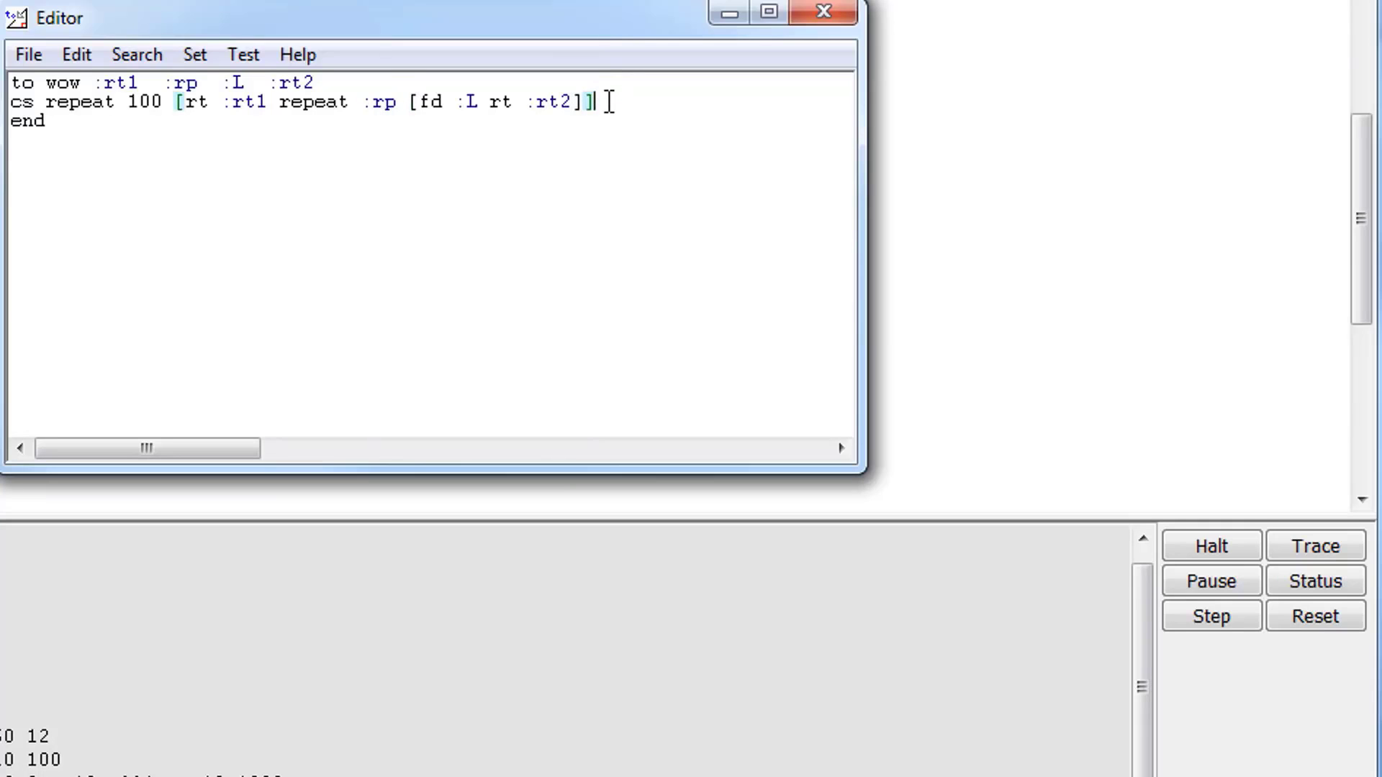
Save the wow procedure and exit the Editor
{"action": "left_click", "coordinate": [28, 55]}
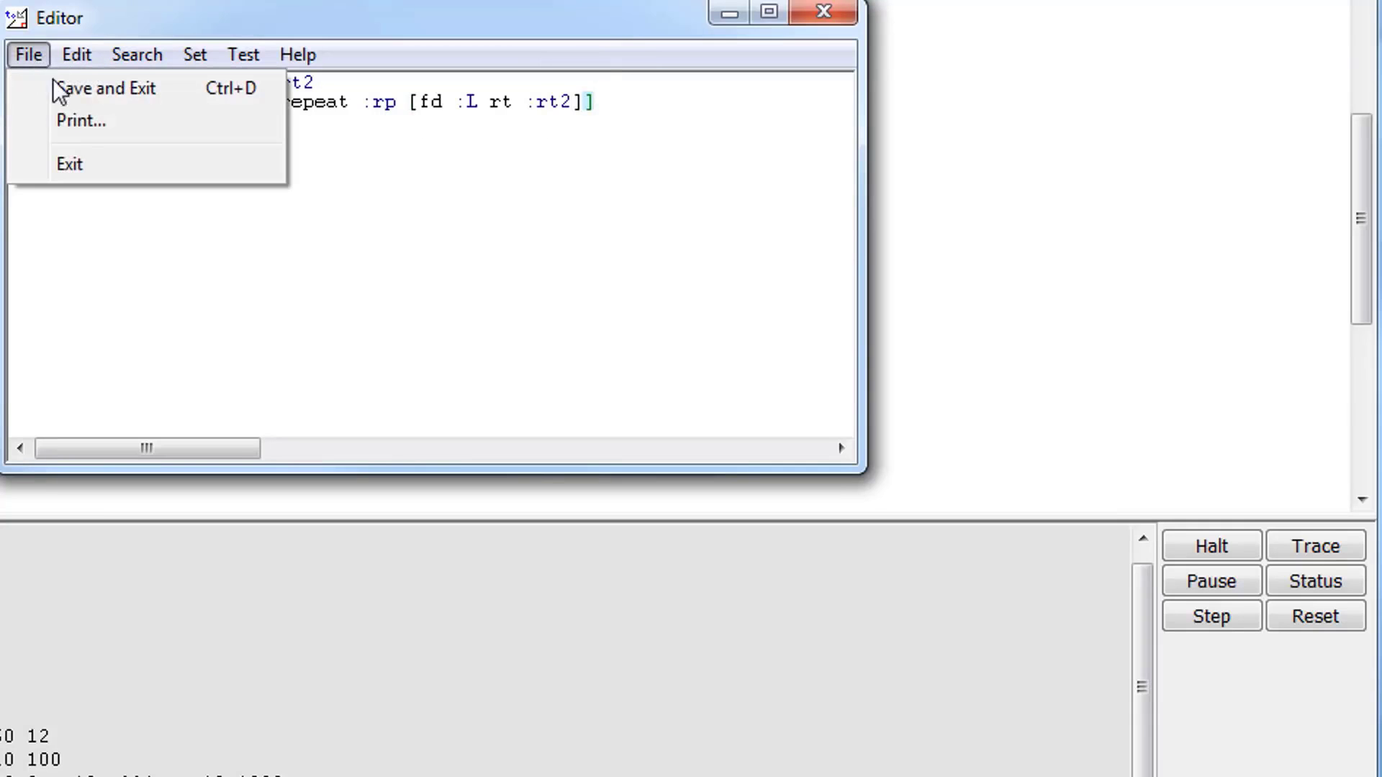
{"action": "left_click", "coordinate": [105, 88]}
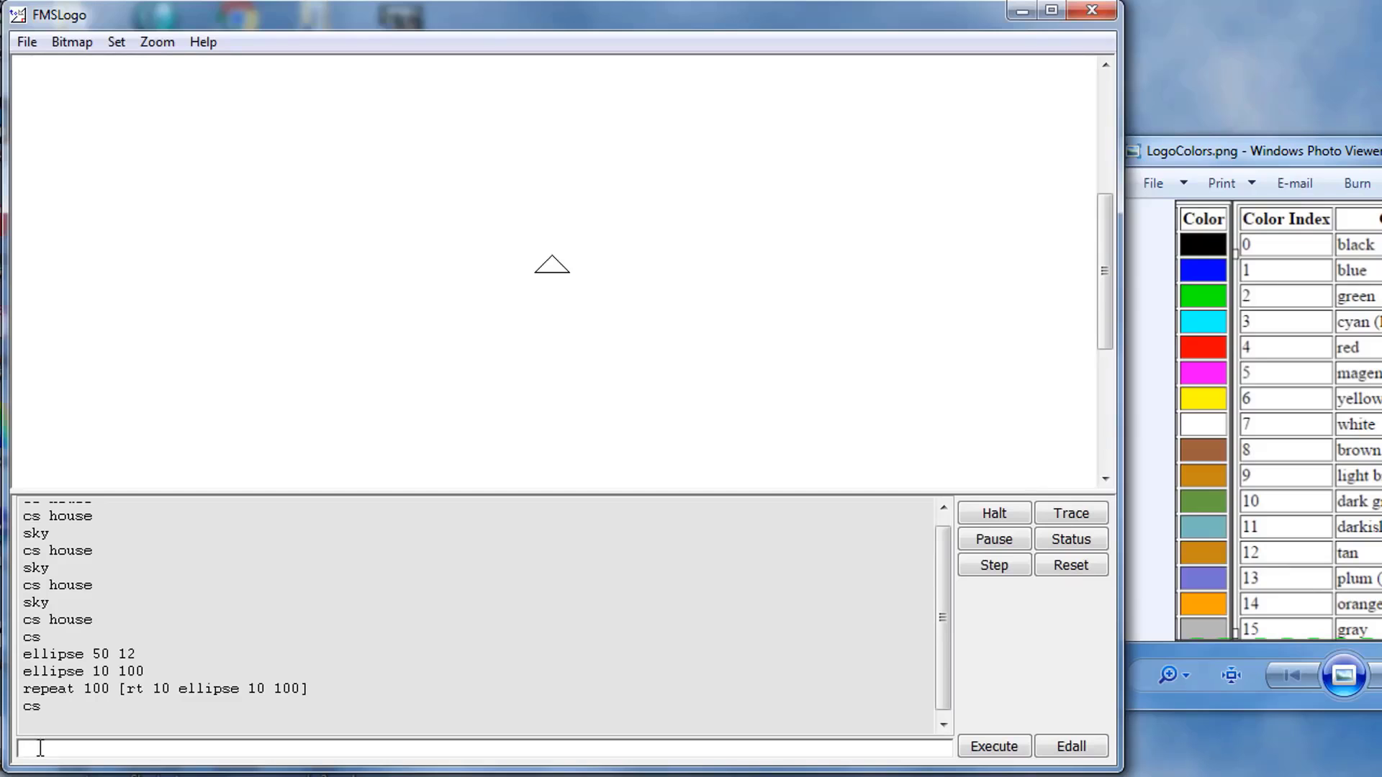
Run wow 15 4 50 90 to draw a rosette of rotated squares
{"action": "type", "text": "wo"}
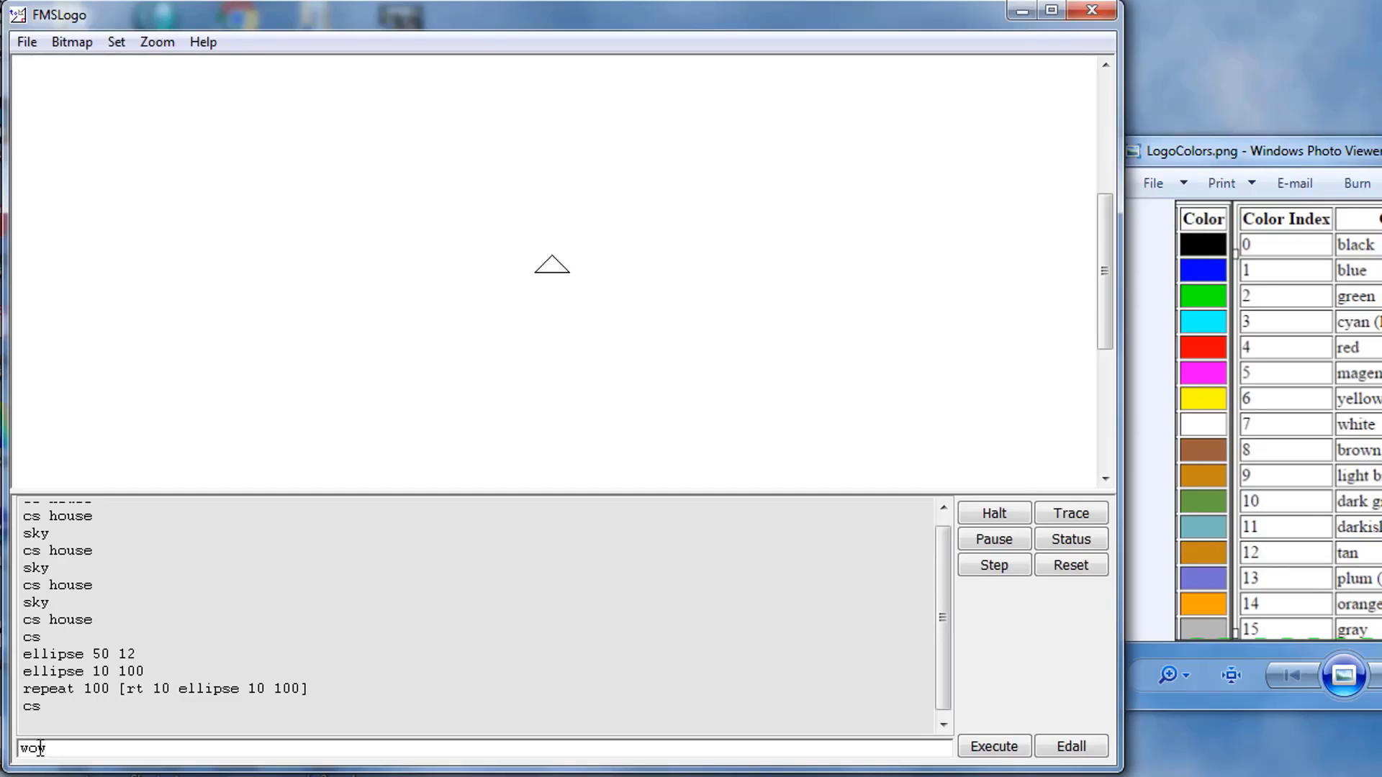
{"action": "type", "text": "15"}
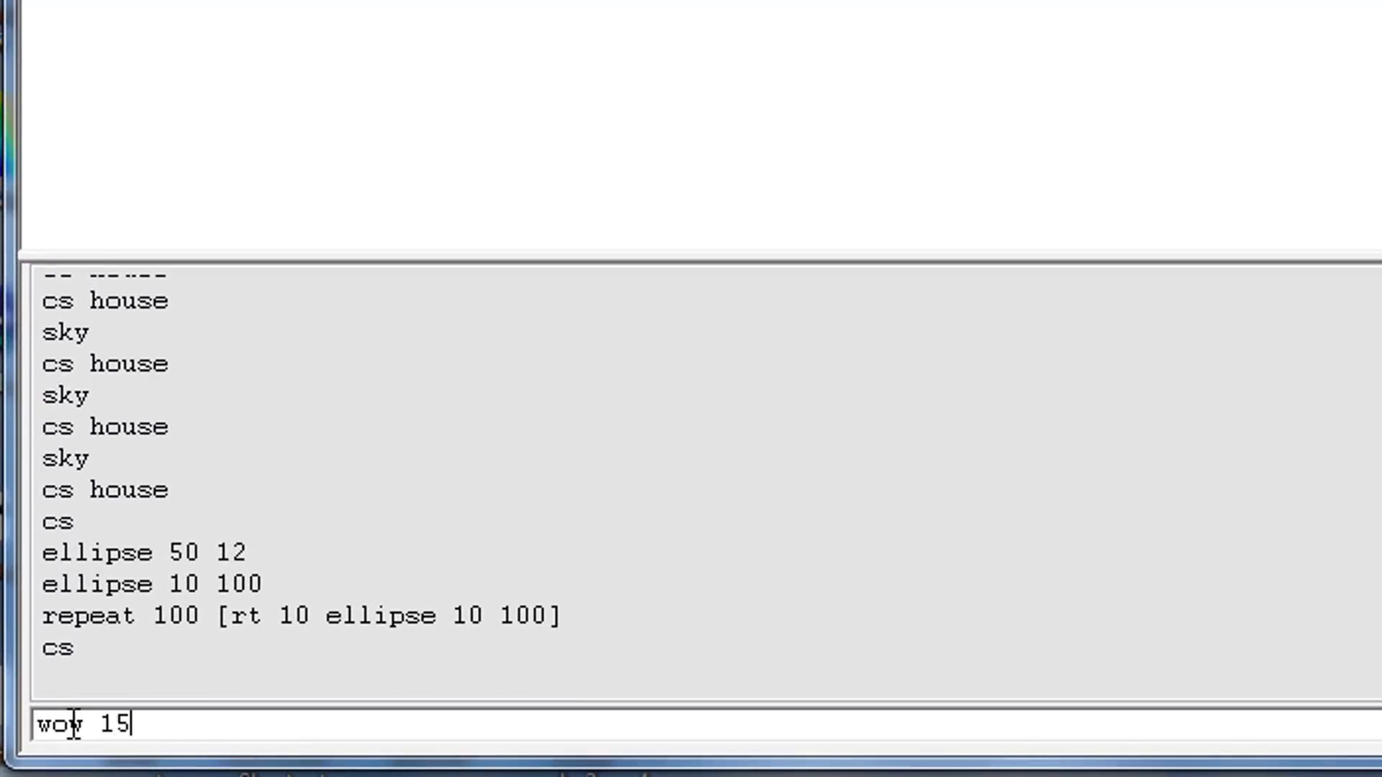
{"action": "type", "text": "4"}
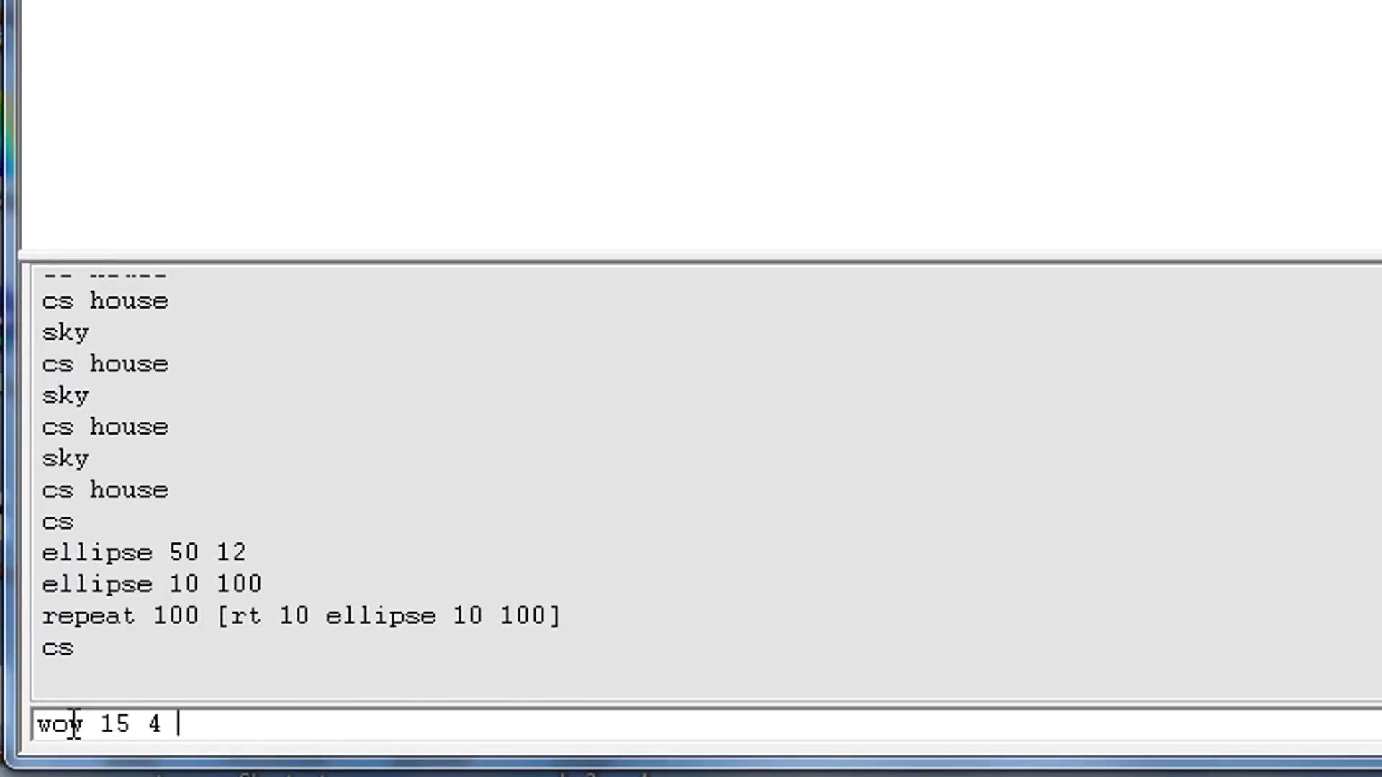
{"action": "type", "text": "50"}
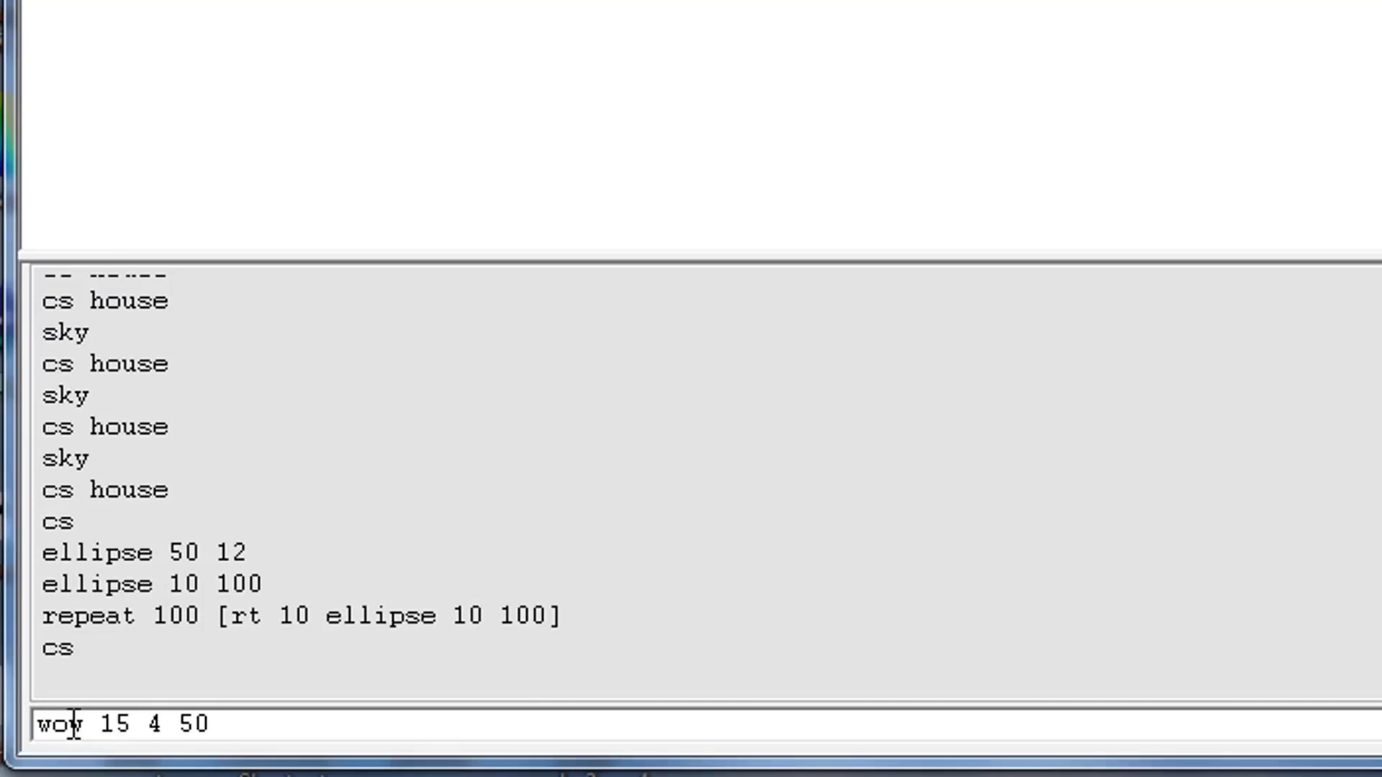
{"action": "type", "text": "90"}
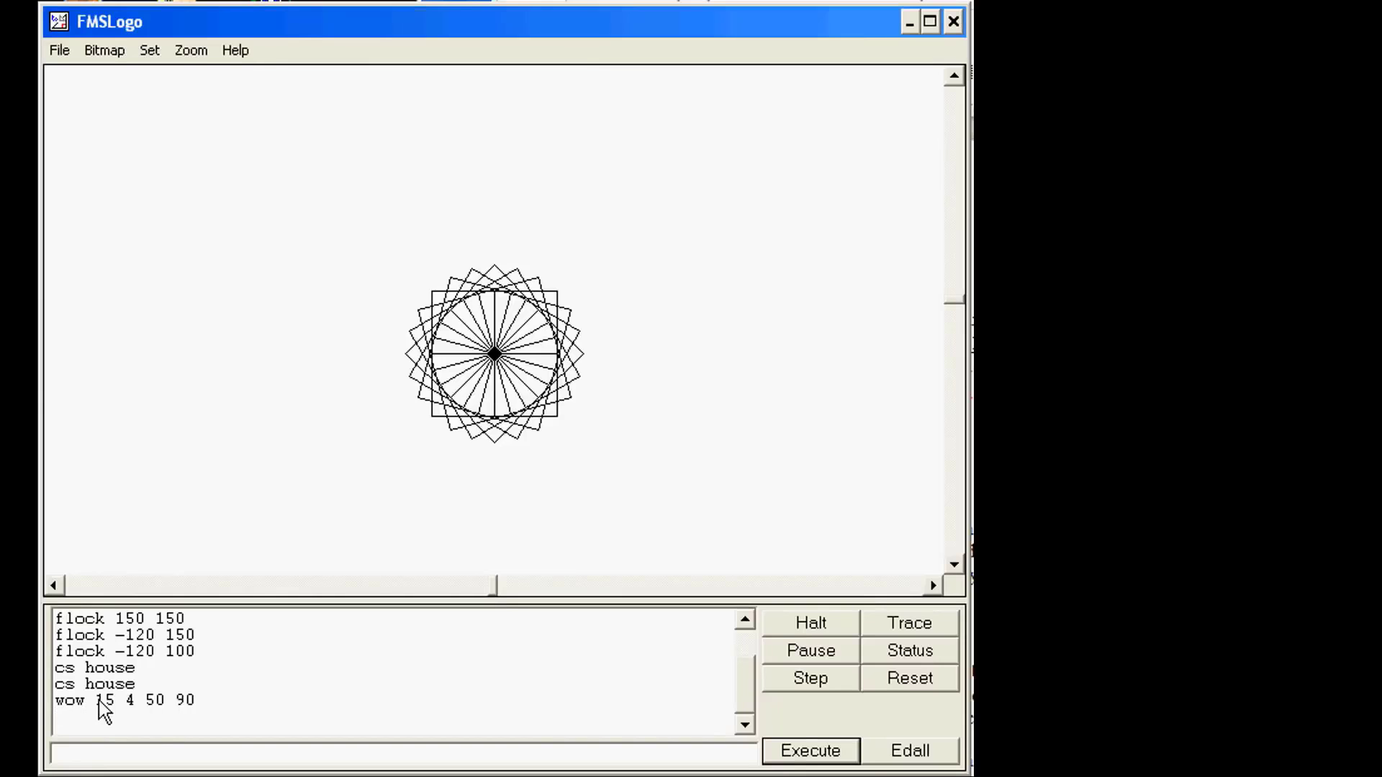
Recall wow 15 4 50 90 and change the first input from 15 to 35
{"action": "type", "text": "wow 15 4 50 90"}
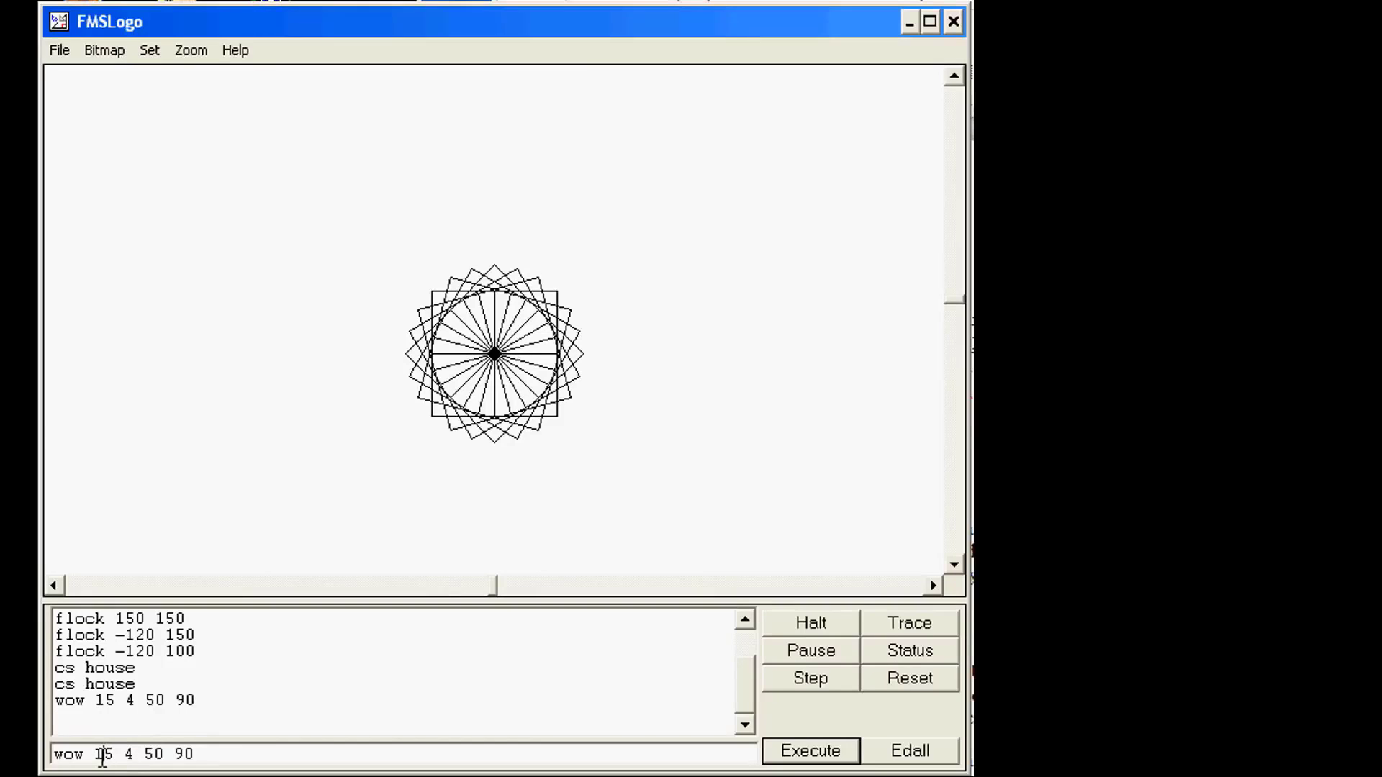
{"action": "type", "text": "3"}
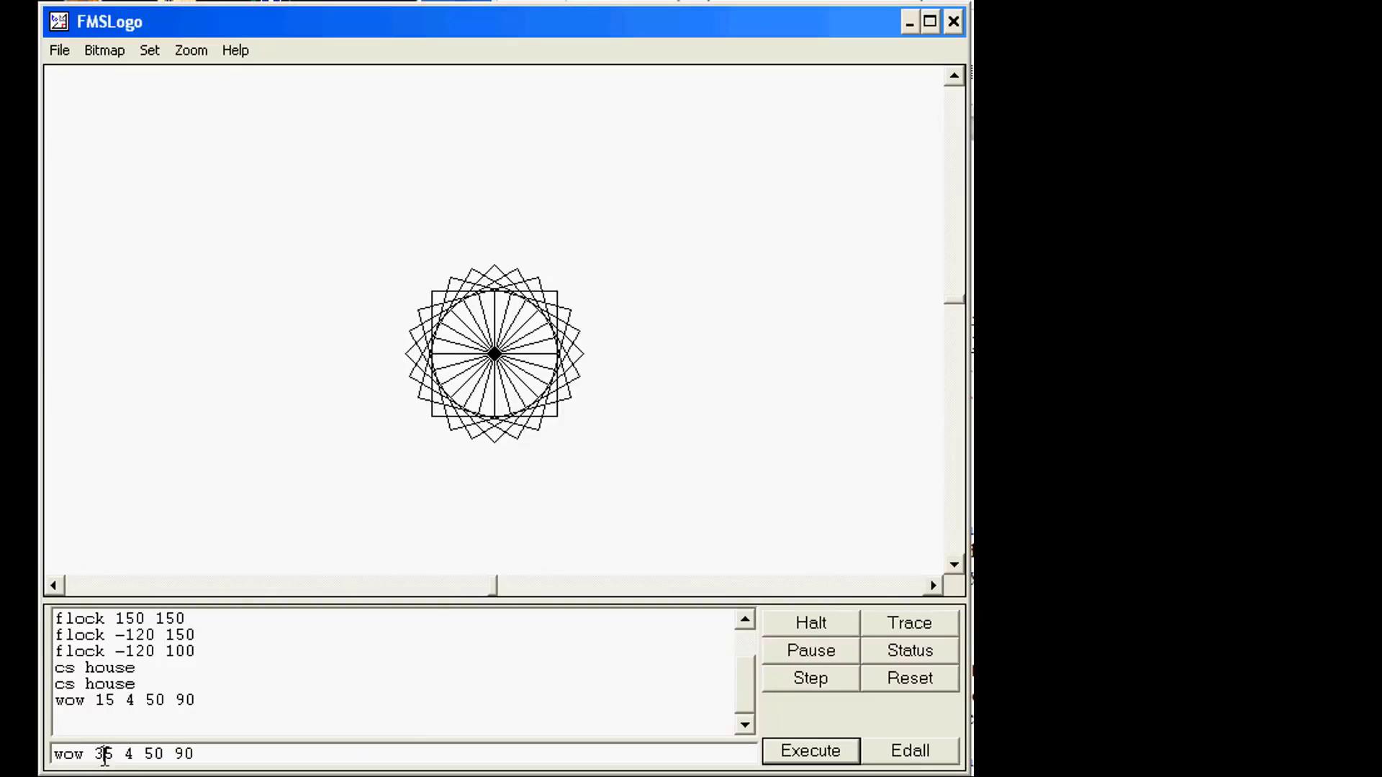
{"action": "mouse_move", "coordinate": [175, 755]}
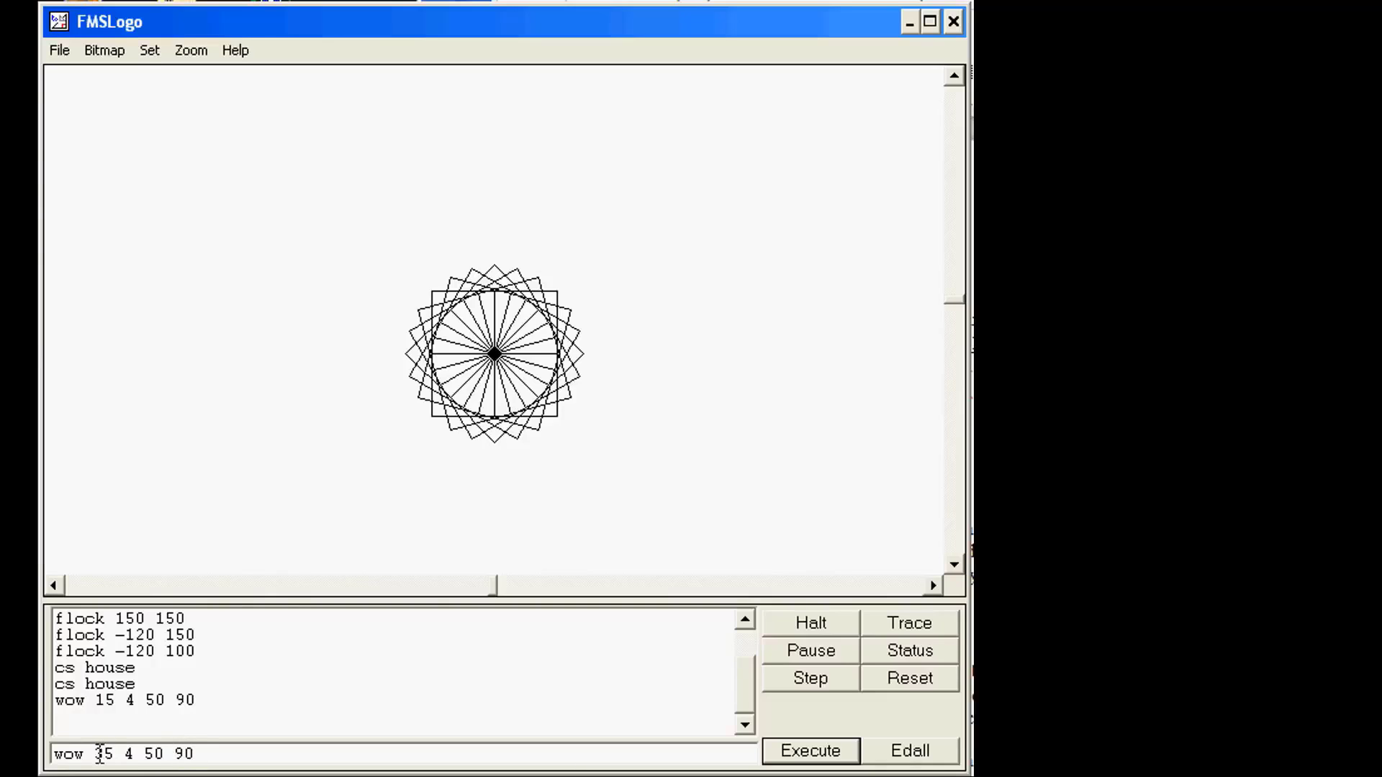
{"action": "type", "text": "3"}
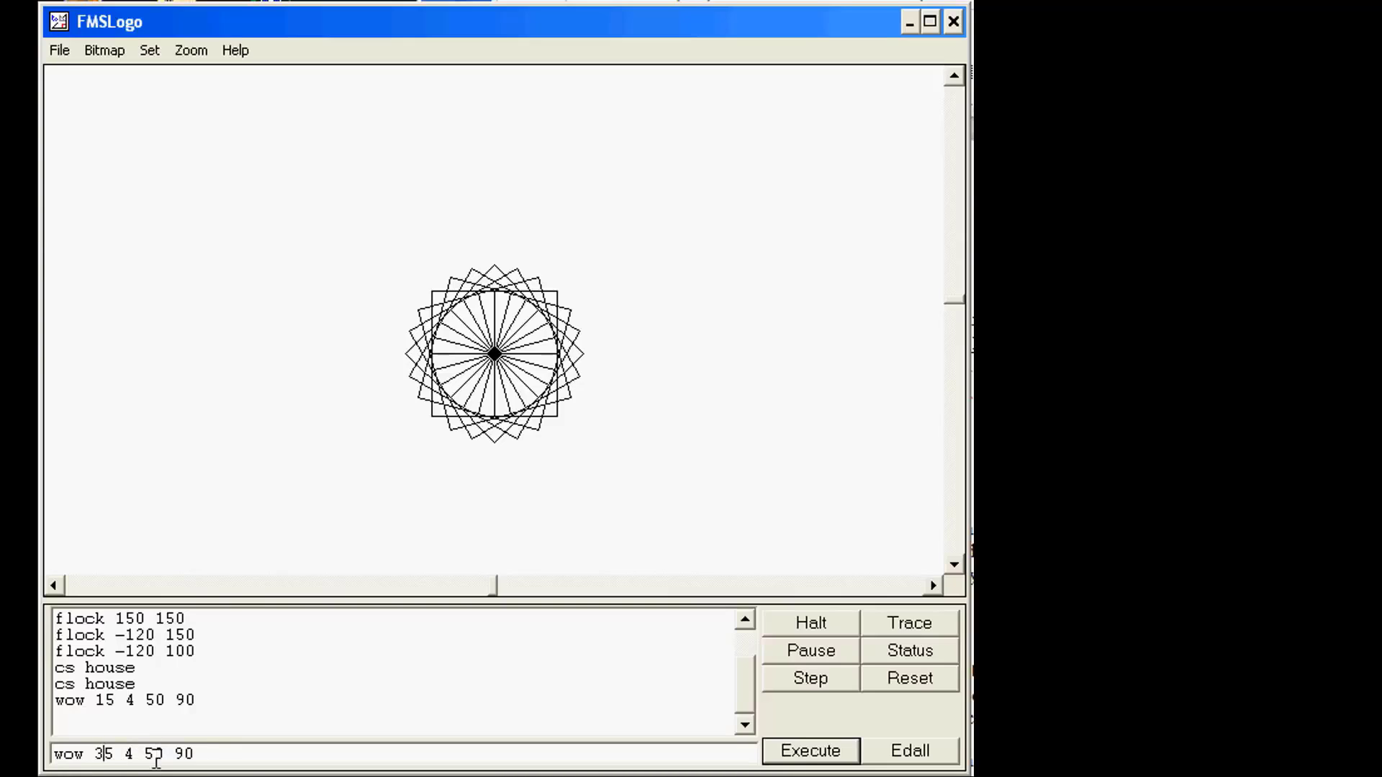
Run wow 35 4 50 90, change the repeat count to 6 and rerun from history
{"action": "left_click", "coordinate": [807, 750]}
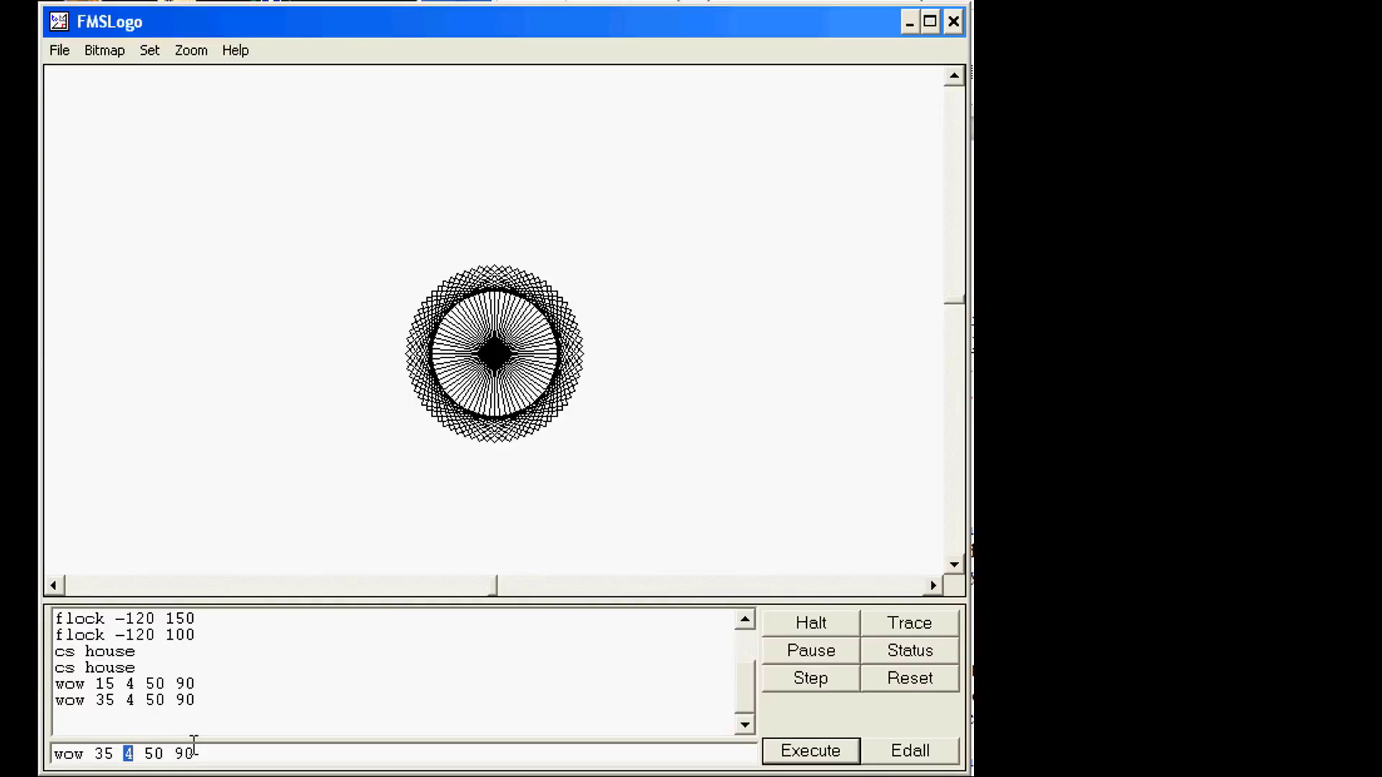
{"action": "type", "text": "6"}
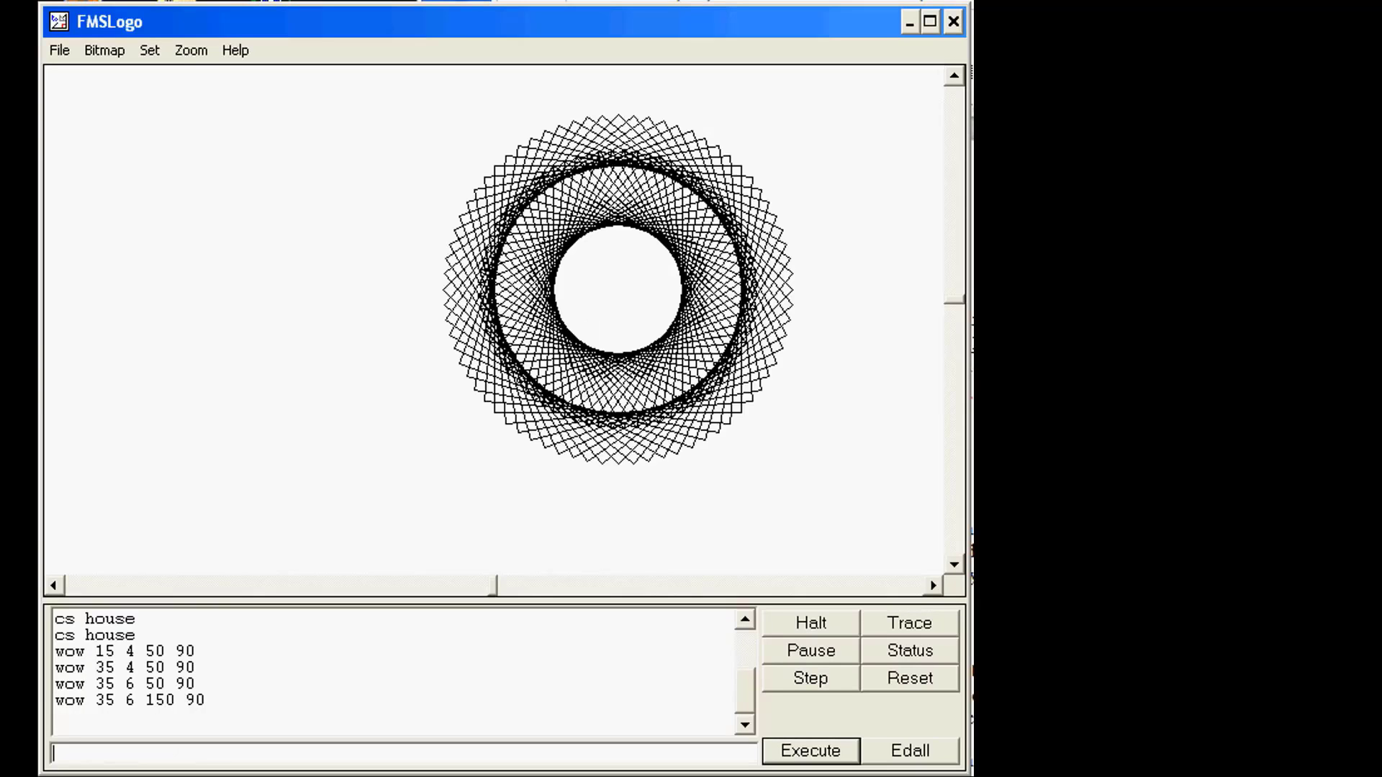
{"action": "mouse_move", "coordinate": [145, 690]}
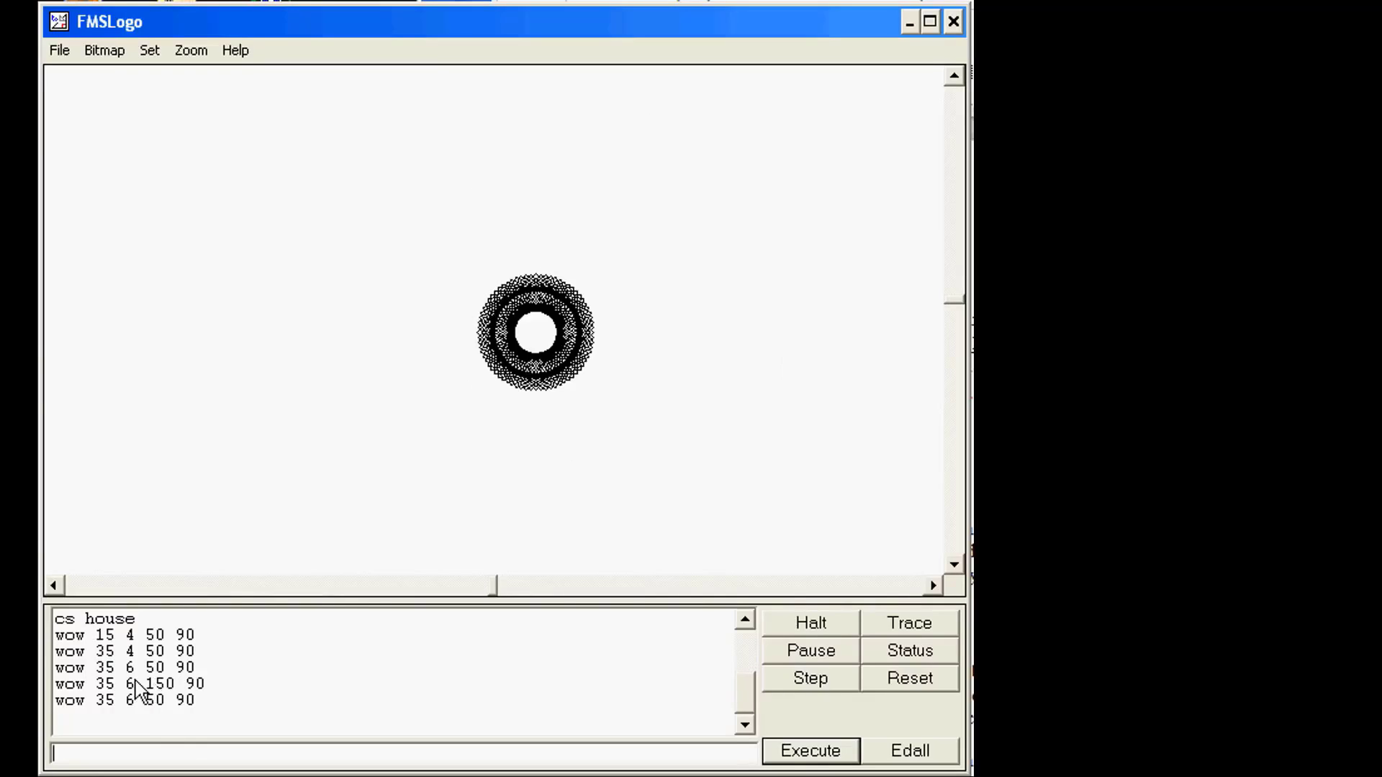
{"action": "left_click", "coordinate": [807, 750]}
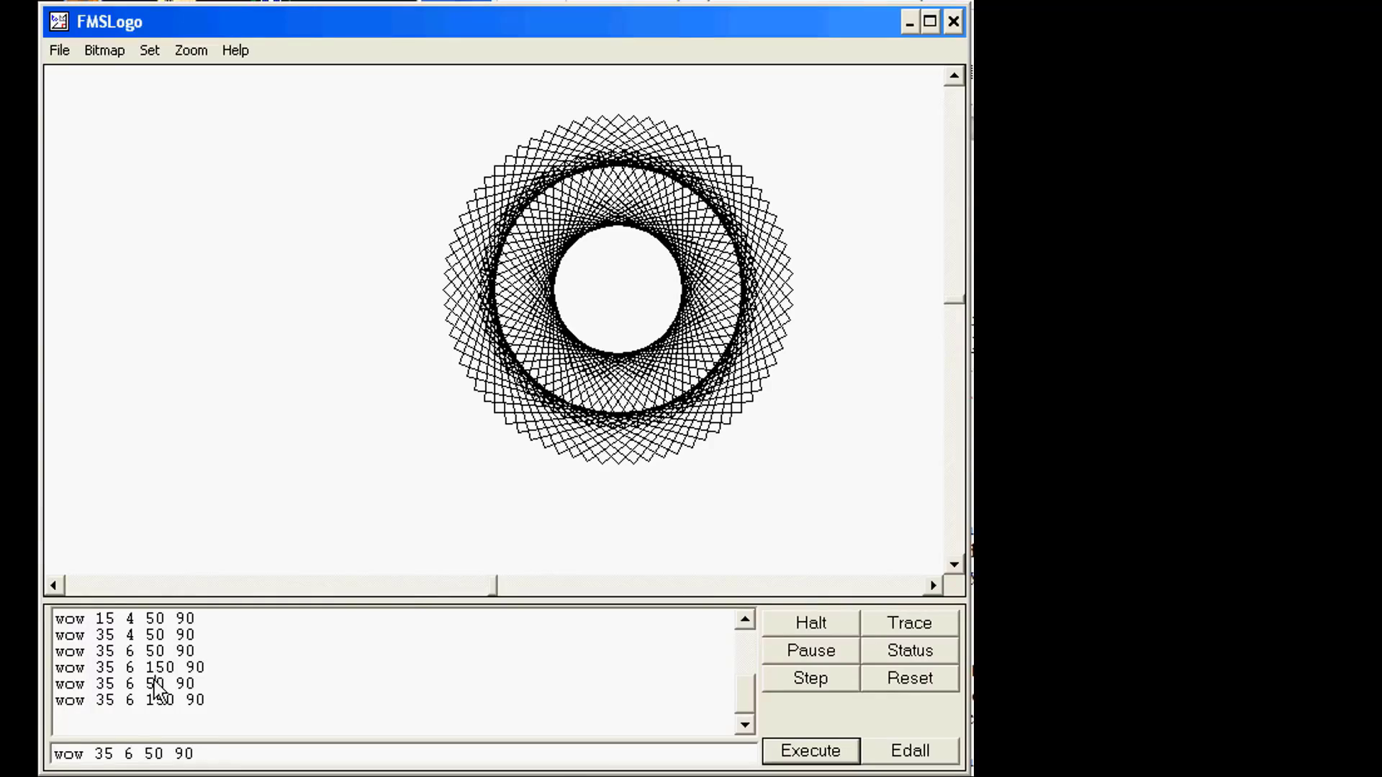
{"action": "left_click", "coordinate": [808, 750]}
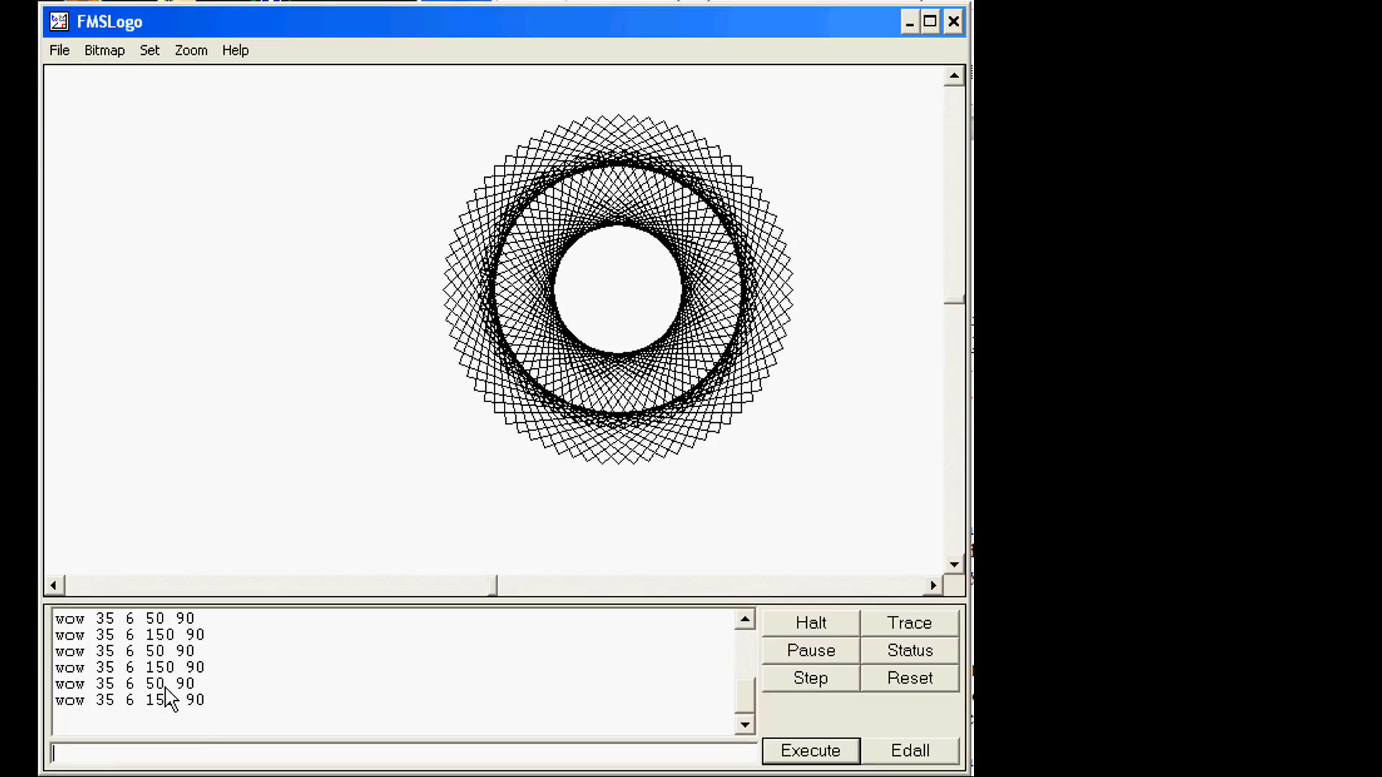
Run wow 35 6 150 90, then wow 35 6 150 80 for a larger double-ringed pattern
{"action": "type", "text": "wow 35 6 150 90"}
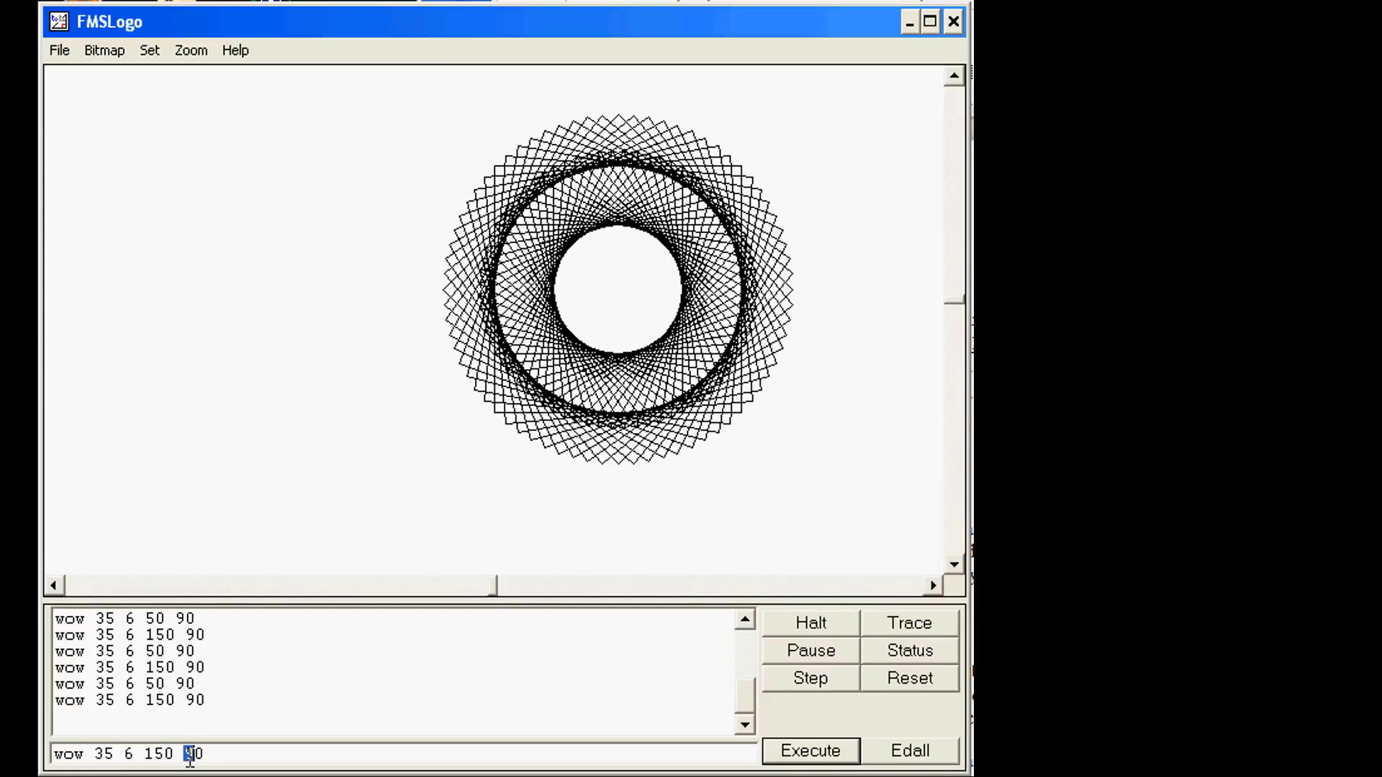
{"action": "type", "text": "80"}
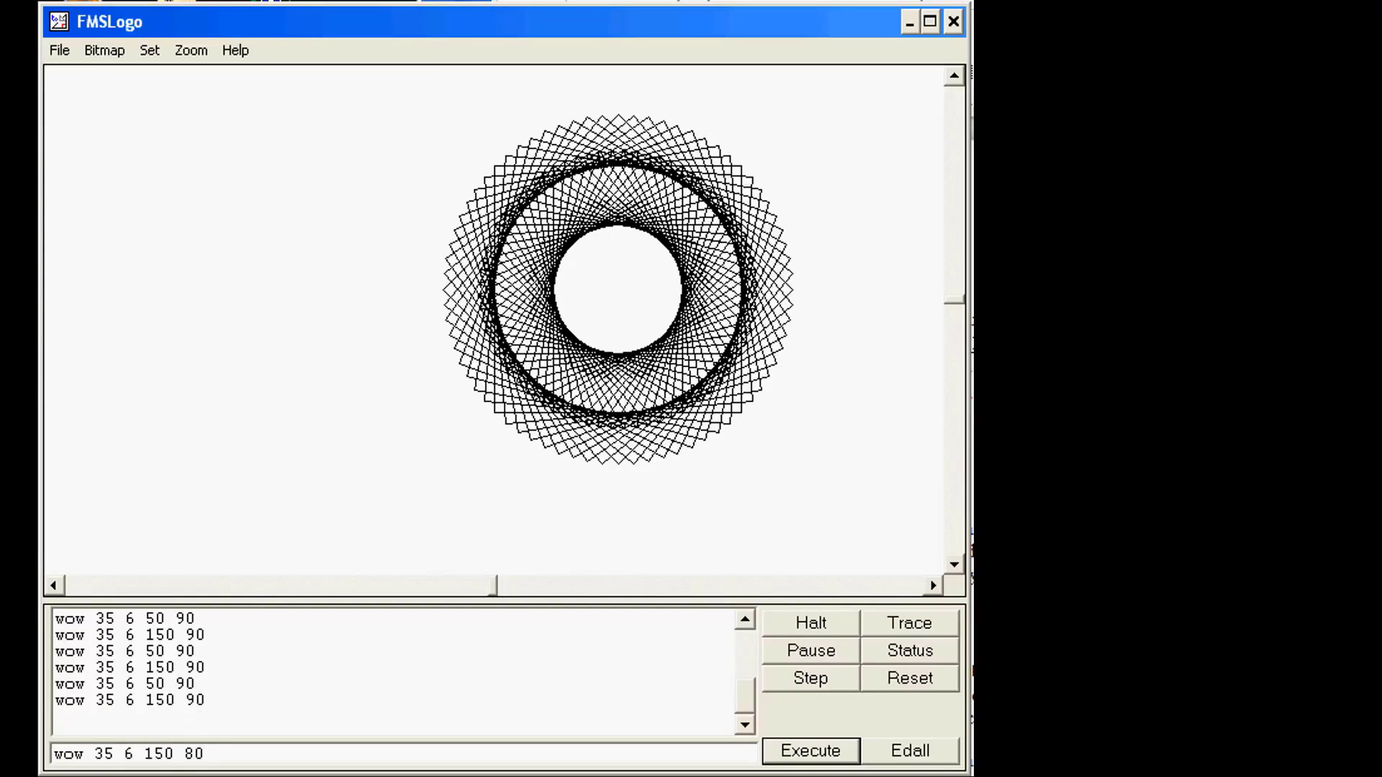
{"action": "left_click", "coordinate": [807, 750]}
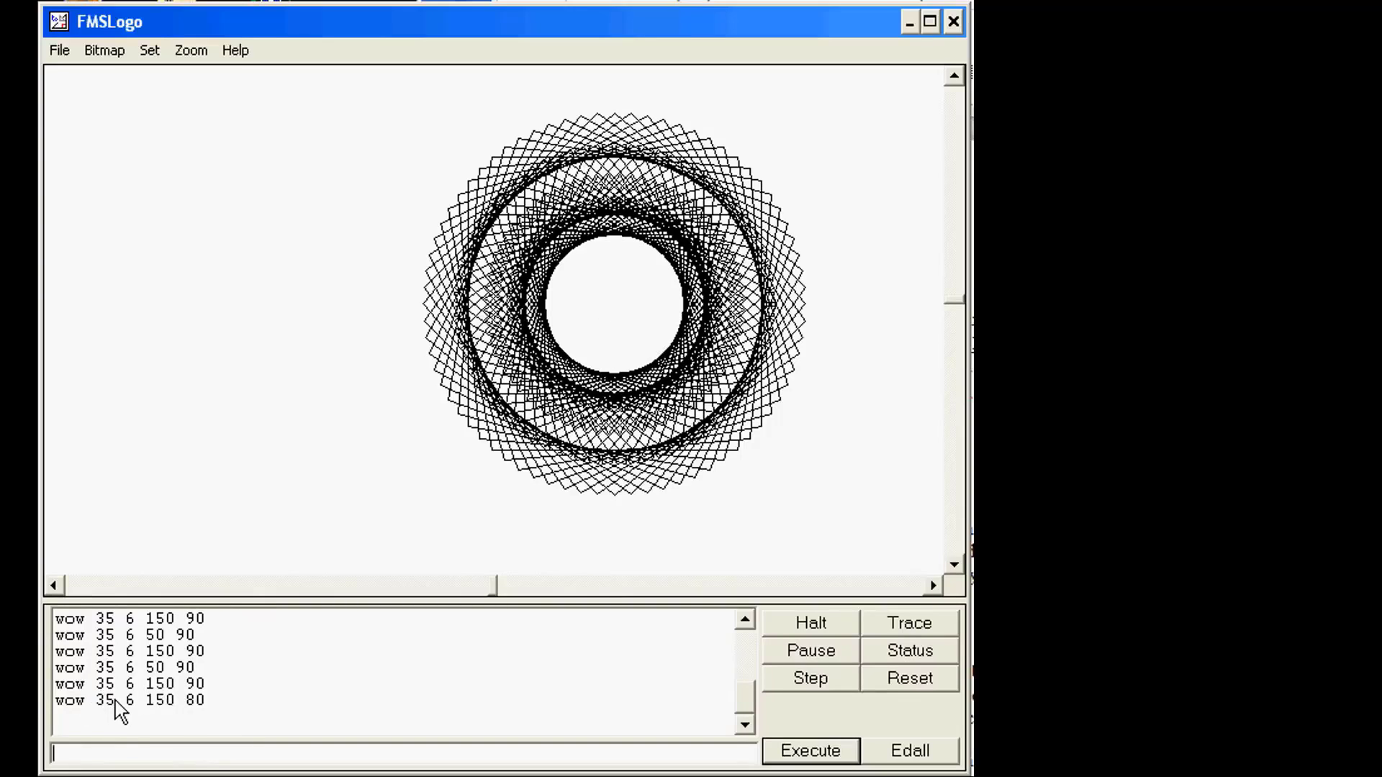
{"action": "mouse_move", "coordinate": [321, 730]}
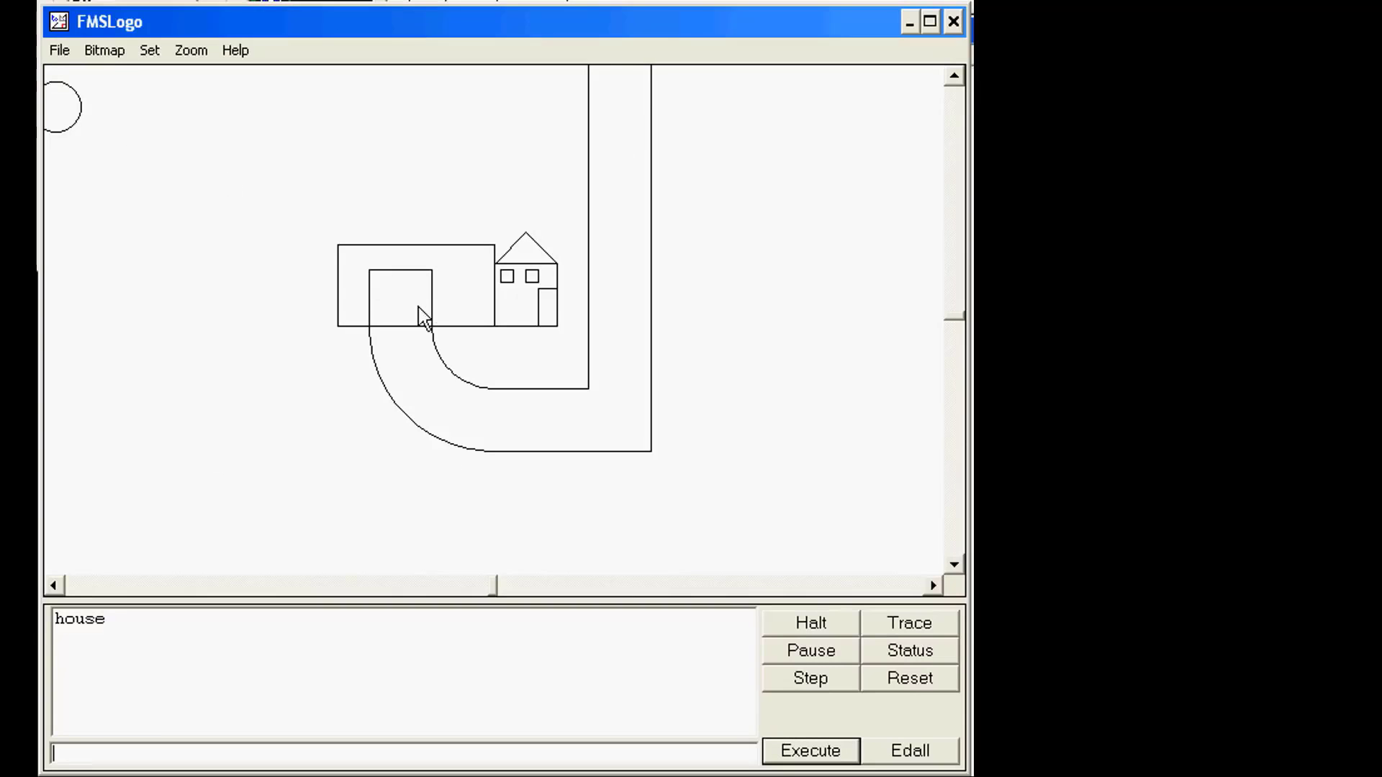
{"action": "mouse_move", "coordinate": [685, 359]}
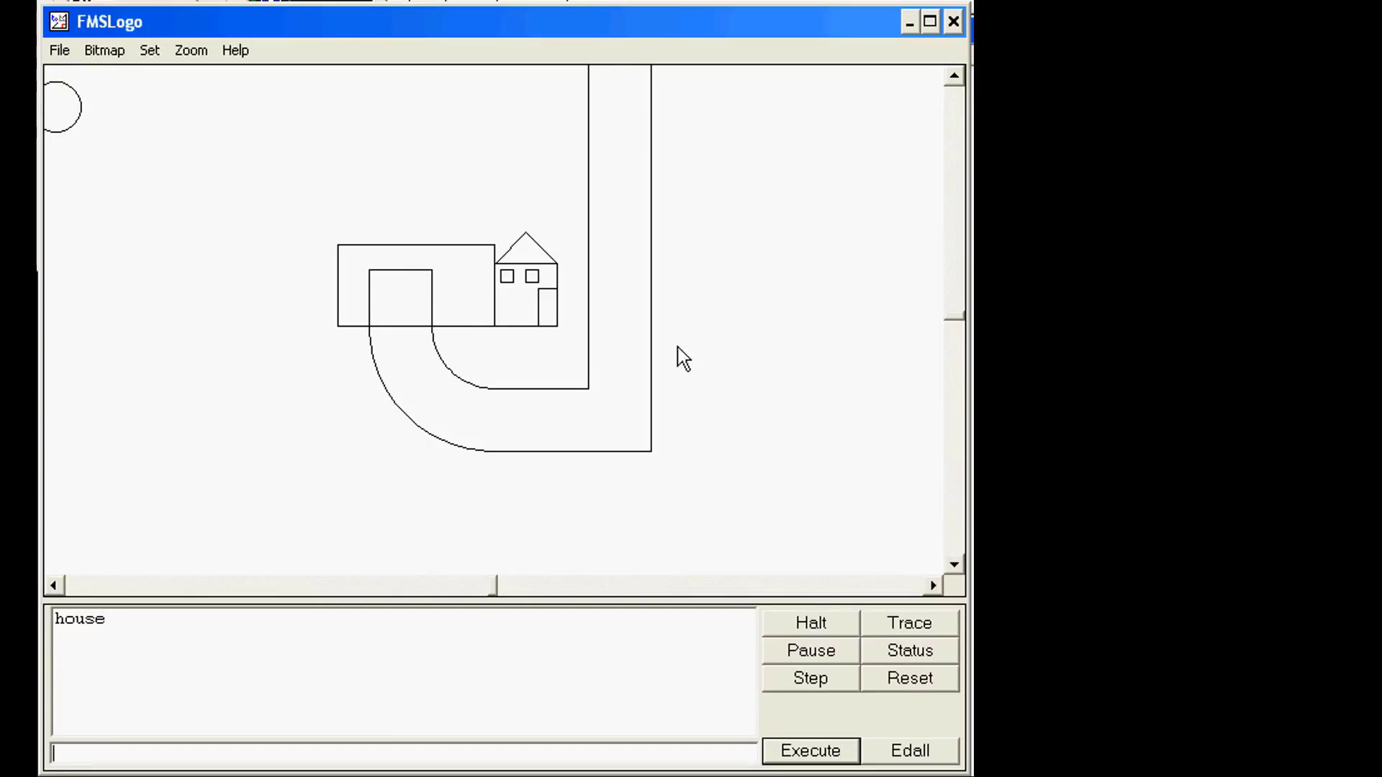
{"action": "mouse_move", "coordinate": [456, 285]}
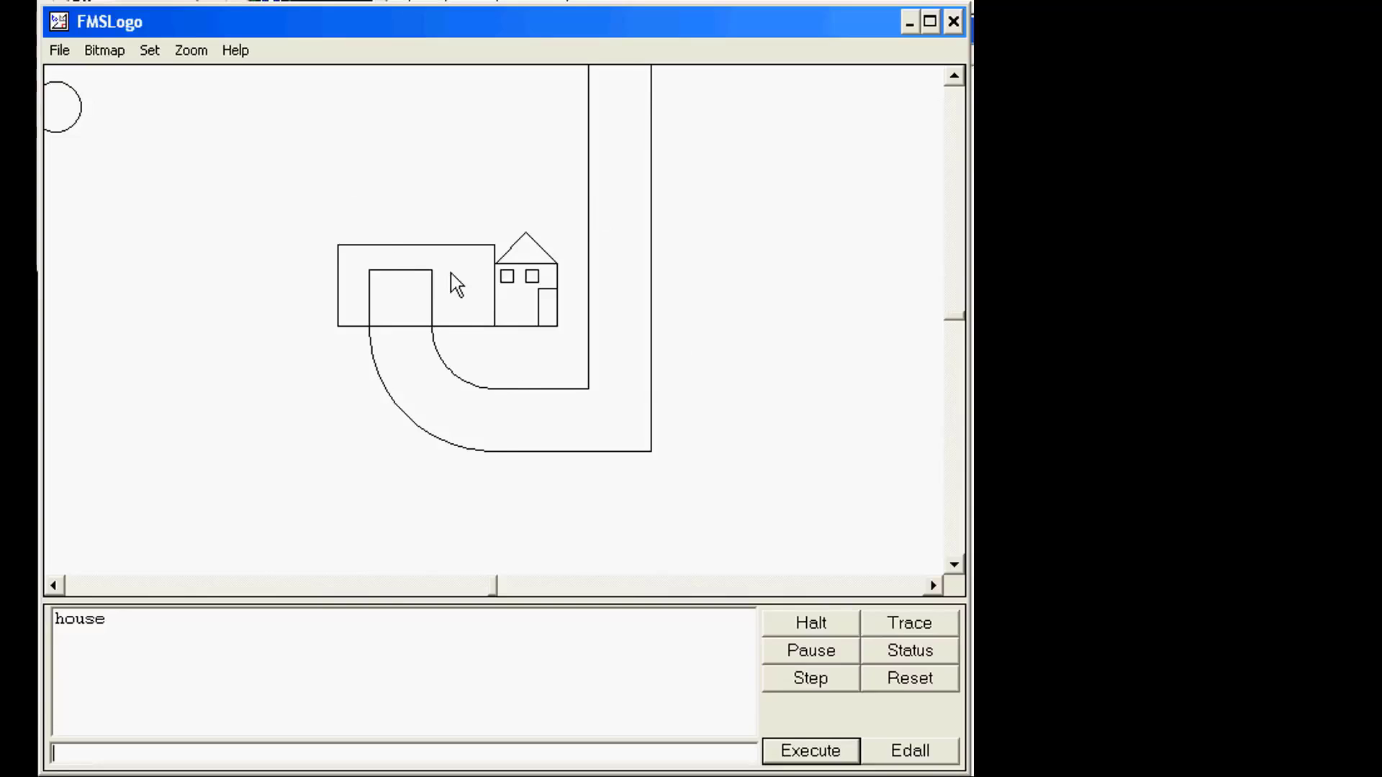
{"action": "mouse_move", "coordinate": [445, 304]}
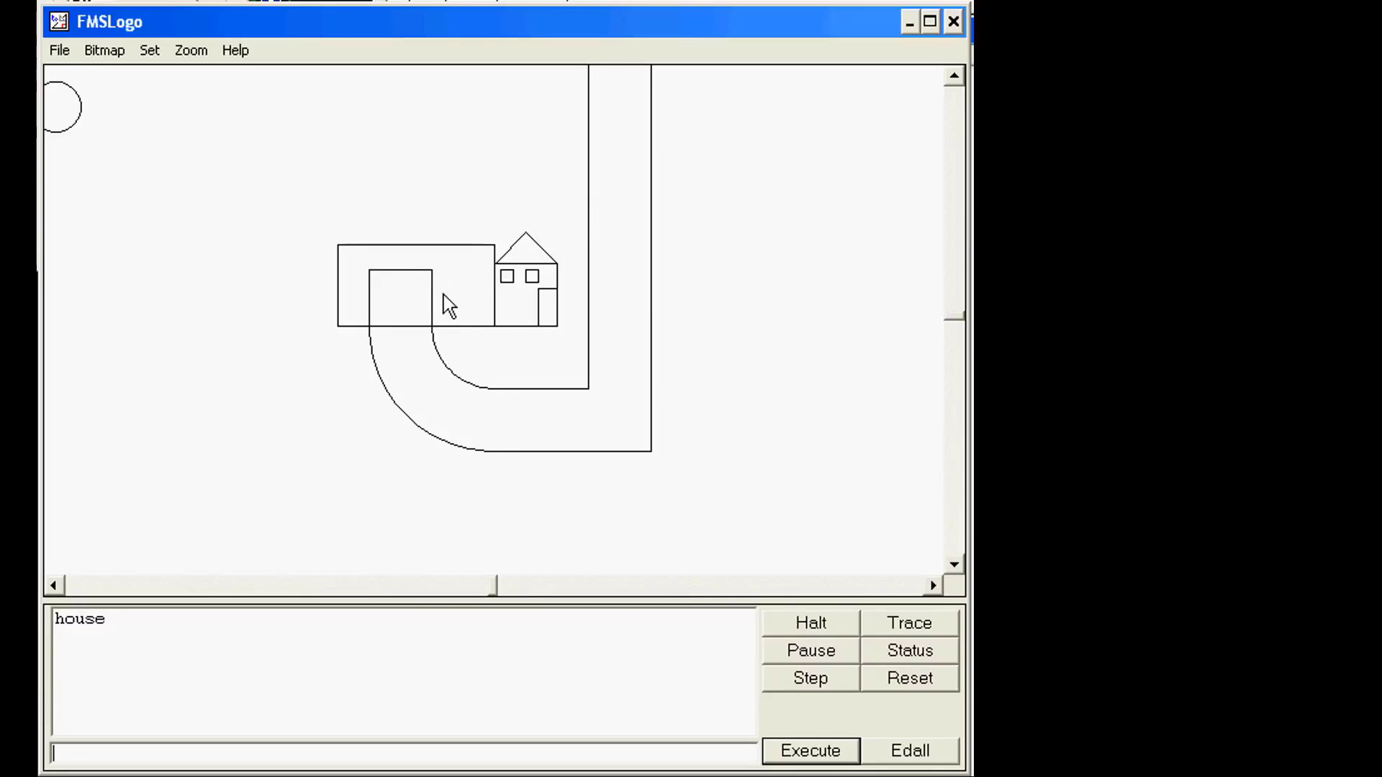
{"action": "mouse_move", "coordinate": [427, 361]}
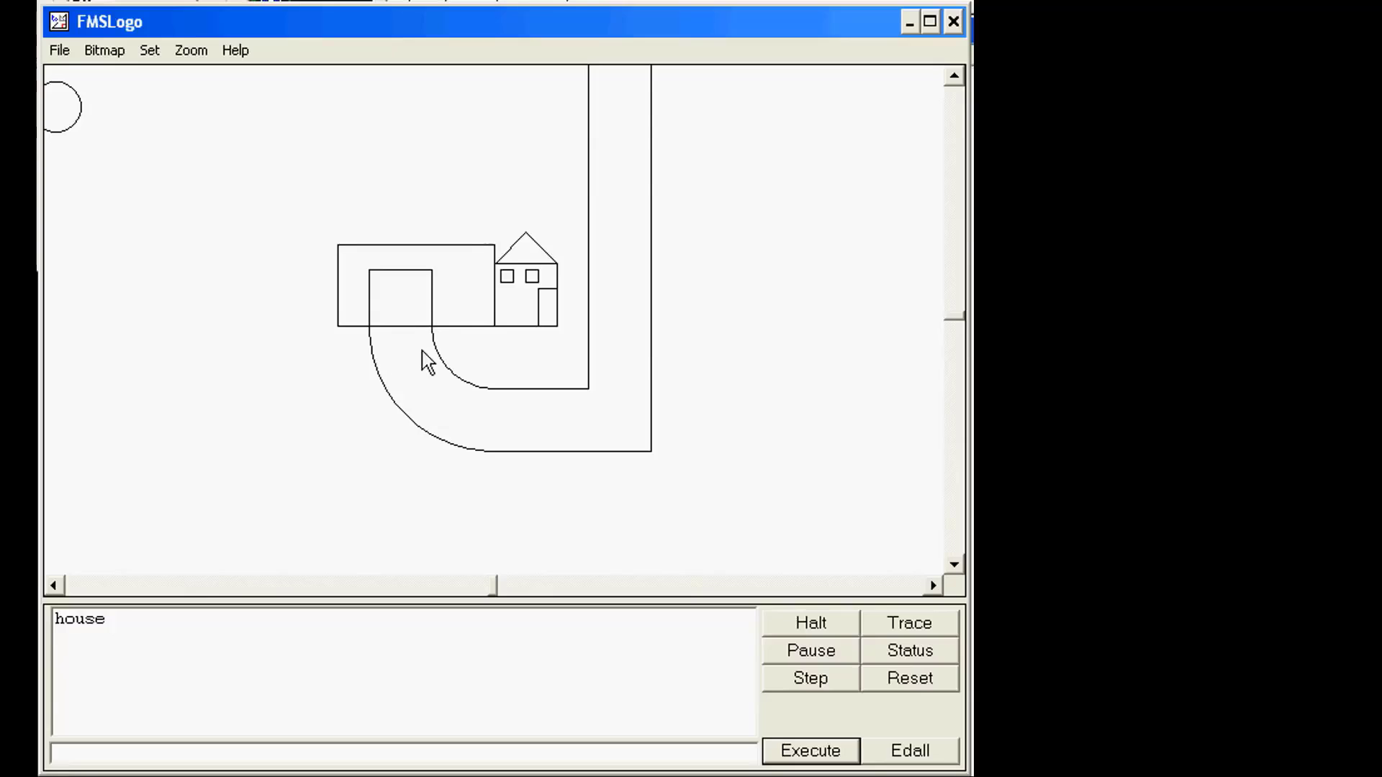
{"action": "mouse_move", "coordinate": [481, 450]}
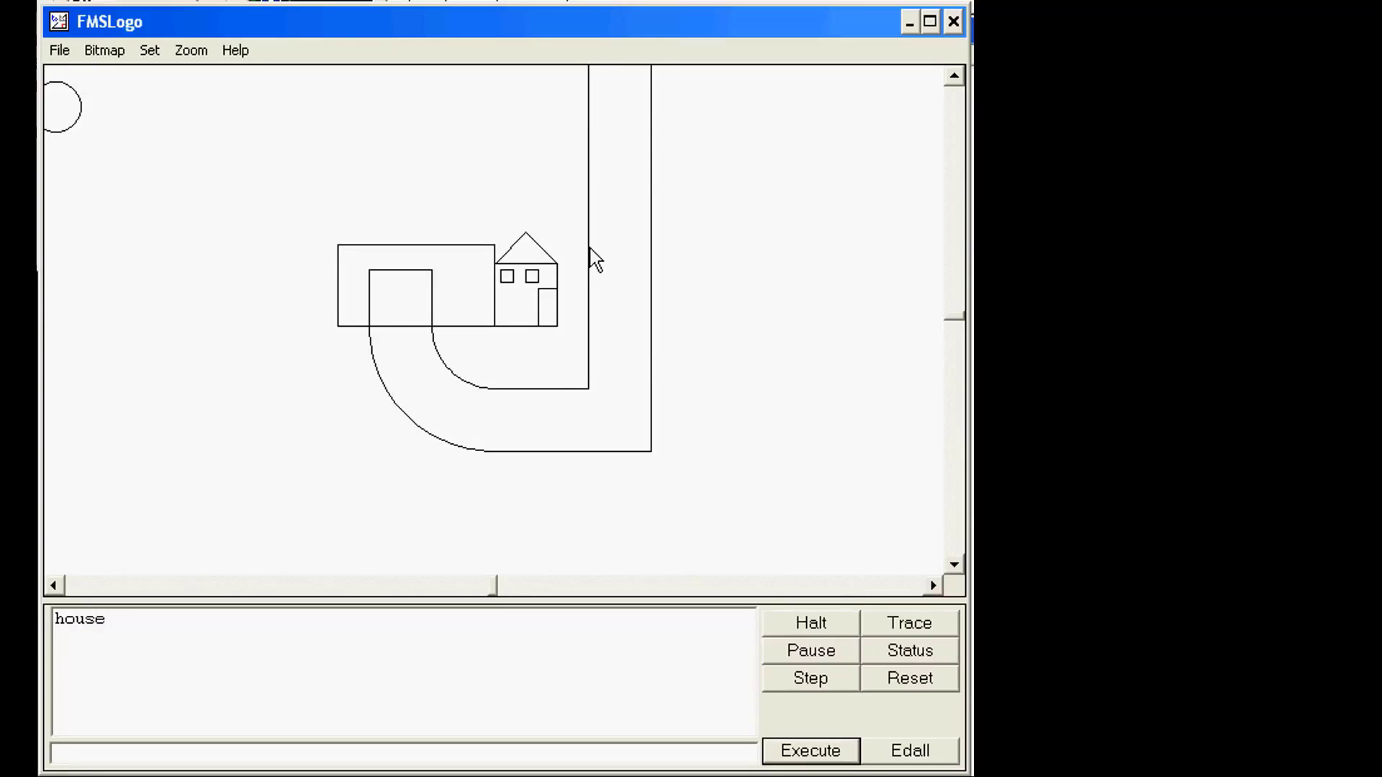
Run the house procedure to draw the full street scene with house and curved road
{"action": "left_click", "coordinate": [807, 750]}
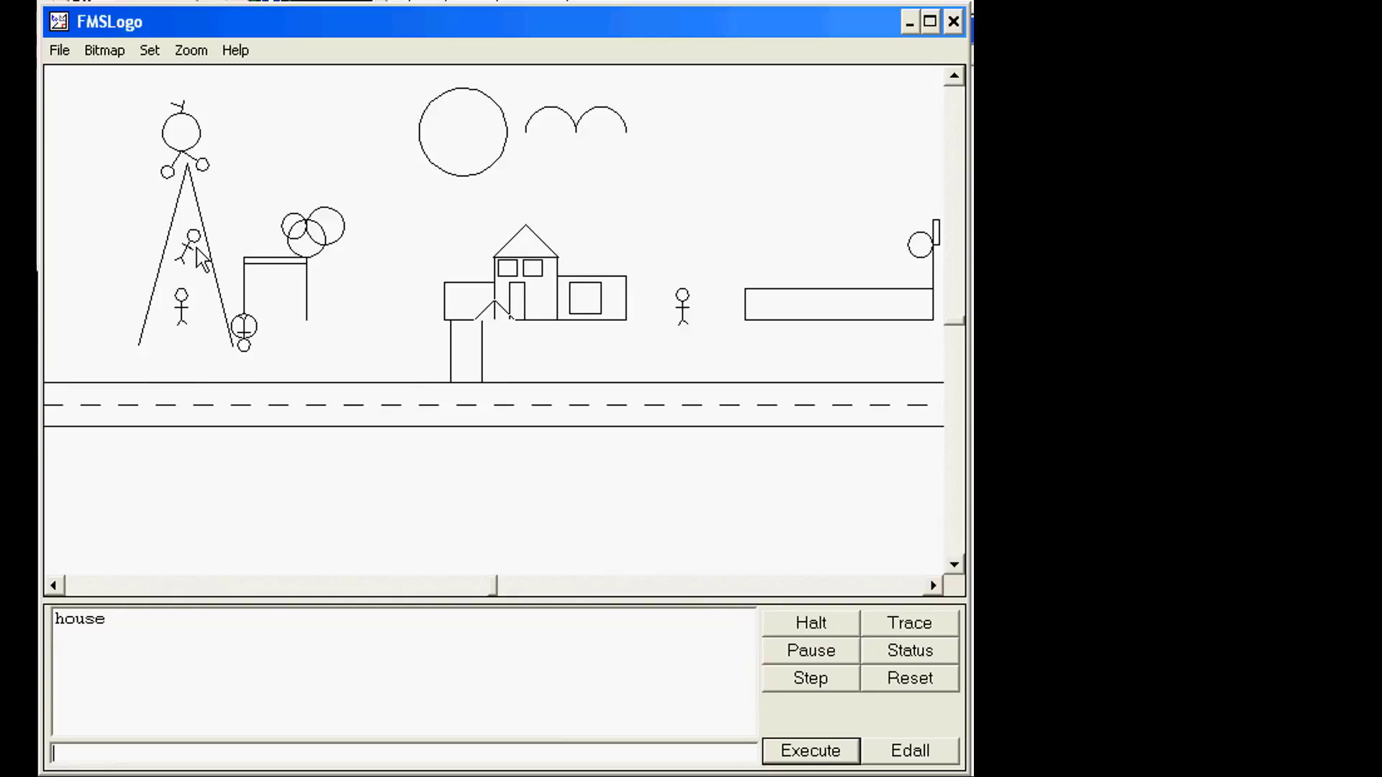
{"action": "mouse_move", "coordinate": [615, 395]}
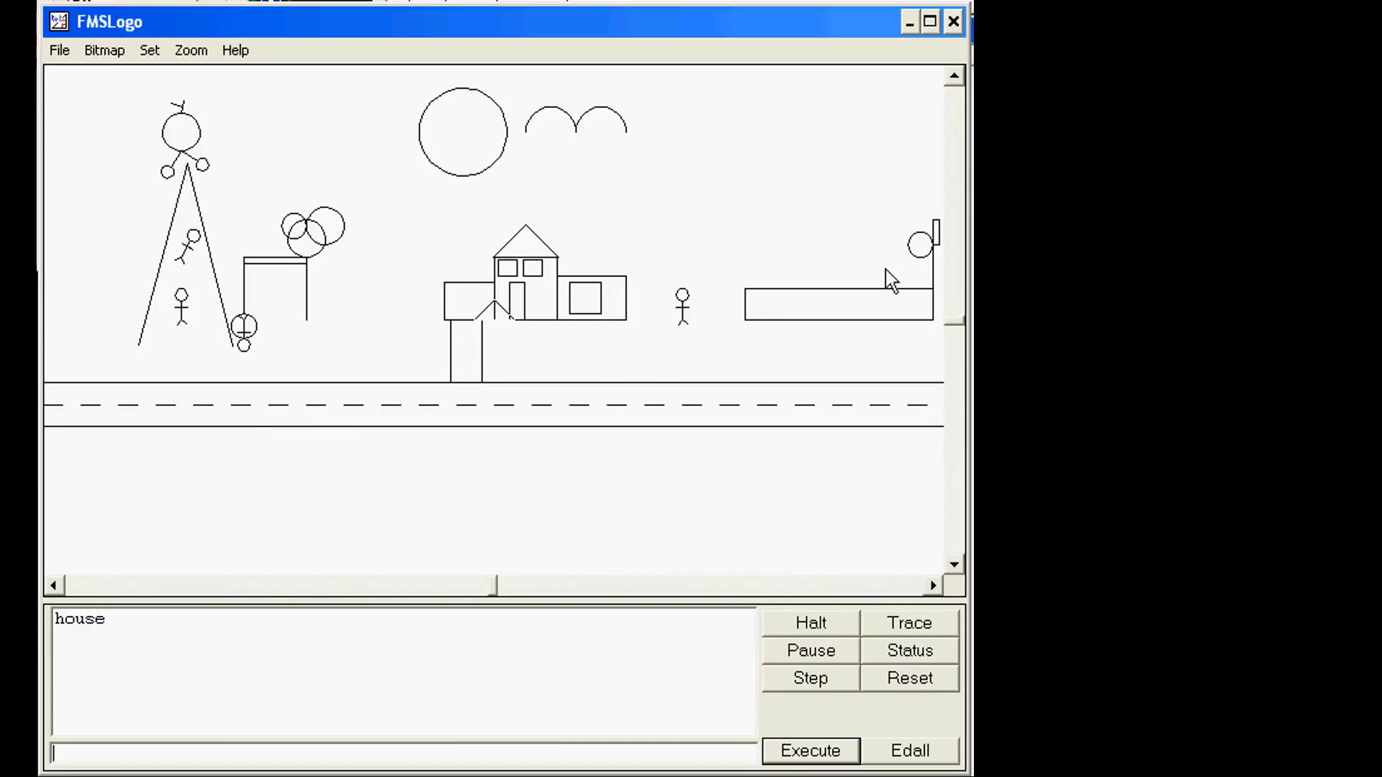
{"action": "mouse_move", "coordinate": [419, 133]}
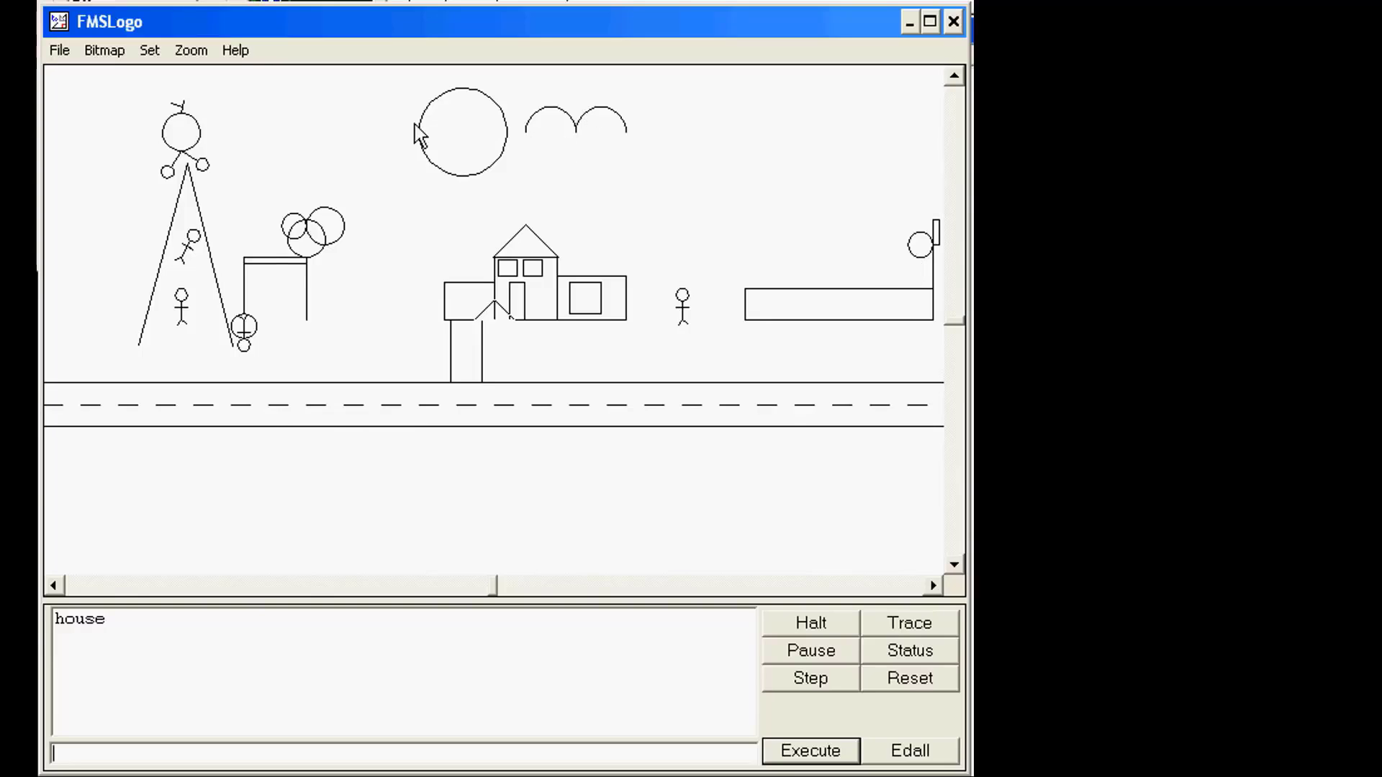
{"action": "mouse_move", "coordinate": [313, 272]}
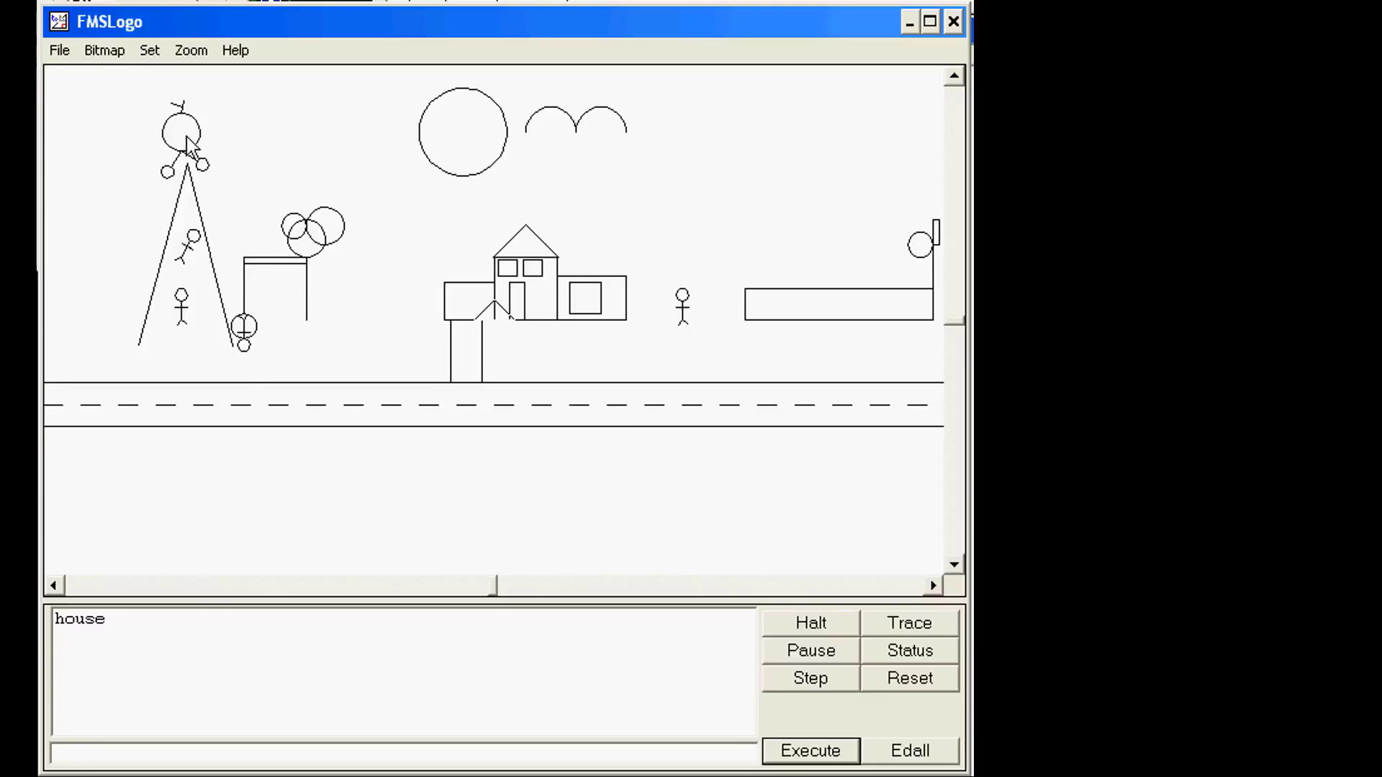
{"action": "mouse_move", "coordinate": [199, 238]}
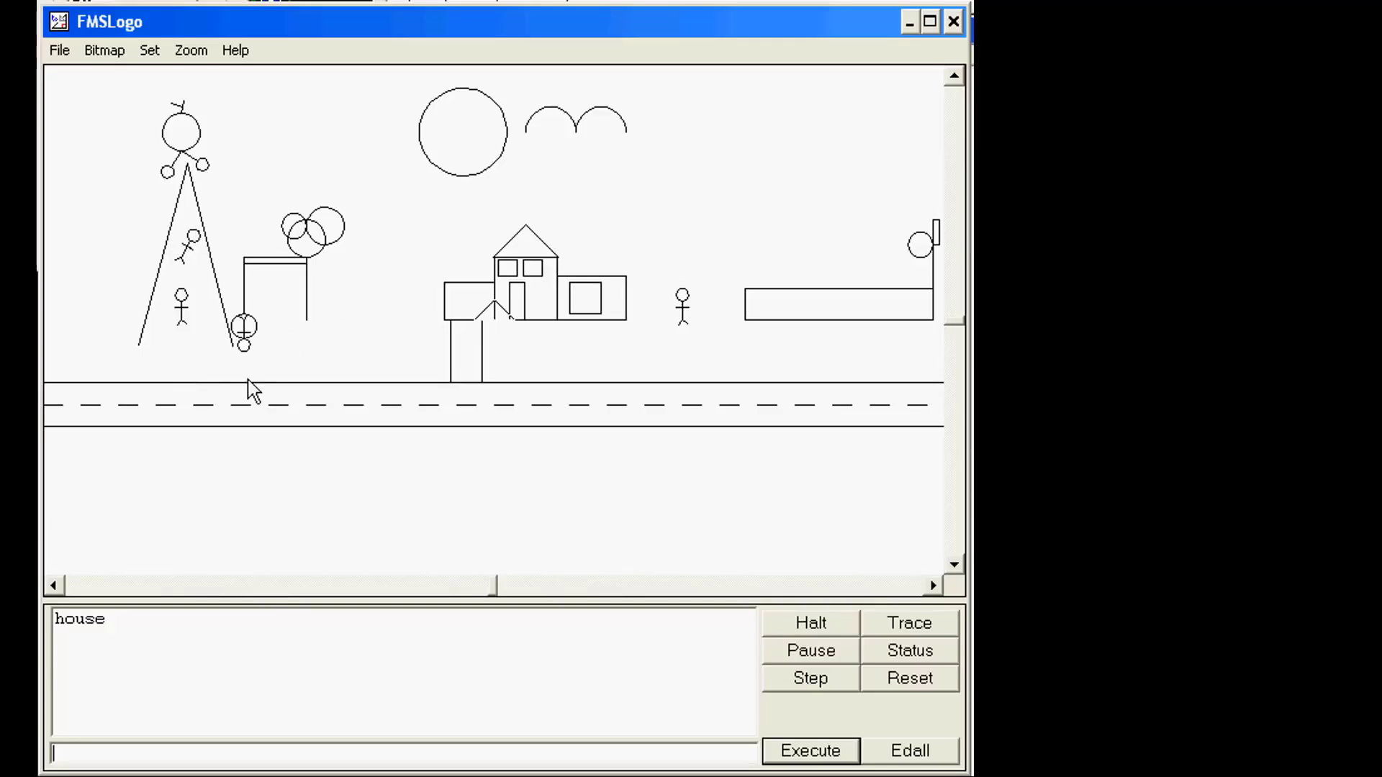
{"action": "mouse_move", "coordinate": [494, 446]}
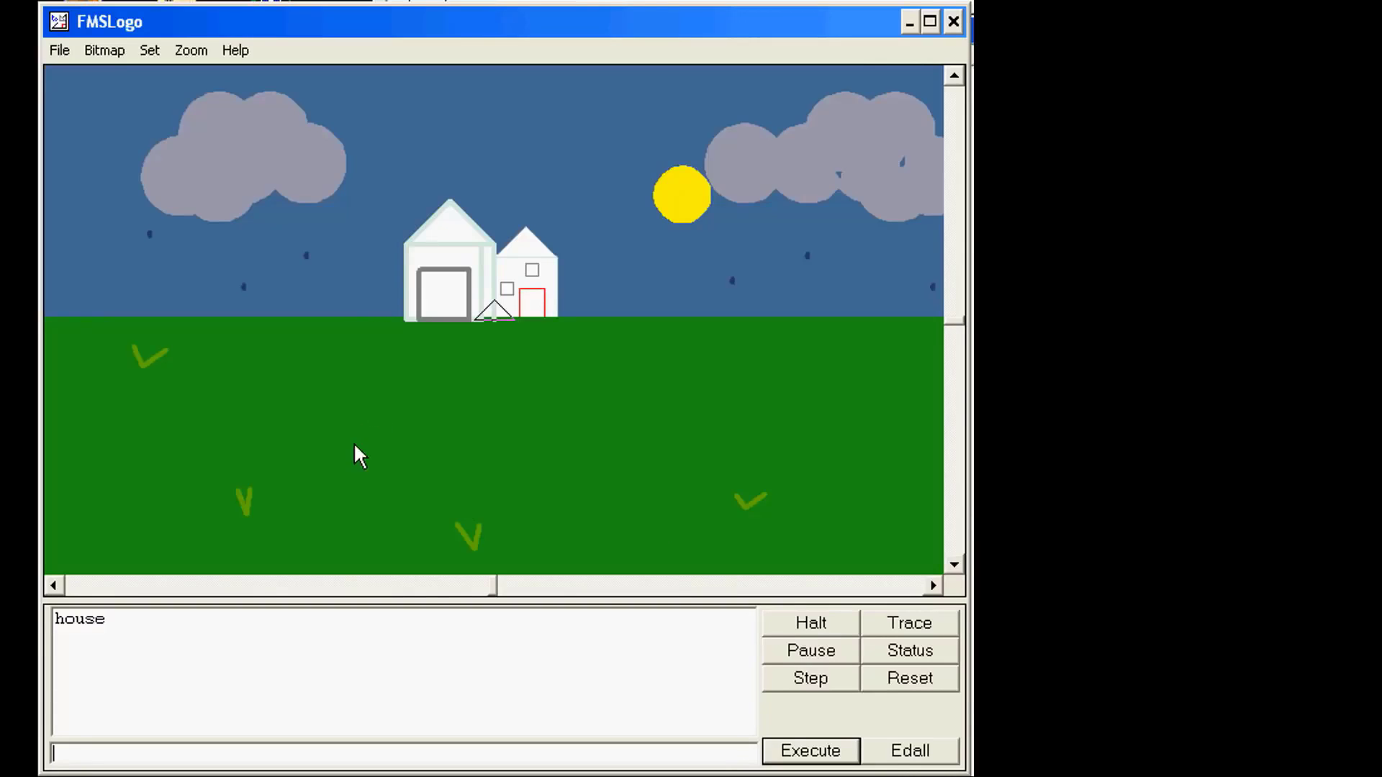
{"action": "mouse_move", "coordinate": [354, 251]}
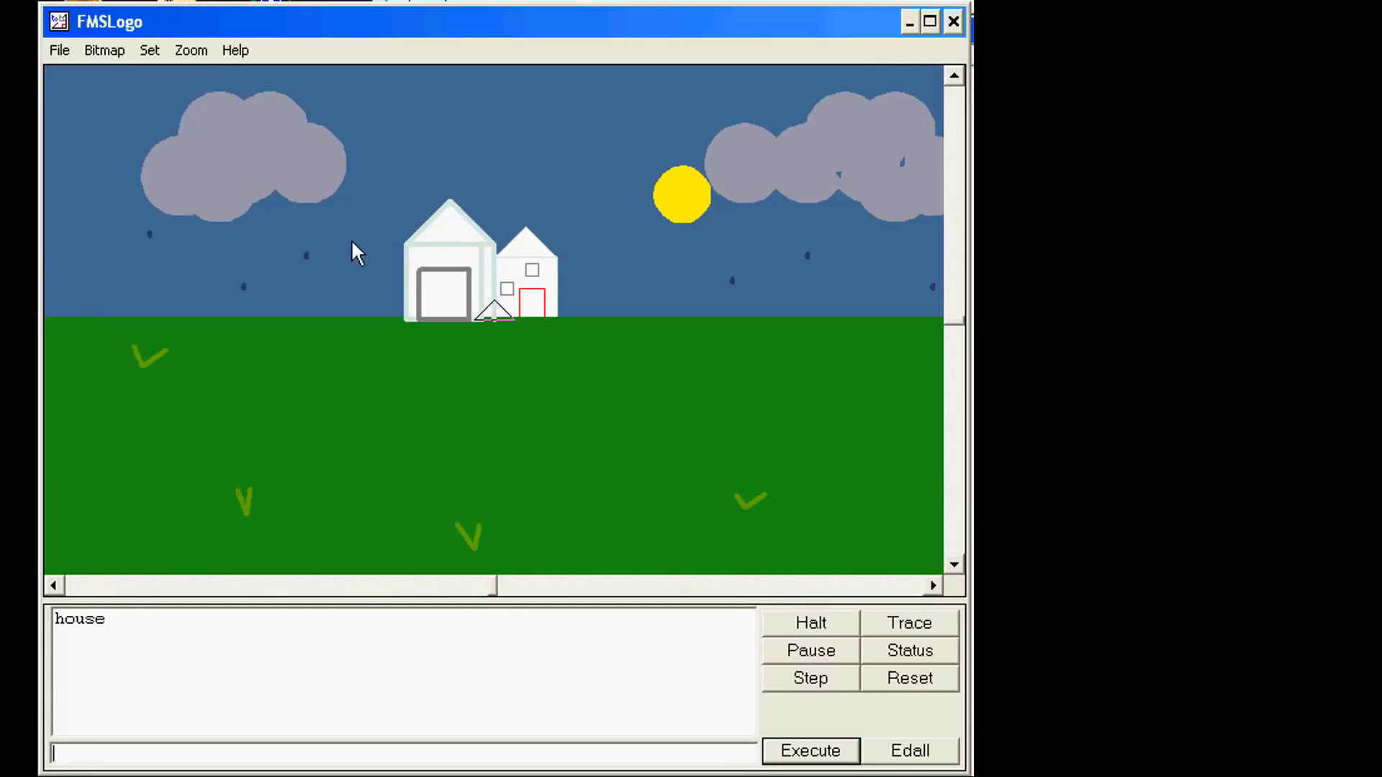
{"action": "mouse_move", "coordinate": [727, 317]}
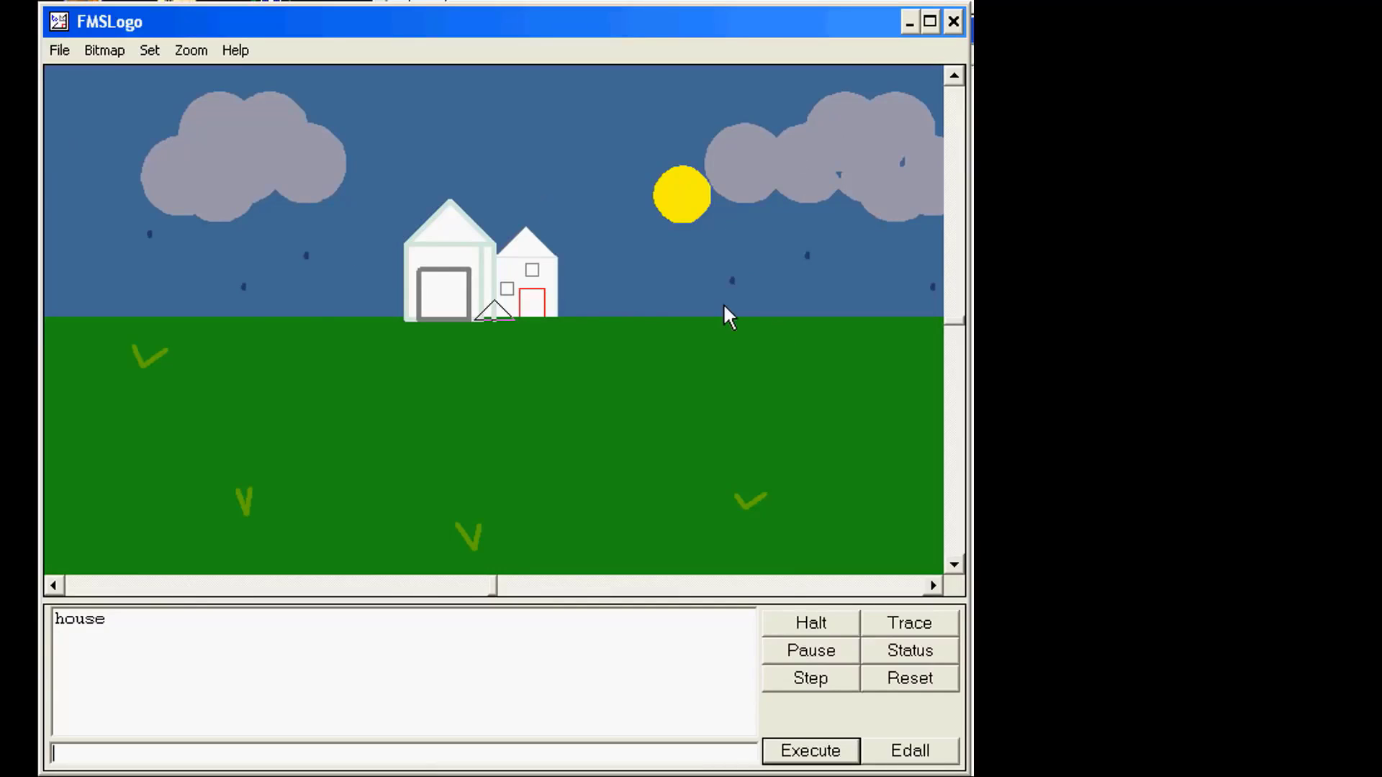
{"action": "mouse_move", "coordinate": [755, 524]}
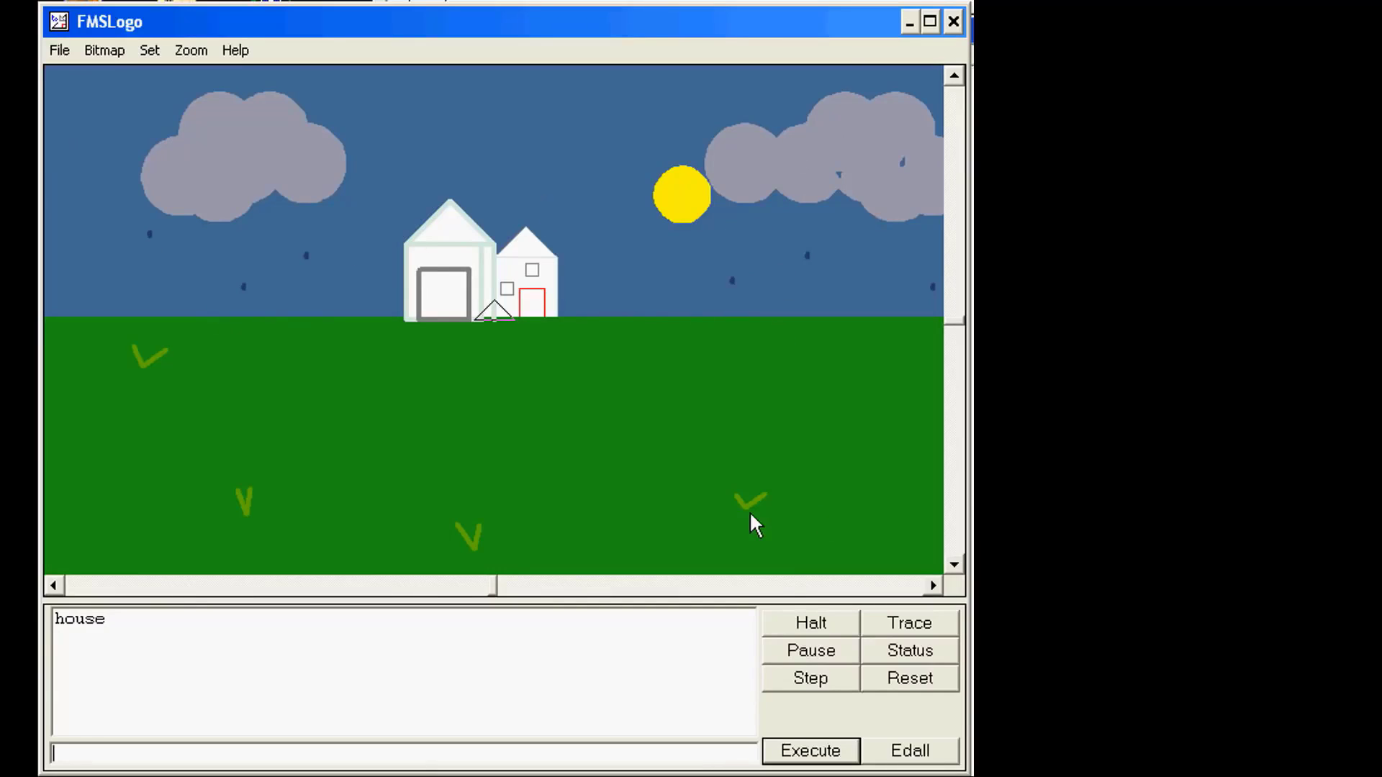
{"action": "mouse_move", "coordinate": [410, 321]}
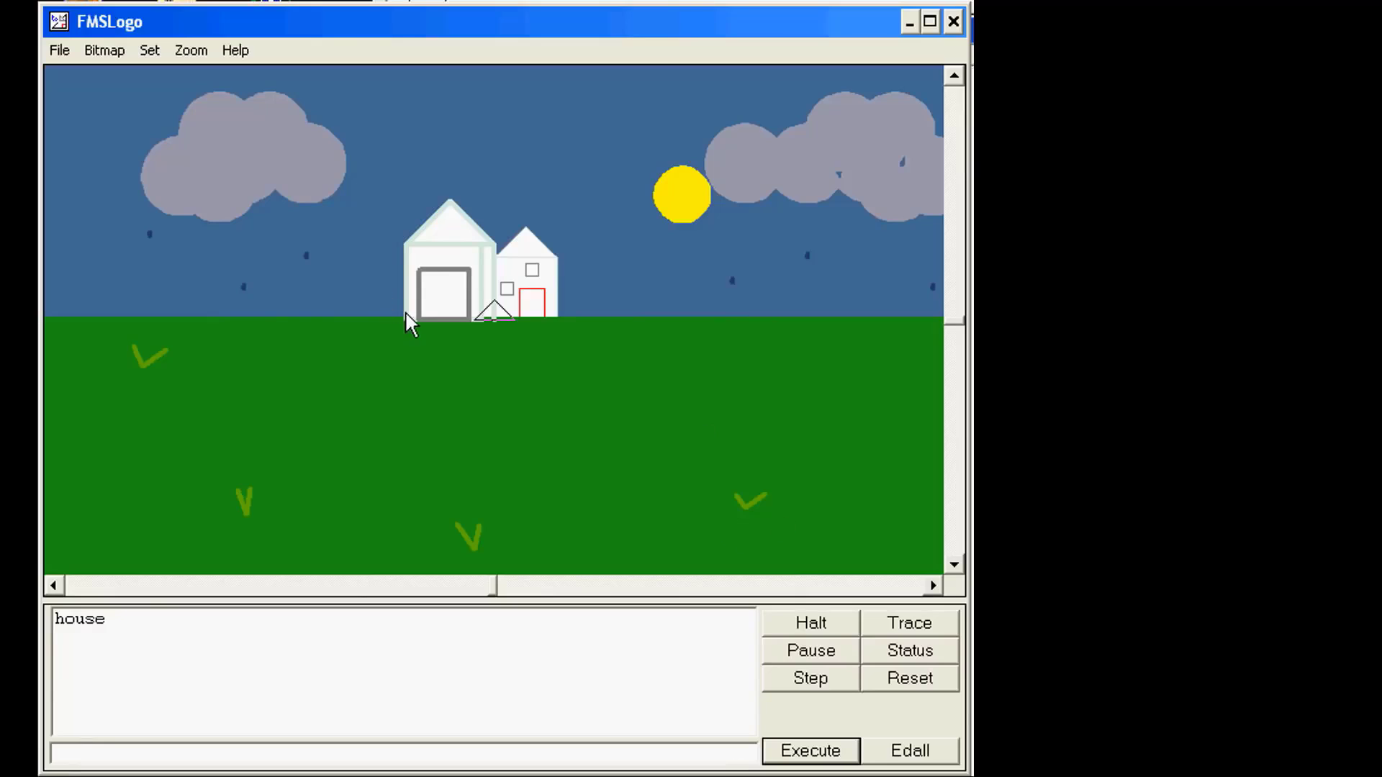
{"action": "mouse_move", "coordinate": [488, 307]}
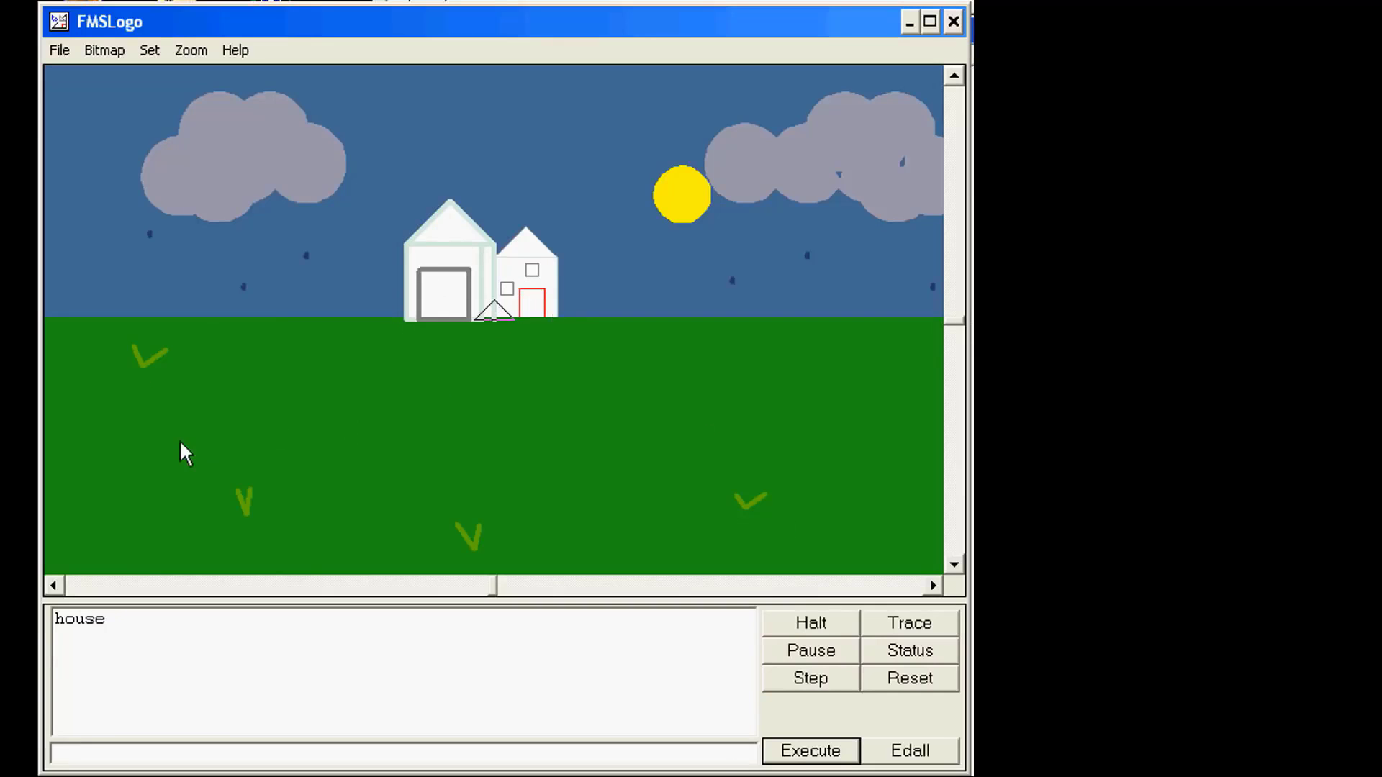
{"action": "mouse_move", "coordinate": [672, 421]}
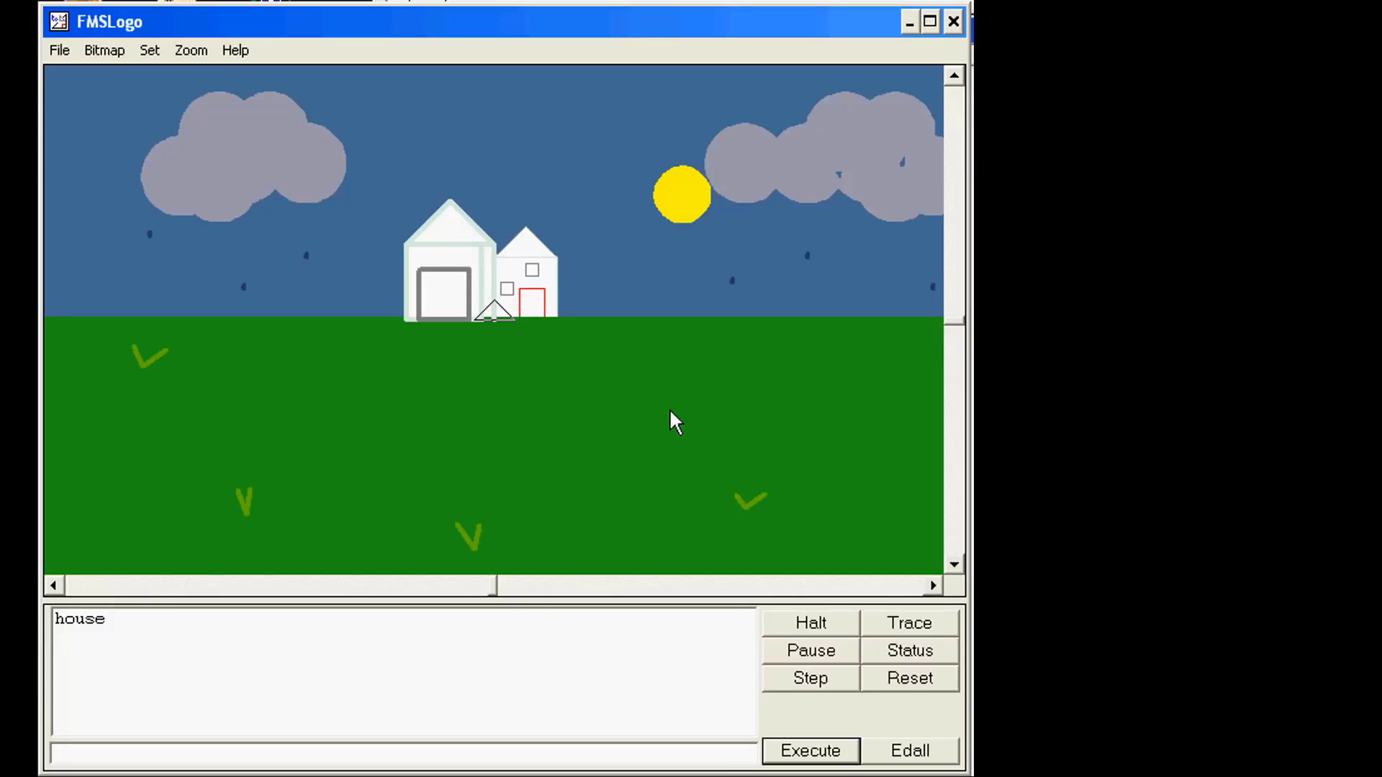
{"action": "mouse_move", "coordinate": [736, 419]}
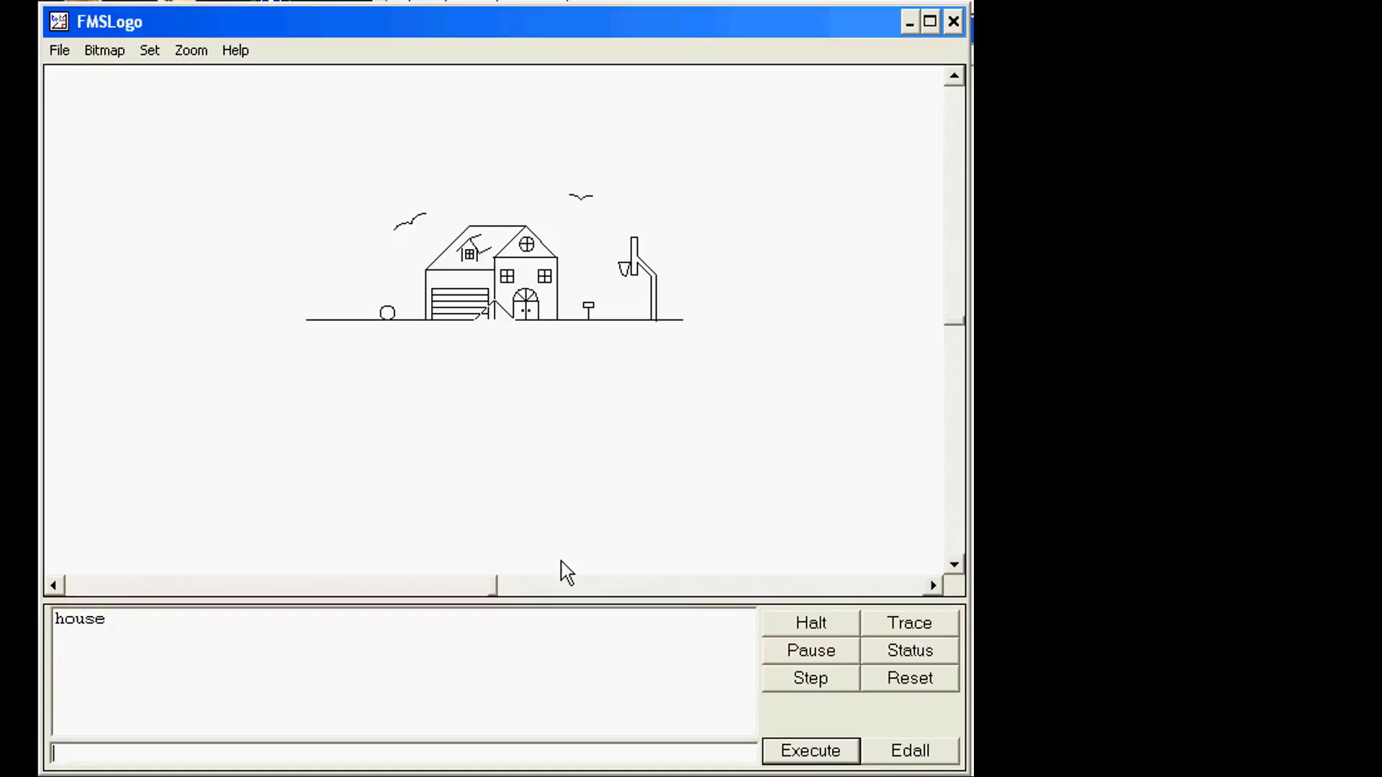
{"action": "mouse_move", "coordinate": [469, 261]}
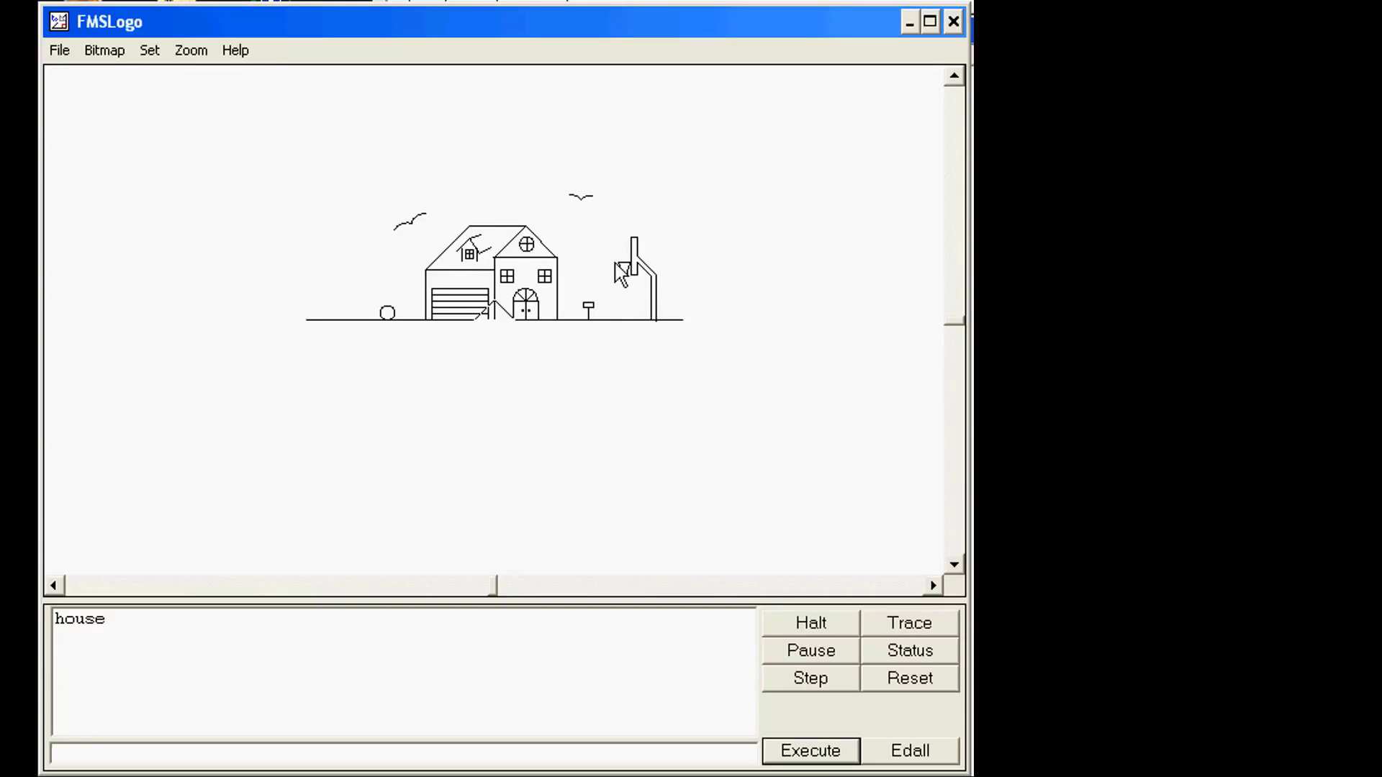
{"action": "mouse_move", "coordinate": [580, 348]}
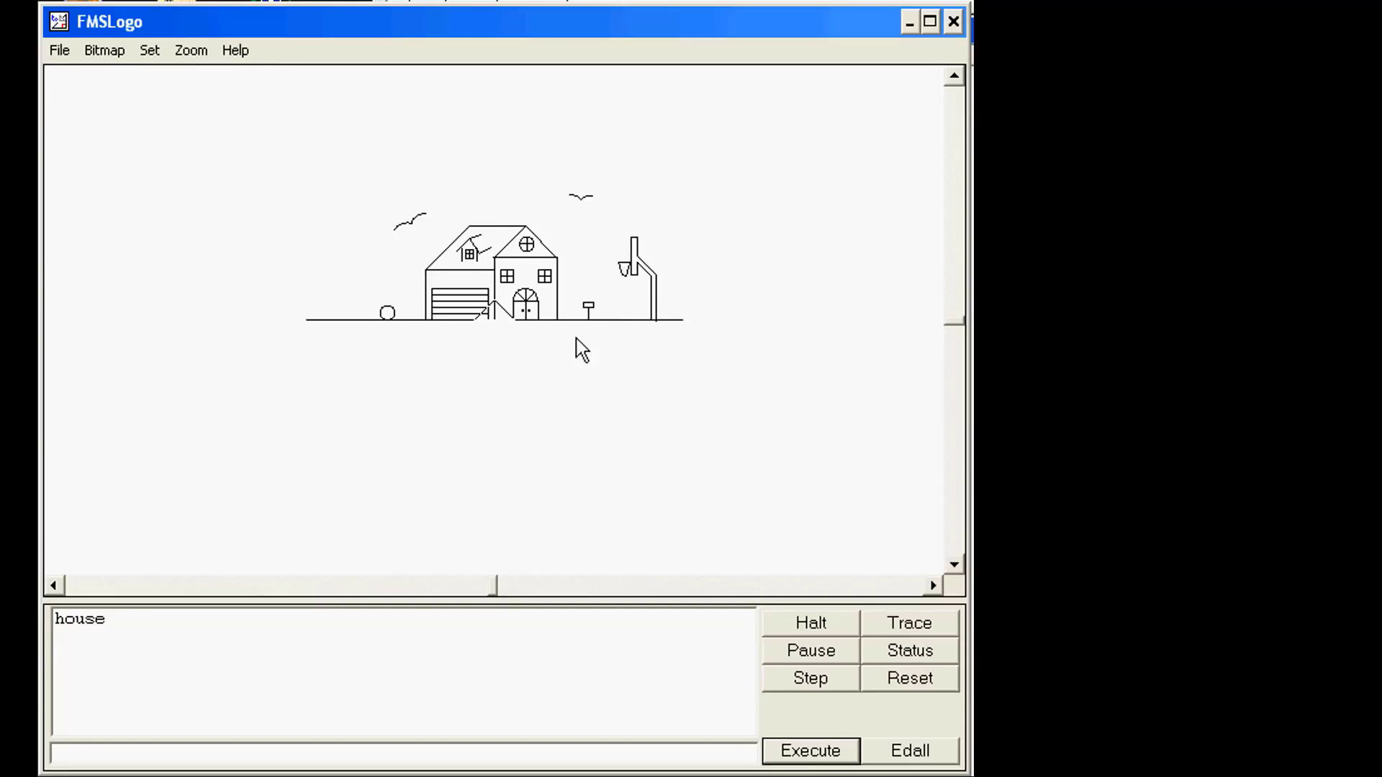
{"action": "mouse_move", "coordinate": [520, 321]}
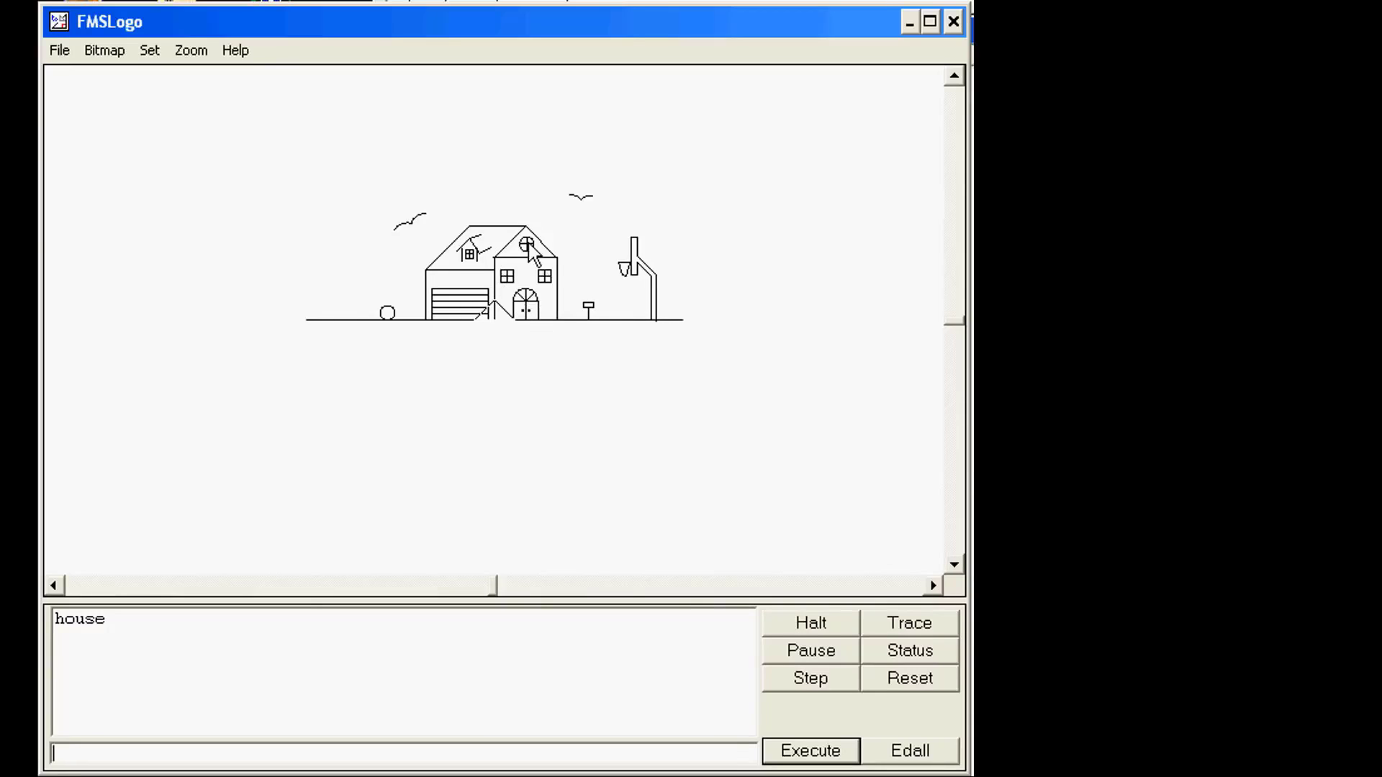
{"action": "mouse_move", "coordinate": [599, 466]}
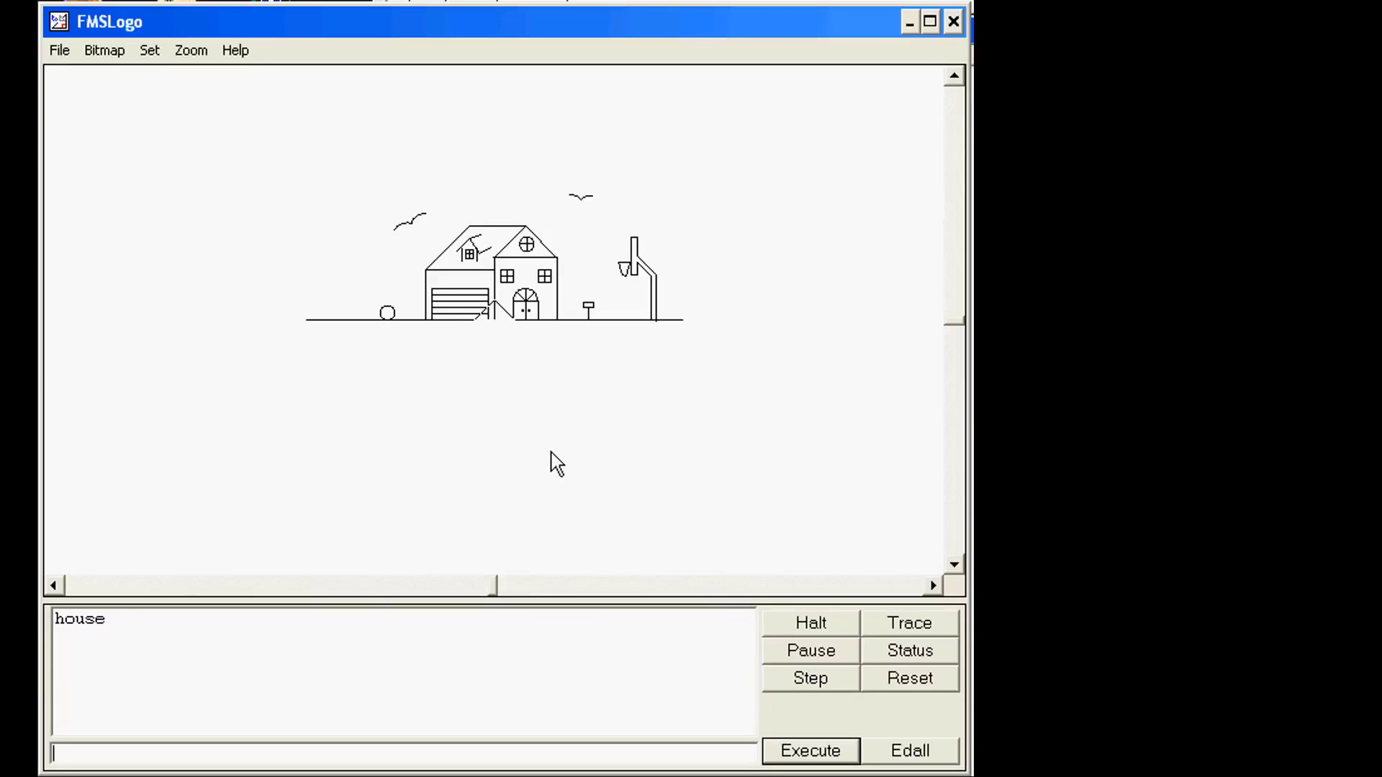
Run the house procedure, drawing the coloured street scene and getting the 'homepd' unknown error
{"action": "left_click", "coordinate": [808, 749]}
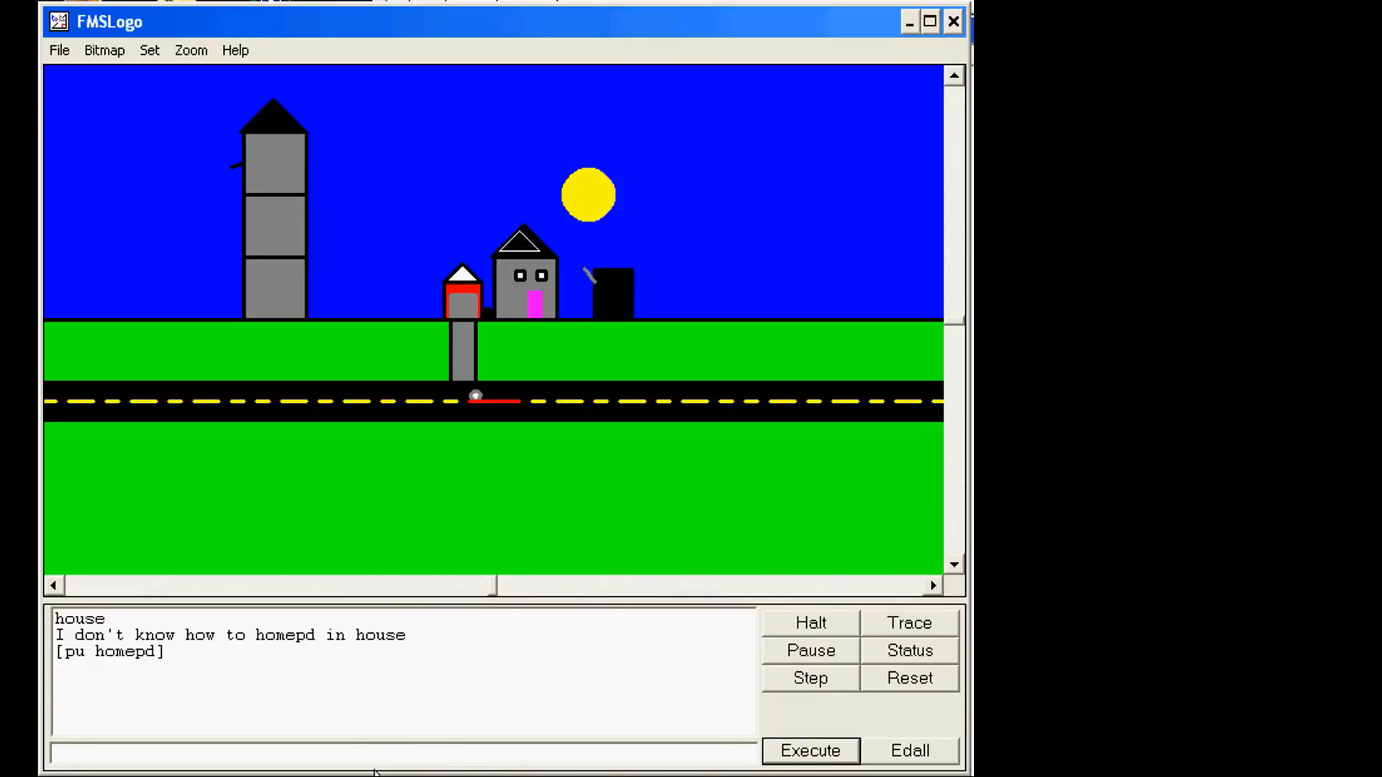
{"action": "mouse_move", "coordinate": [626, 361]}
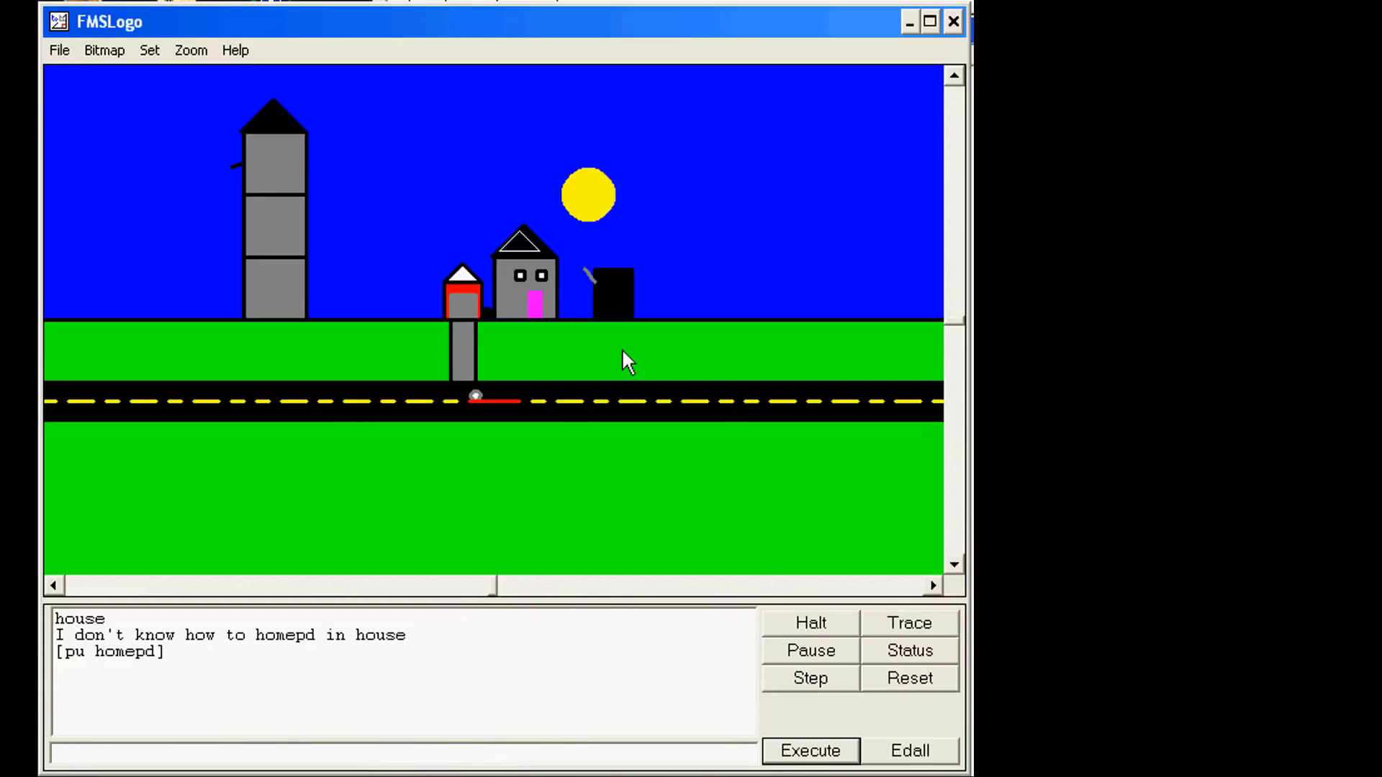
{"action": "mouse_move", "coordinate": [166, 175]}
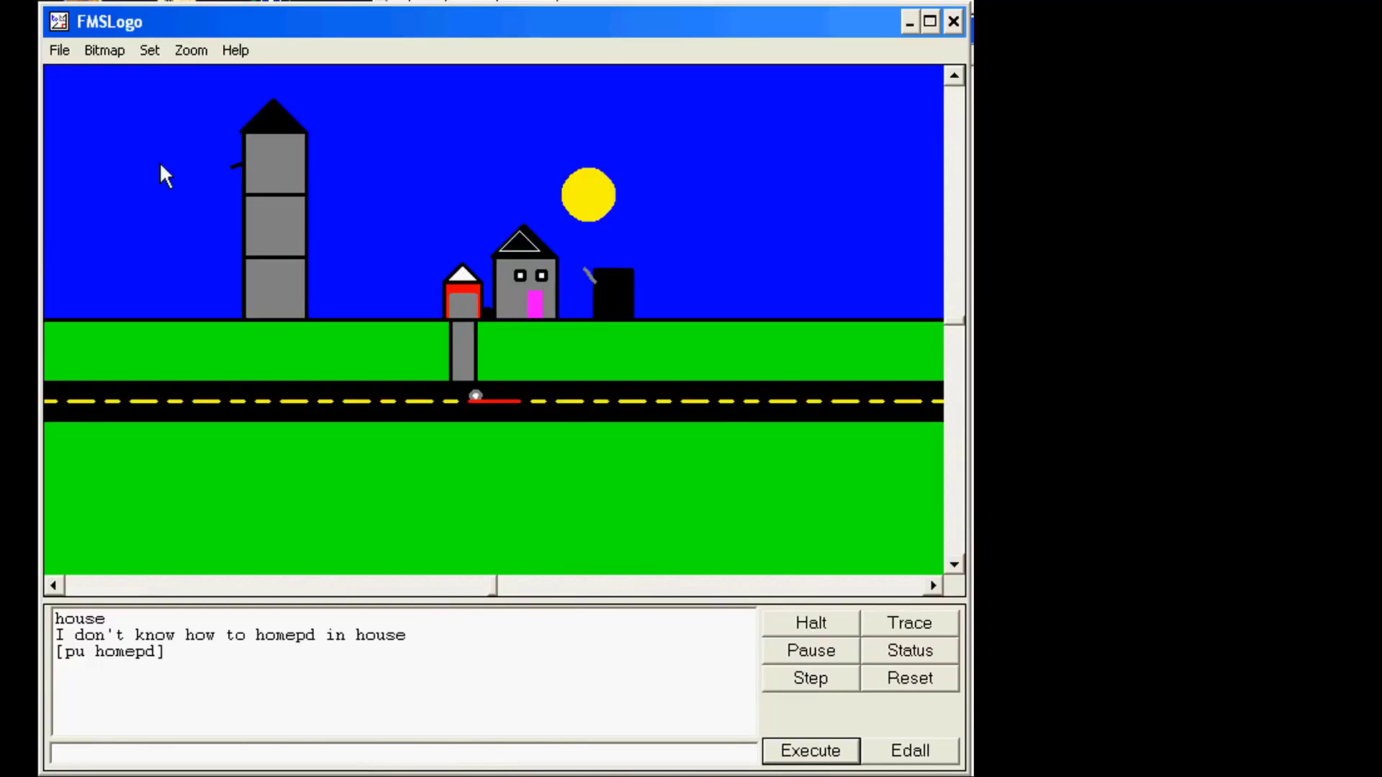
{"action": "mouse_move", "coordinate": [472, 343]}
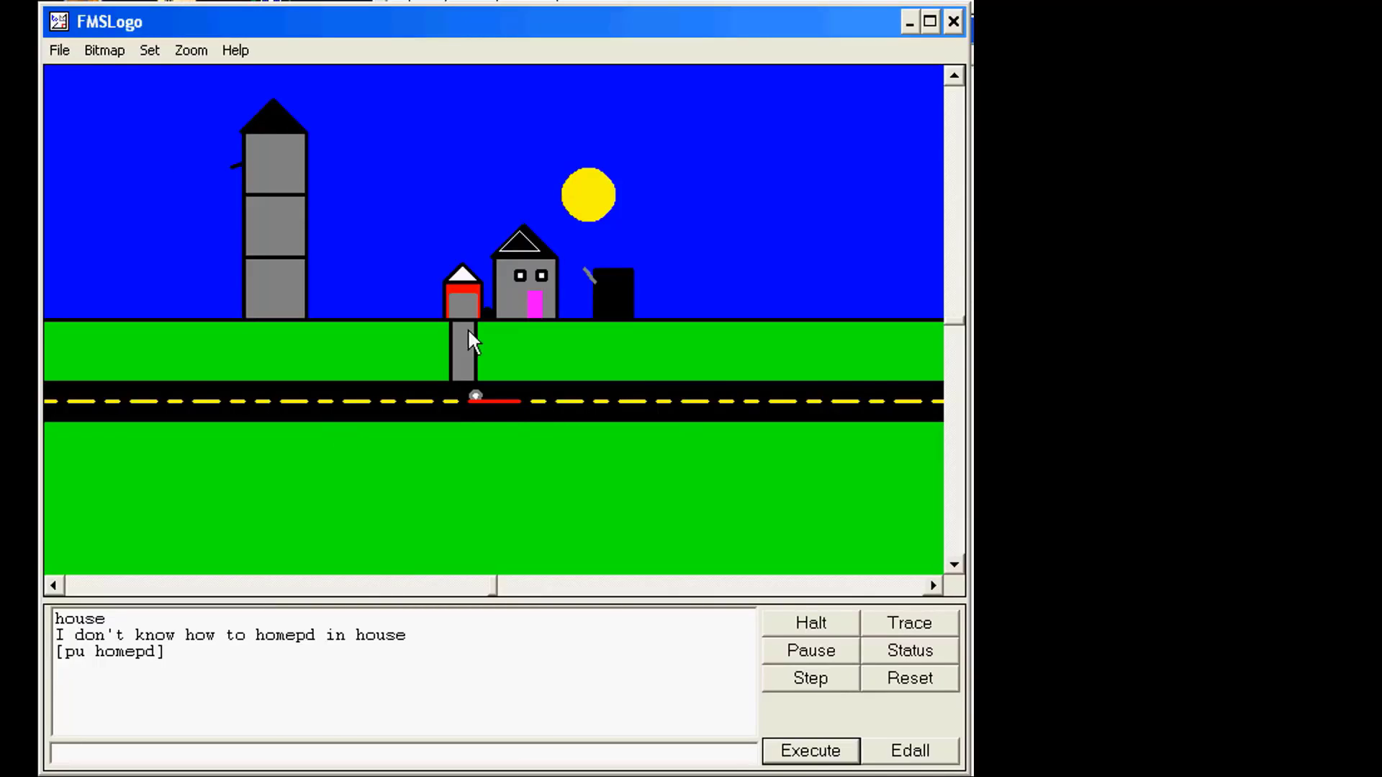
{"action": "mouse_move", "coordinate": [619, 307]}
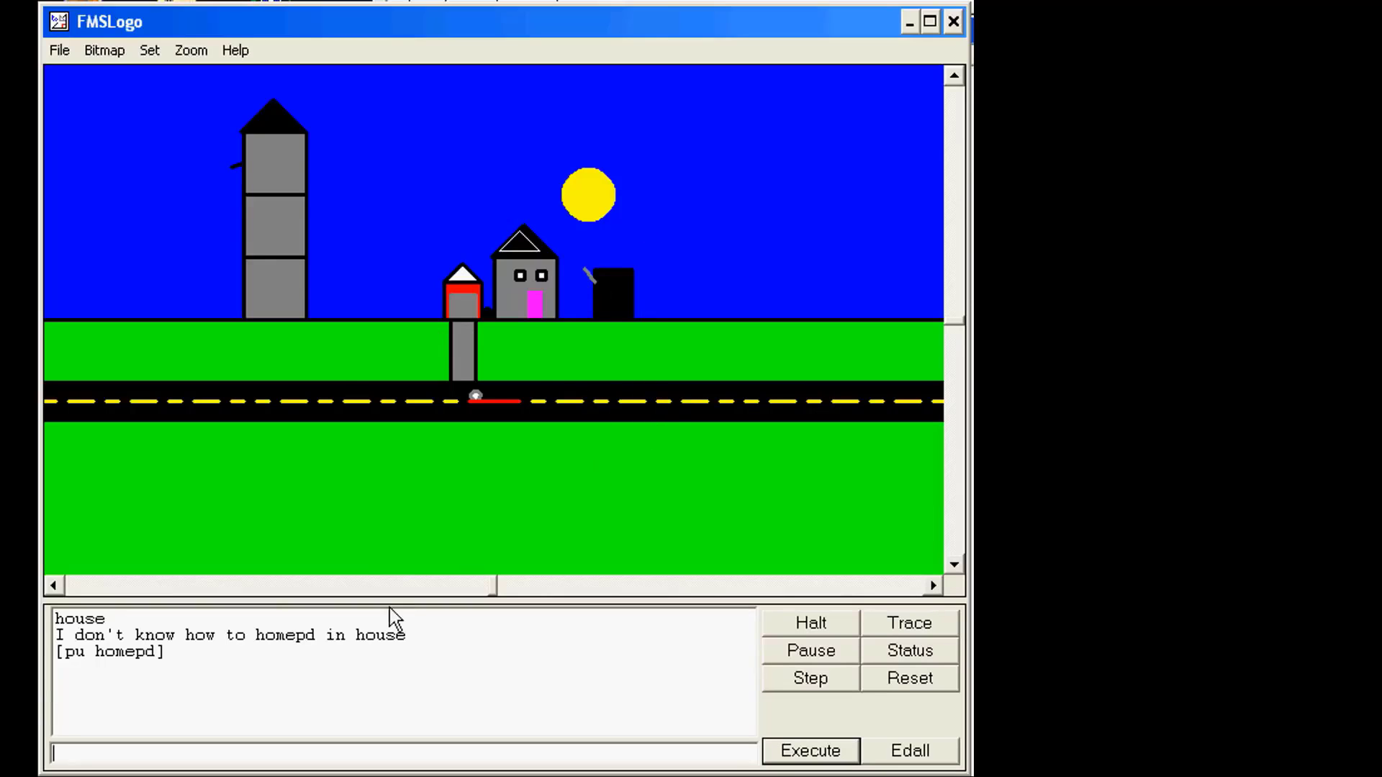
{"action": "mouse_move", "coordinate": [682, 315]}
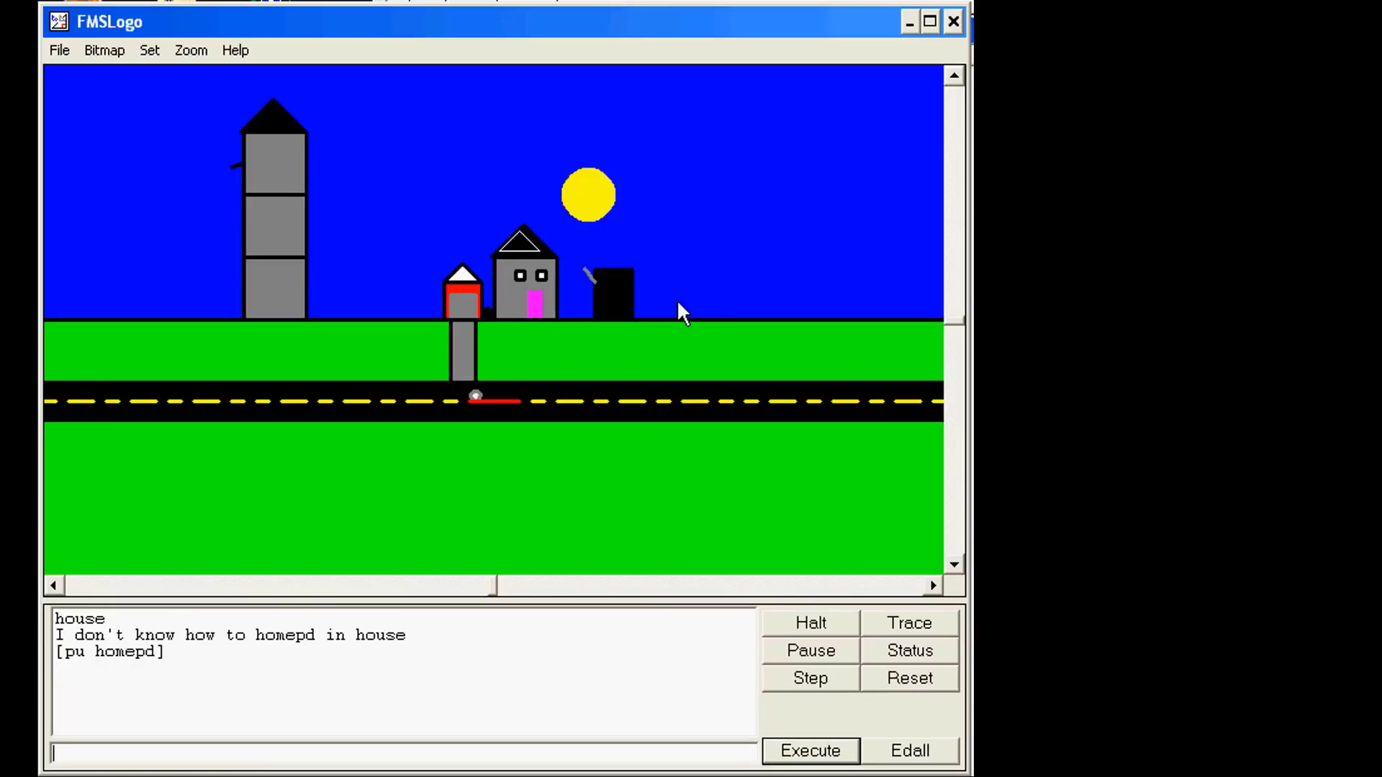
{"action": "mouse_move", "coordinate": [626, 312]}
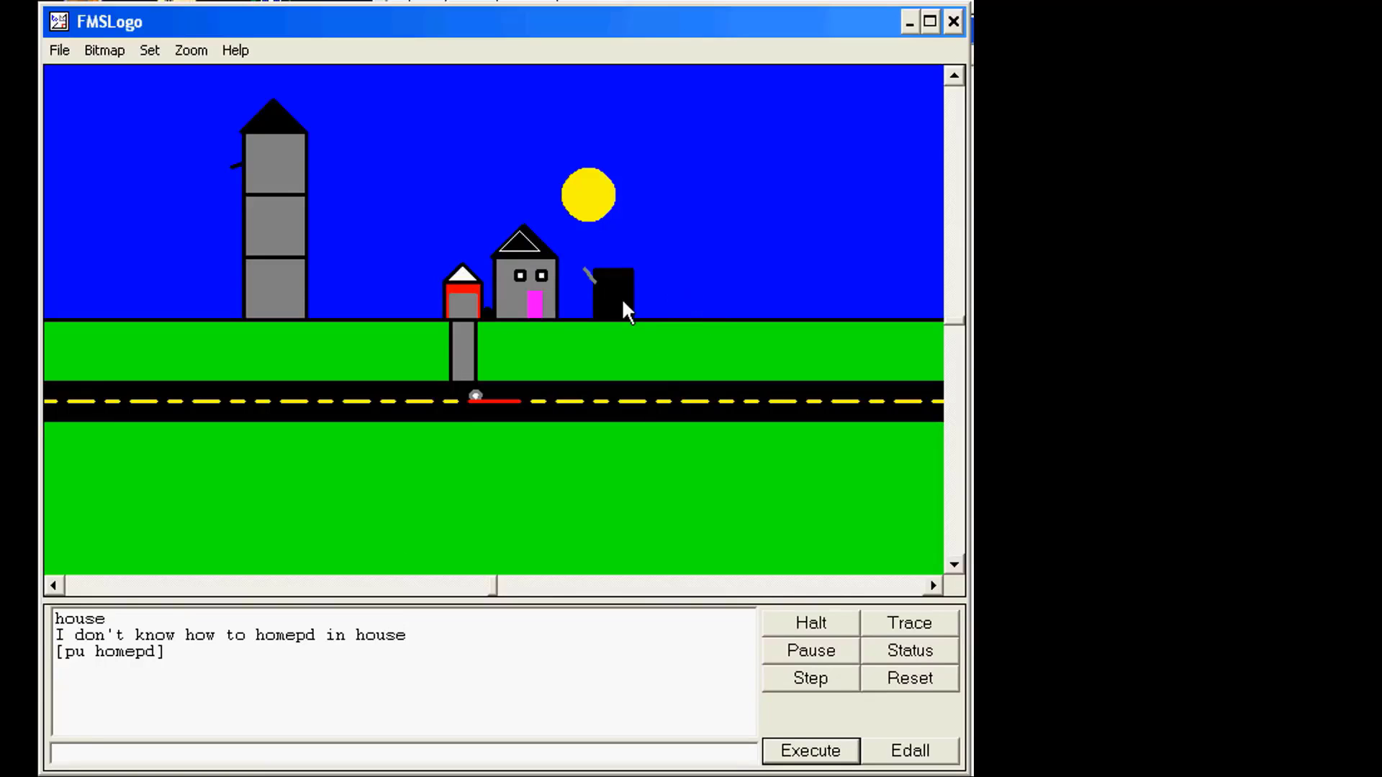
{"action": "mouse_move", "coordinate": [659, 320]}
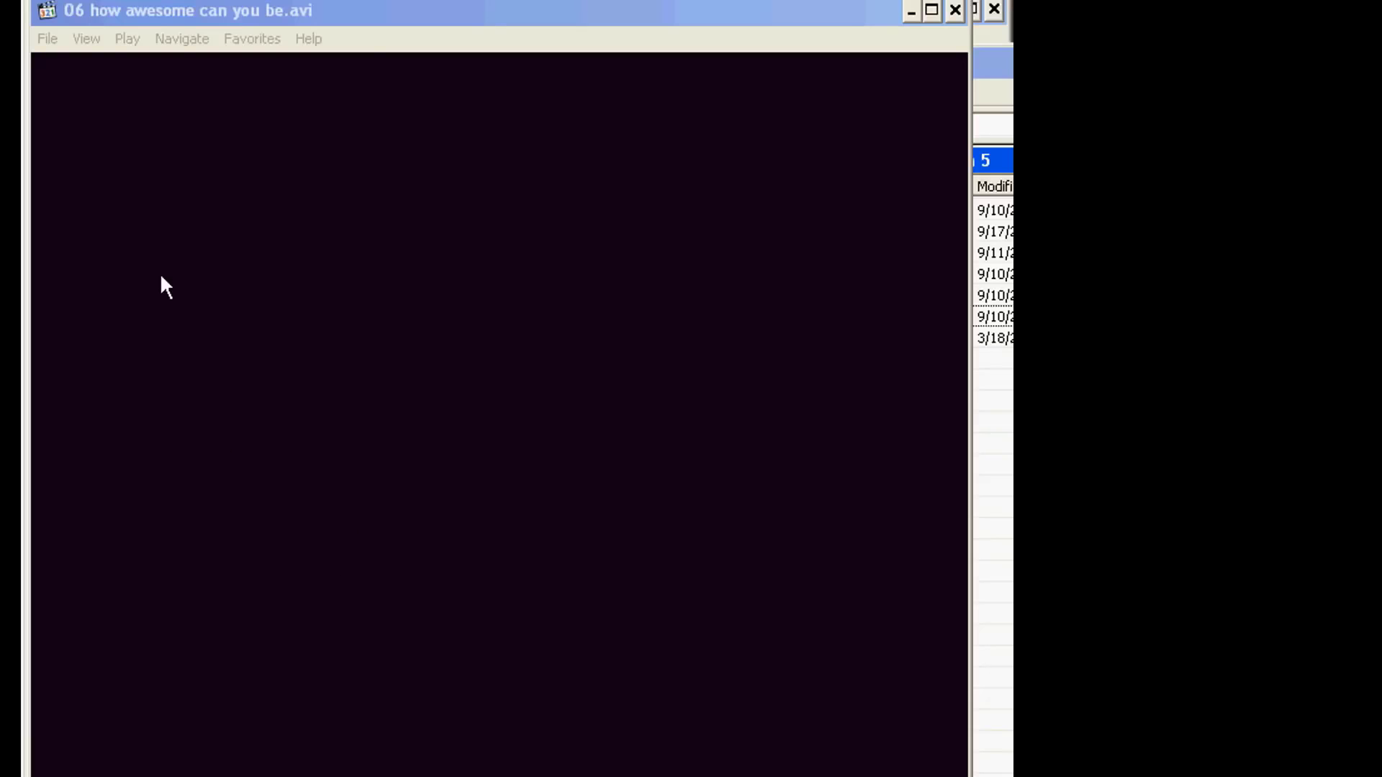
{"action": "mouse_move", "coordinate": [297, 272]}
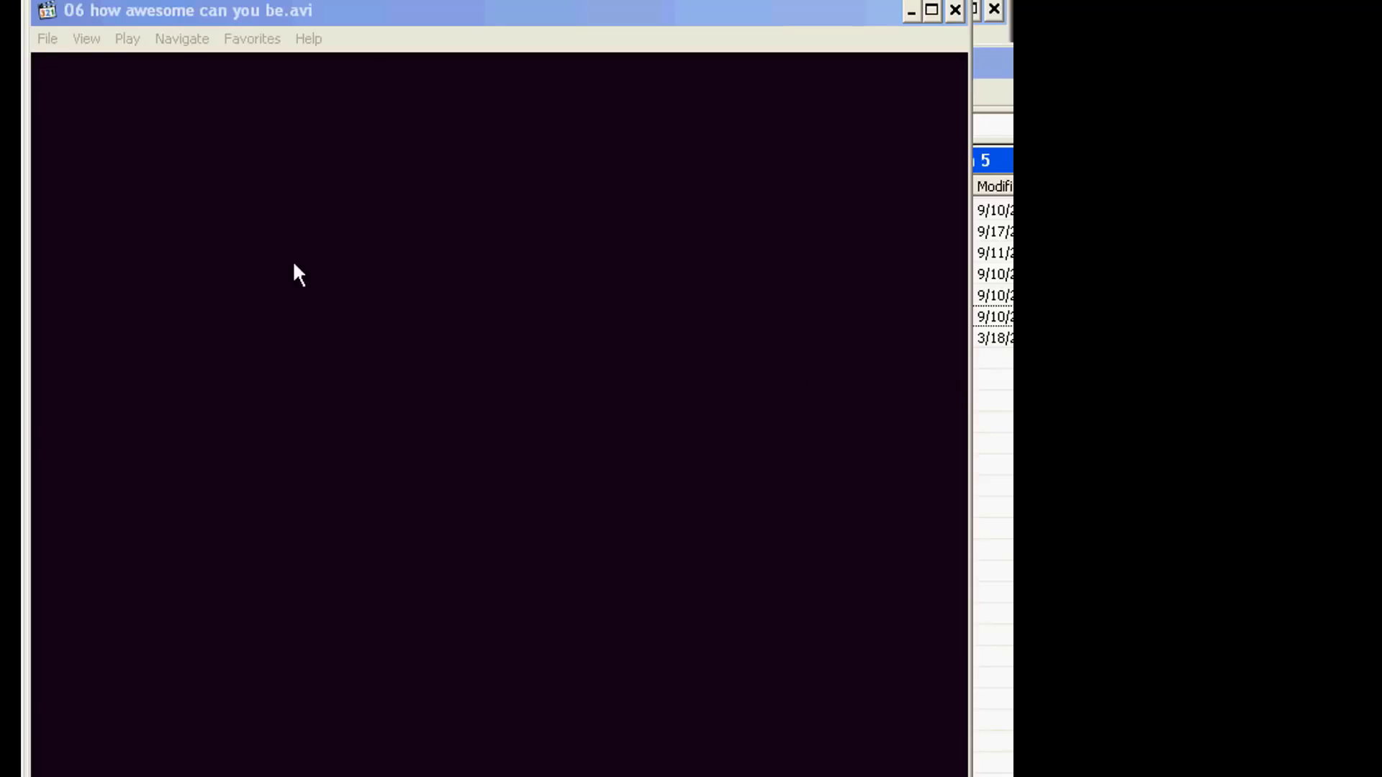
{"action": "mouse_move", "coordinate": [380, 701]}
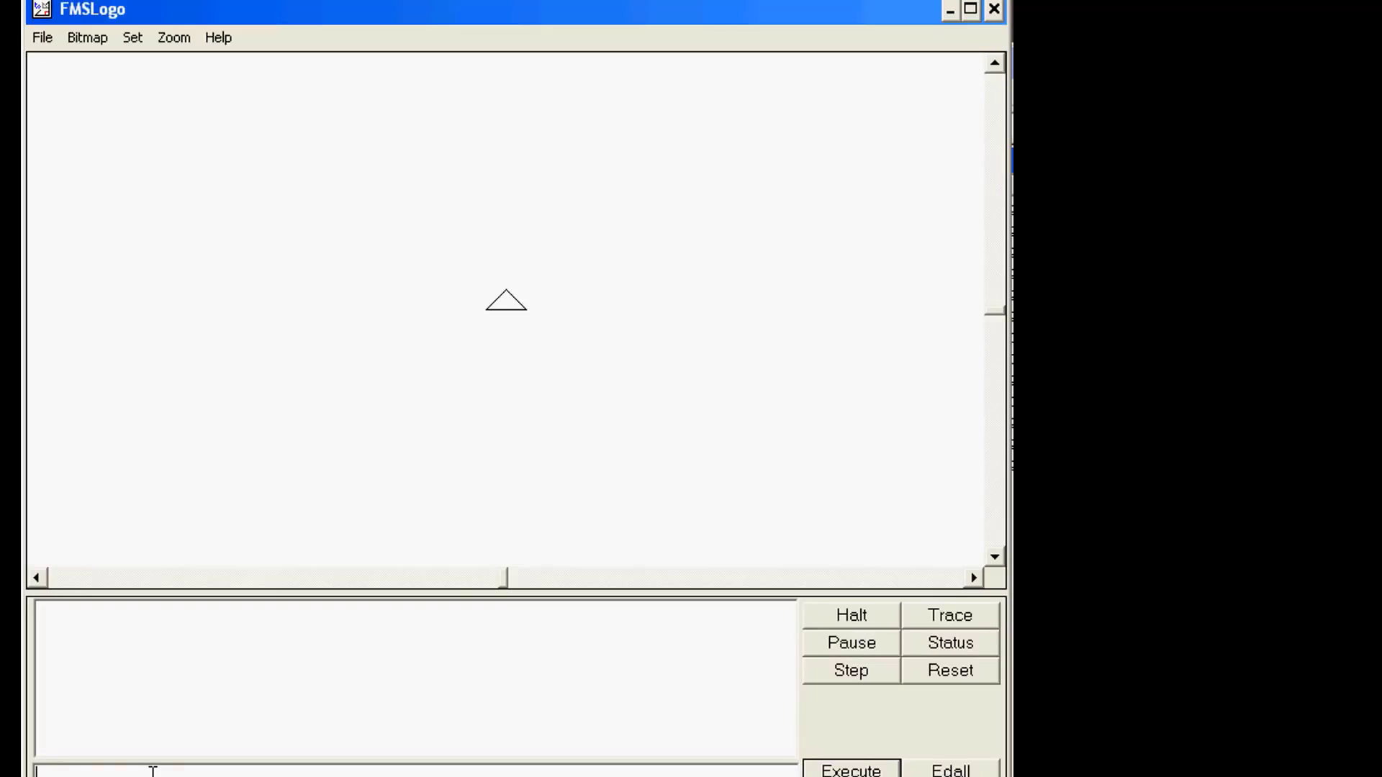
Draw two small half-circles with arc2 180 15 and lt 160, then clear the canvas with cs
{"action": "type", "text": "az"}
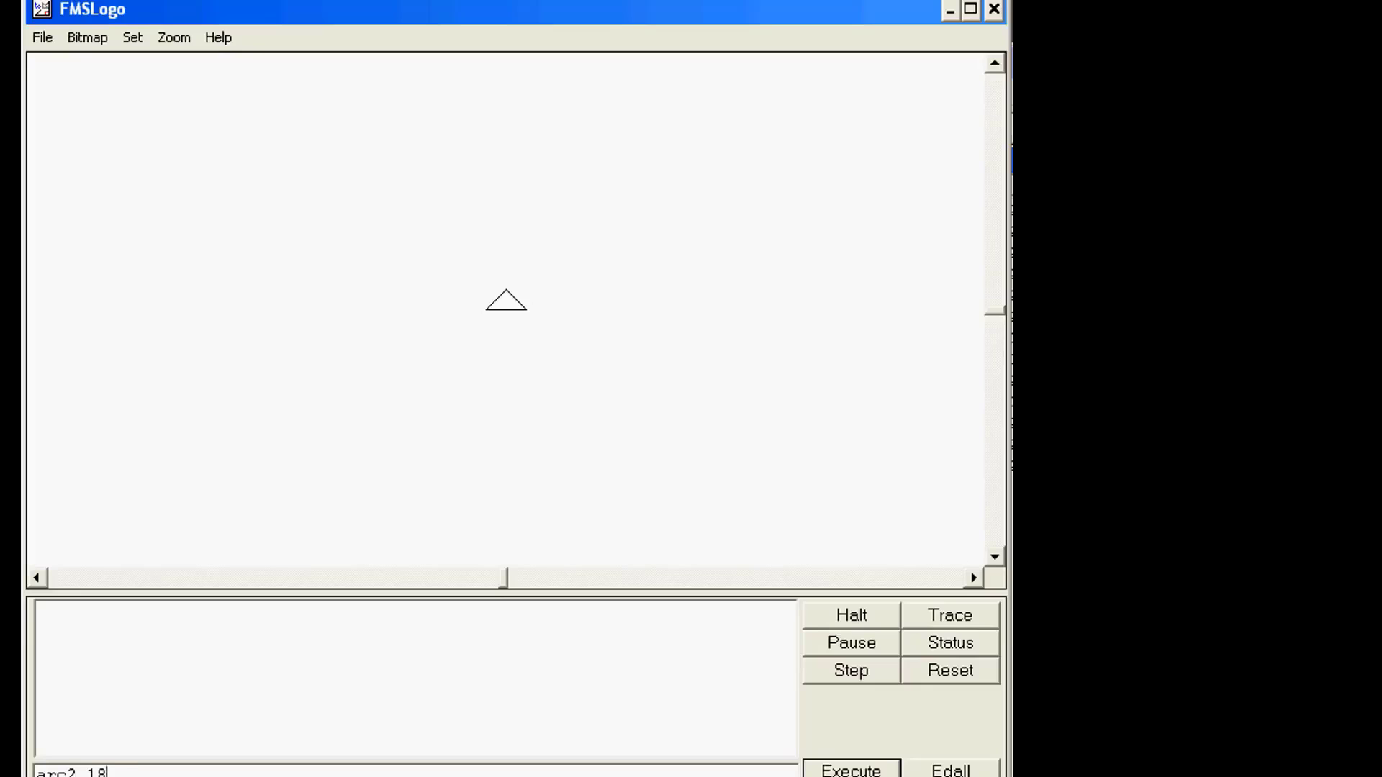
{"action": "type", "text": "0"}
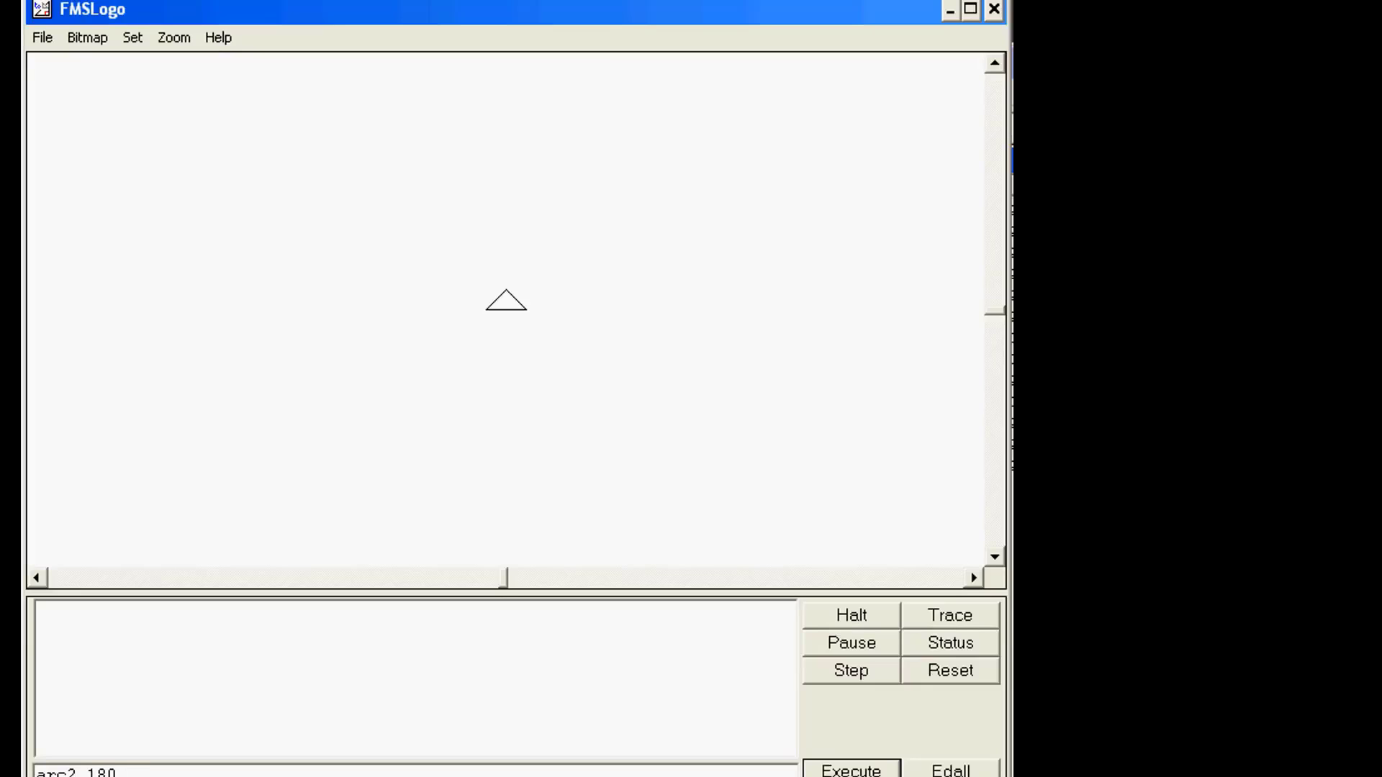
{"action": "type", "text": "15"}
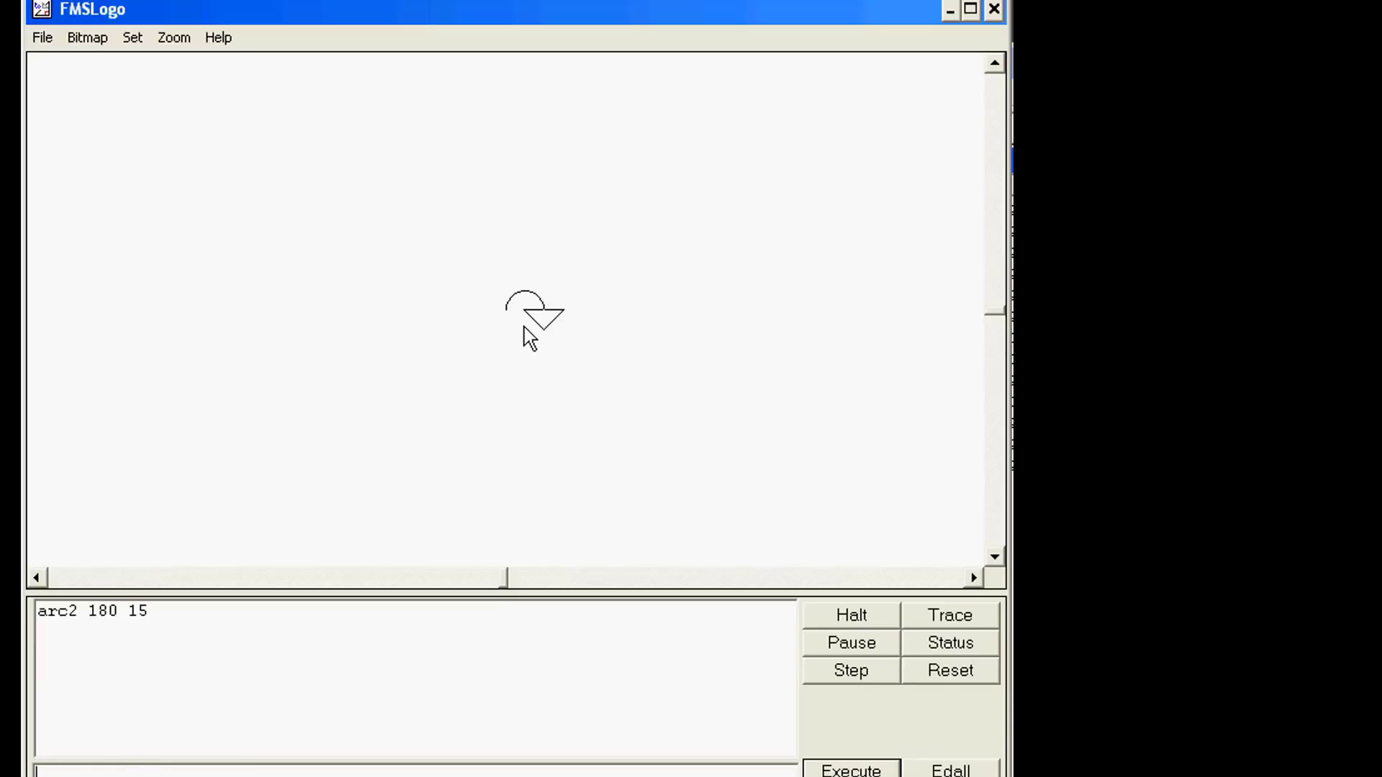
{"action": "mouse_move", "coordinate": [519, 321]}
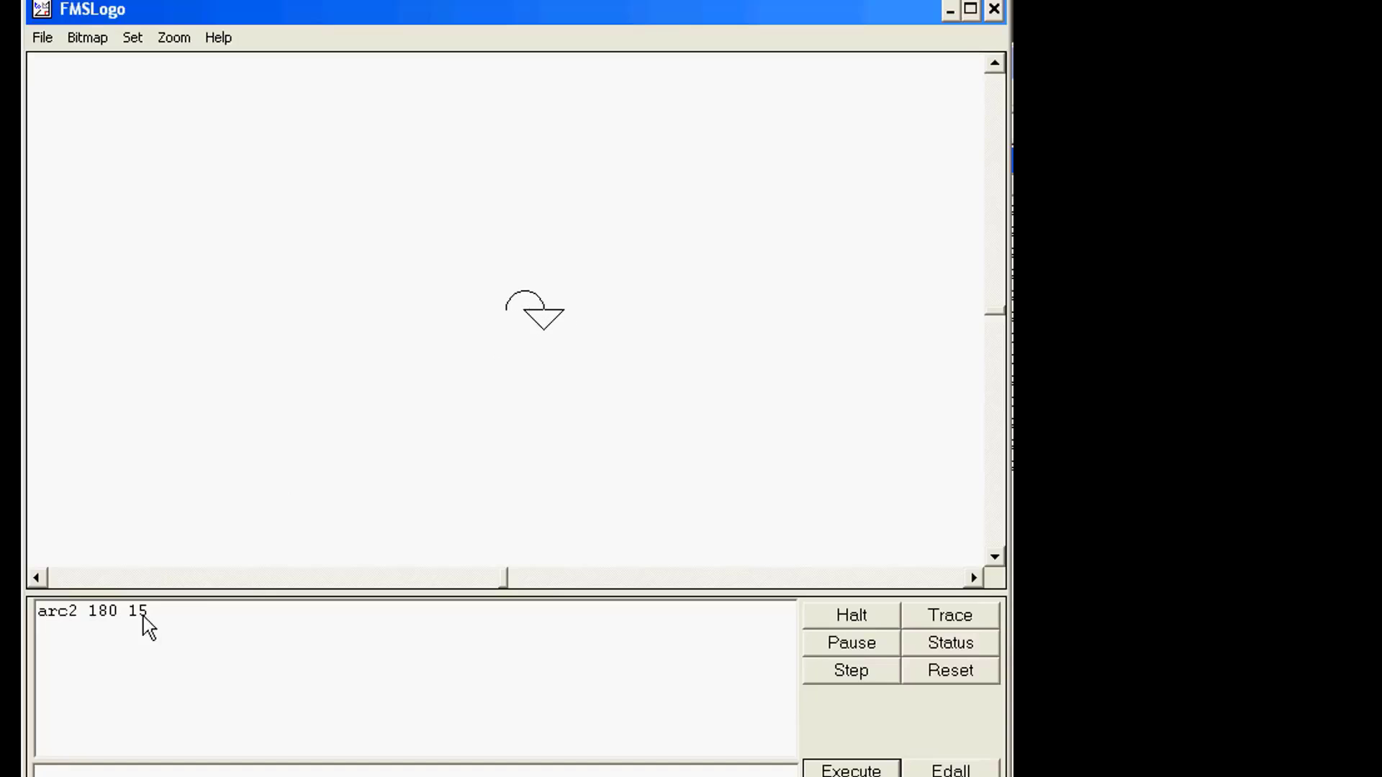
{"action": "mouse_move", "coordinate": [574, 336]}
{"action": "type", "text": "lt"}
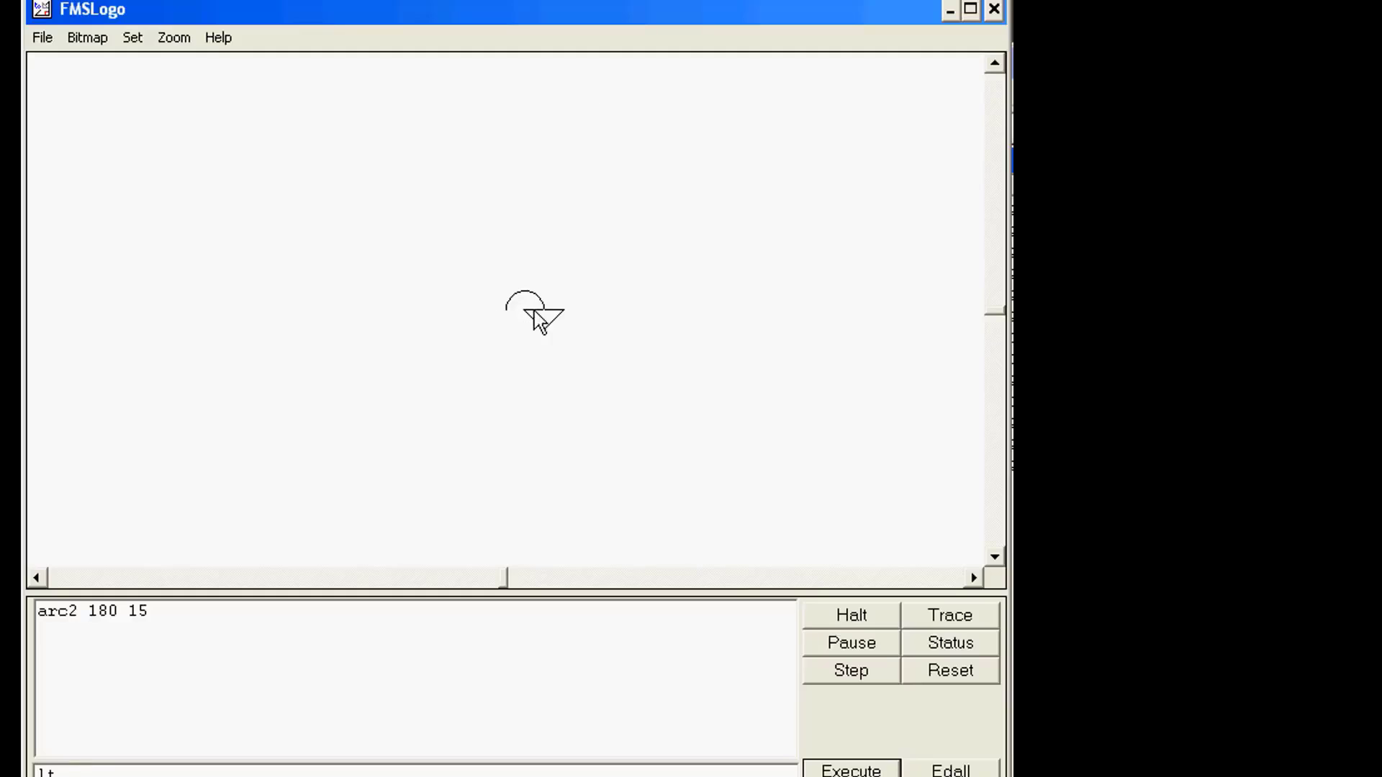
{"action": "mouse_move", "coordinate": [468, 397]}
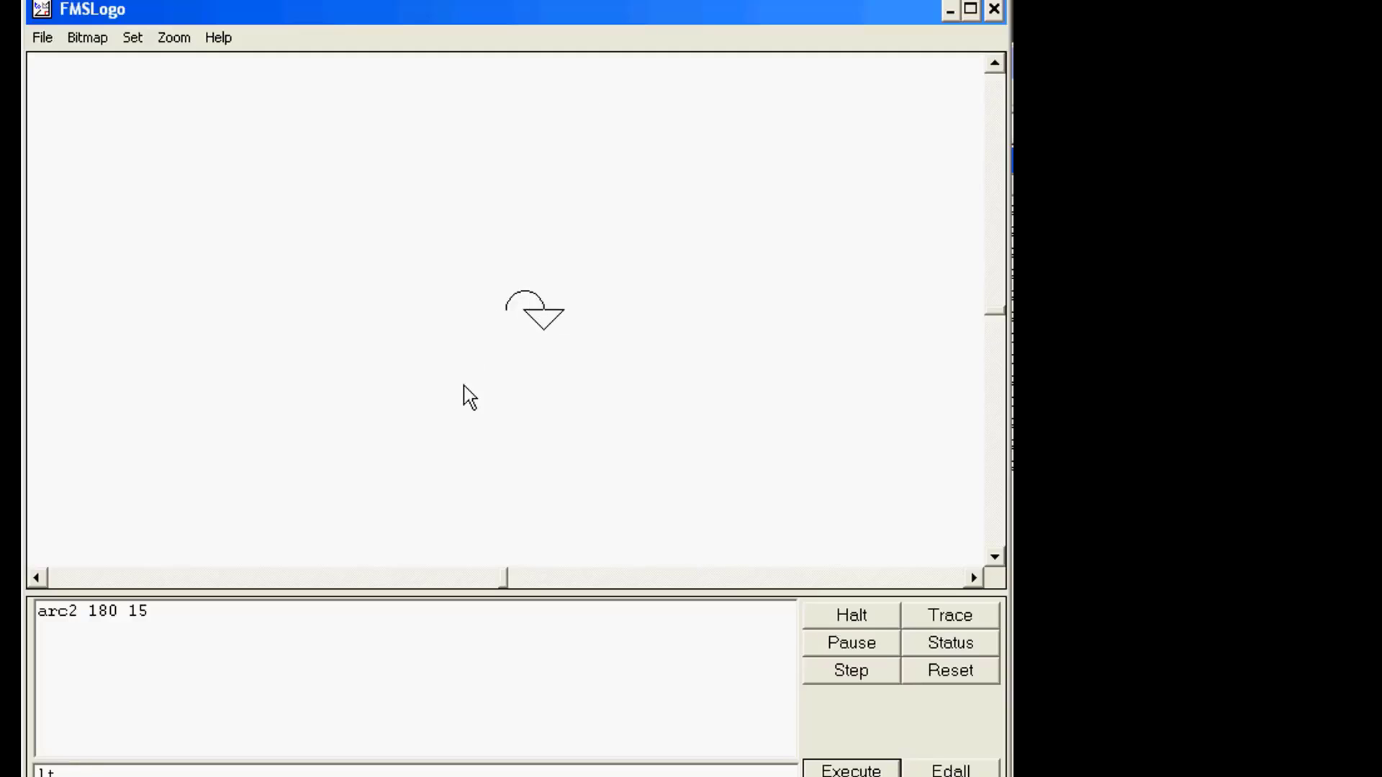
{"action": "type", "text": "1"}
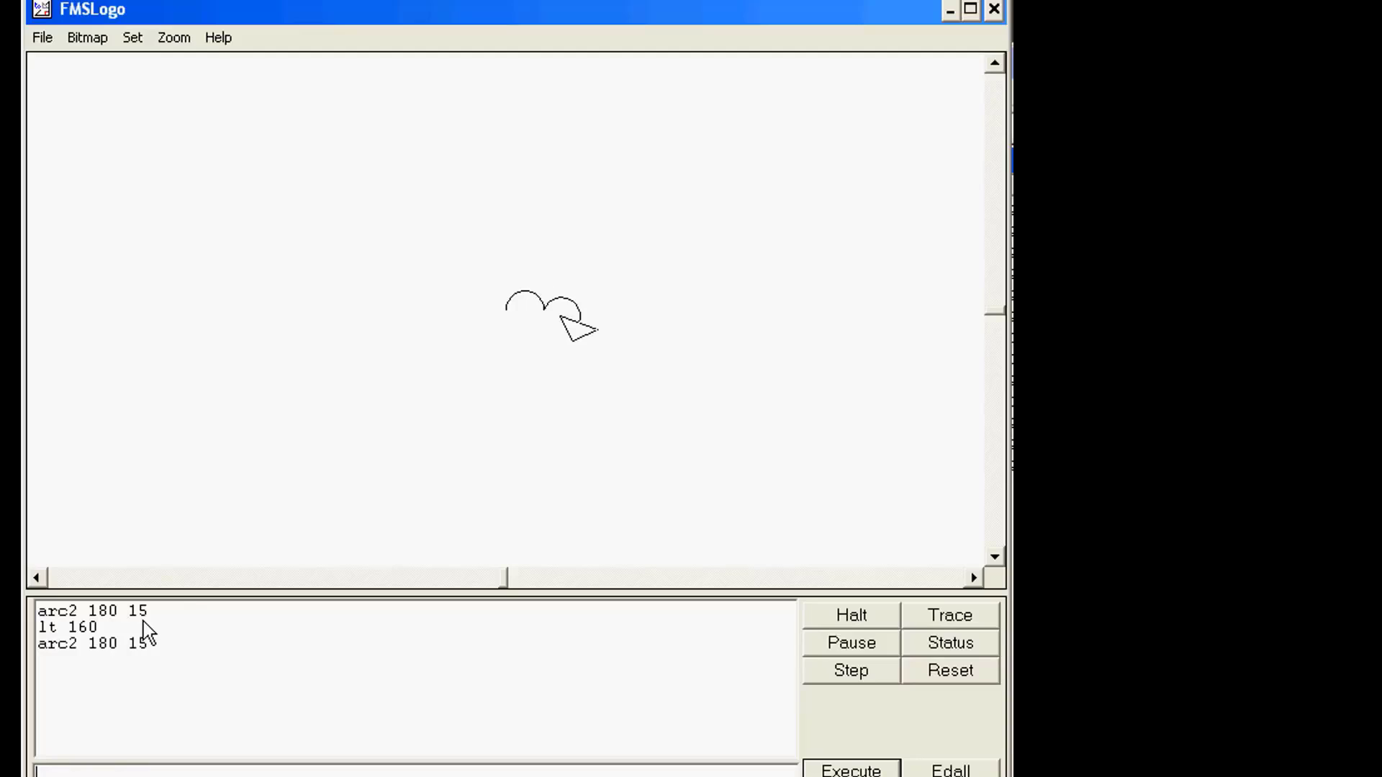
{"action": "mouse_move", "coordinate": [566, 369]}
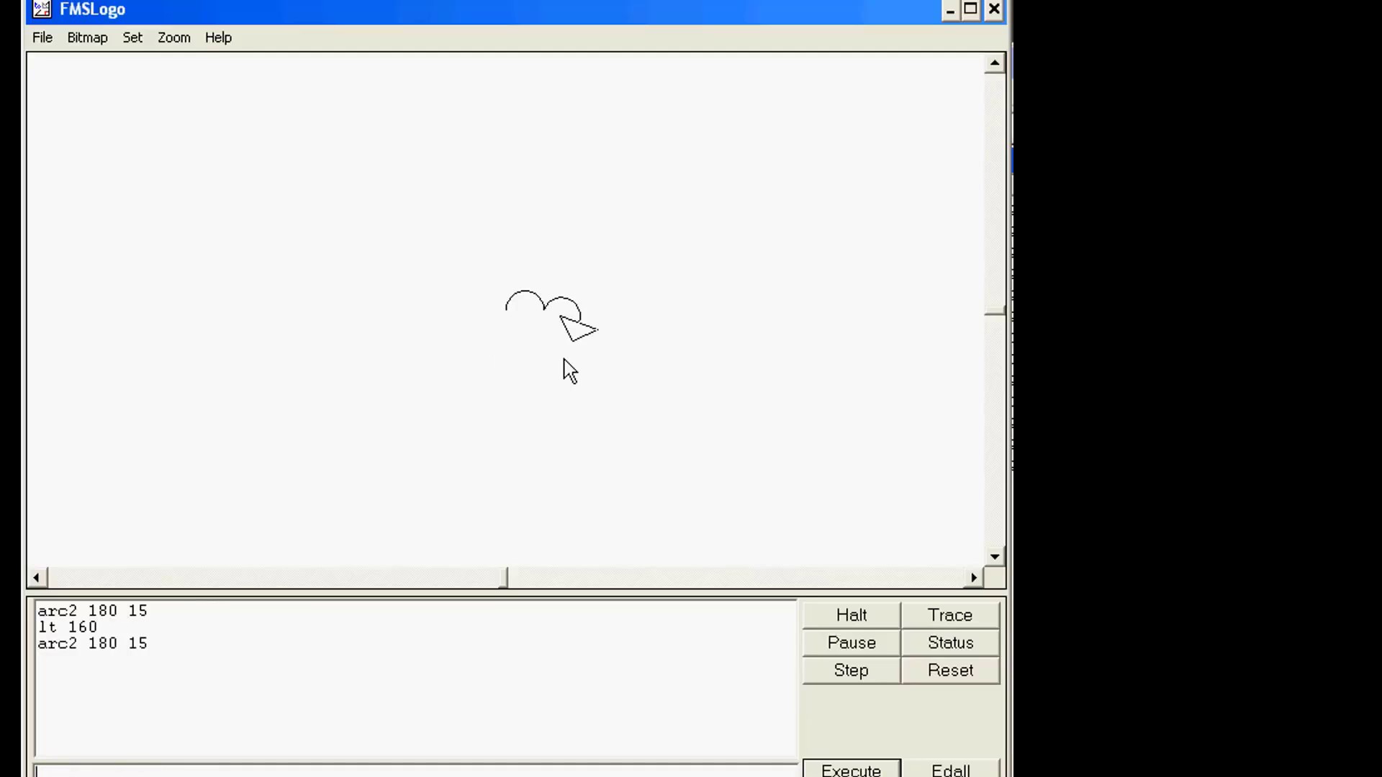
{"action": "mouse_move", "coordinate": [546, 352]}
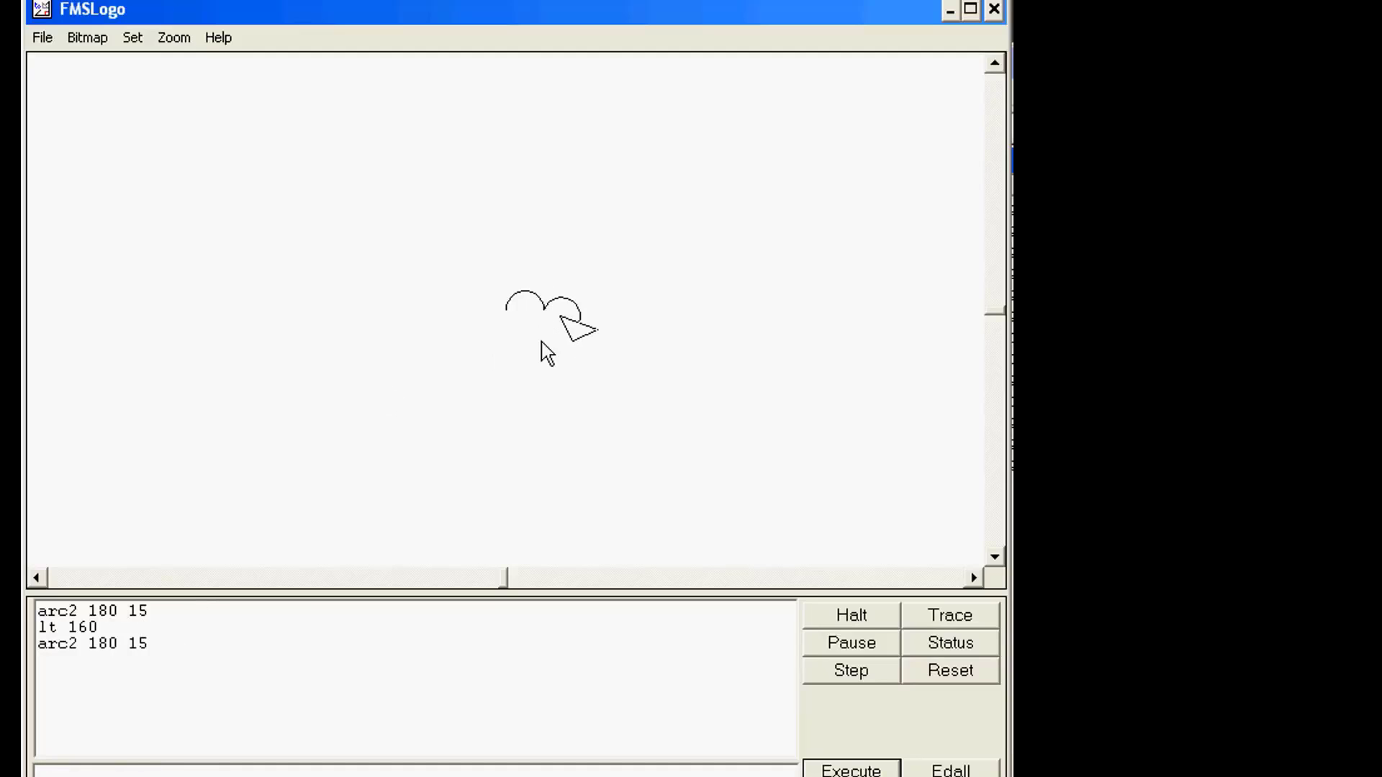
{"action": "mouse_move", "coordinate": [545, 319]}
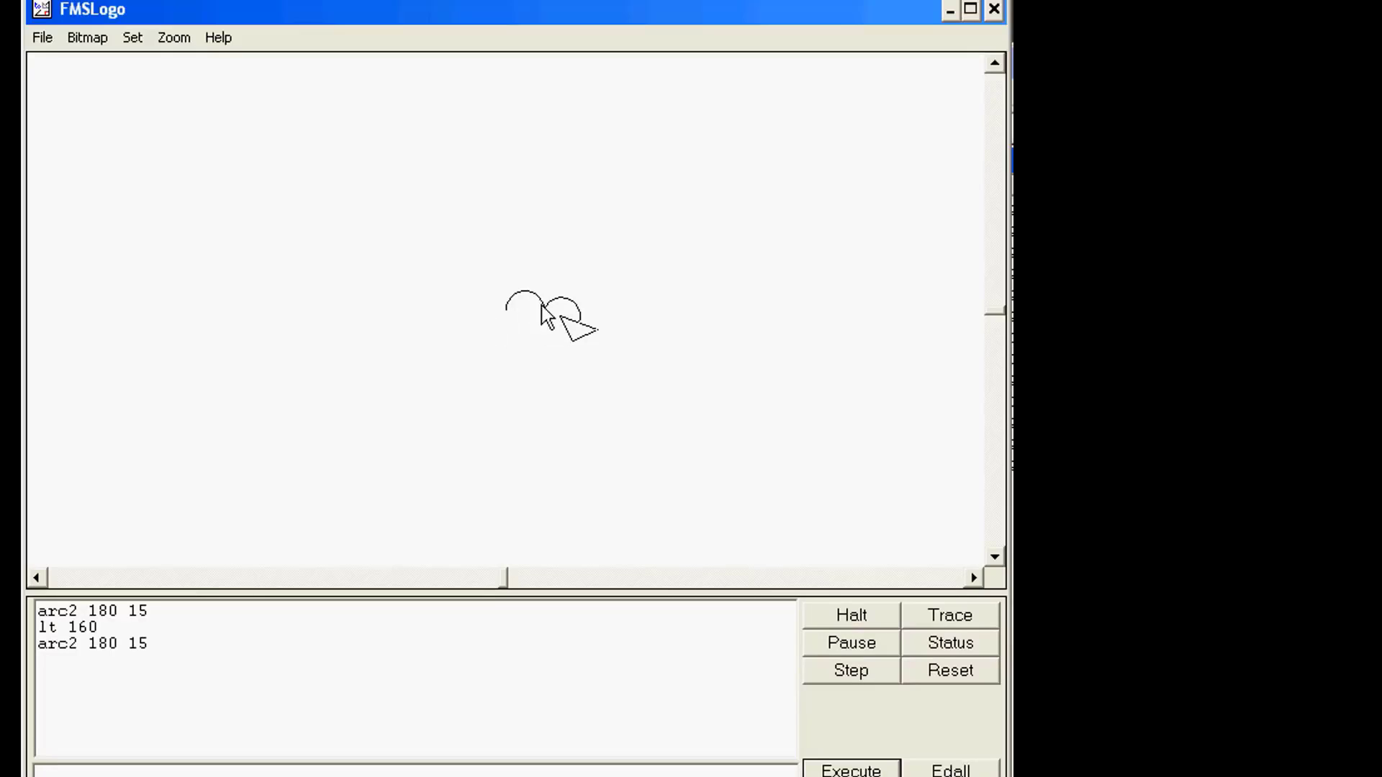
{"action": "mouse_move", "coordinate": [209, 678]}
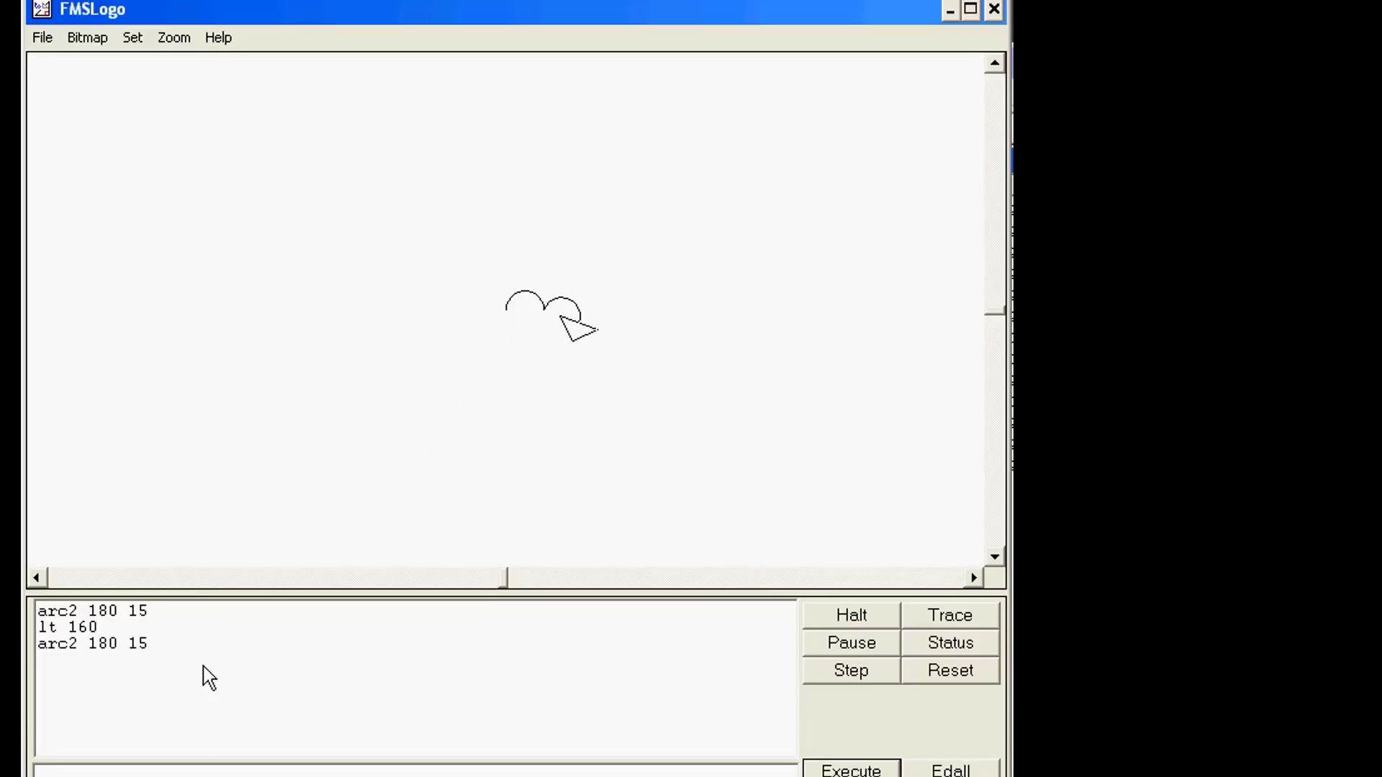
{"action": "type", "text": "cs"}
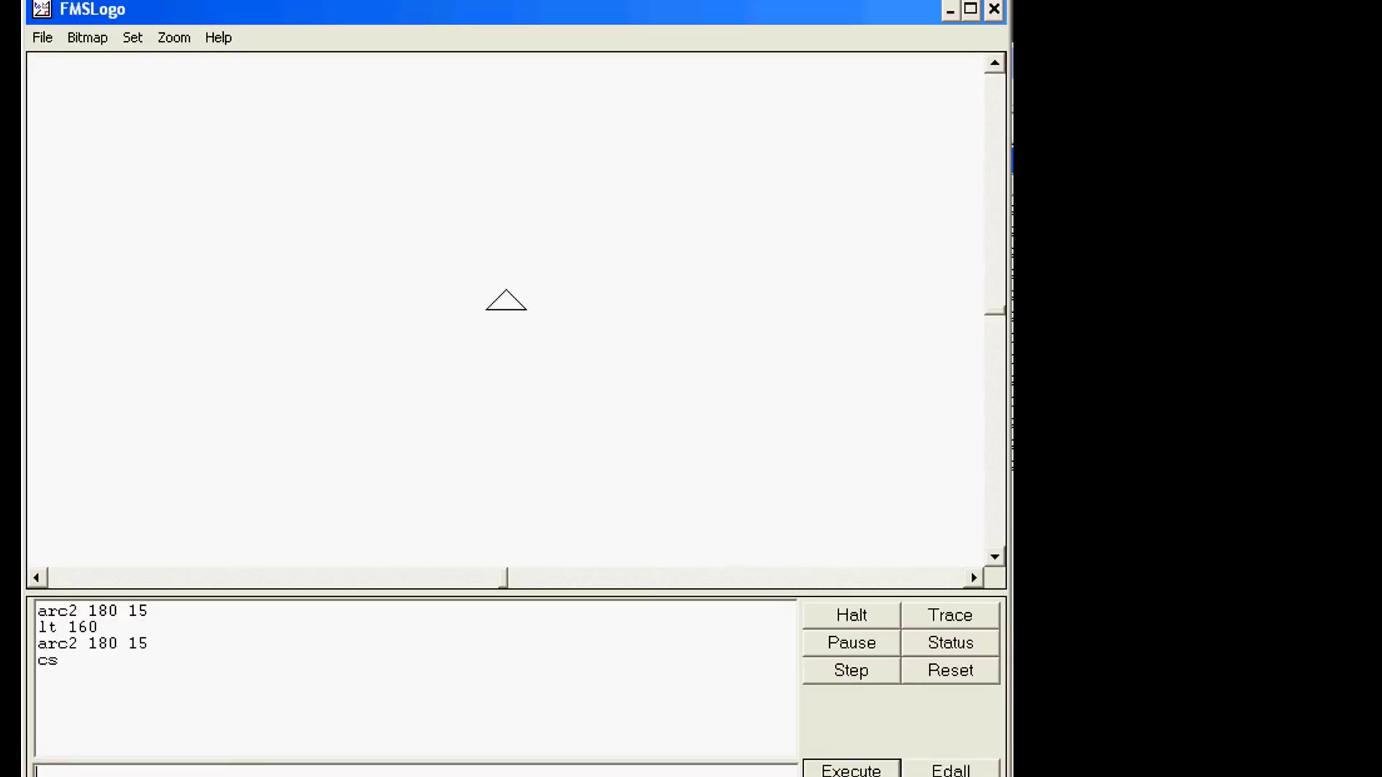
Draw a radius-125 semicircle with arc2 180 125 and close it with seth 270, fd 250
{"action": "type", "text": "art"}
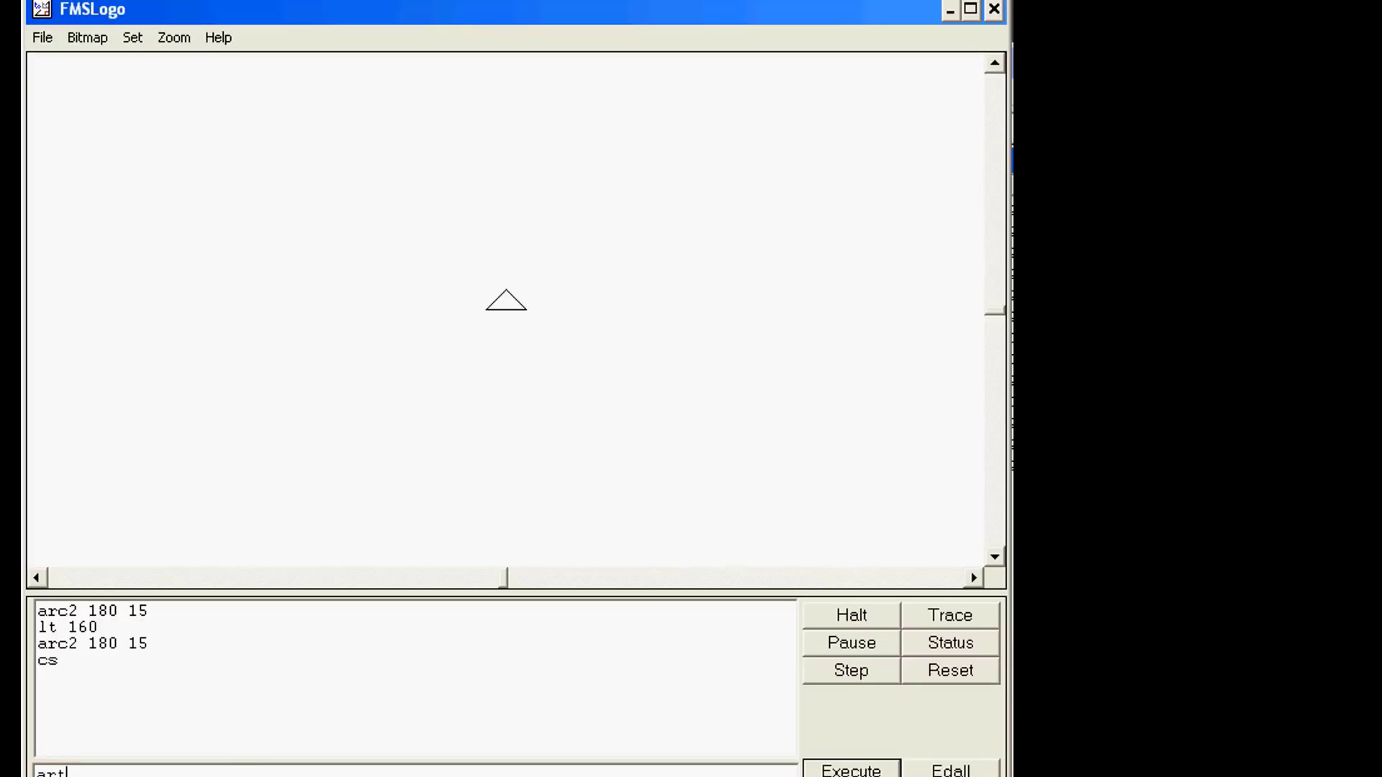
{"action": "type", "text": "arc2 18"}
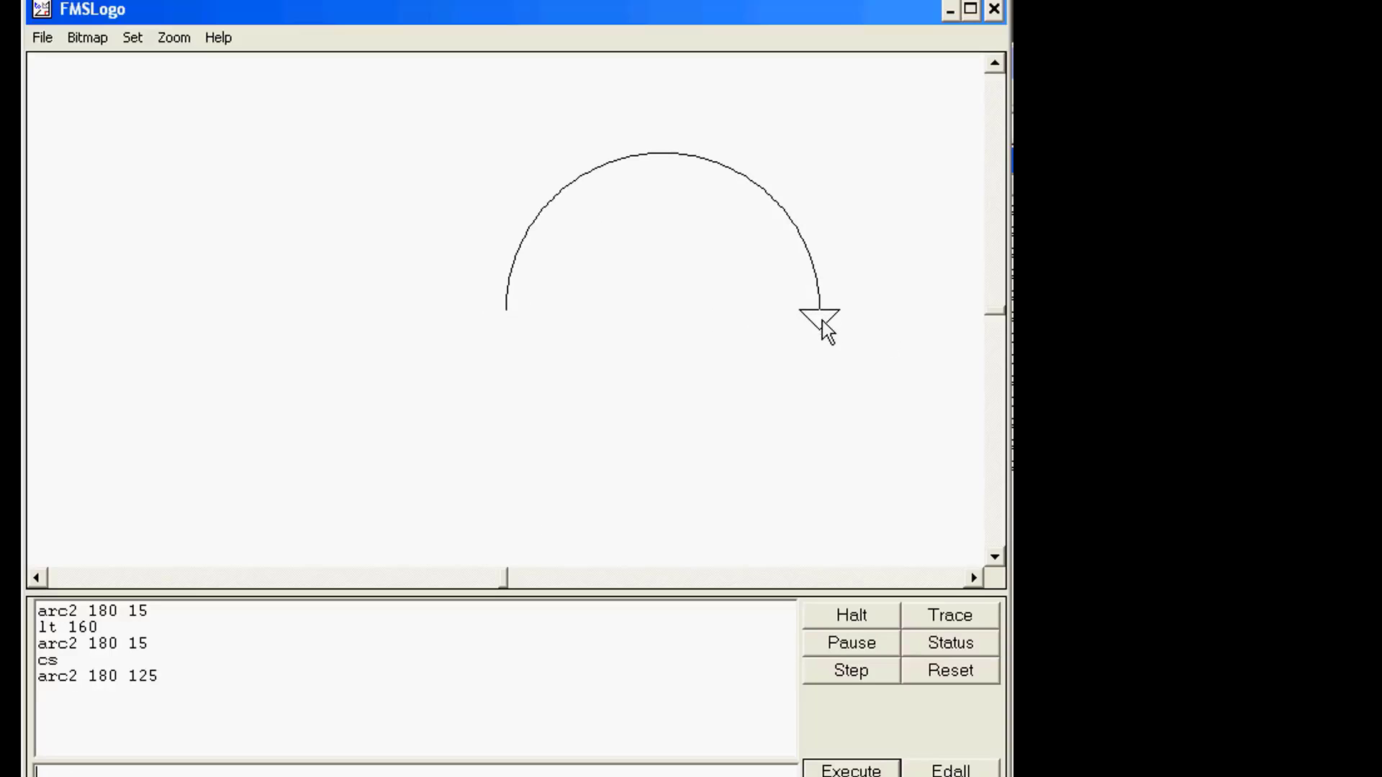
{"action": "type", "text": "st"}
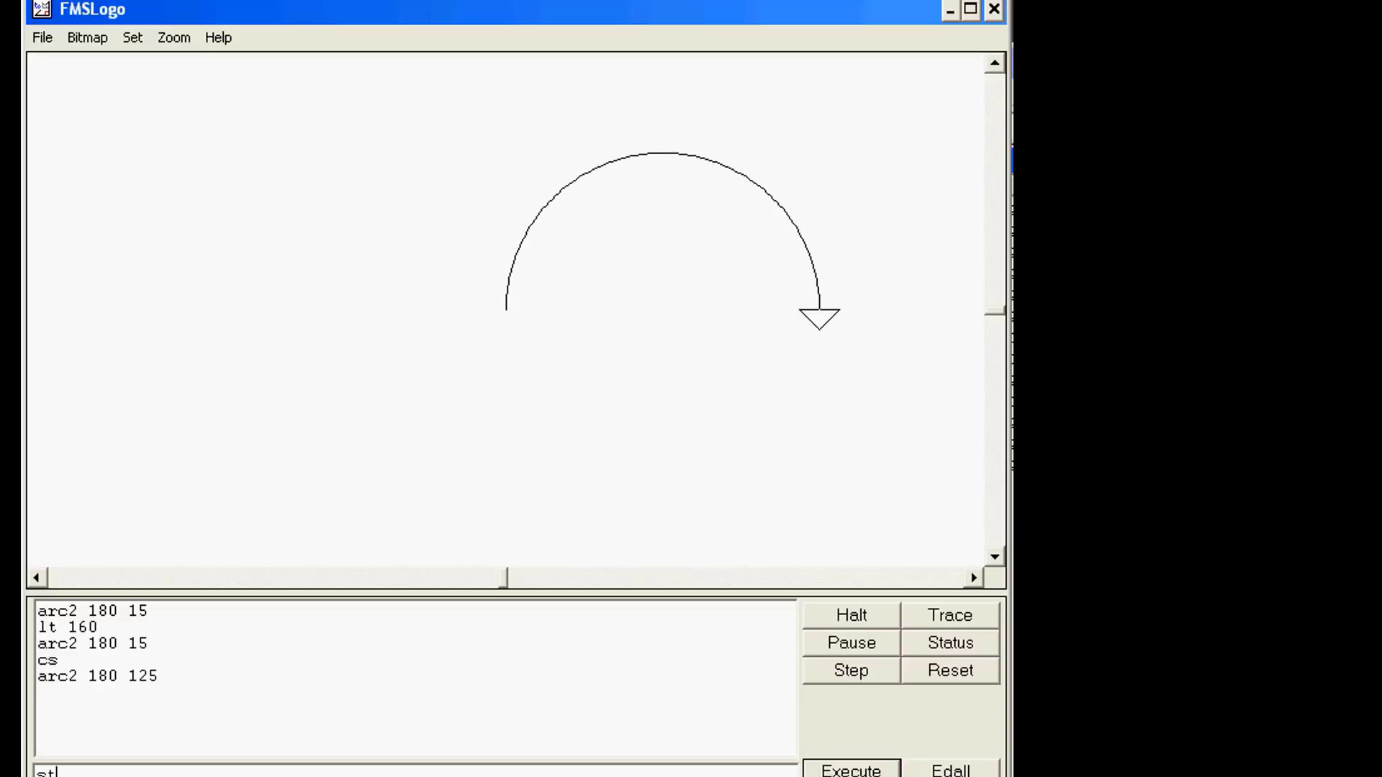
{"action": "type", "text": "e"}
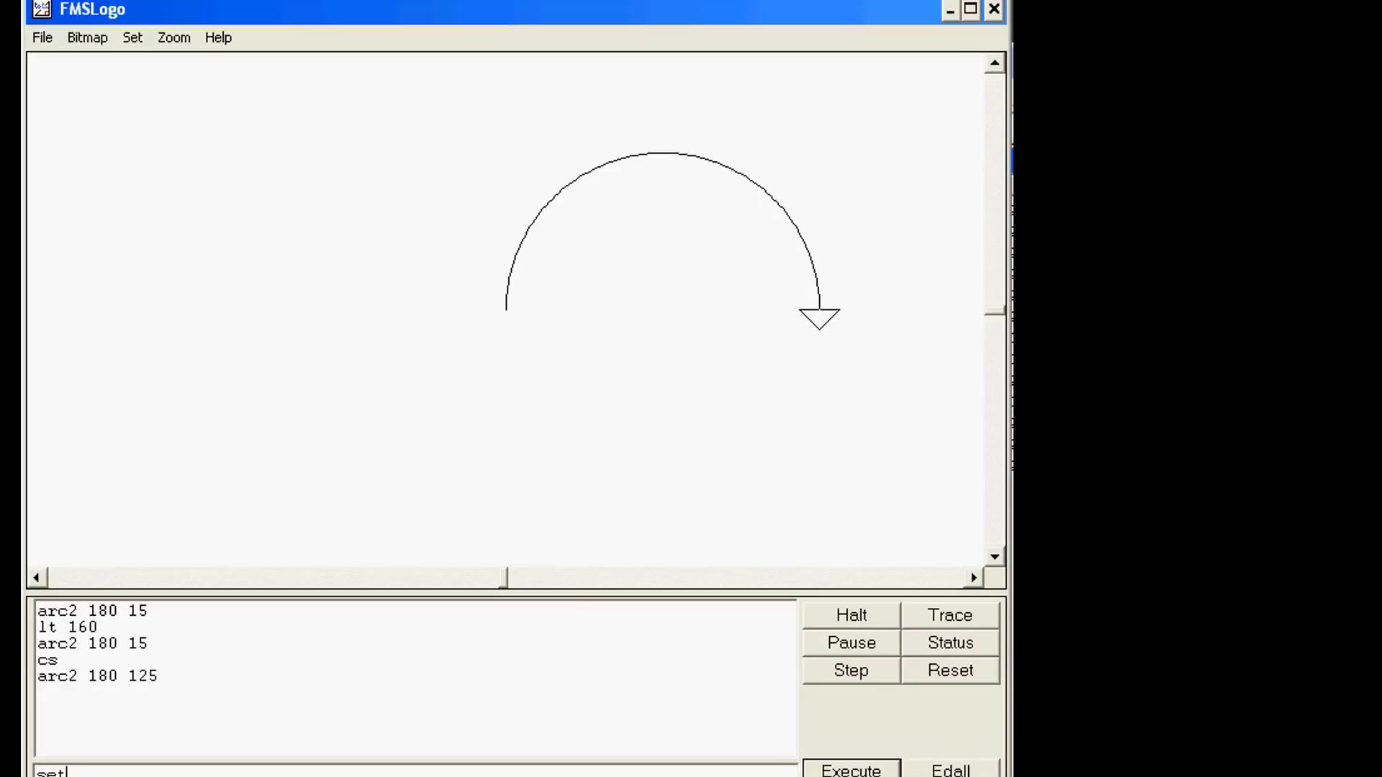
{"action": "type", "text": "h"}
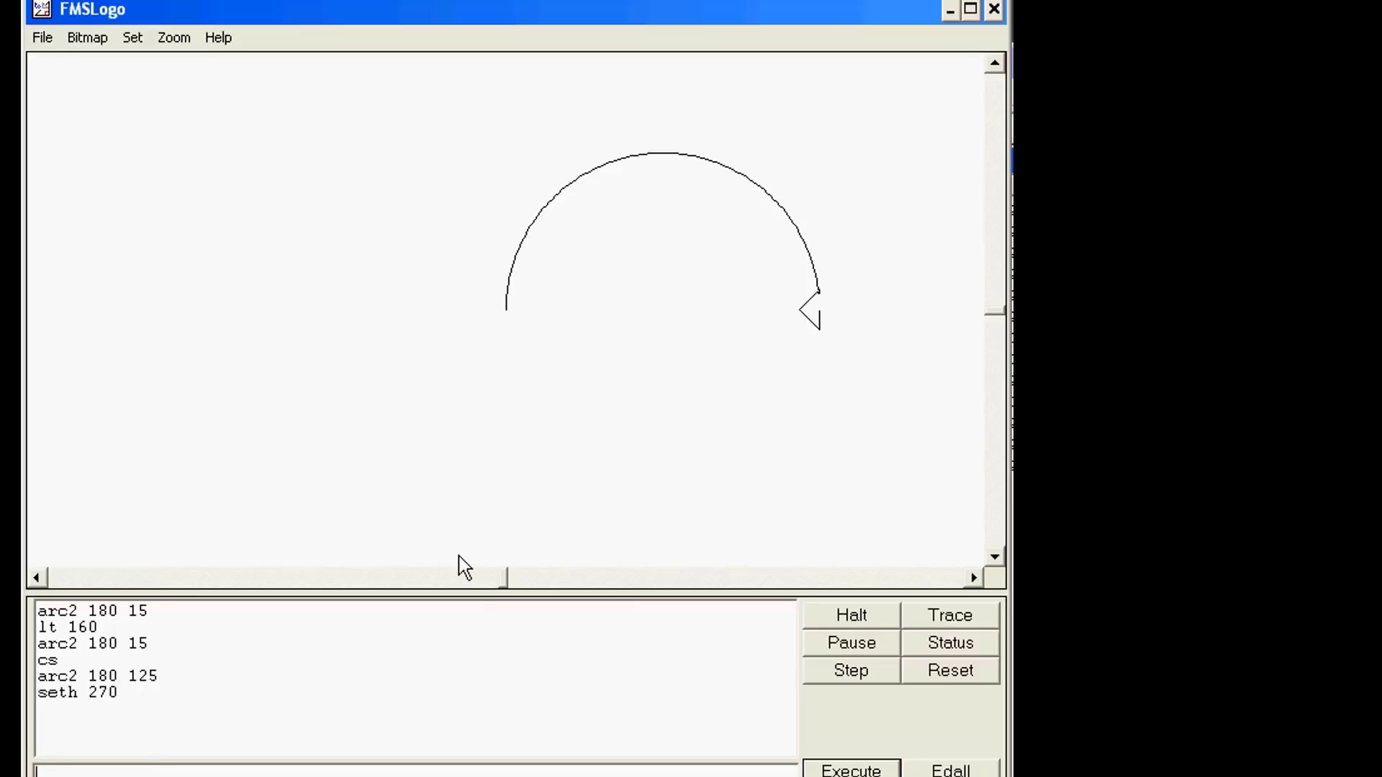
{"action": "type", "text": "fd"}
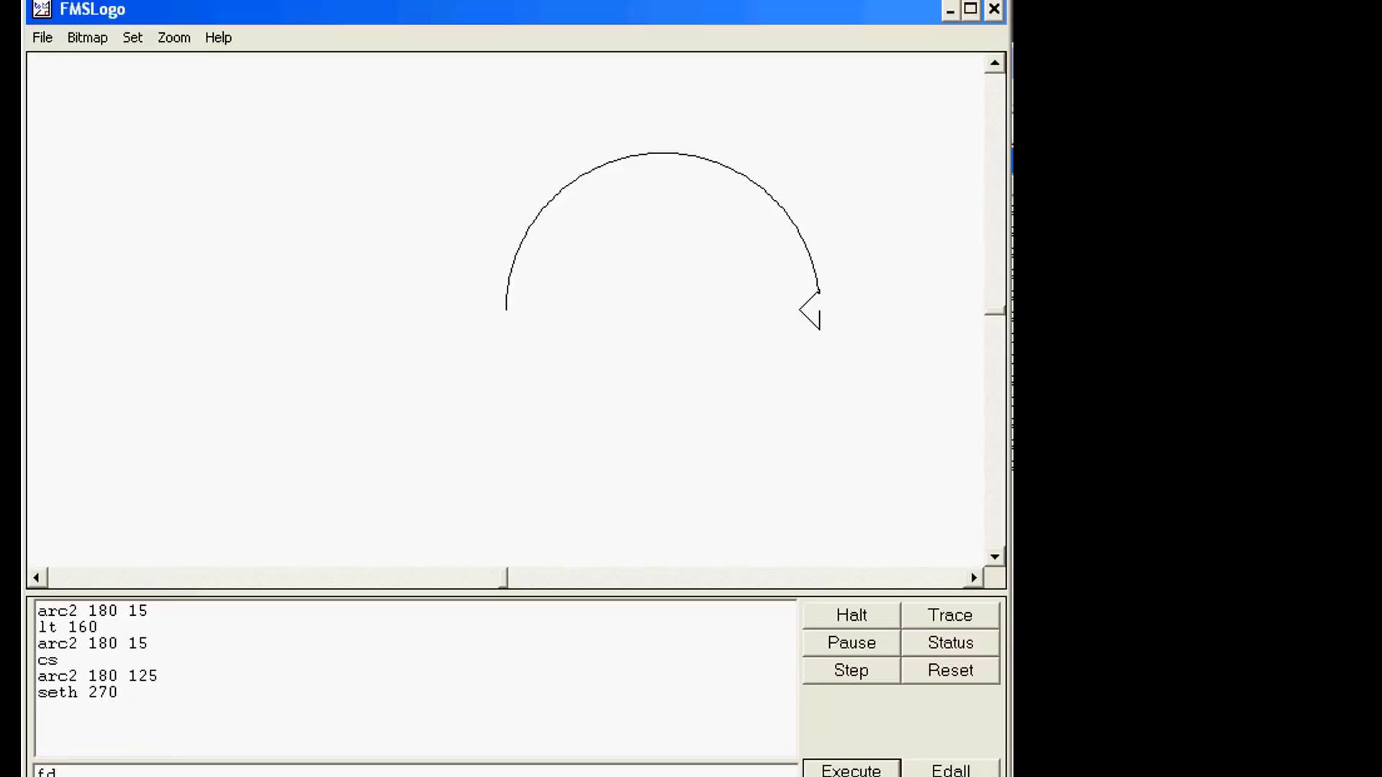
{"action": "type", "text": "250"}
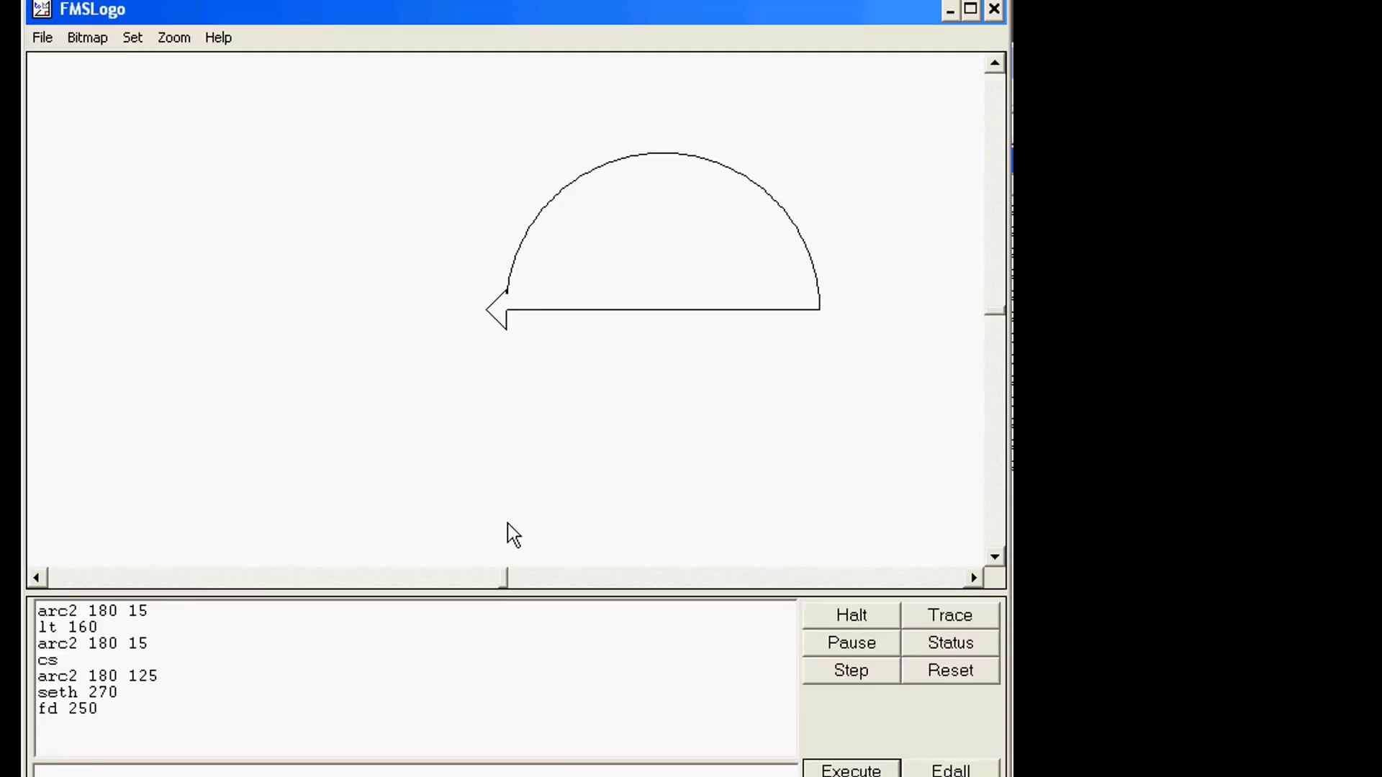
{"action": "mouse_move", "coordinate": [637, 271]}
{"action": "type", "text": "arc"}
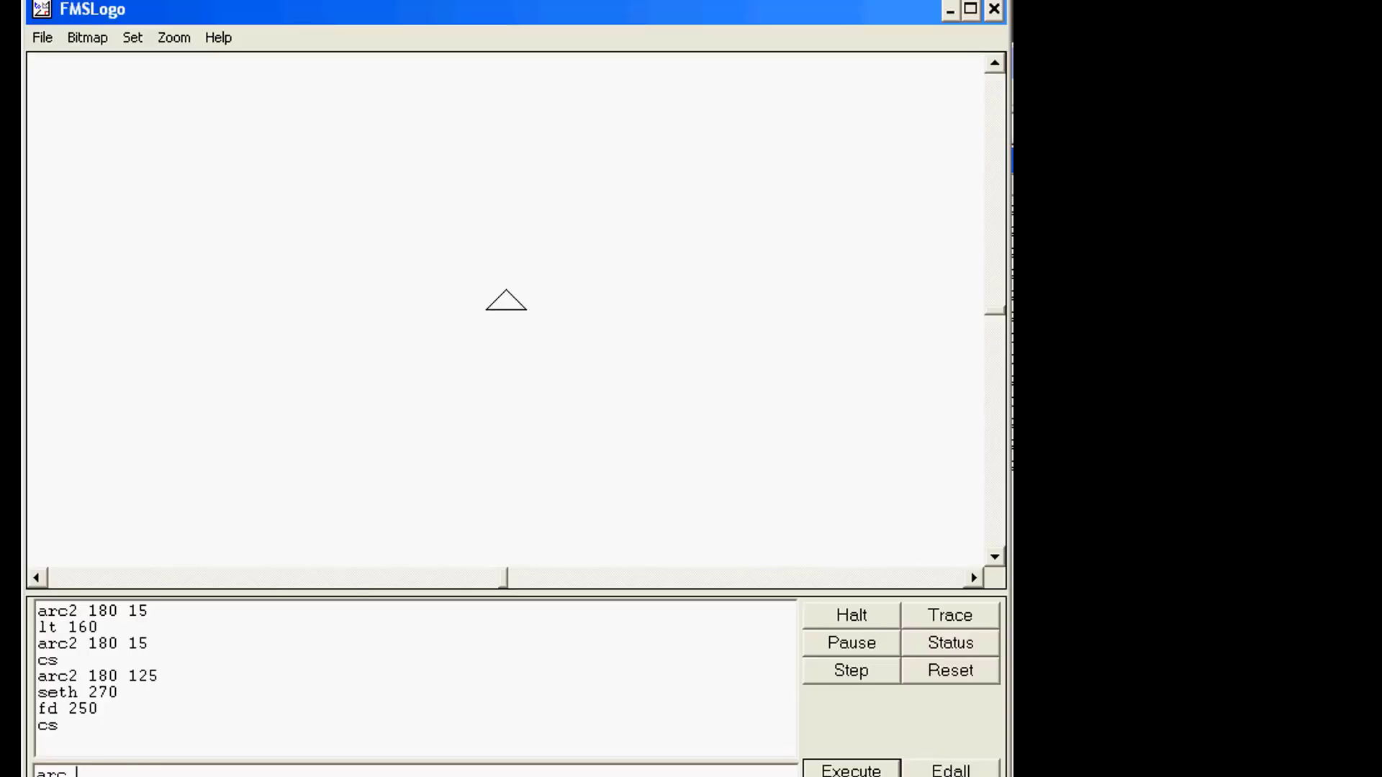
{"action": "mouse_move", "coordinate": [466, 350]}
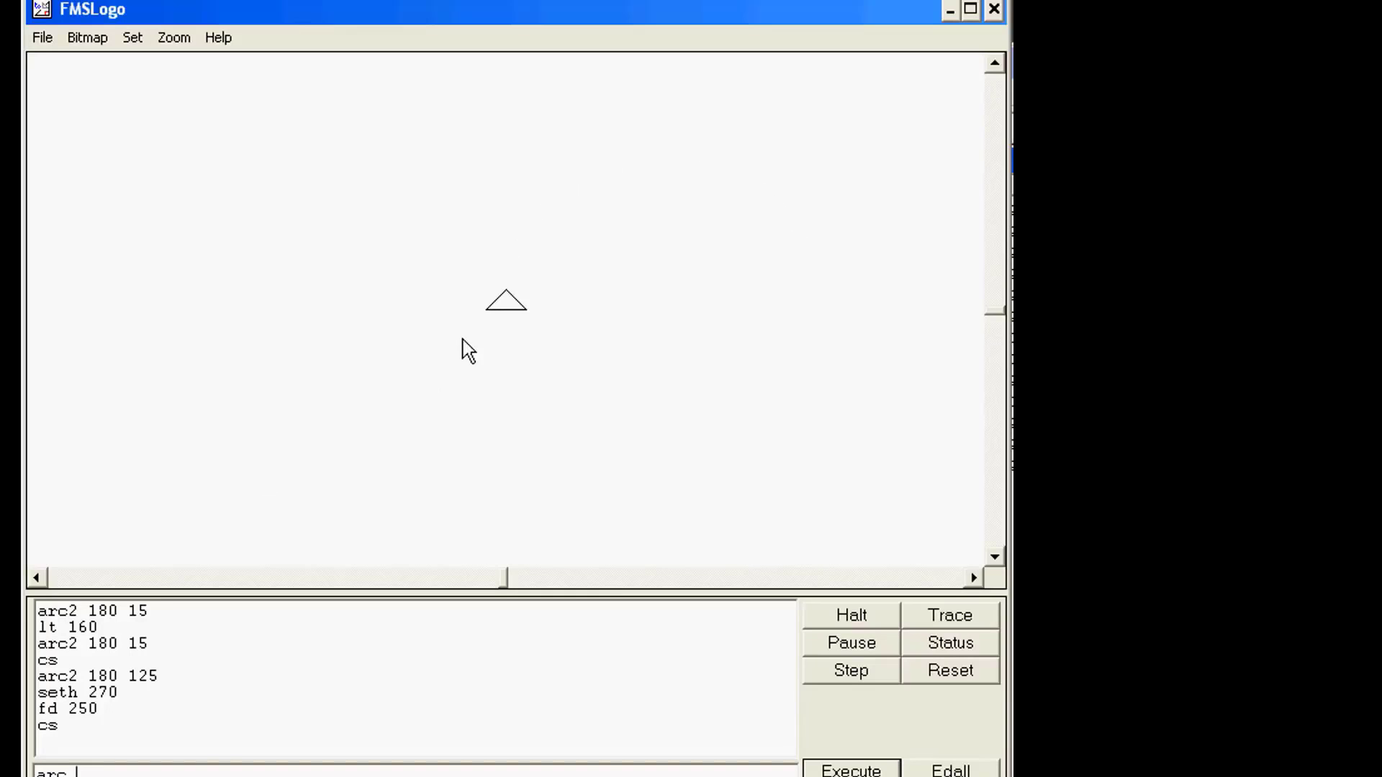
Draw a half-circle around the turtle with arc 180 50, then a tiny arc2 180 10
{"action": "type", "text": "1"}
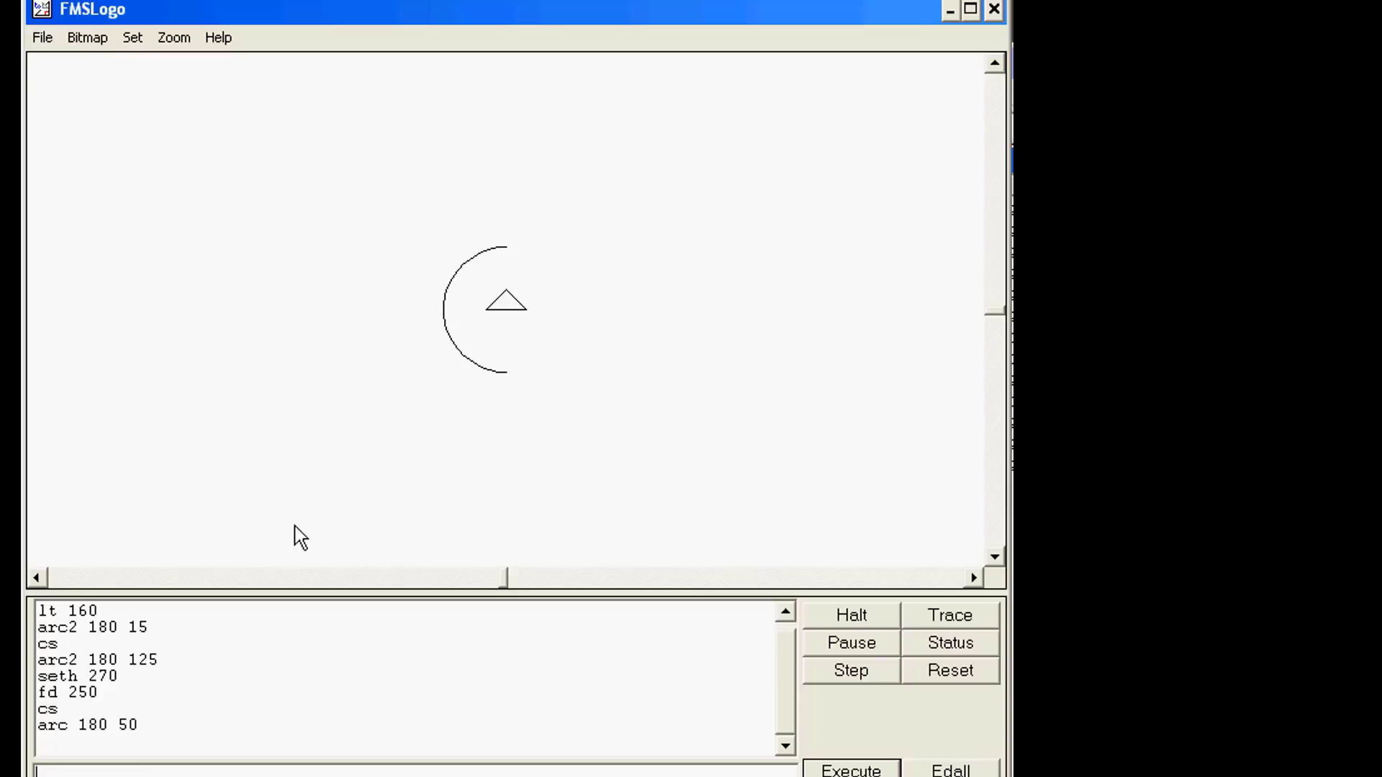
{"action": "mouse_move", "coordinate": [75, 678]}
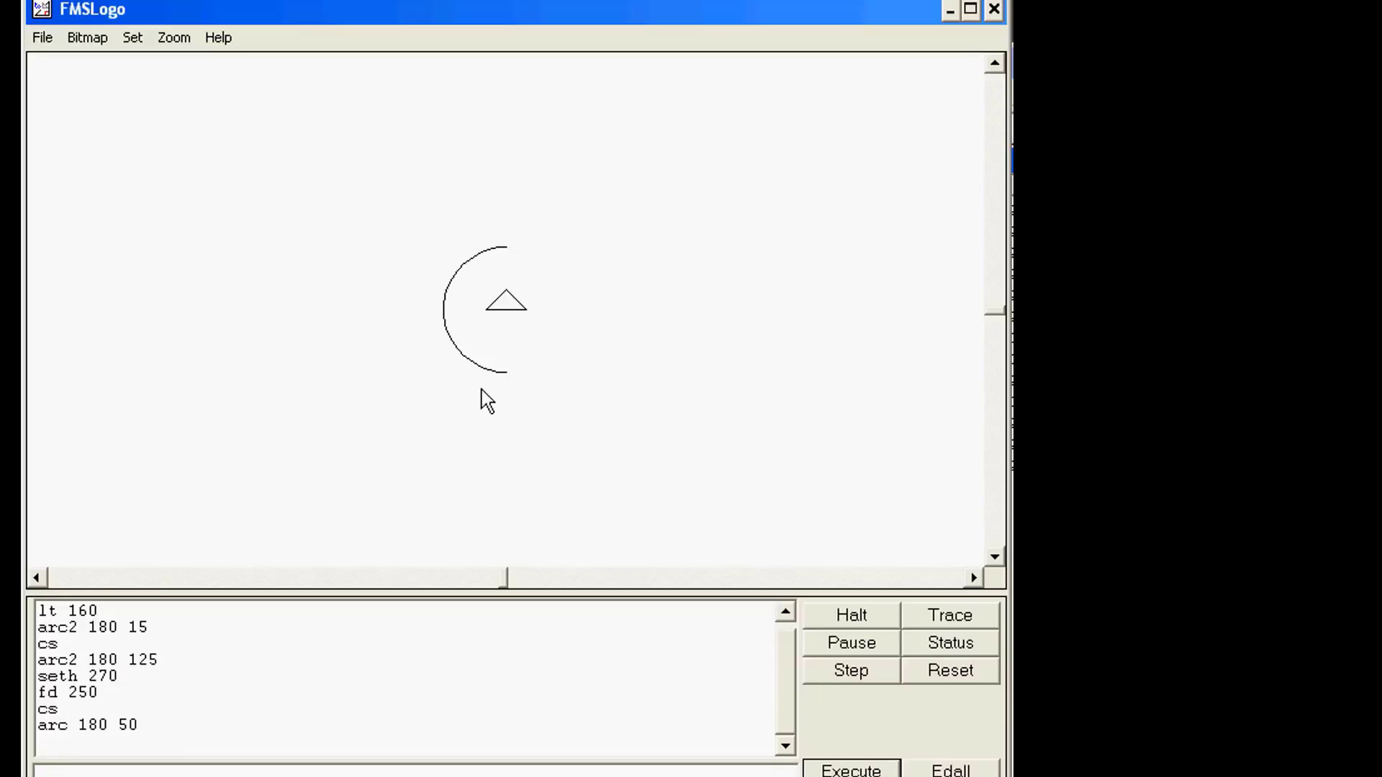
{"action": "mouse_move", "coordinate": [532, 385]}
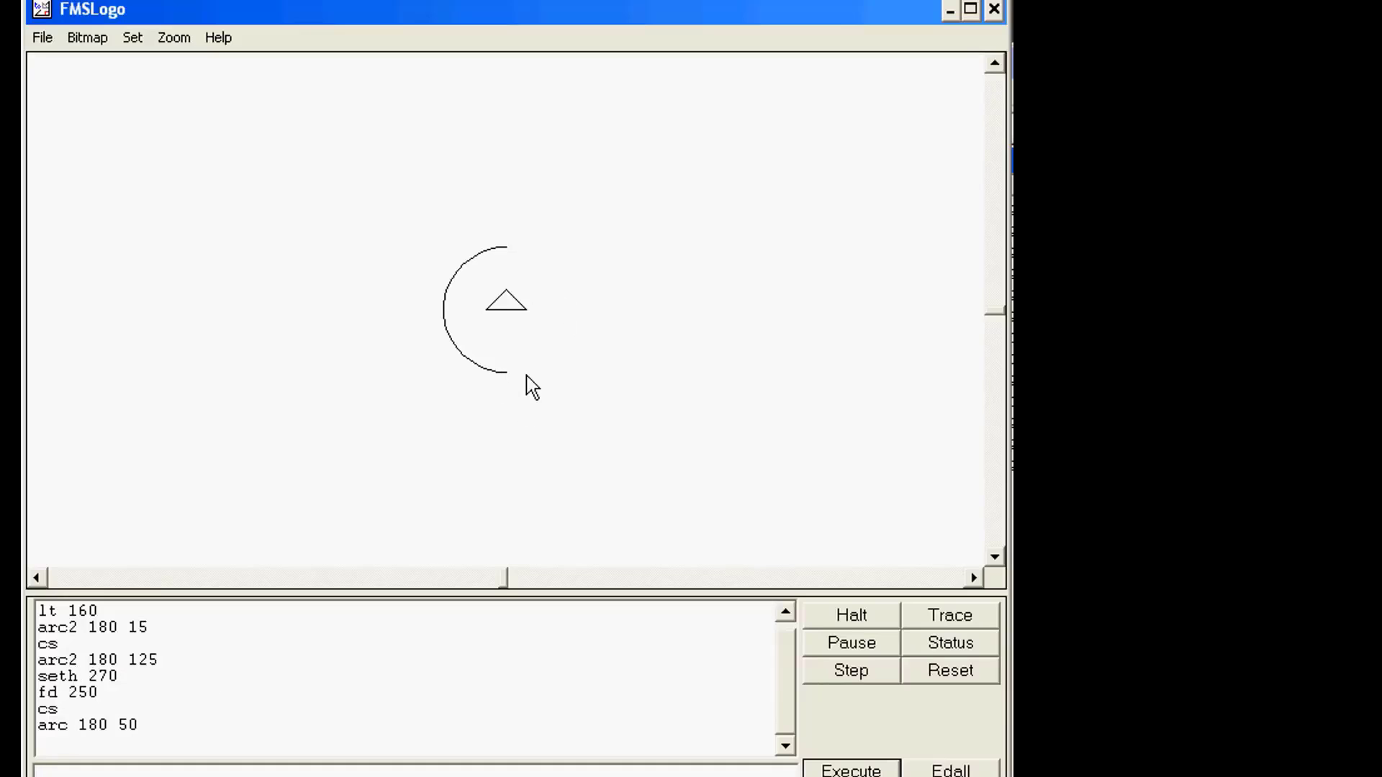
{"action": "type", "text": "ss"}
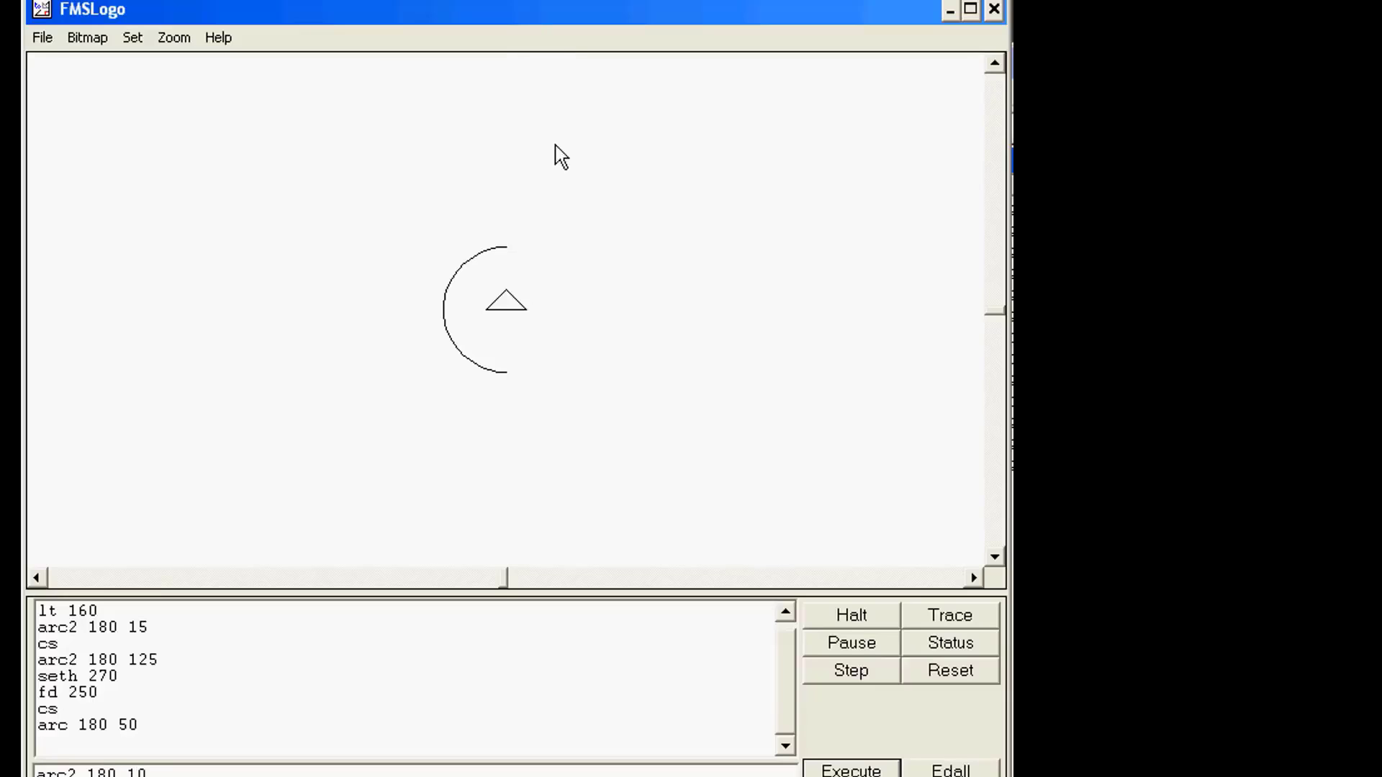
{"action": "mouse_move", "coordinate": [609, 379]}
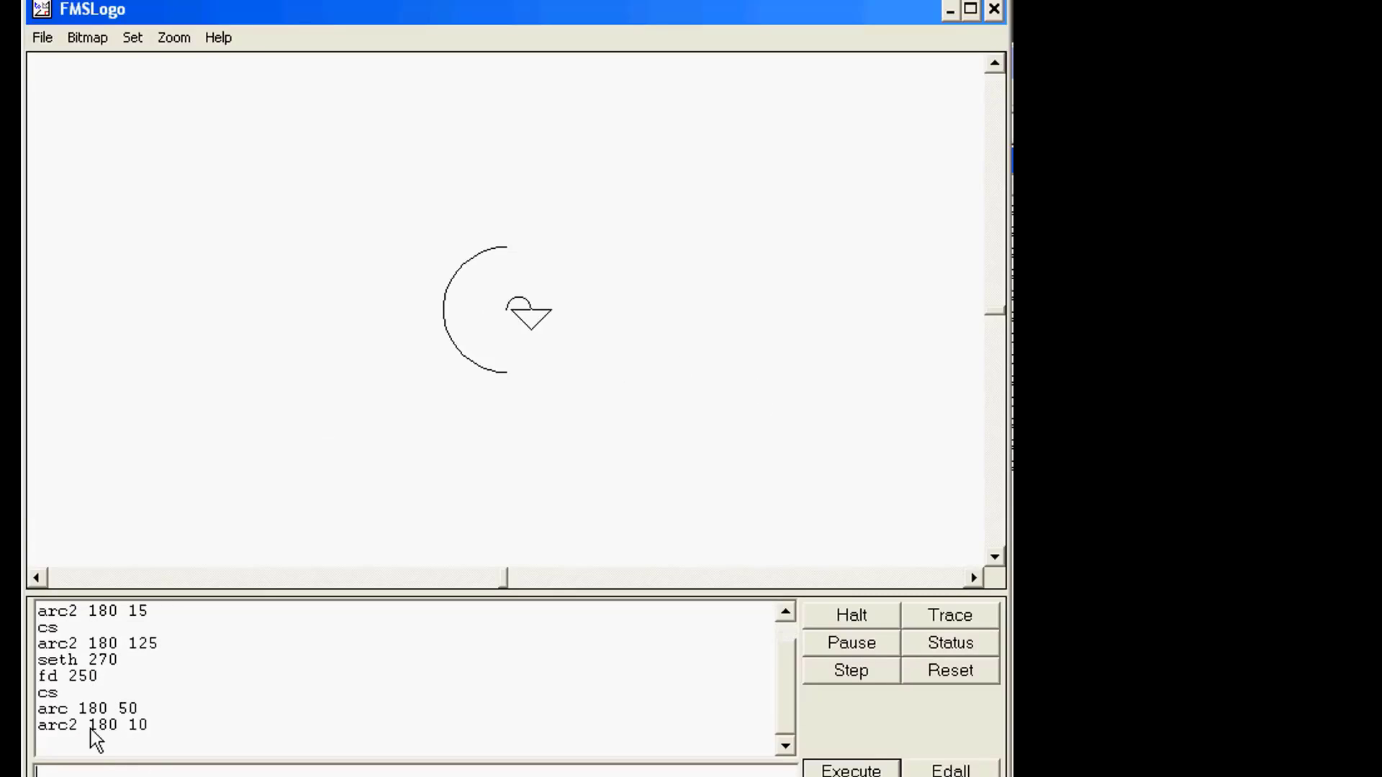
{"action": "mouse_move", "coordinate": [69, 743]}
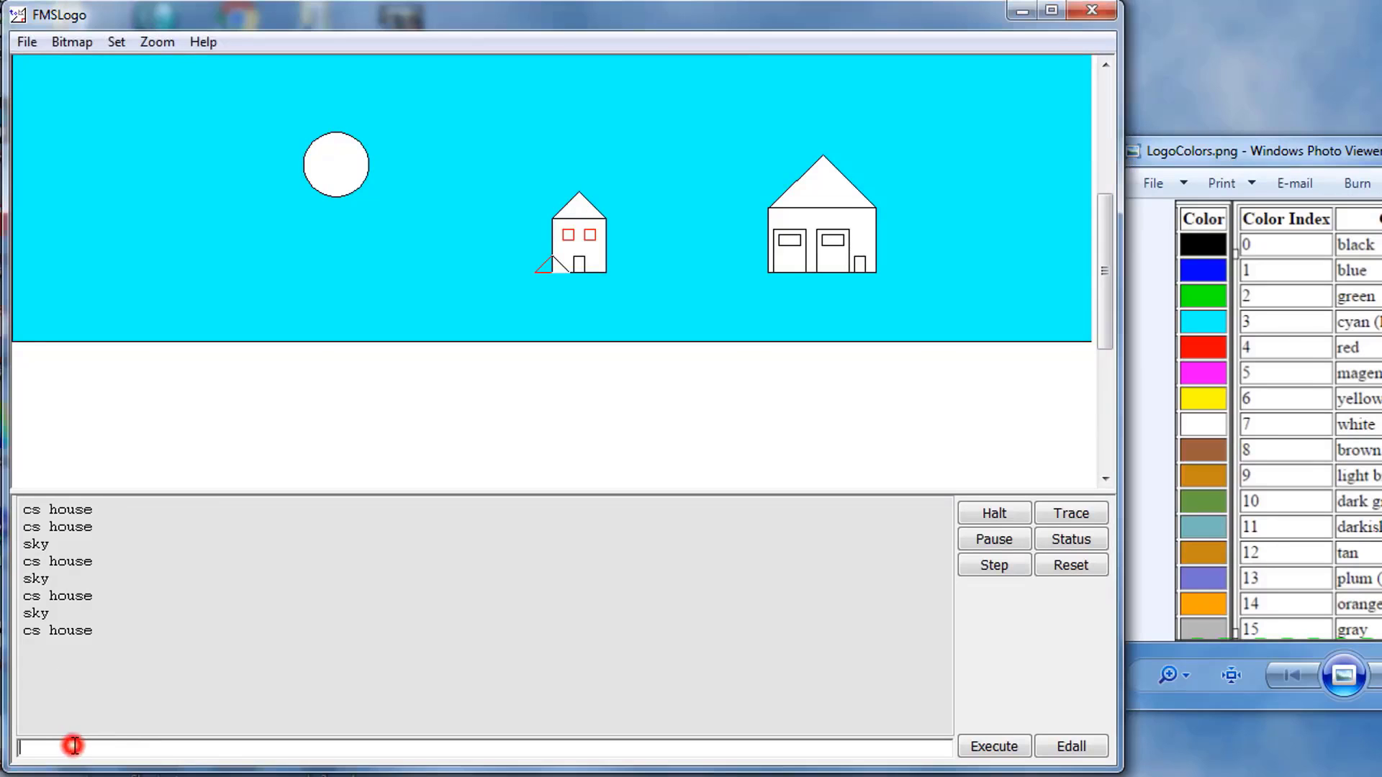
Clear the canvas and draw ellipse 50 12 and ellipse 10 100 at the centre
{"action": "type", "text": "cs"}
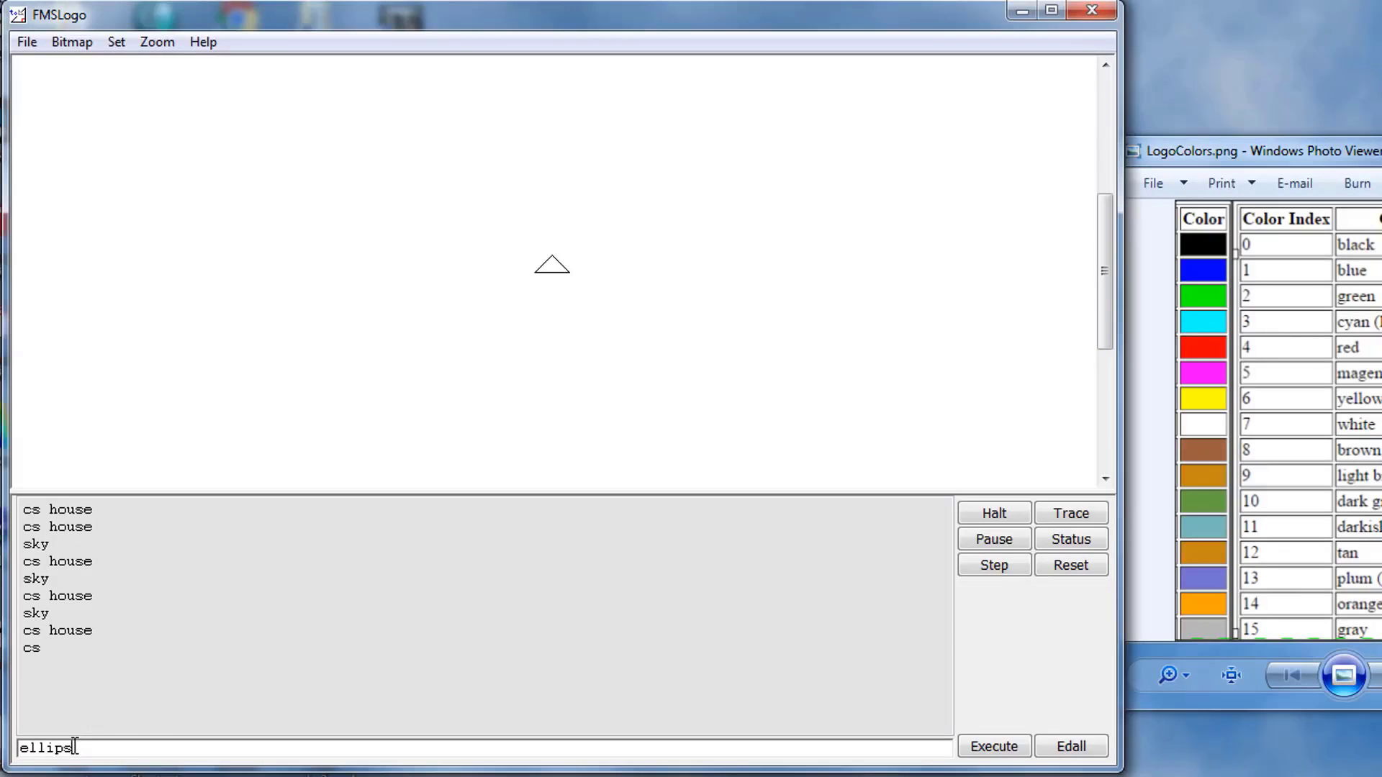
{"action": "type", "text": "e 50"}
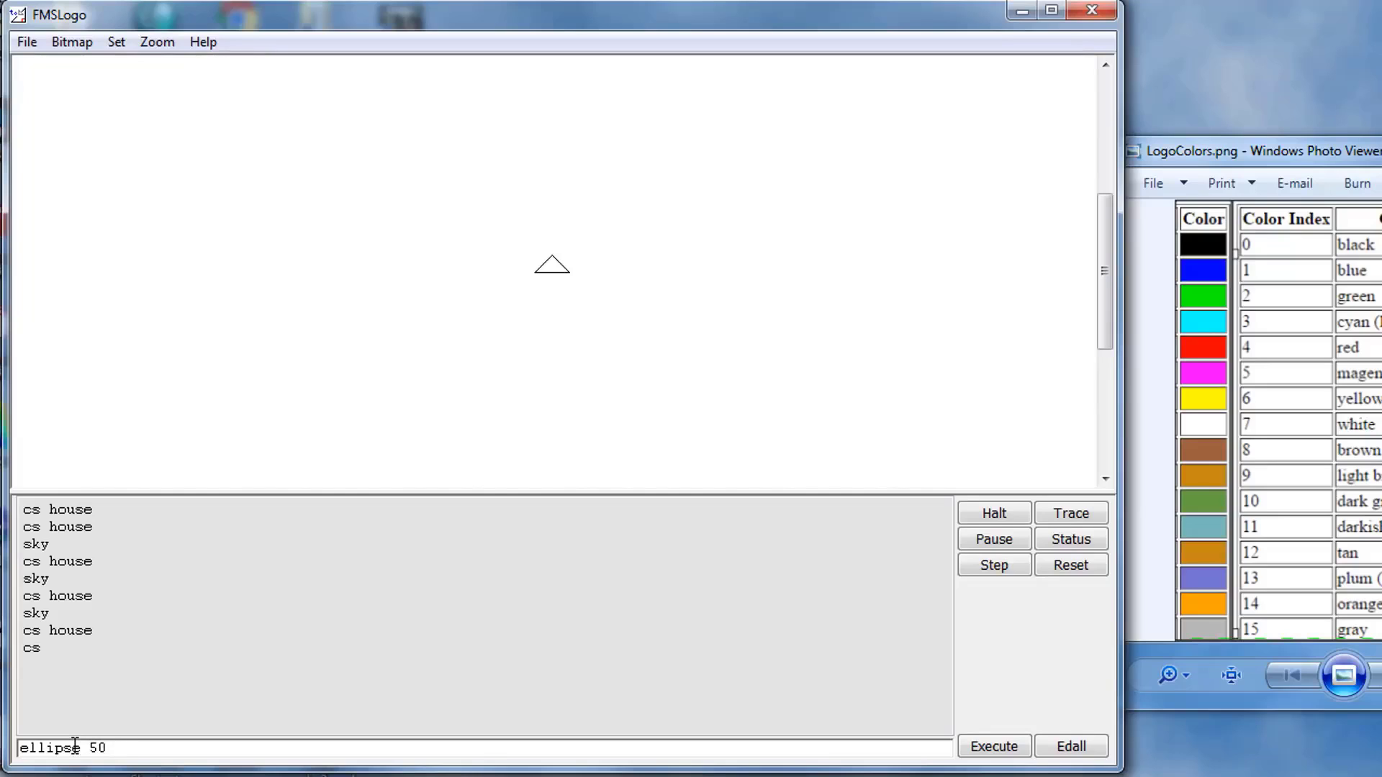
{"action": "type", "text": "12"}
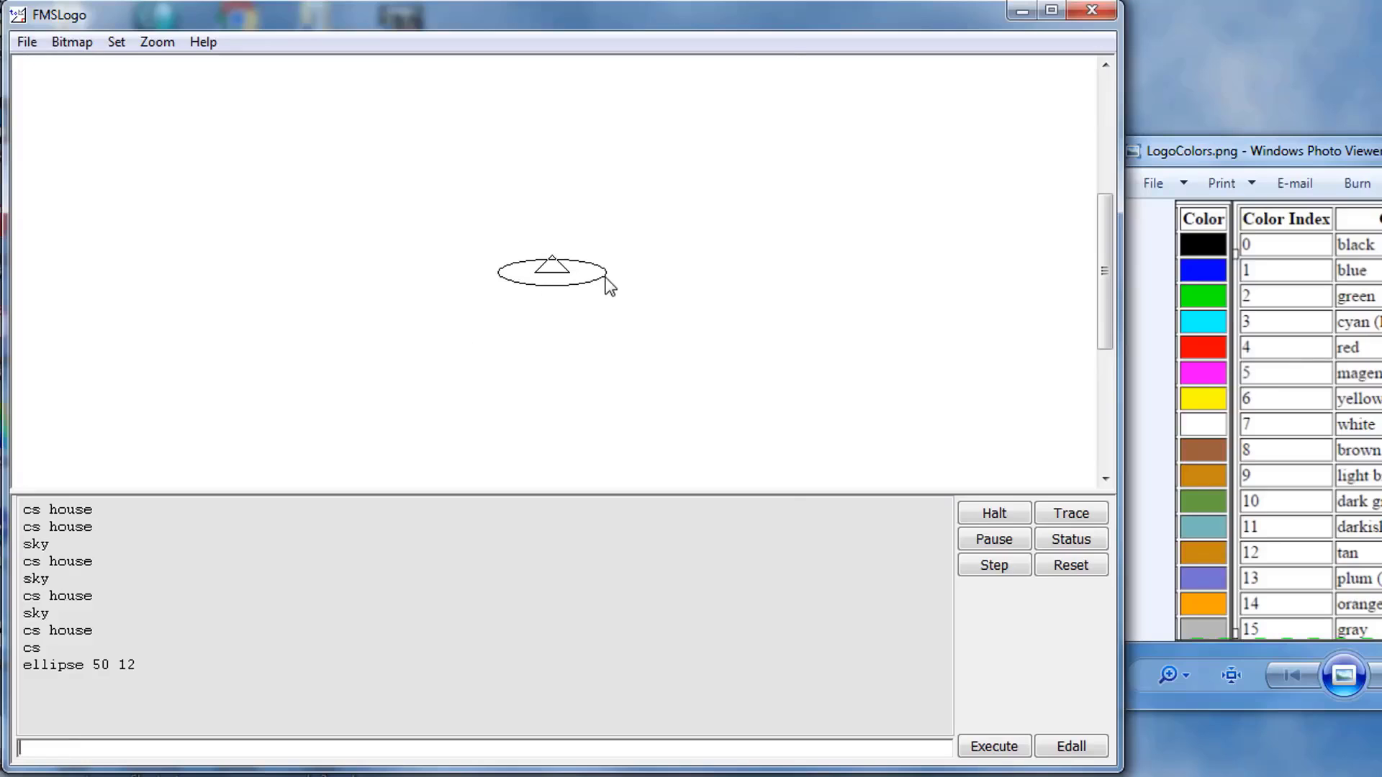
{"action": "mouse_move", "coordinate": [536, 302]}
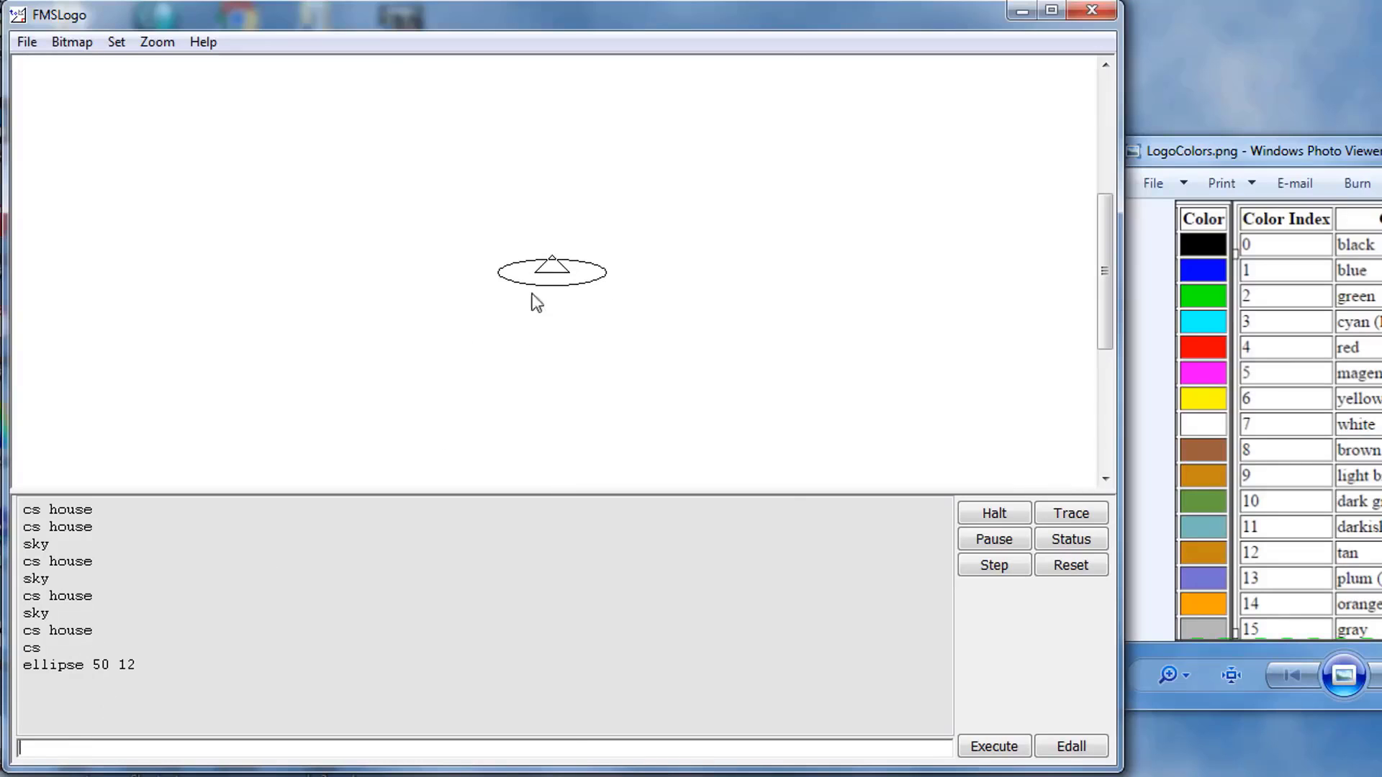
{"action": "mouse_move", "coordinate": [496, 265]}
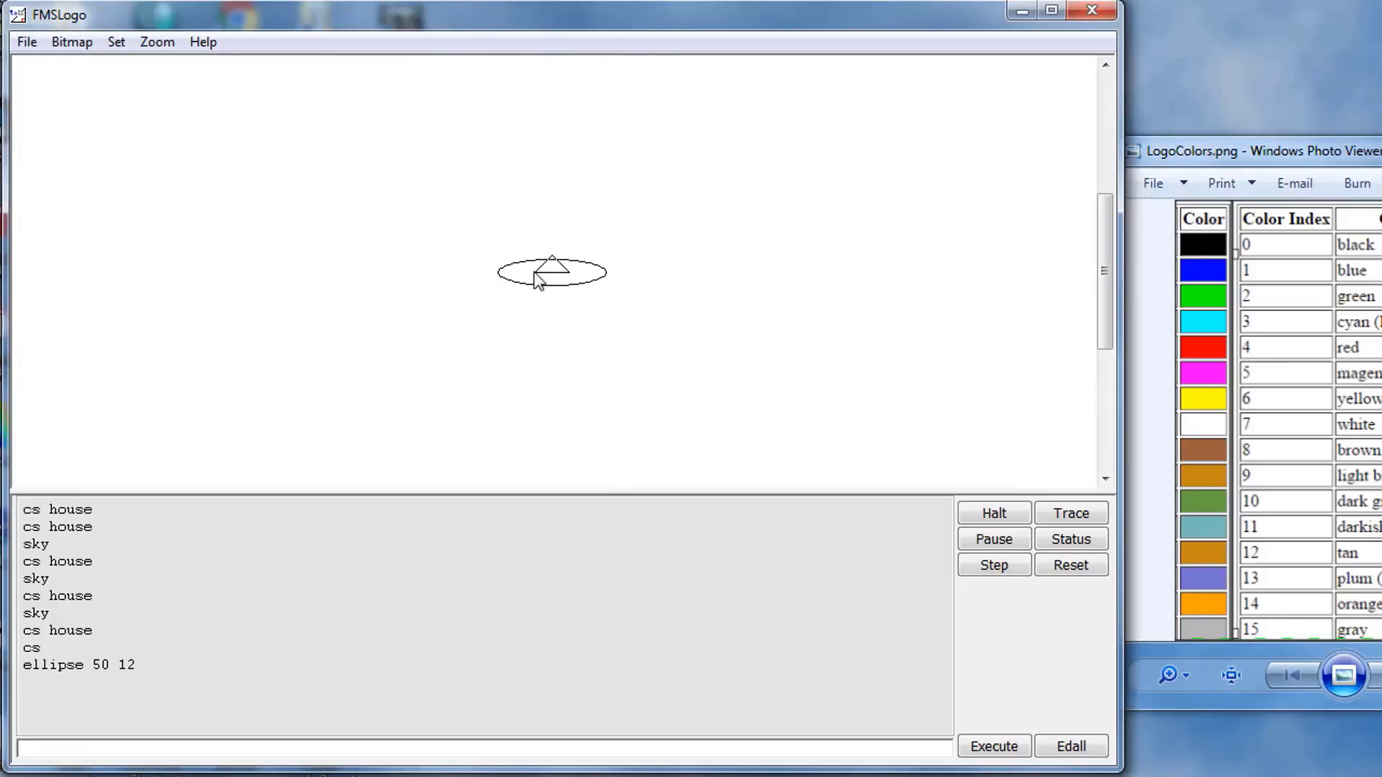
{"action": "mouse_move", "coordinate": [507, 399]}
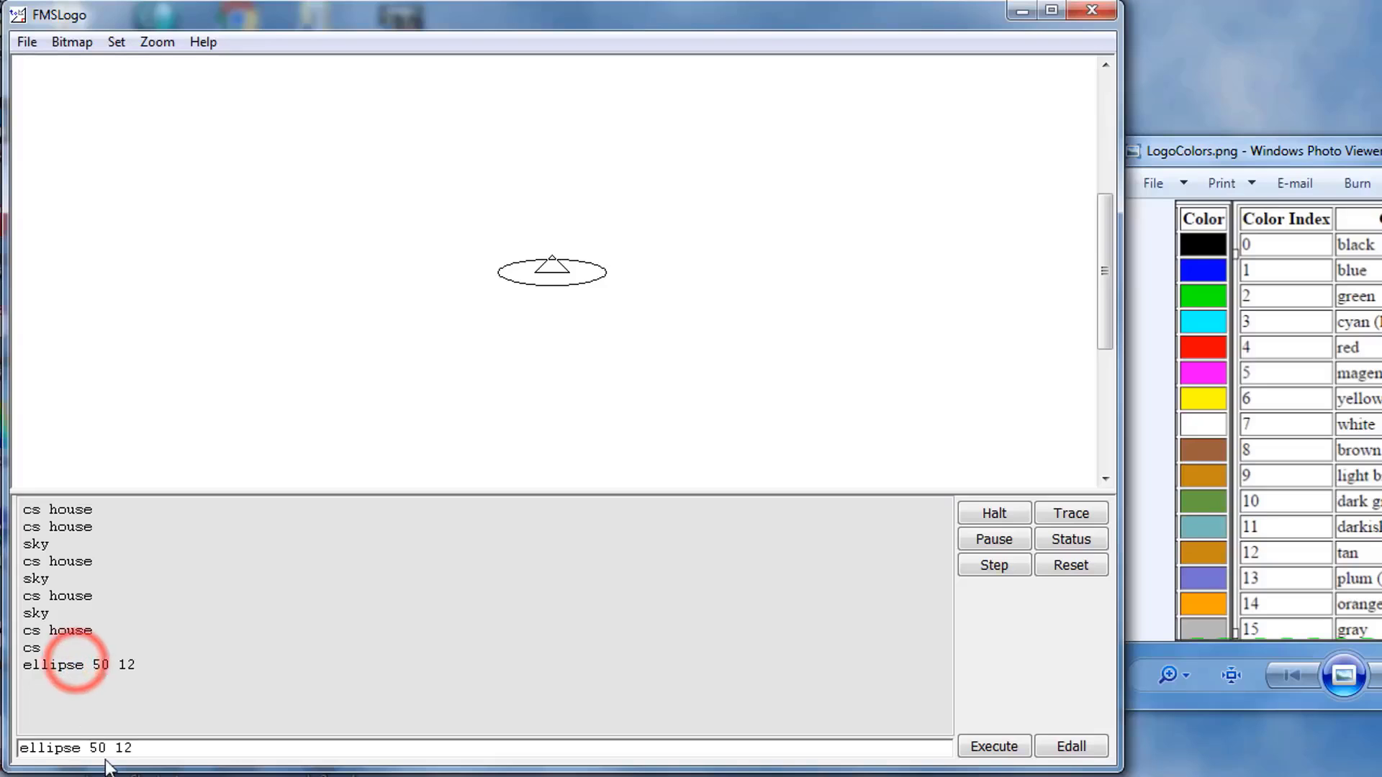
{"action": "double_click", "coordinate": [100, 749]}
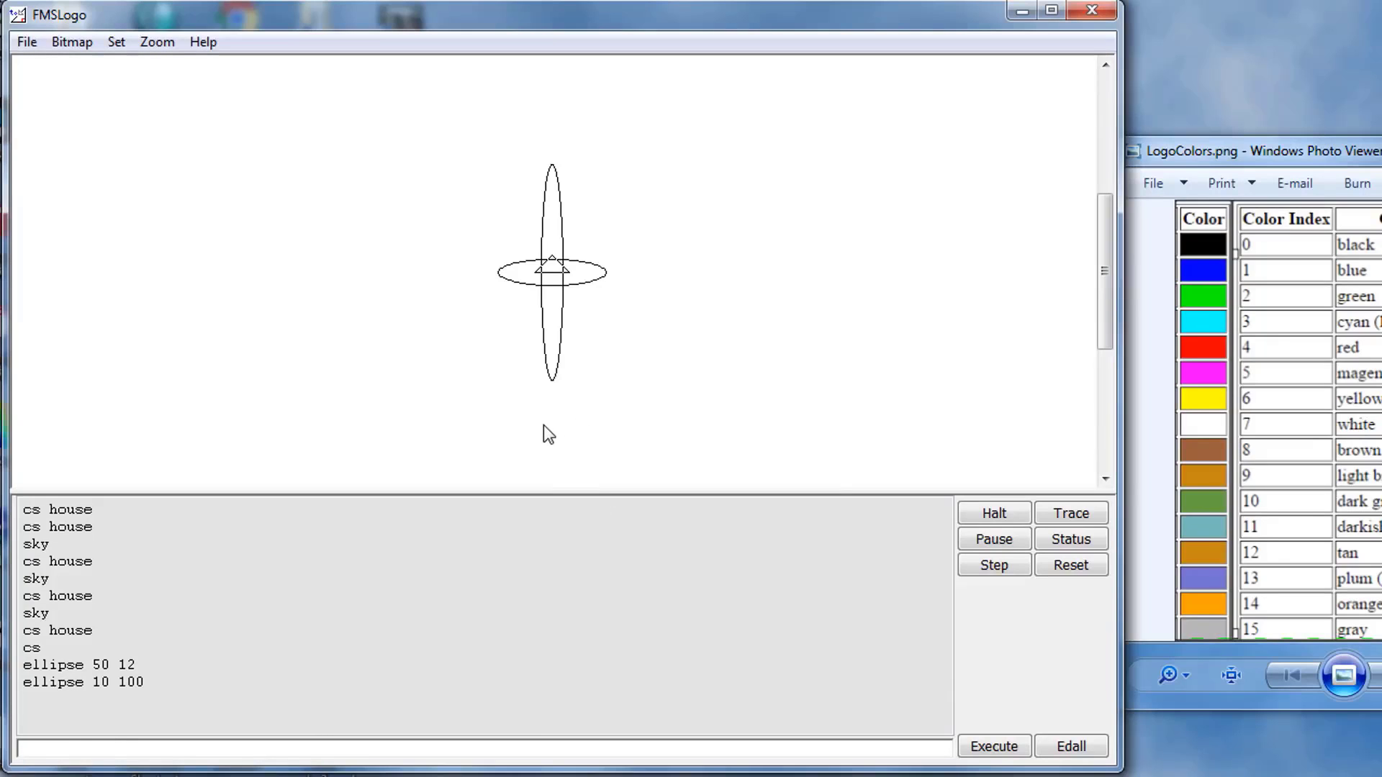
Draw the flower with repeat 100 [rt 10 ellipse 10 100]
{"action": "type", "text": "repeat 100 [rt 10 ellipse 10 100]"}
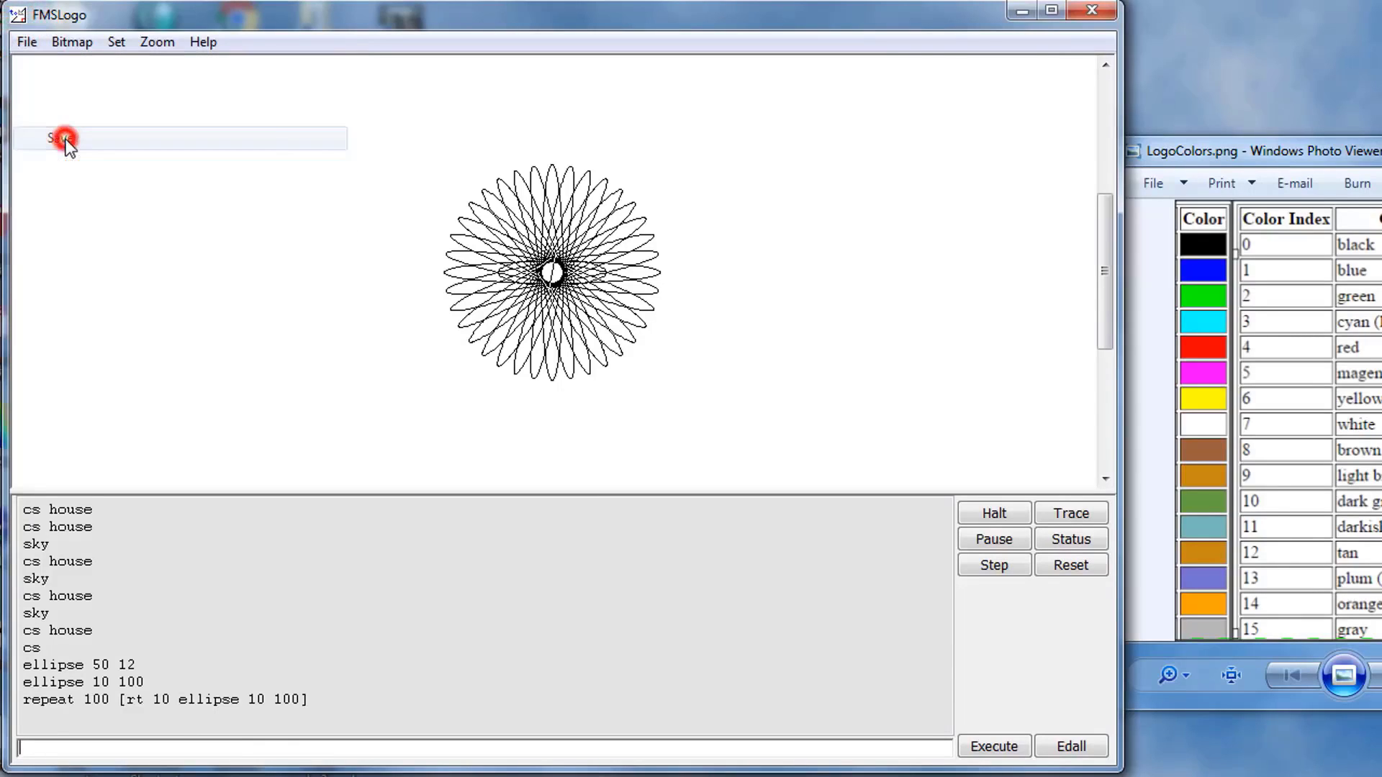
Save the workspace as a new file named logo mdh day5.lgo in Documents
{"action": "left_click", "coordinate": [26, 42]}
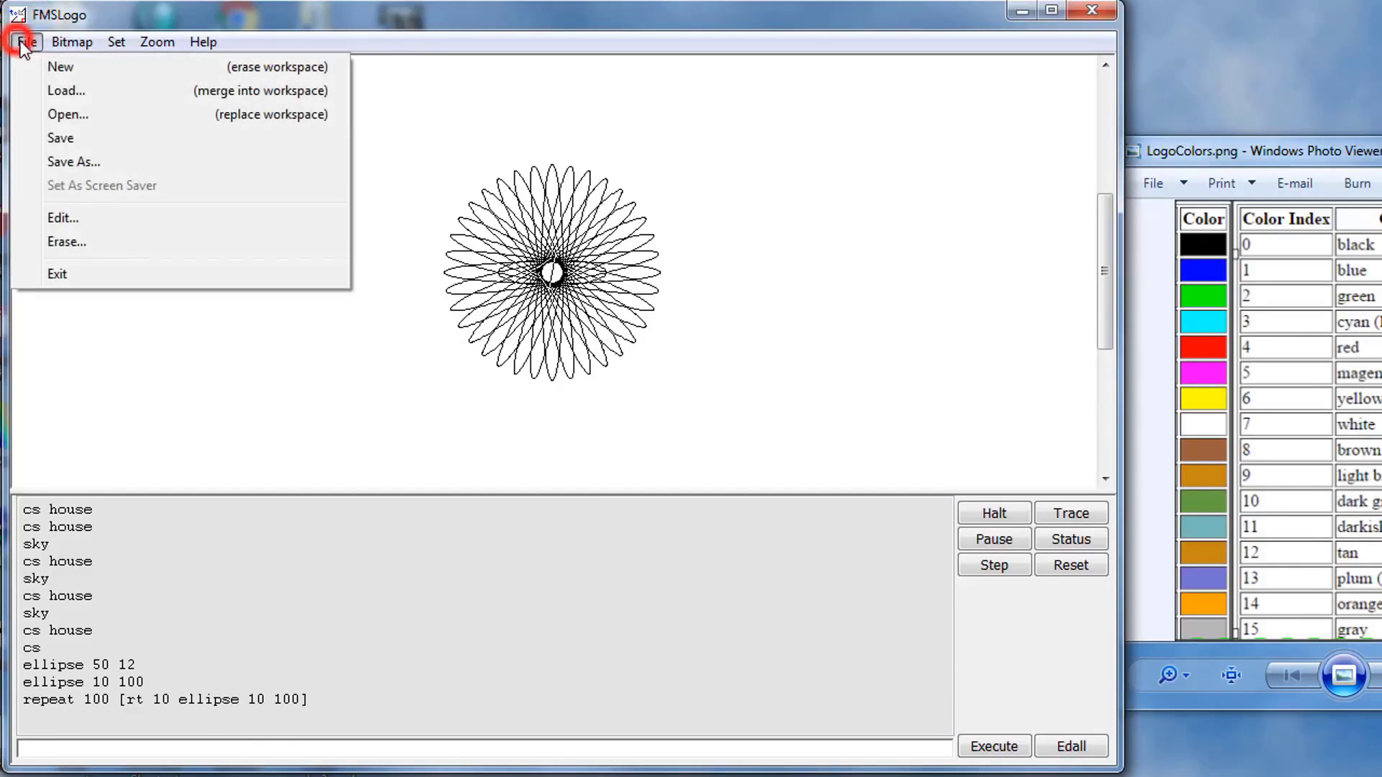
{"action": "left_click", "coordinate": [73, 161]}
{"action": "type", "text": "logo mdh day.lgo"}
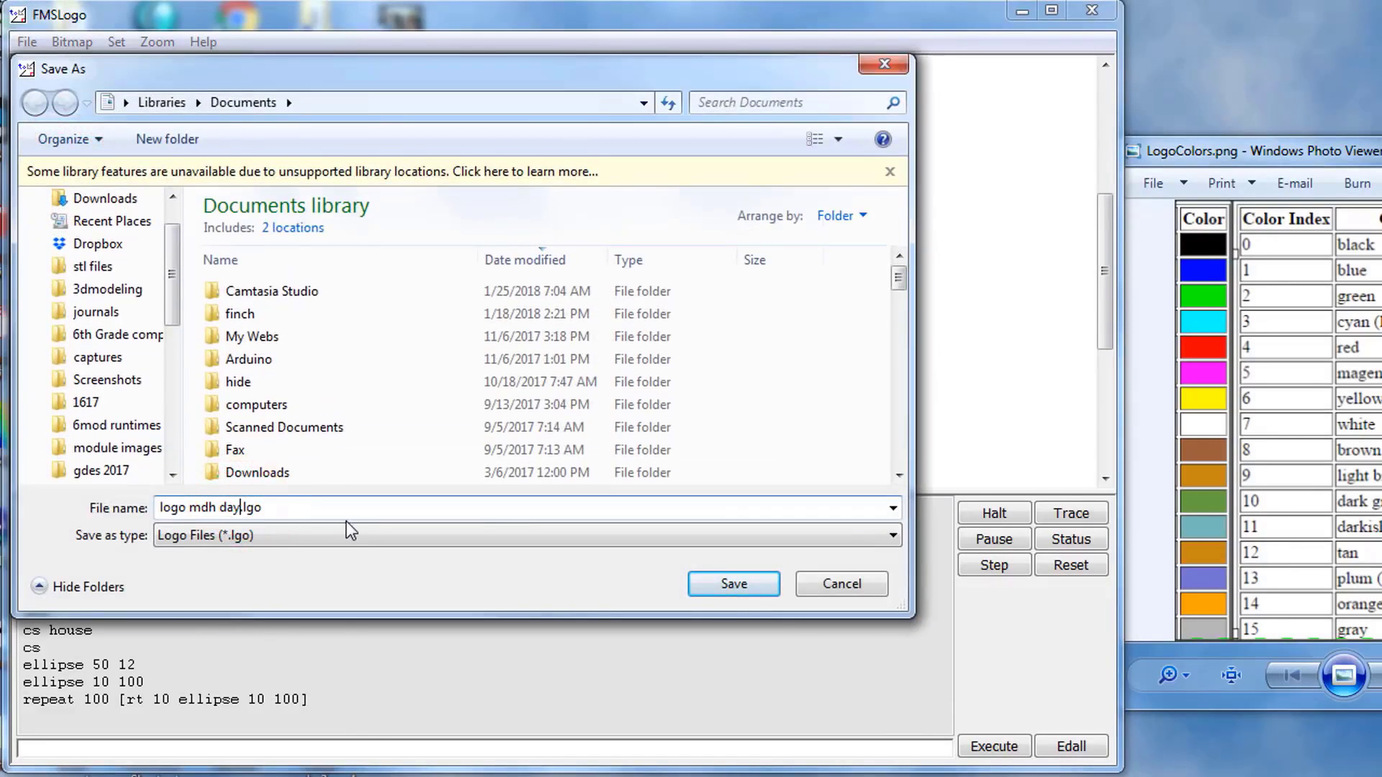
{"action": "left_click", "coordinate": [732, 583]}
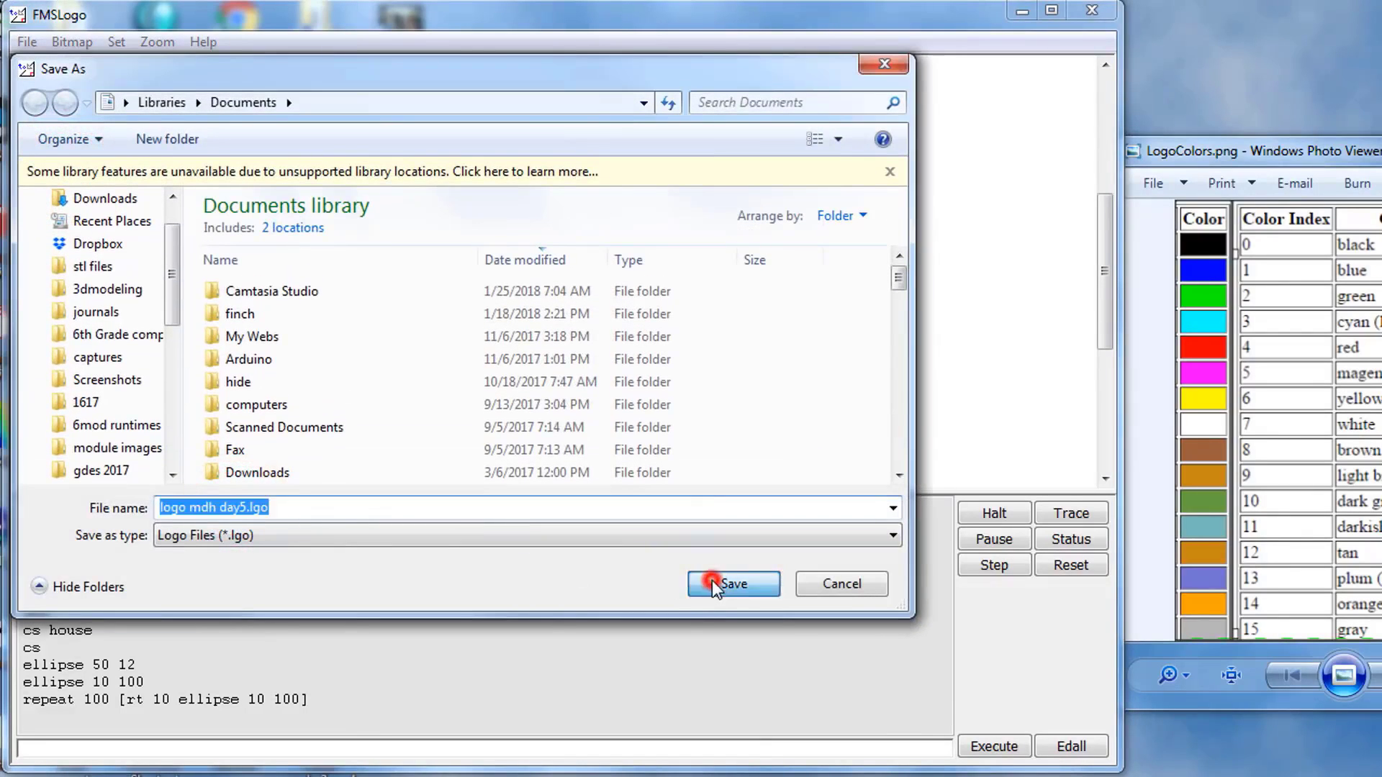
{"action": "left_click", "coordinate": [733, 585]}
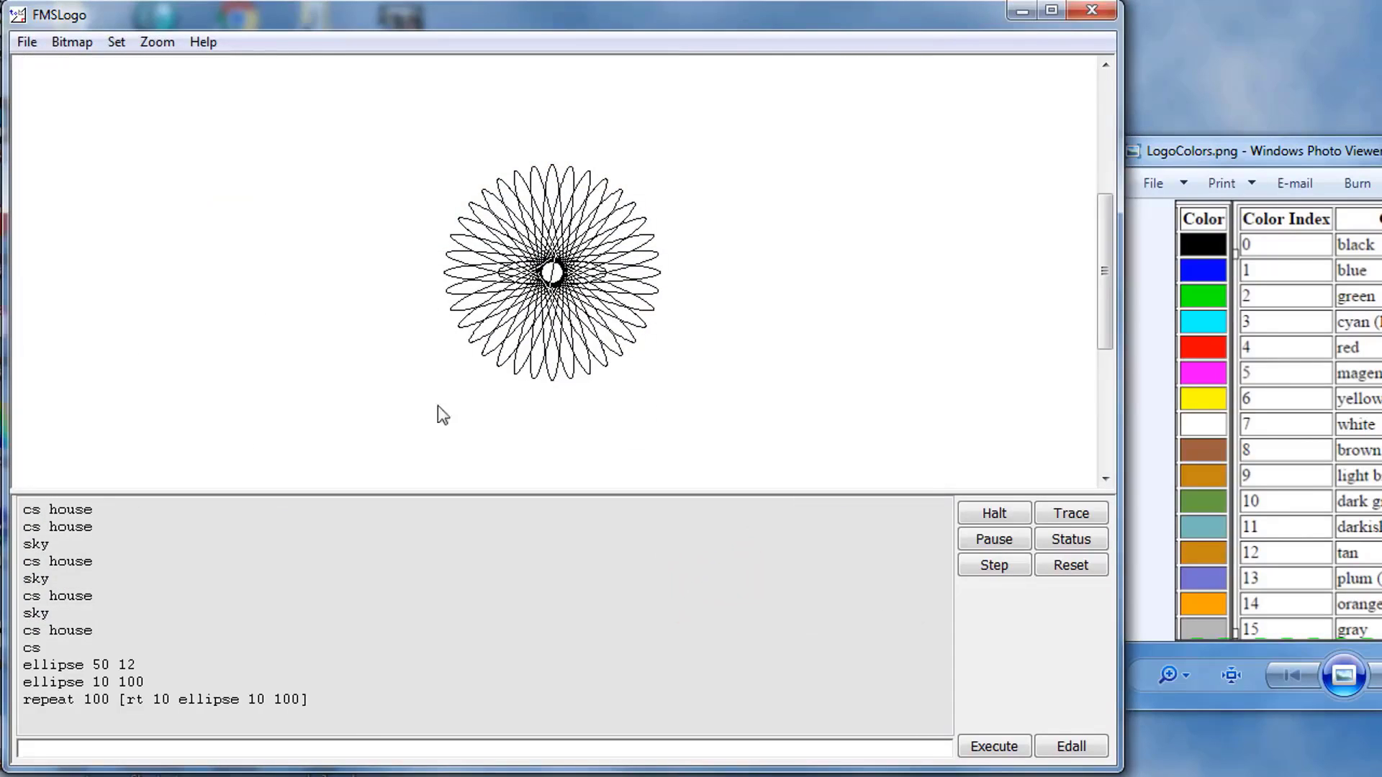
{"action": "mouse_move", "coordinate": [489, 363]}
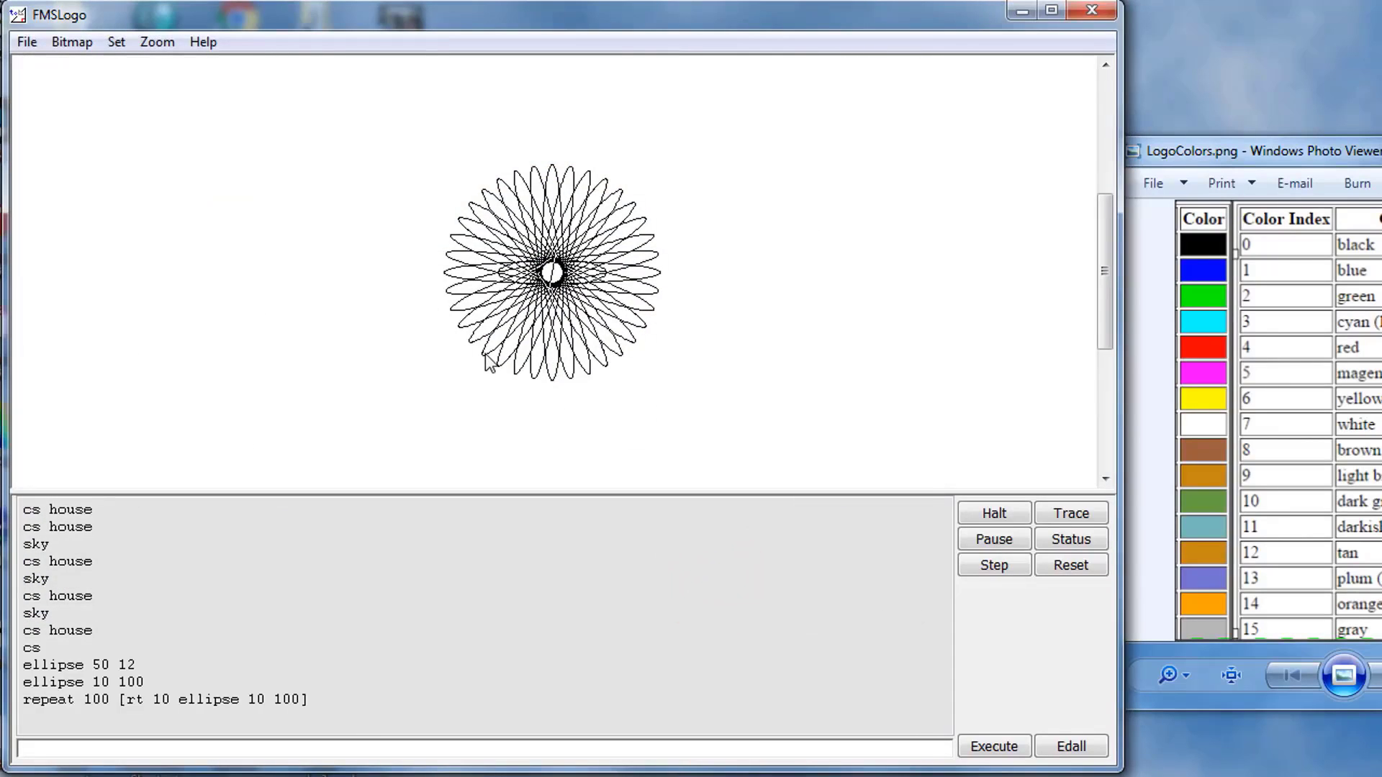